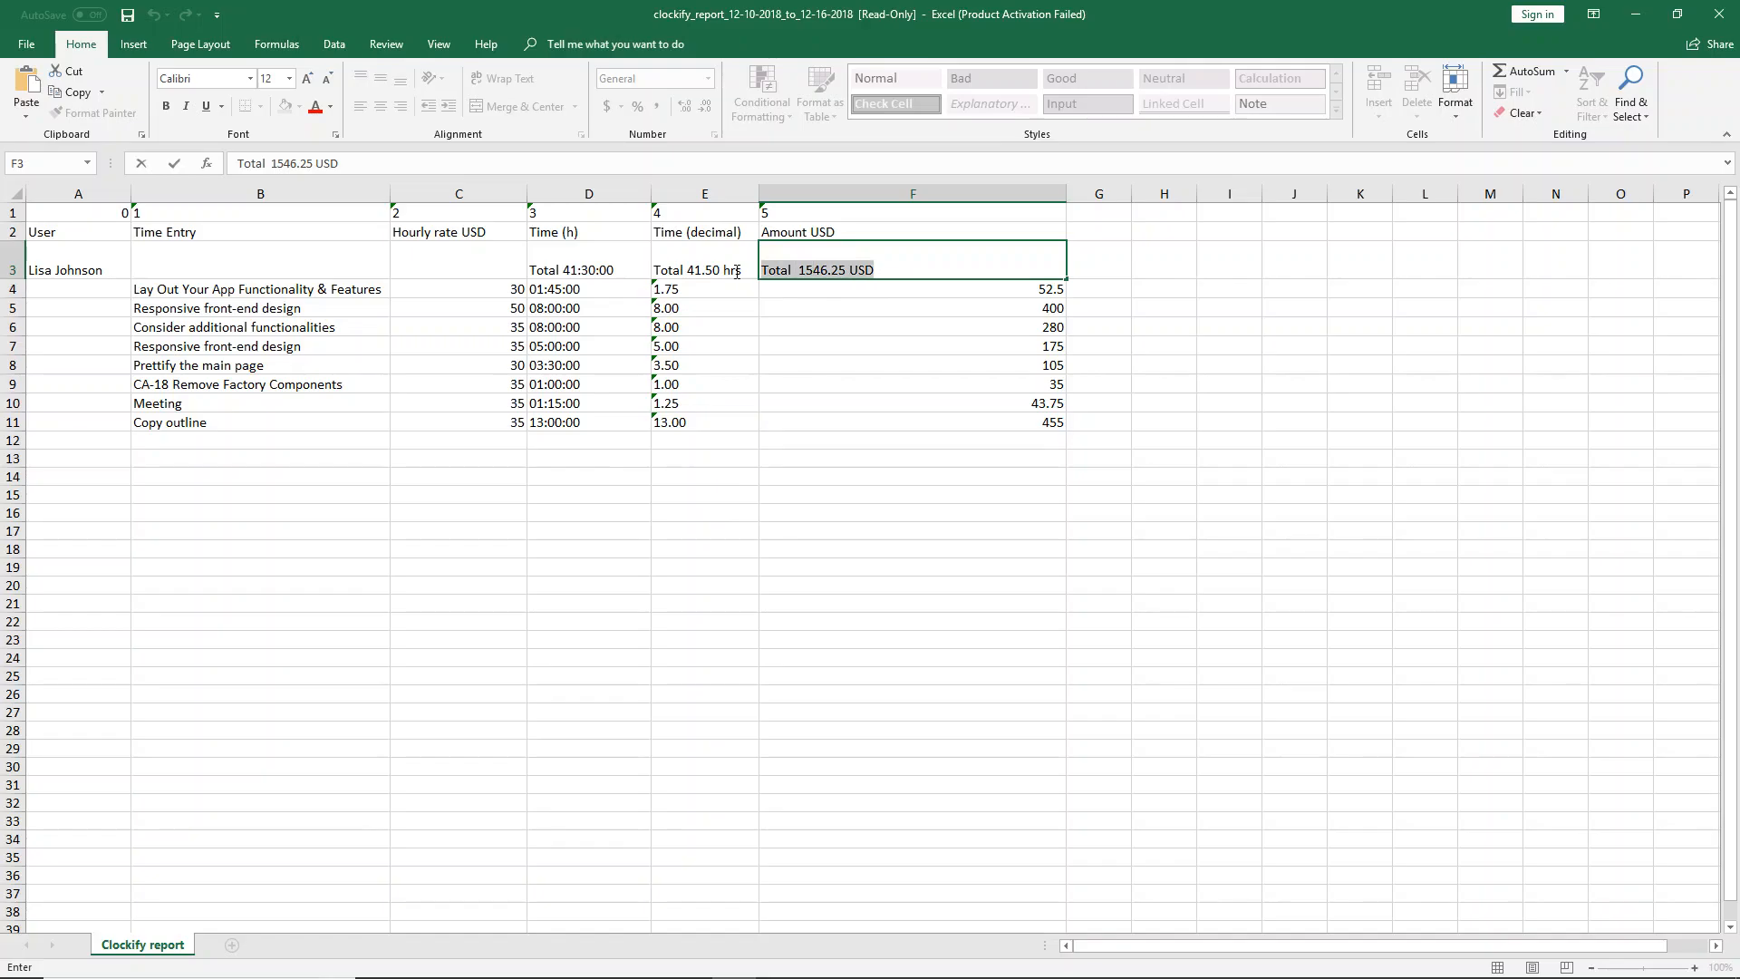
- From the freelancer landing page, reach the list of Clockify apps for mobile, desktop and browser
{"action": "double_click", "coordinate": [817, 270]}
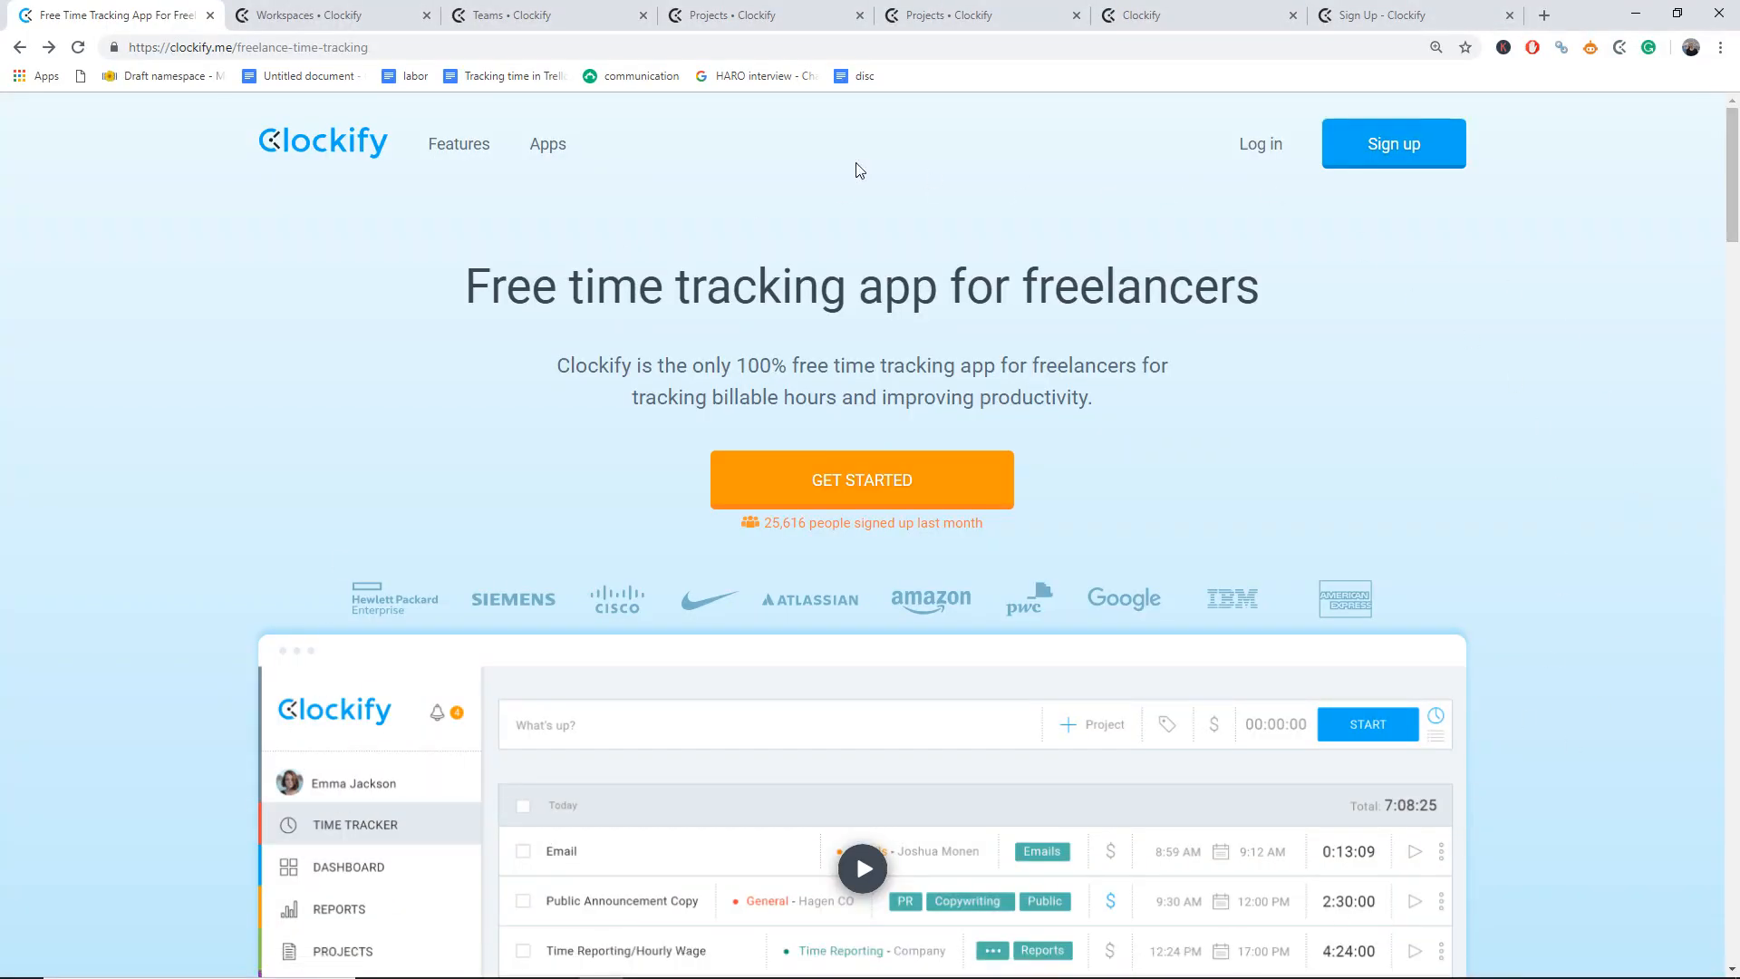
{"action": "scroll", "scroll_direction": "down", "scroll_amount": 3}
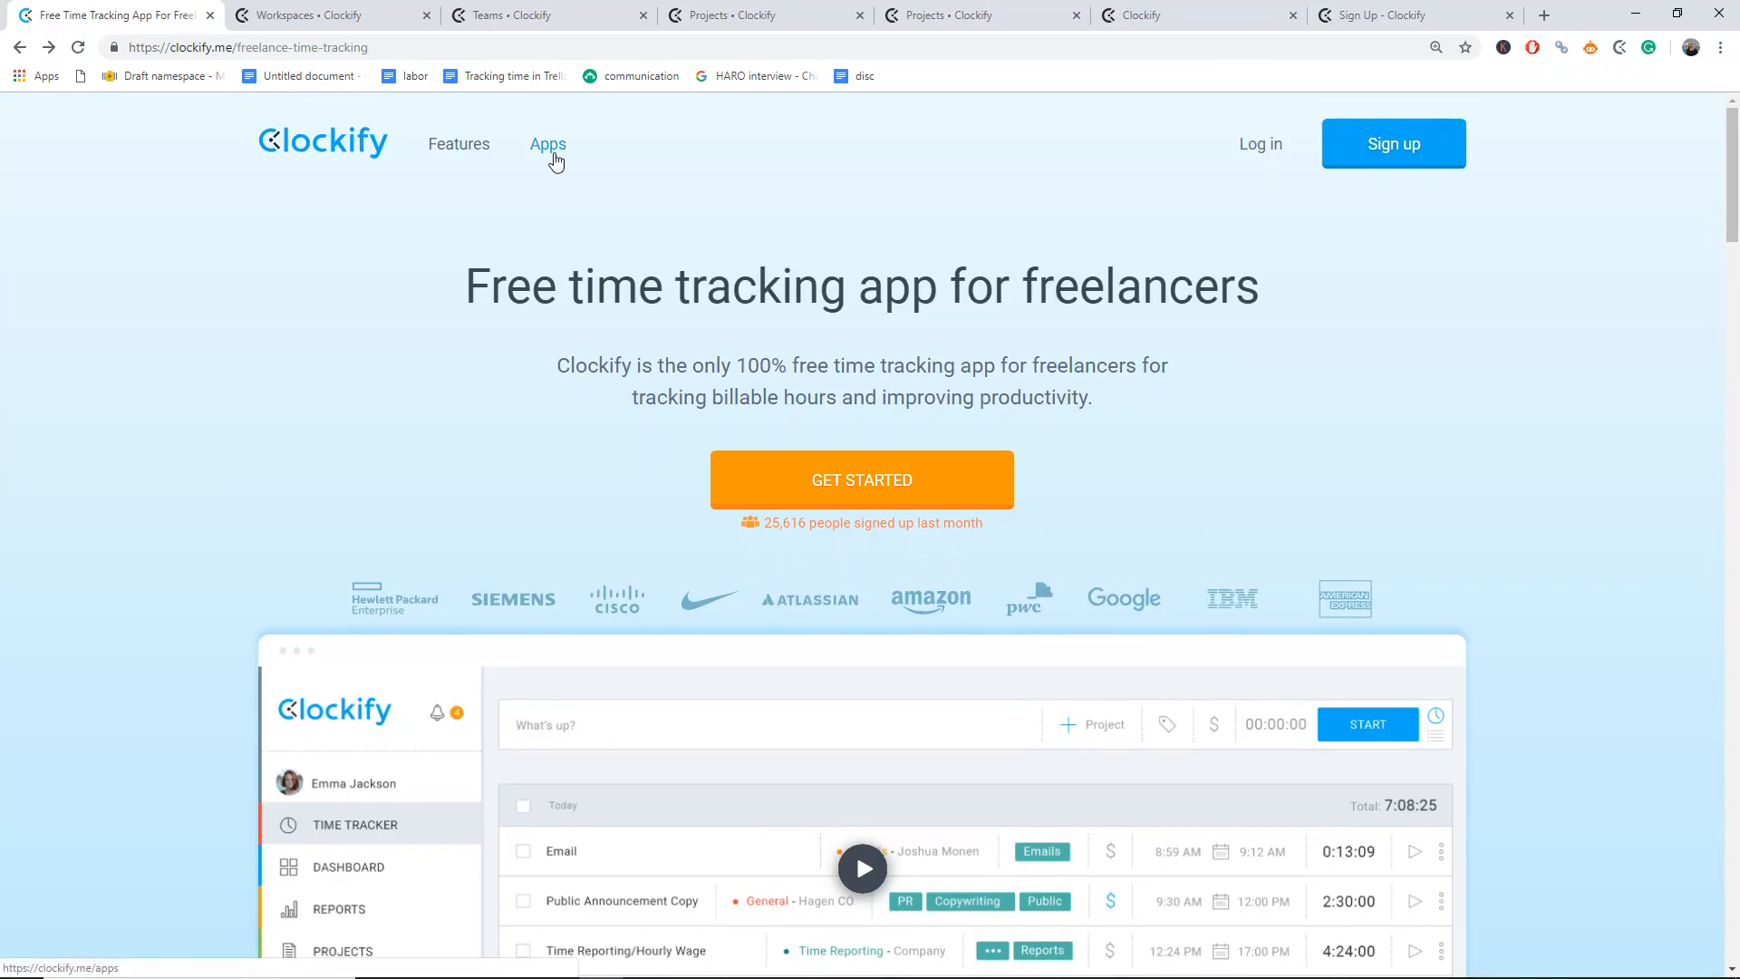
{"action": "left_click", "coordinate": [547, 143]}
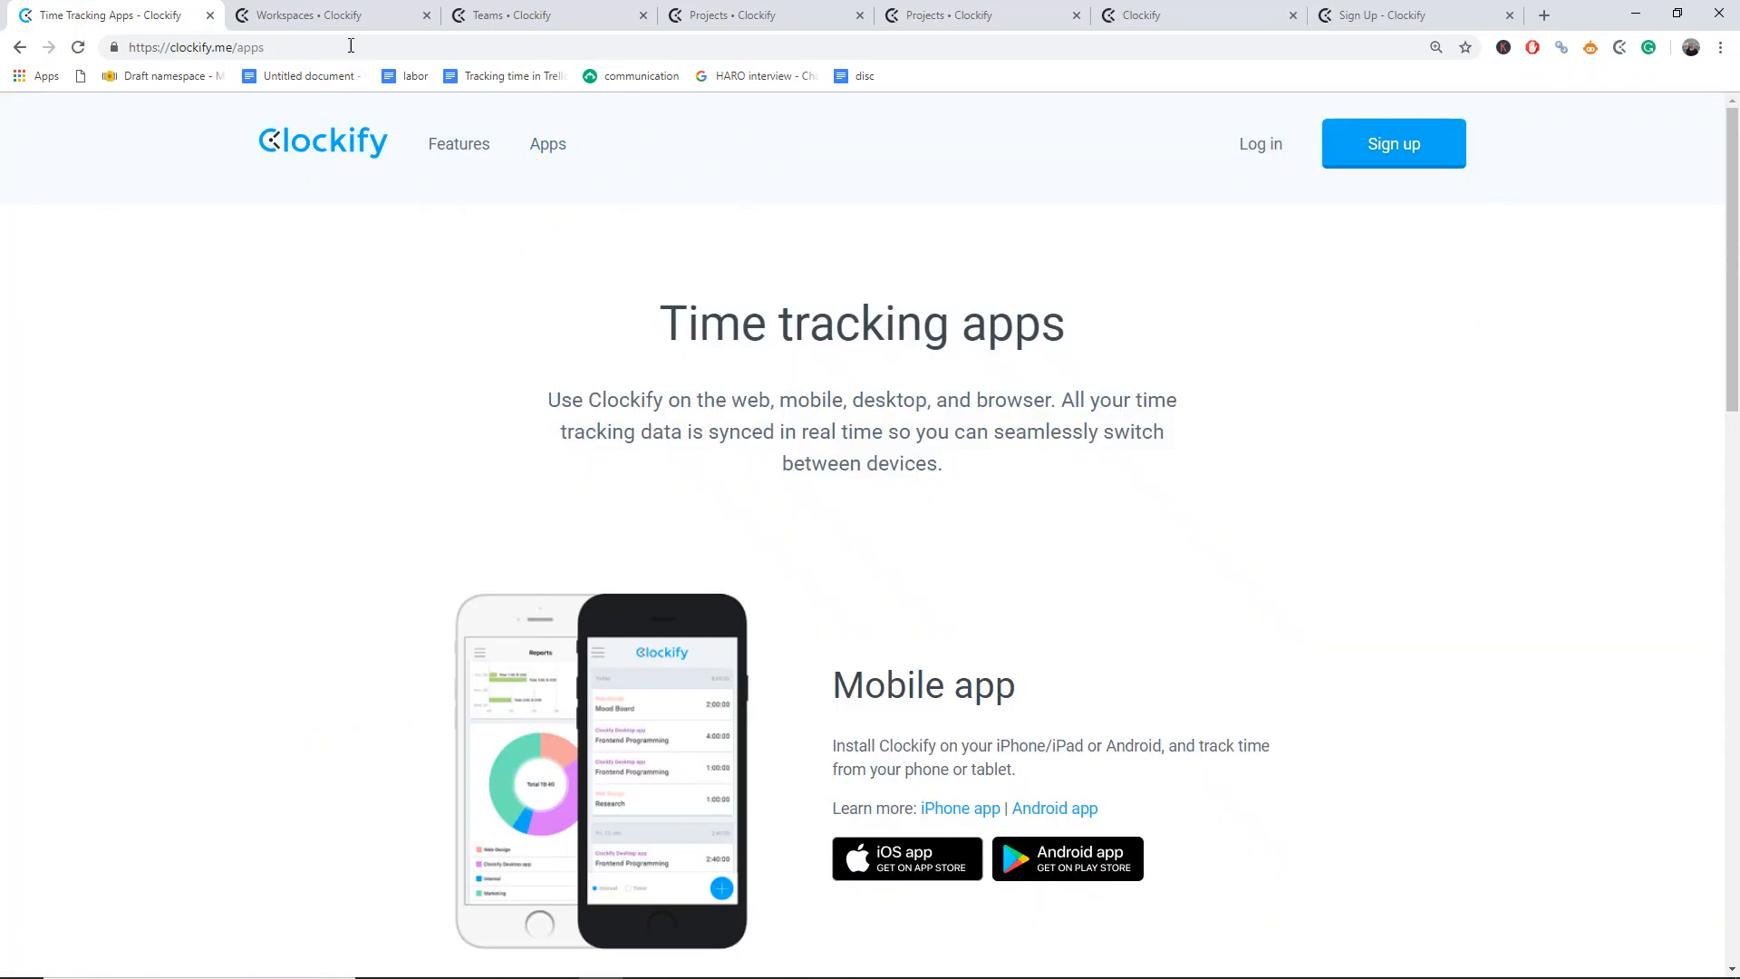
- Review the team rates and the Instamax - Camera App project, then return to the Acme workspace settings for the logo
{"action": "left_click", "coordinate": [323, 14]}
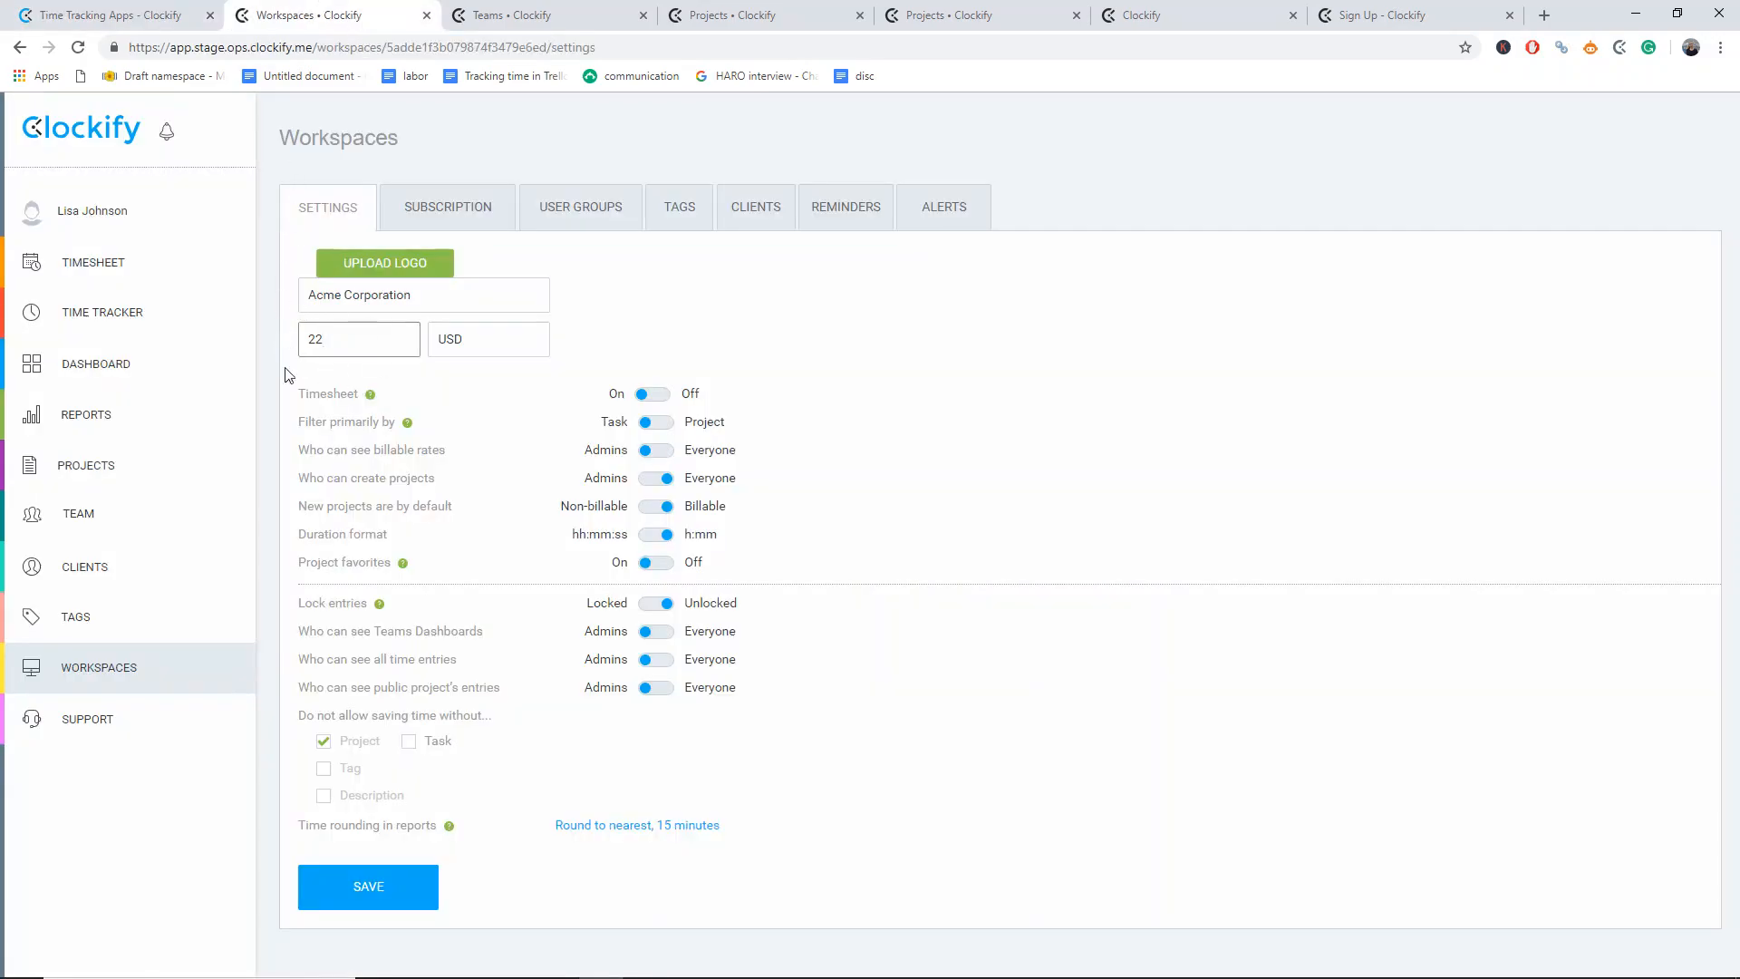
{"action": "left_click", "coordinate": [78, 513]}
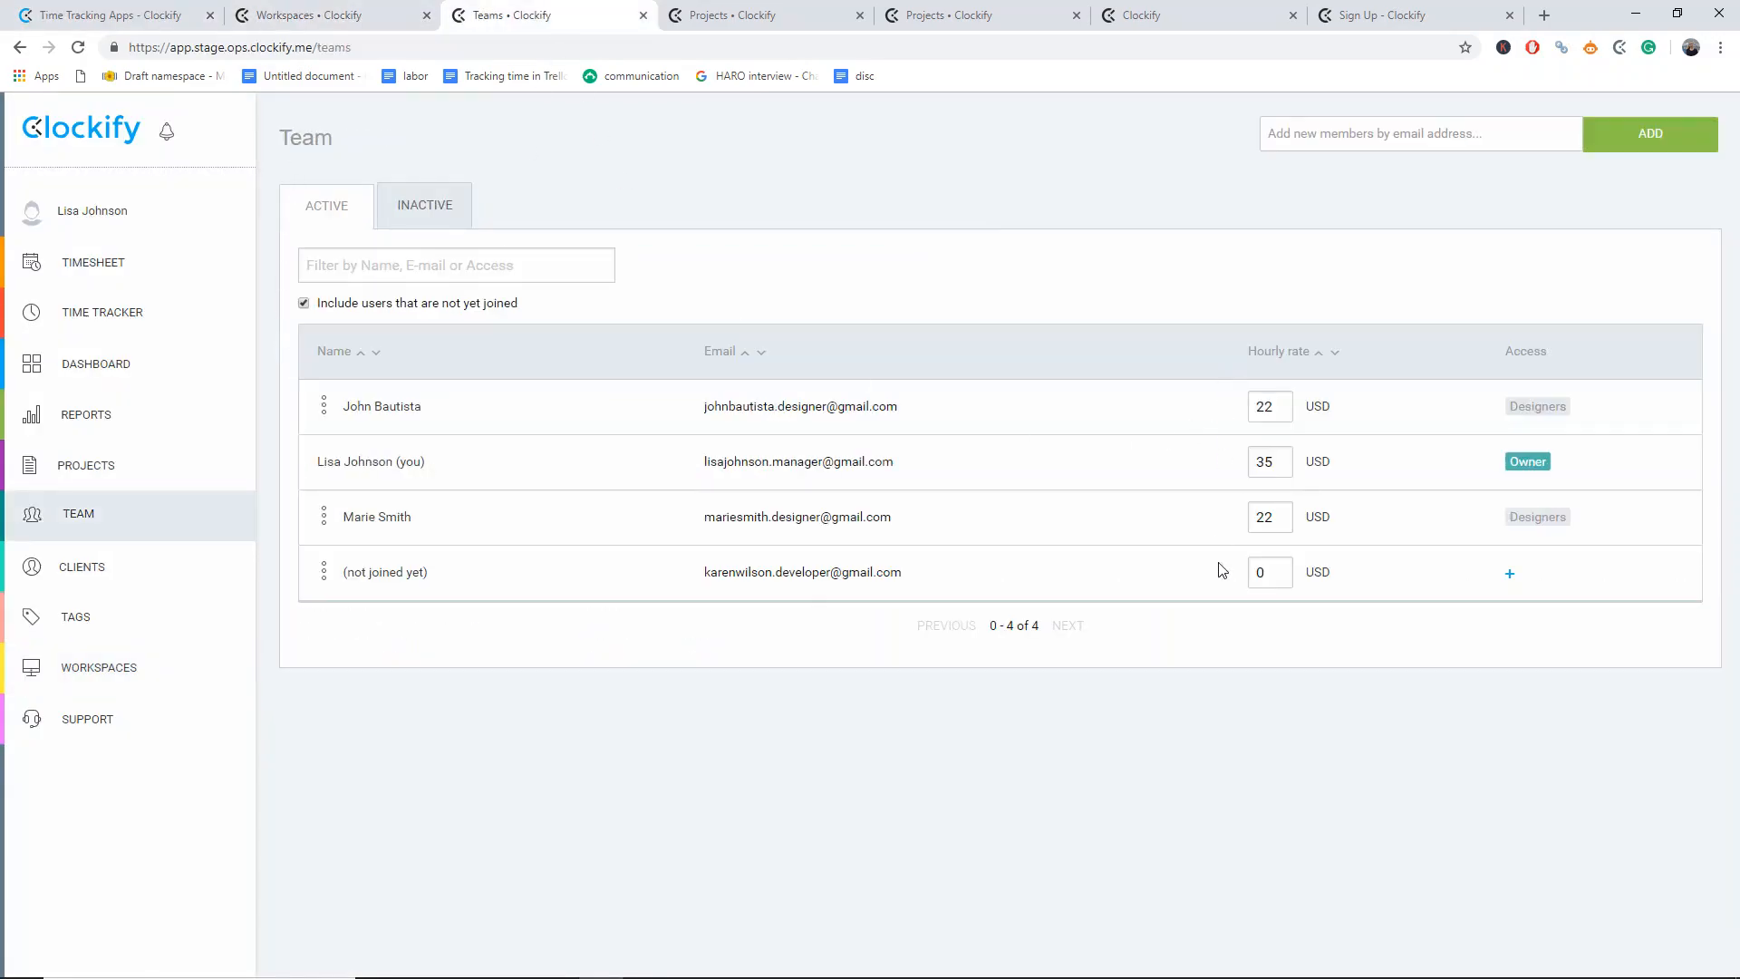
{"action": "left_click", "coordinate": [759, 14]}
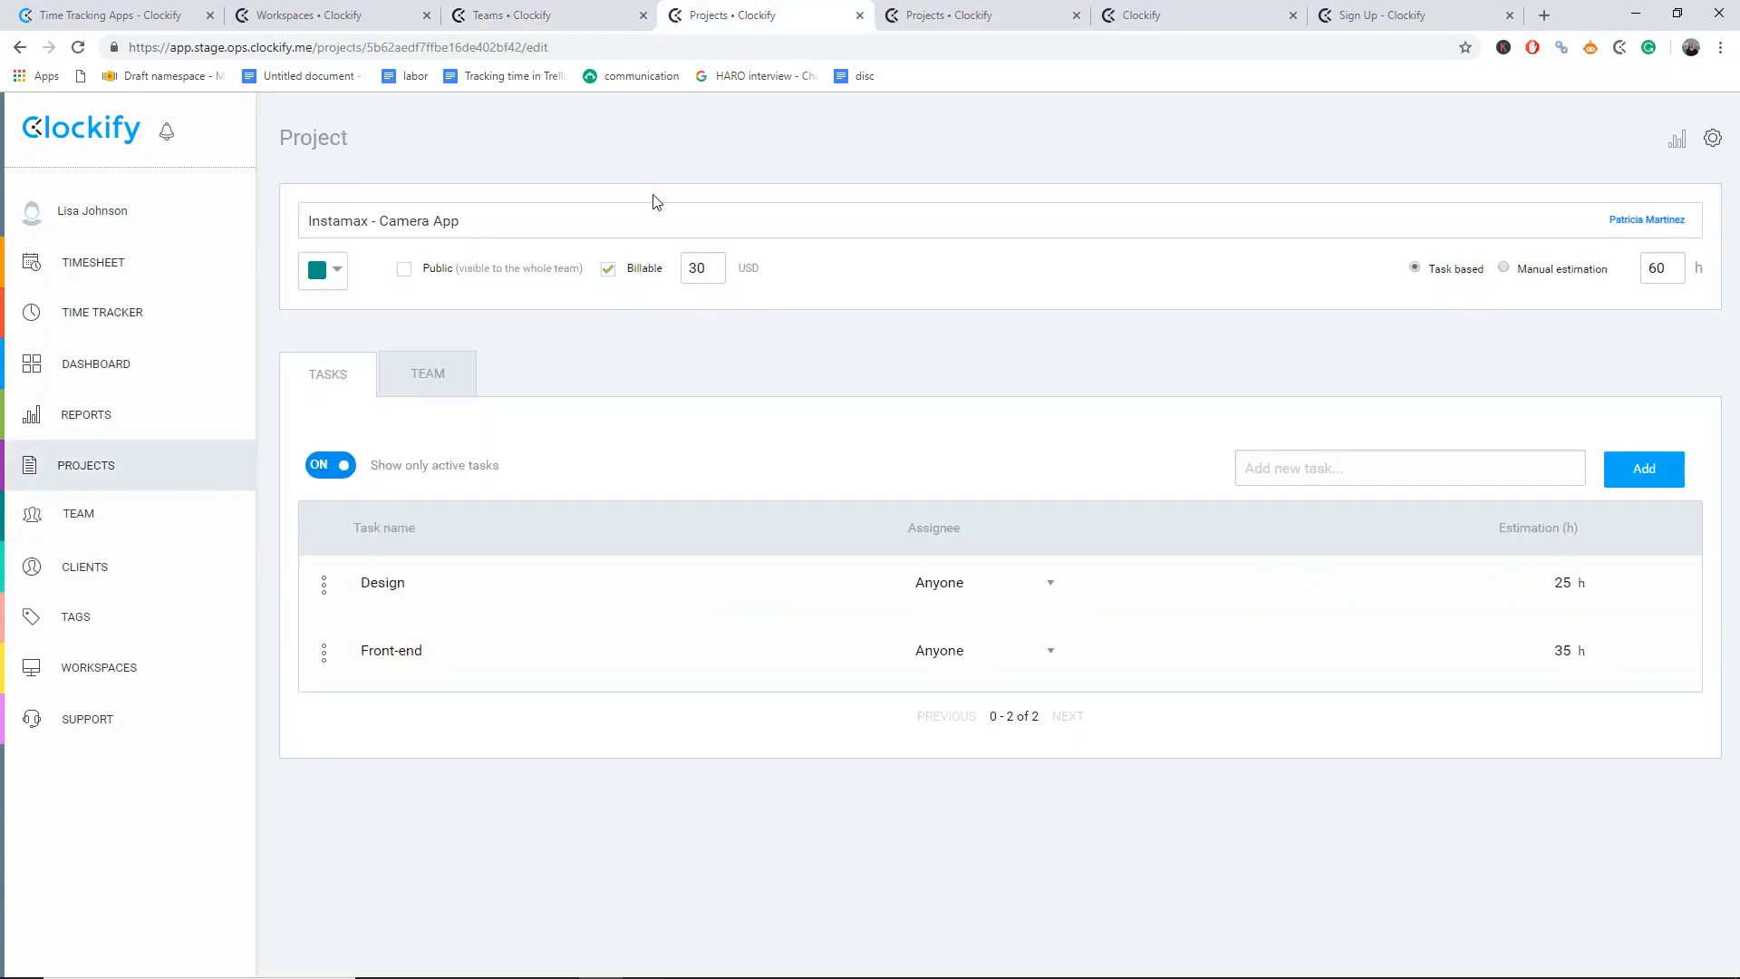
{"action": "left_click", "coordinate": [428, 374]}
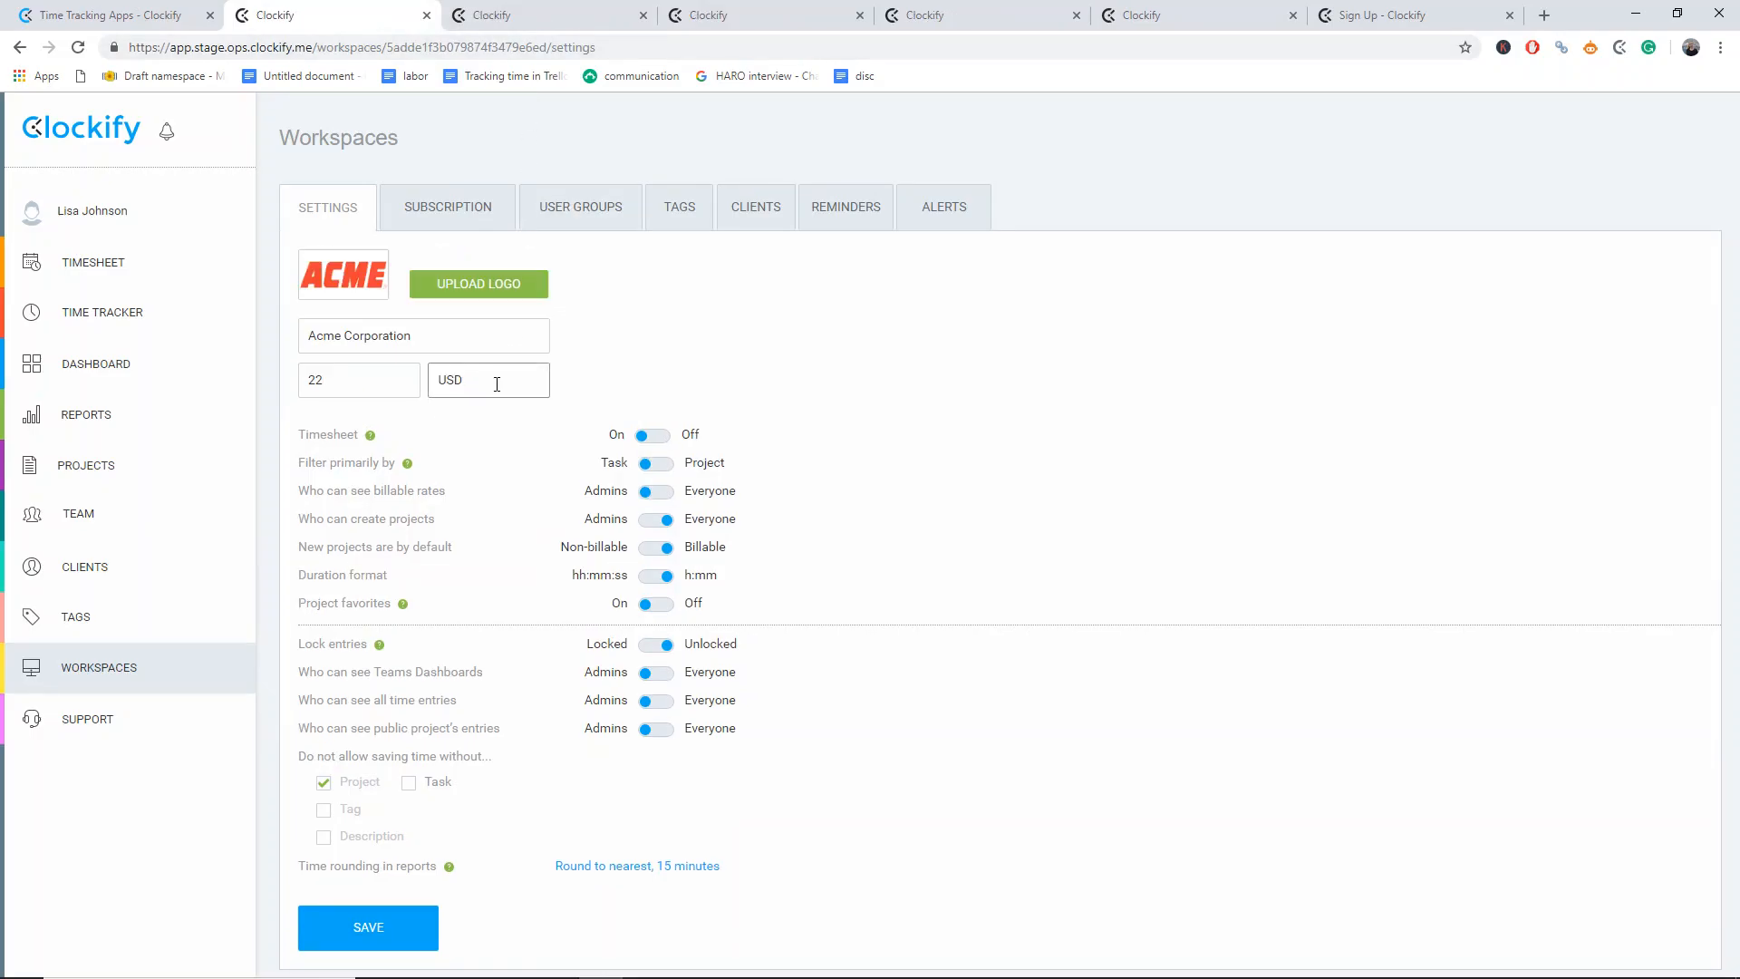
- Track and stop a 'Responsive front-end design' entry on Instamax - Camera App: Design
{"action": "left_click", "coordinate": [101, 312]}
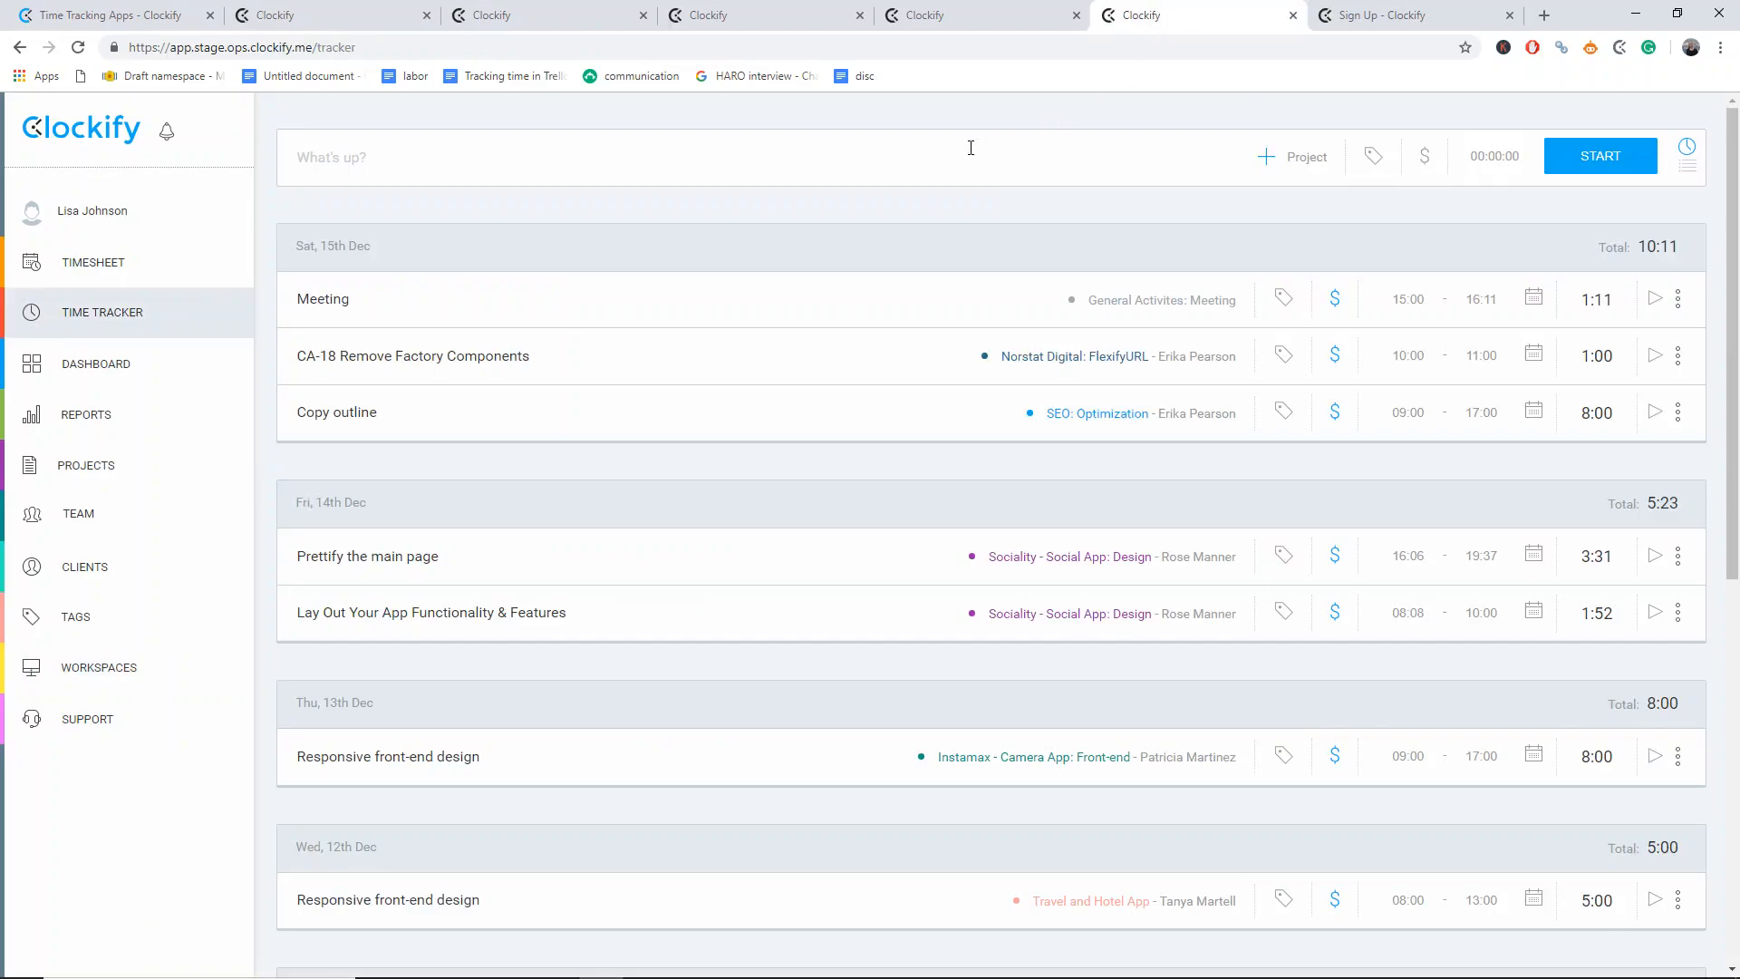
{"action": "type", "text": "Responsive front-end design"}
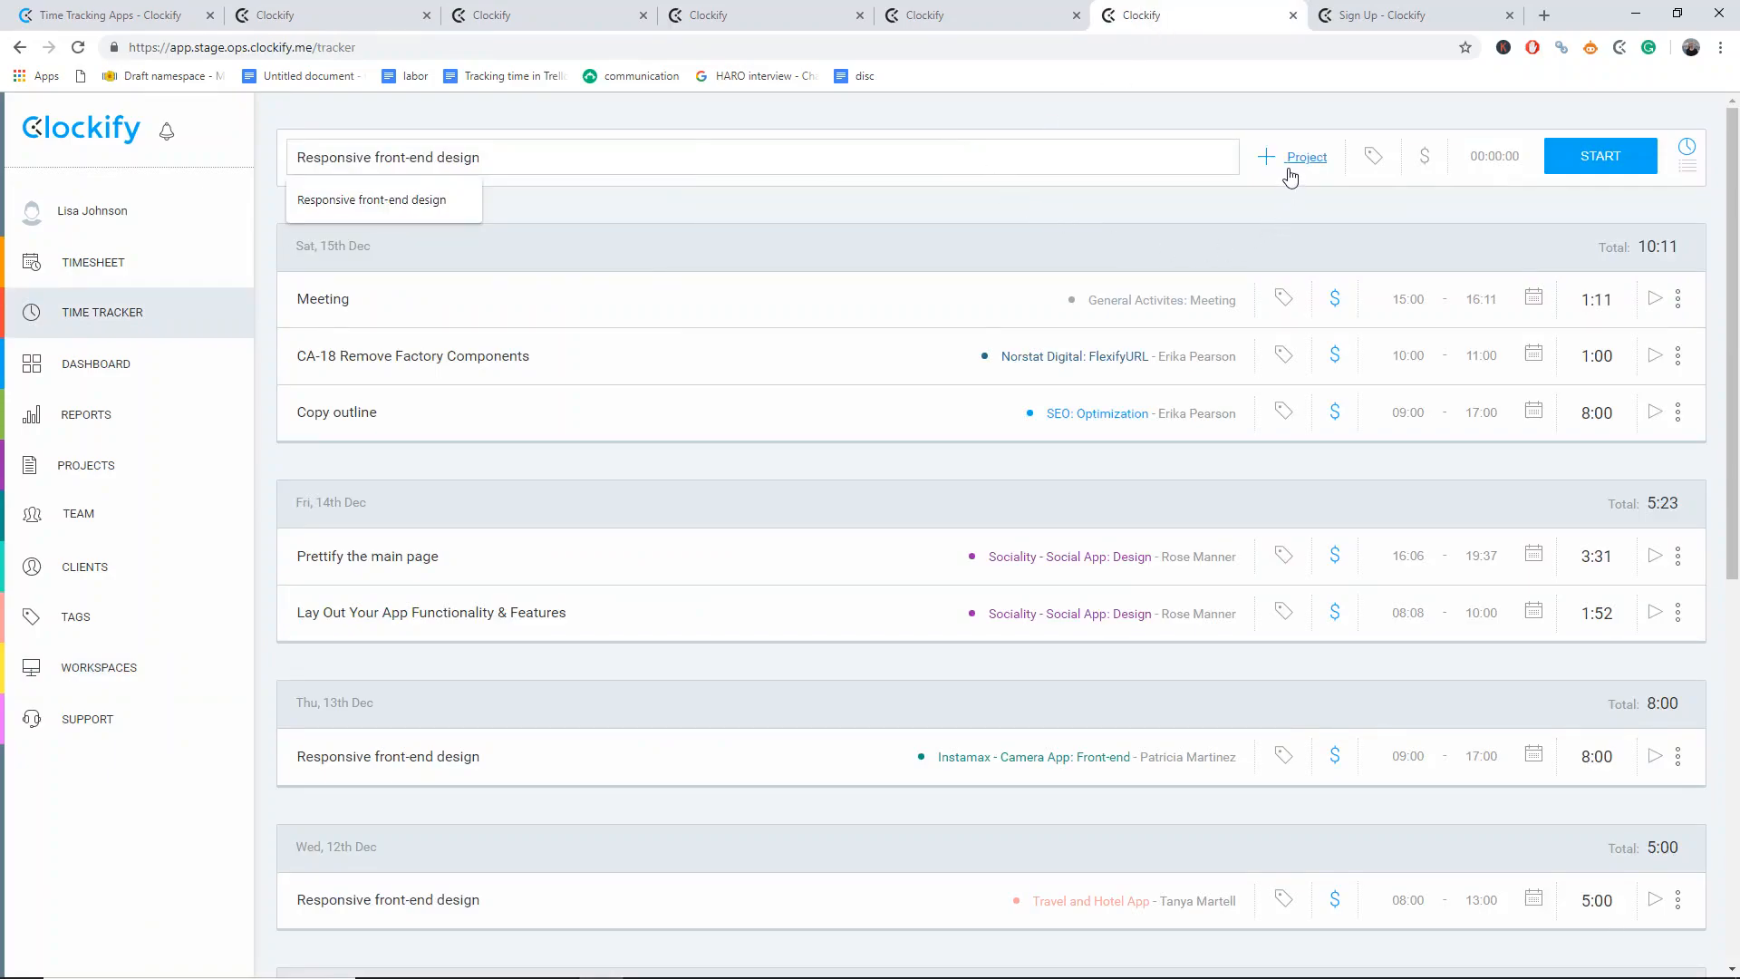
{"action": "left_click", "coordinate": [1293, 156]}
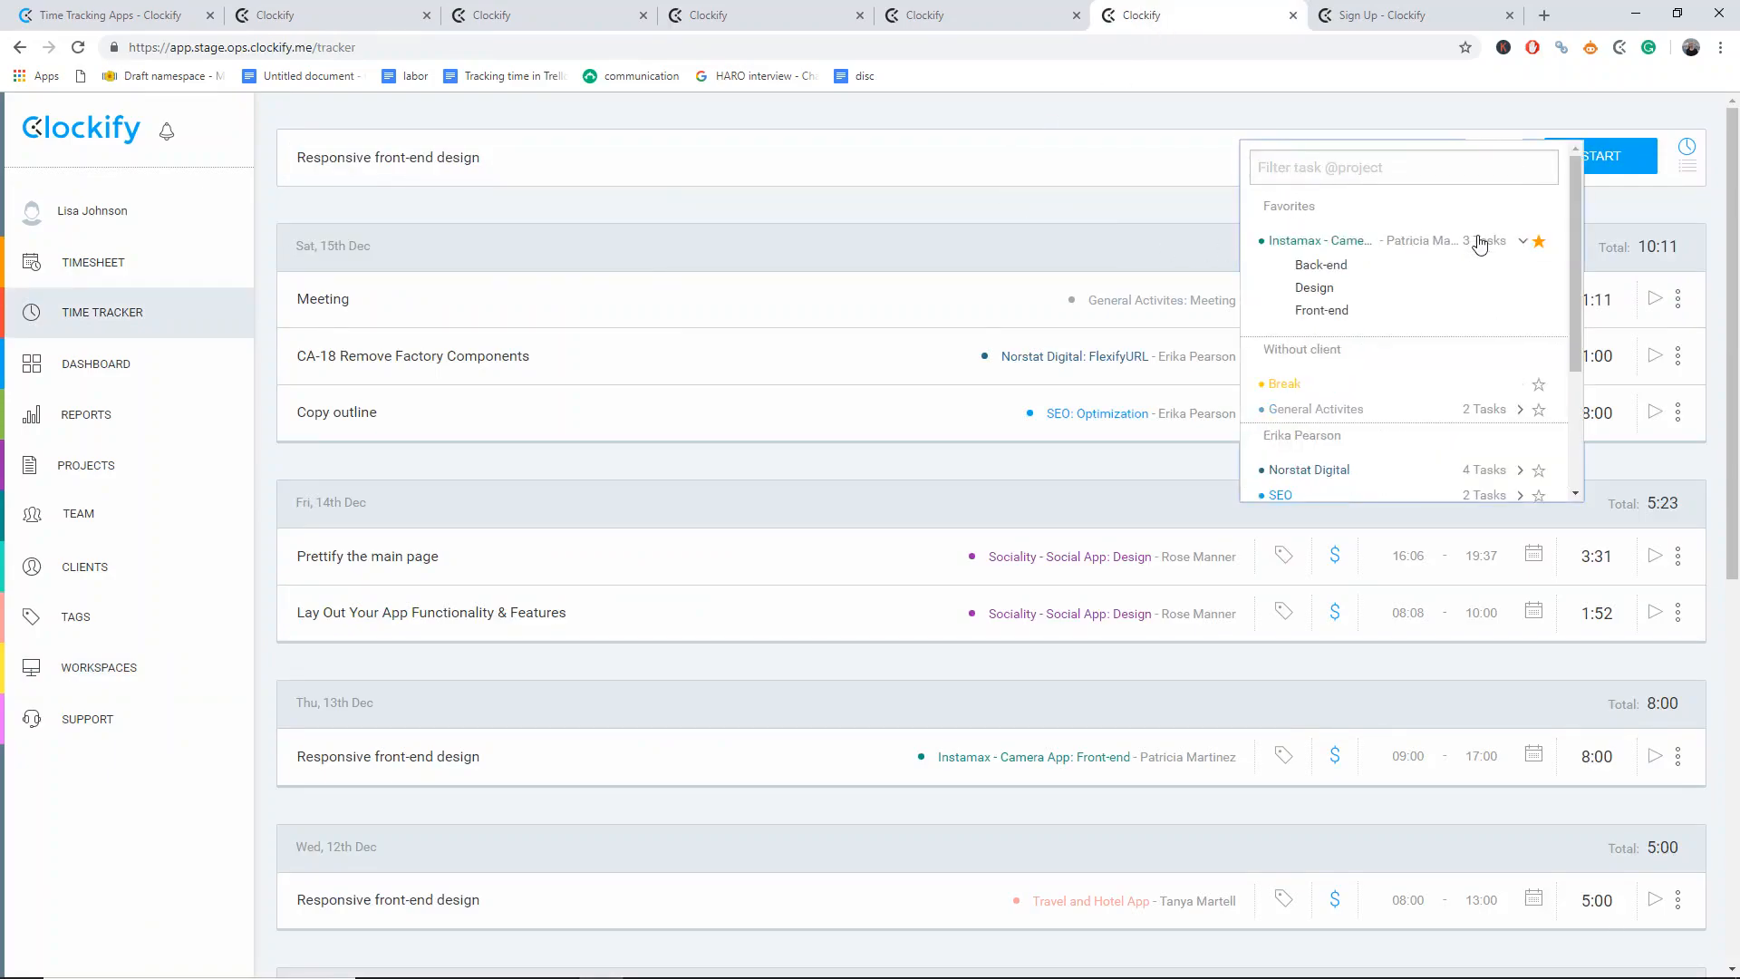
{"action": "left_click", "coordinate": [1315, 288]}
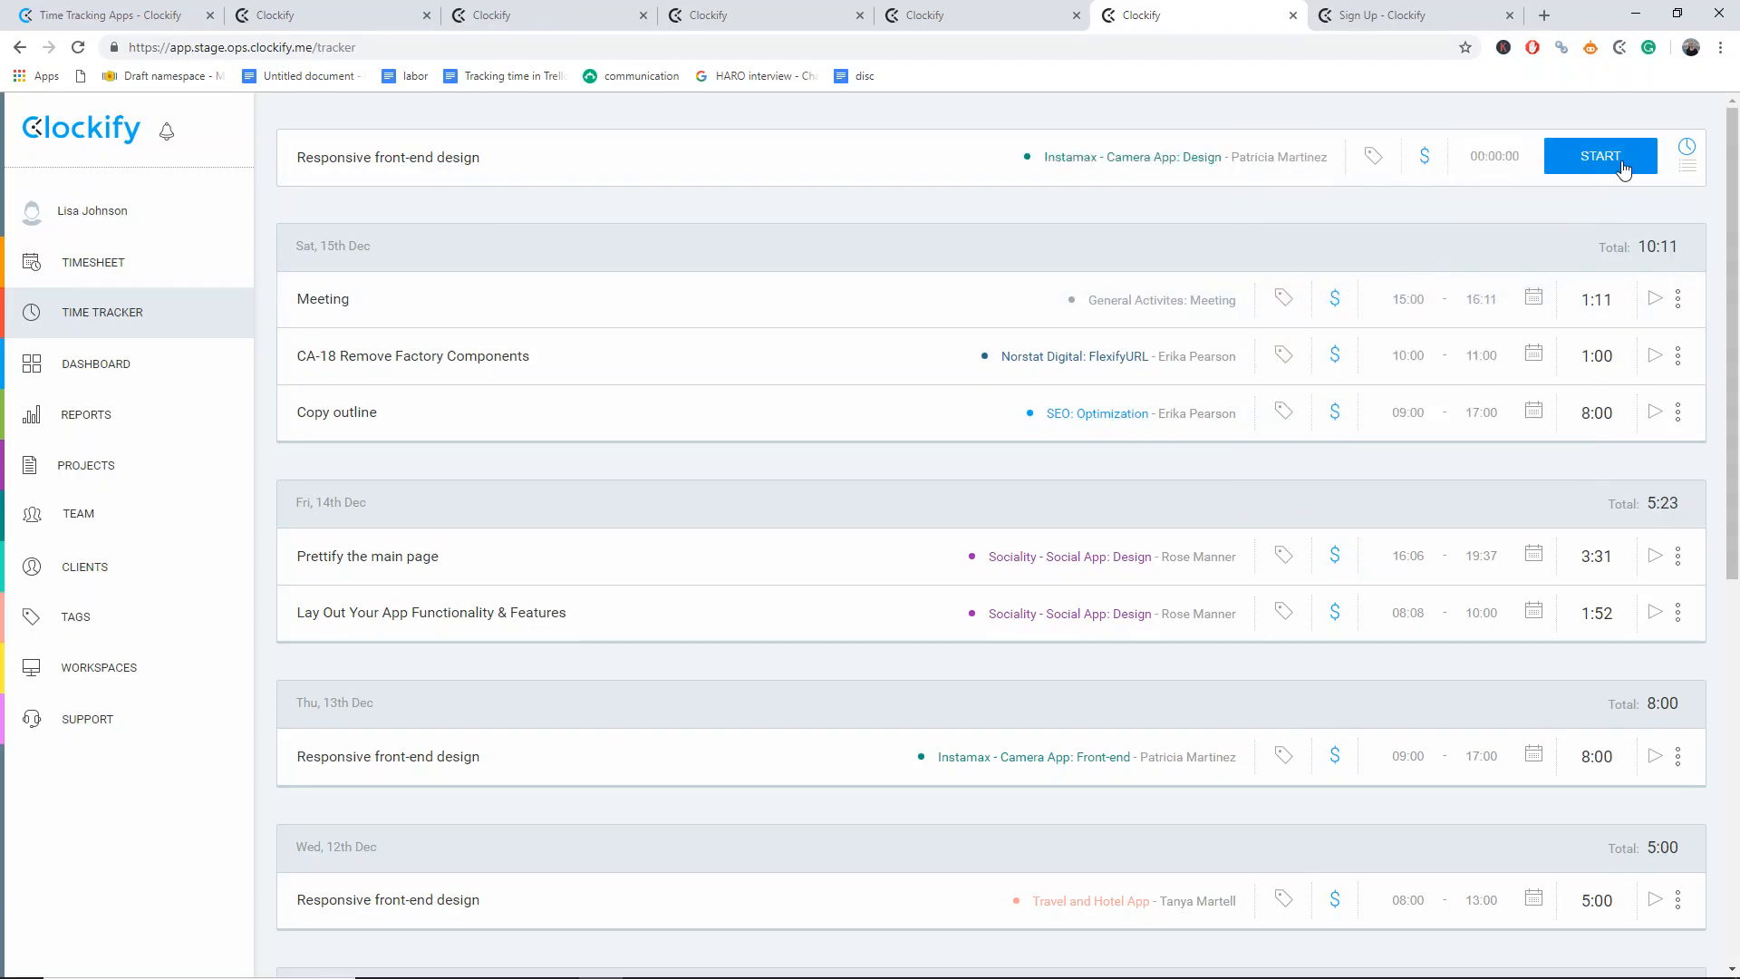
{"action": "left_click", "coordinate": [1599, 156]}
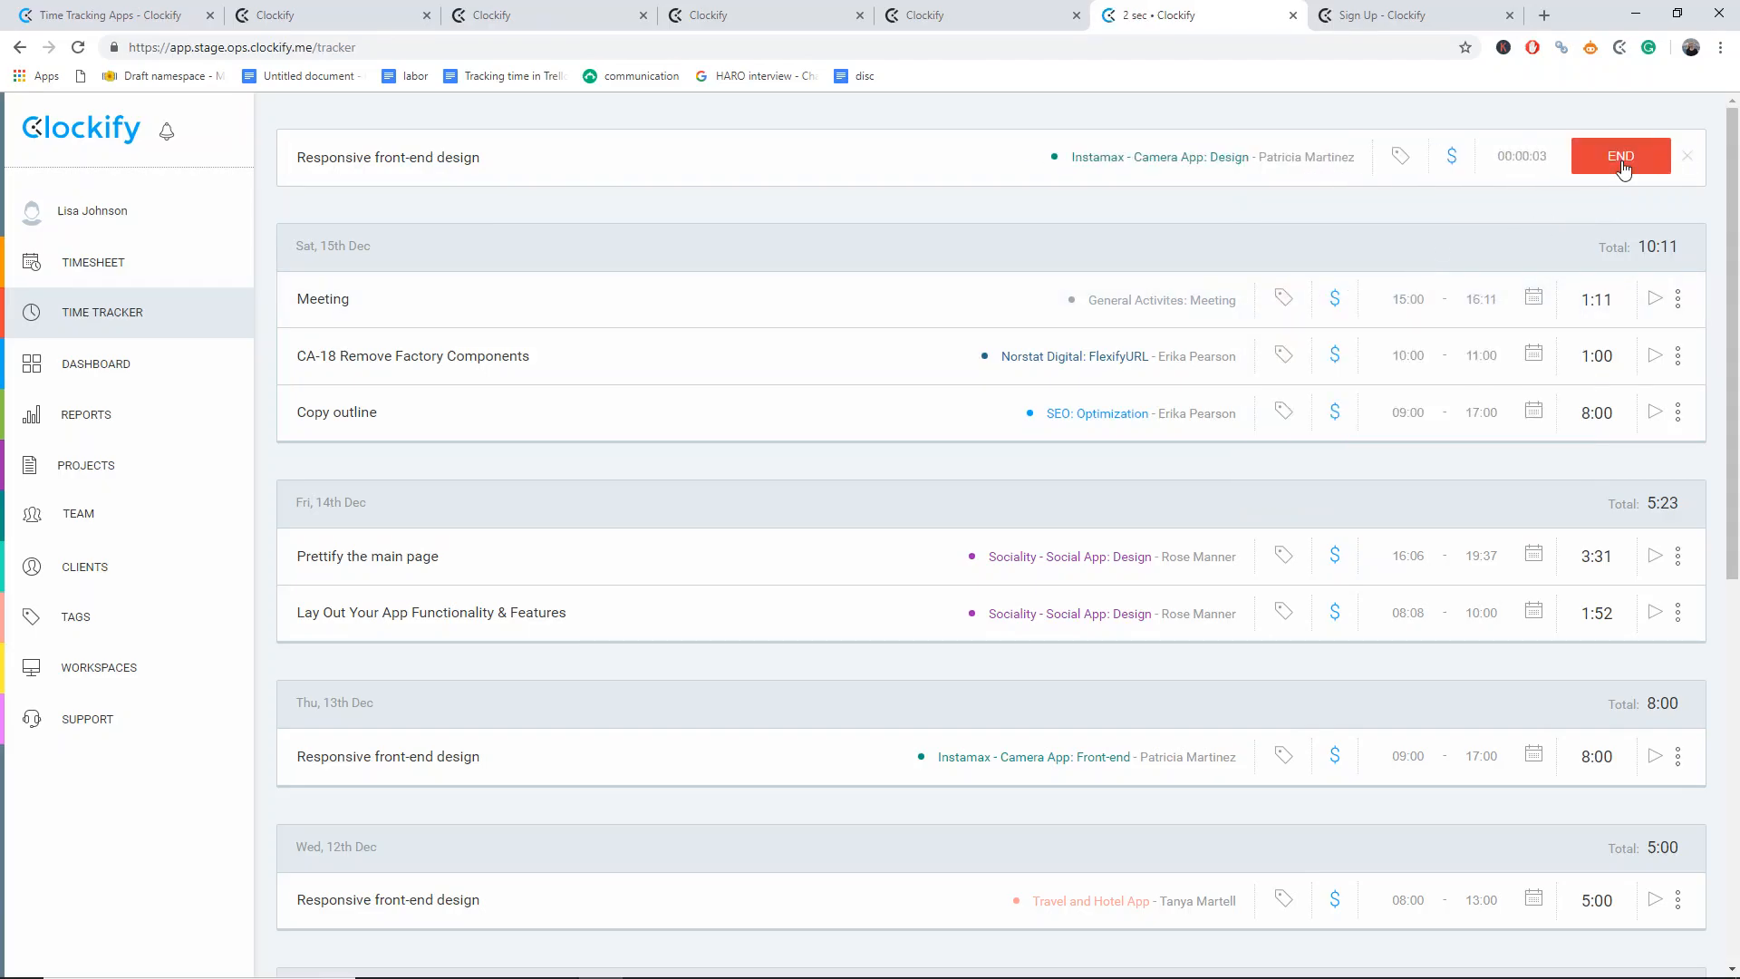
{"action": "left_click", "coordinate": [1619, 156]}
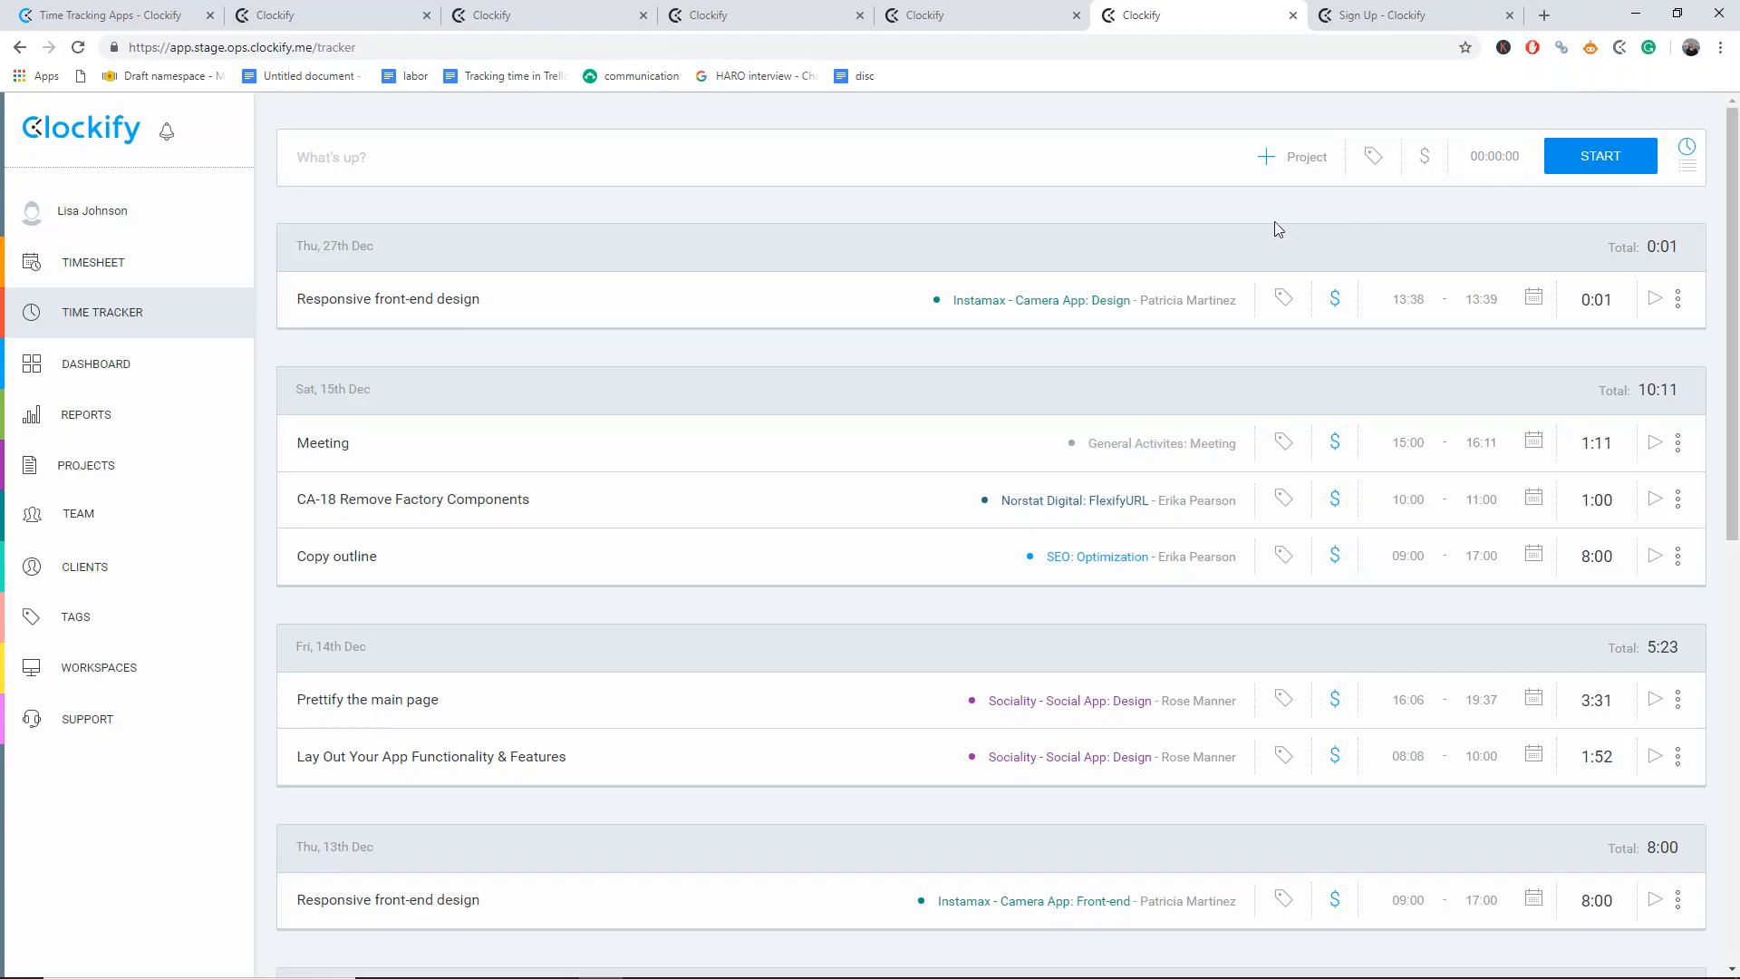
- View the weekly Summary report totaling 40:00, then go back to the freelancer landing page
{"action": "left_click", "coordinate": [85, 414]}
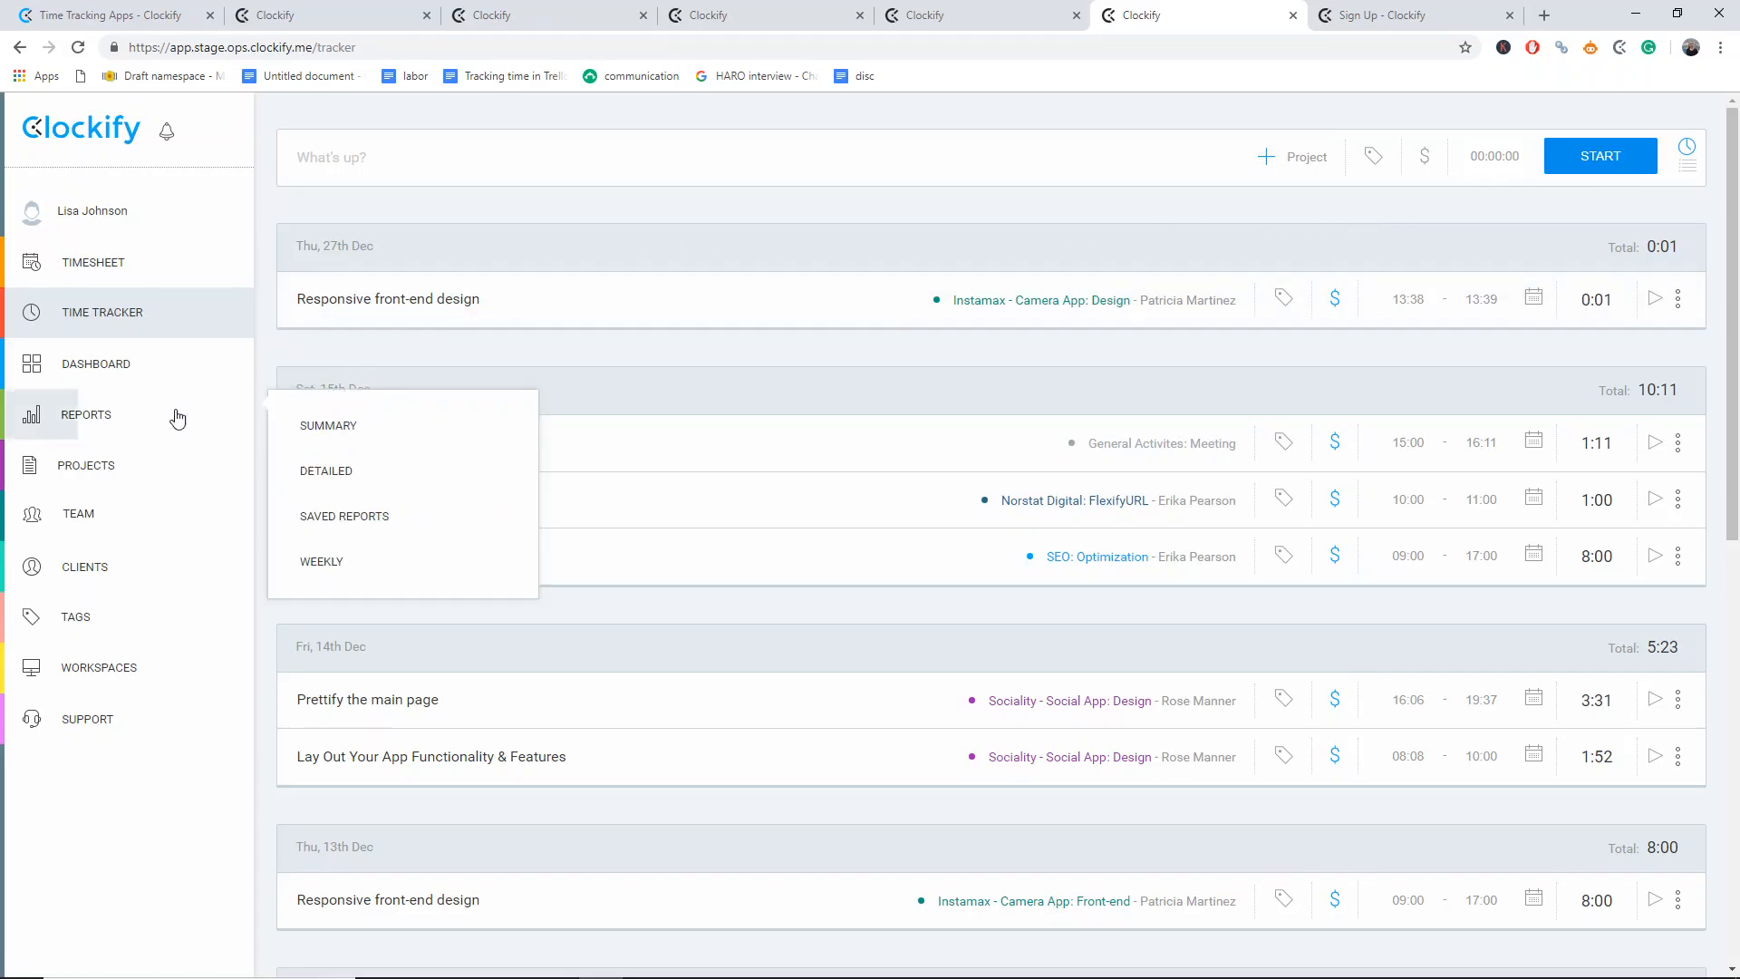
{"action": "left_click", "coordinate": [328, 424]}
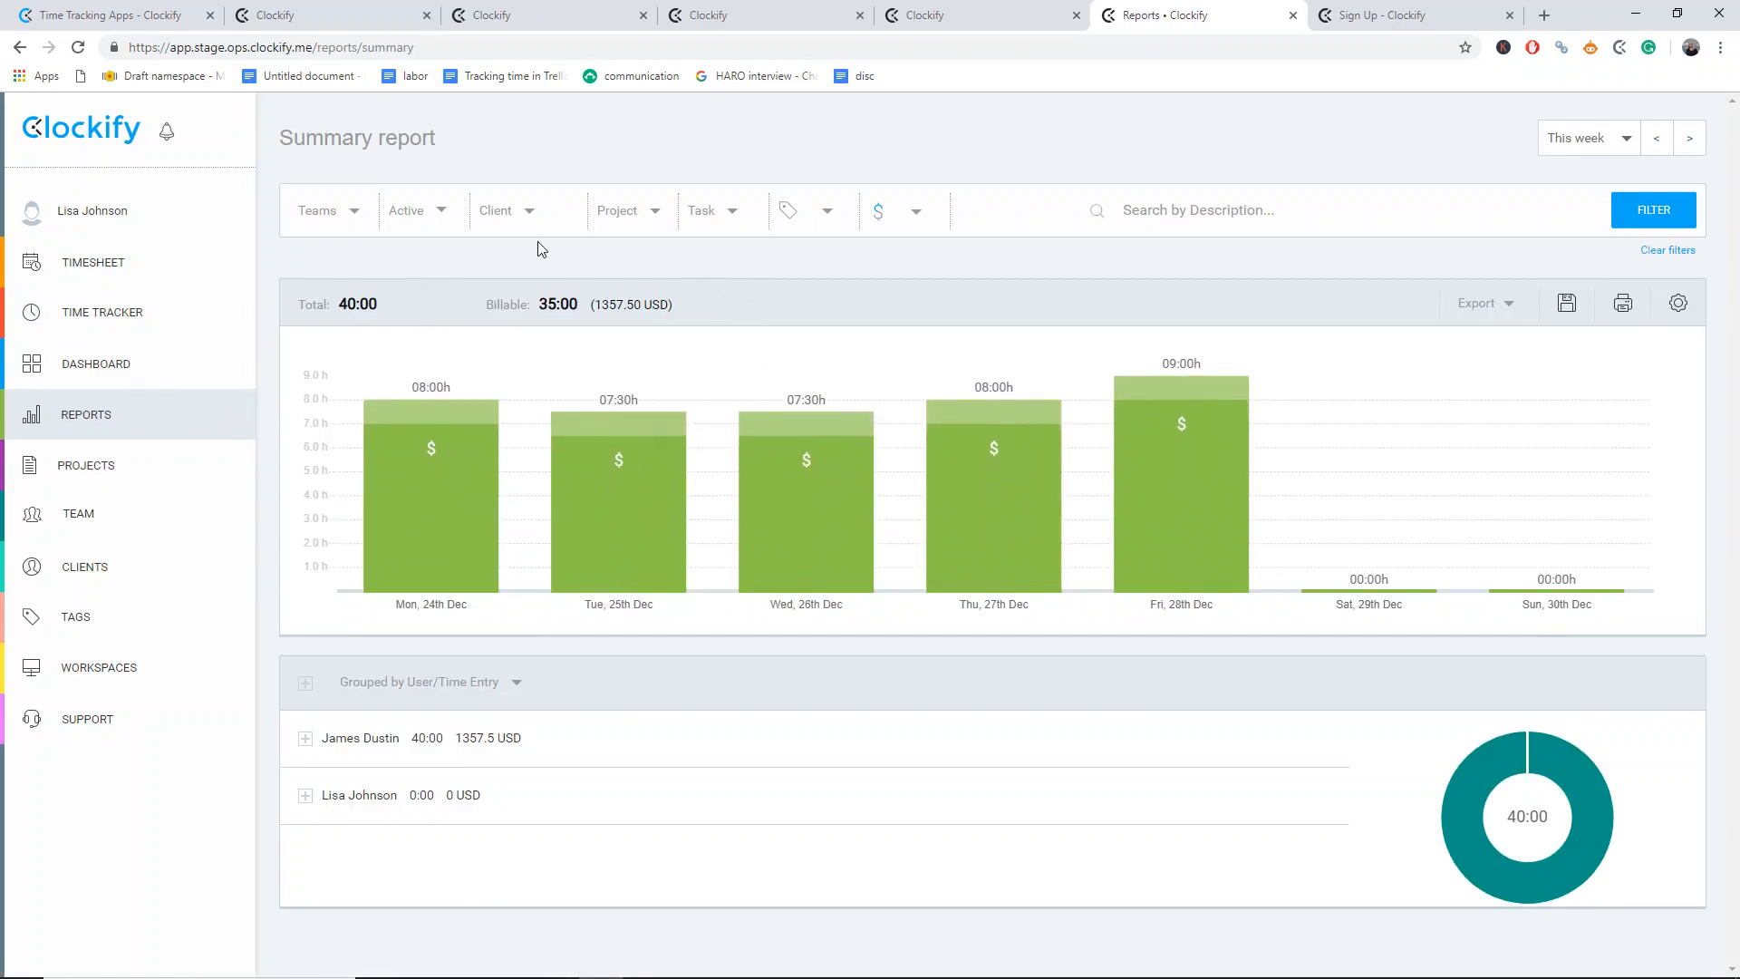
{"action": "mouse_move", "coordinate": [754, 314]}
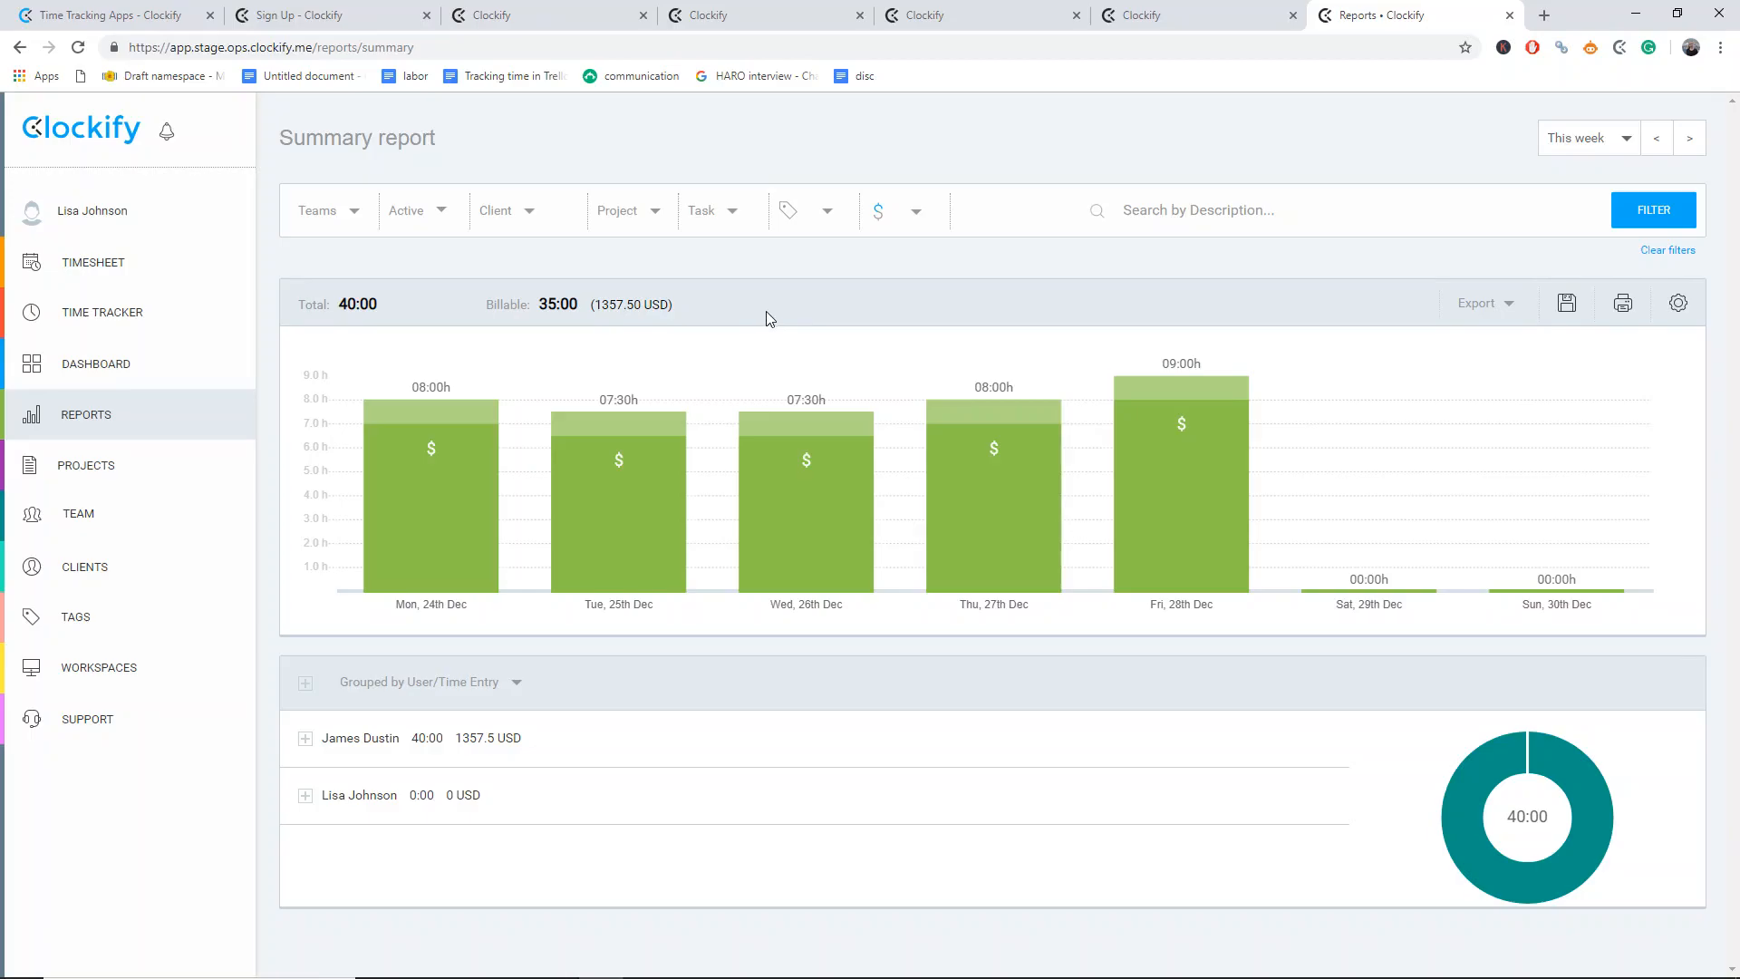
{"action": "left_click", "coordinate": [105, 14]}
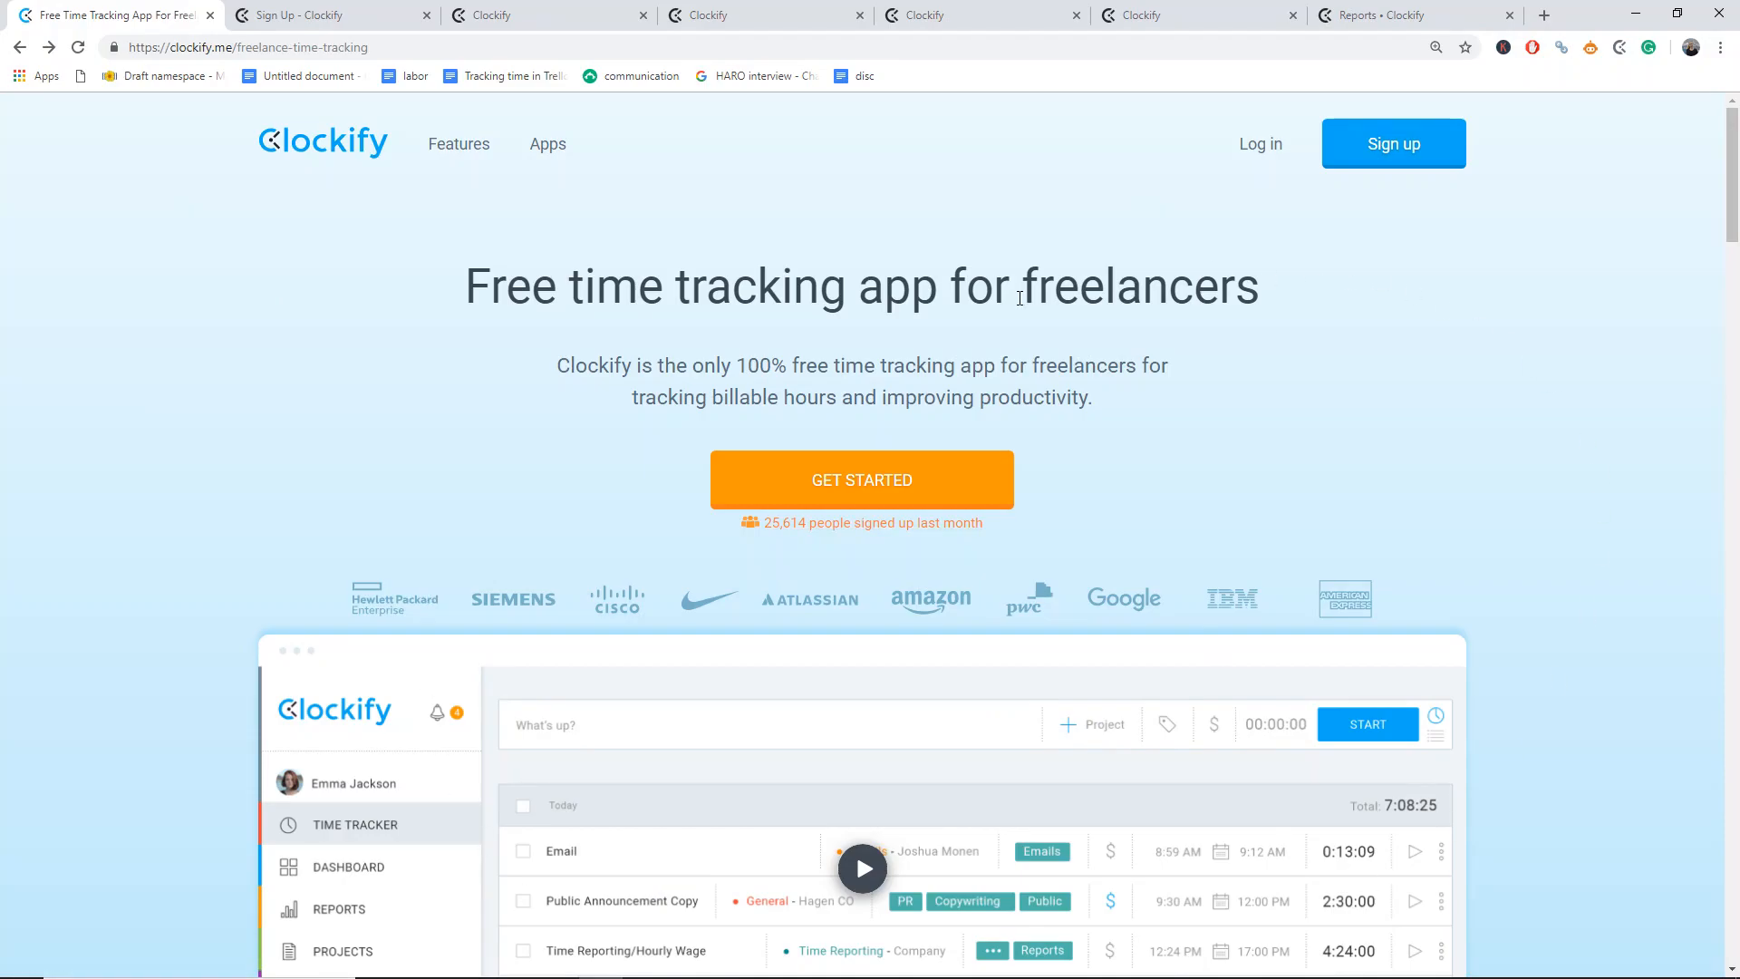
{"action": "mouse_move", "coordinate": [1394, 161]}
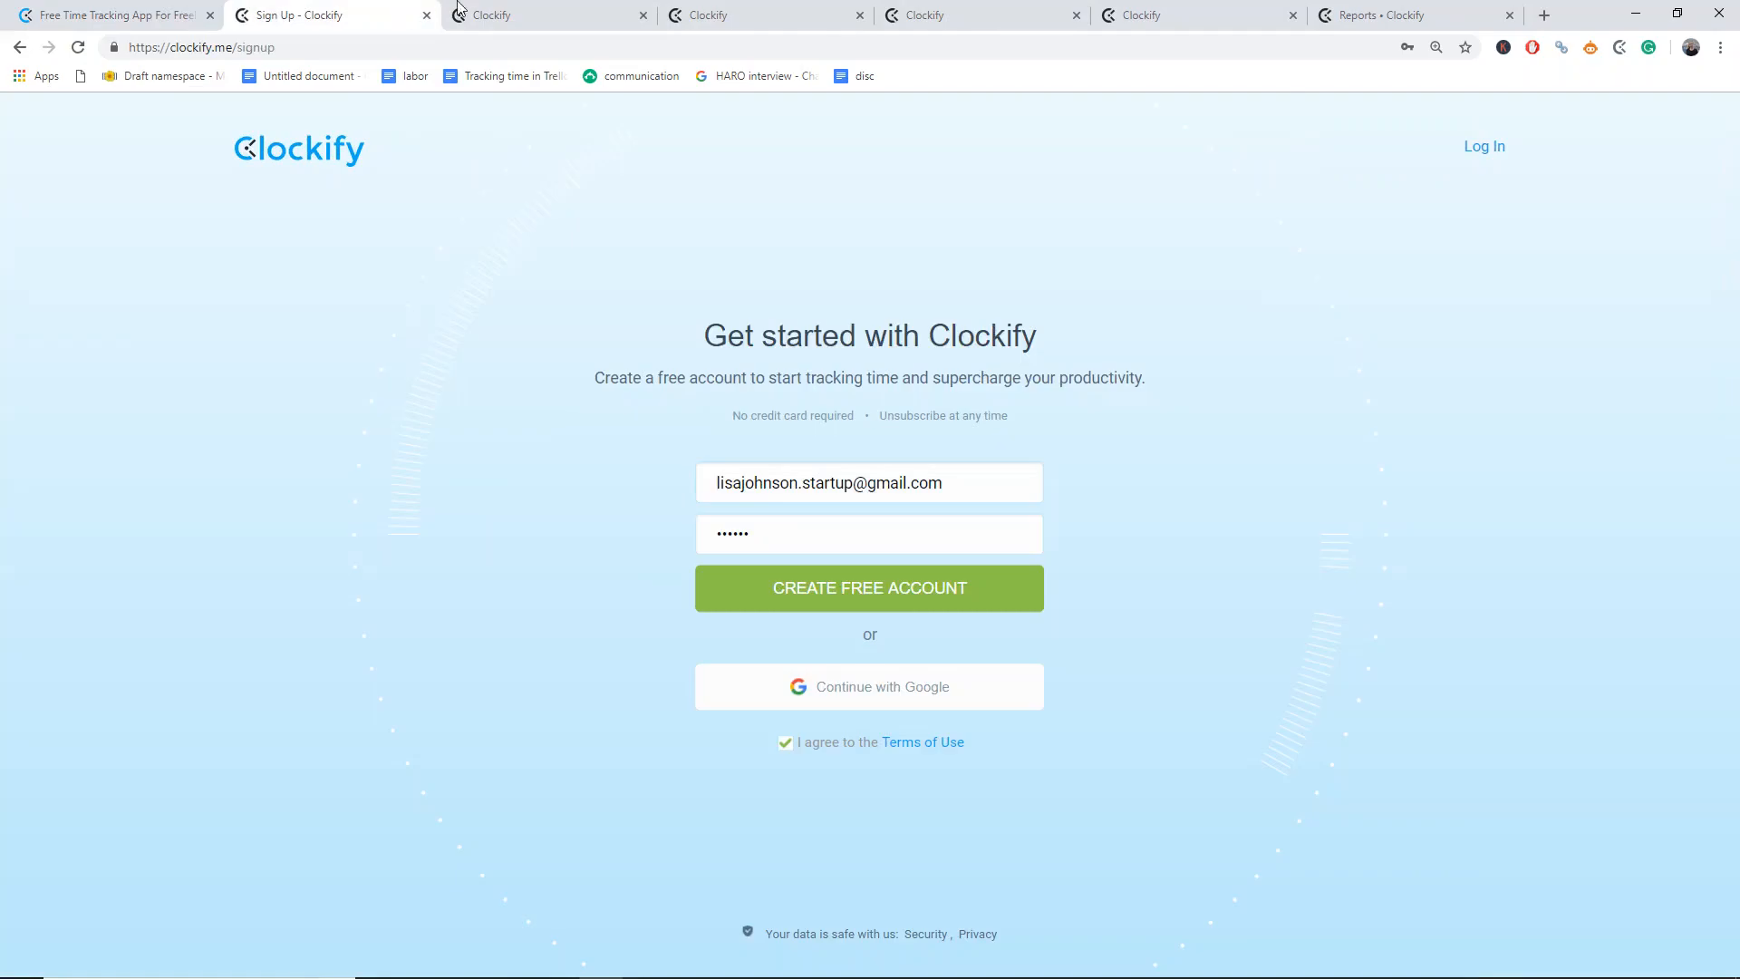
- Create the free account and show the new workspace's client list
{"action": "left_click", "coordinate": [869, 588]}
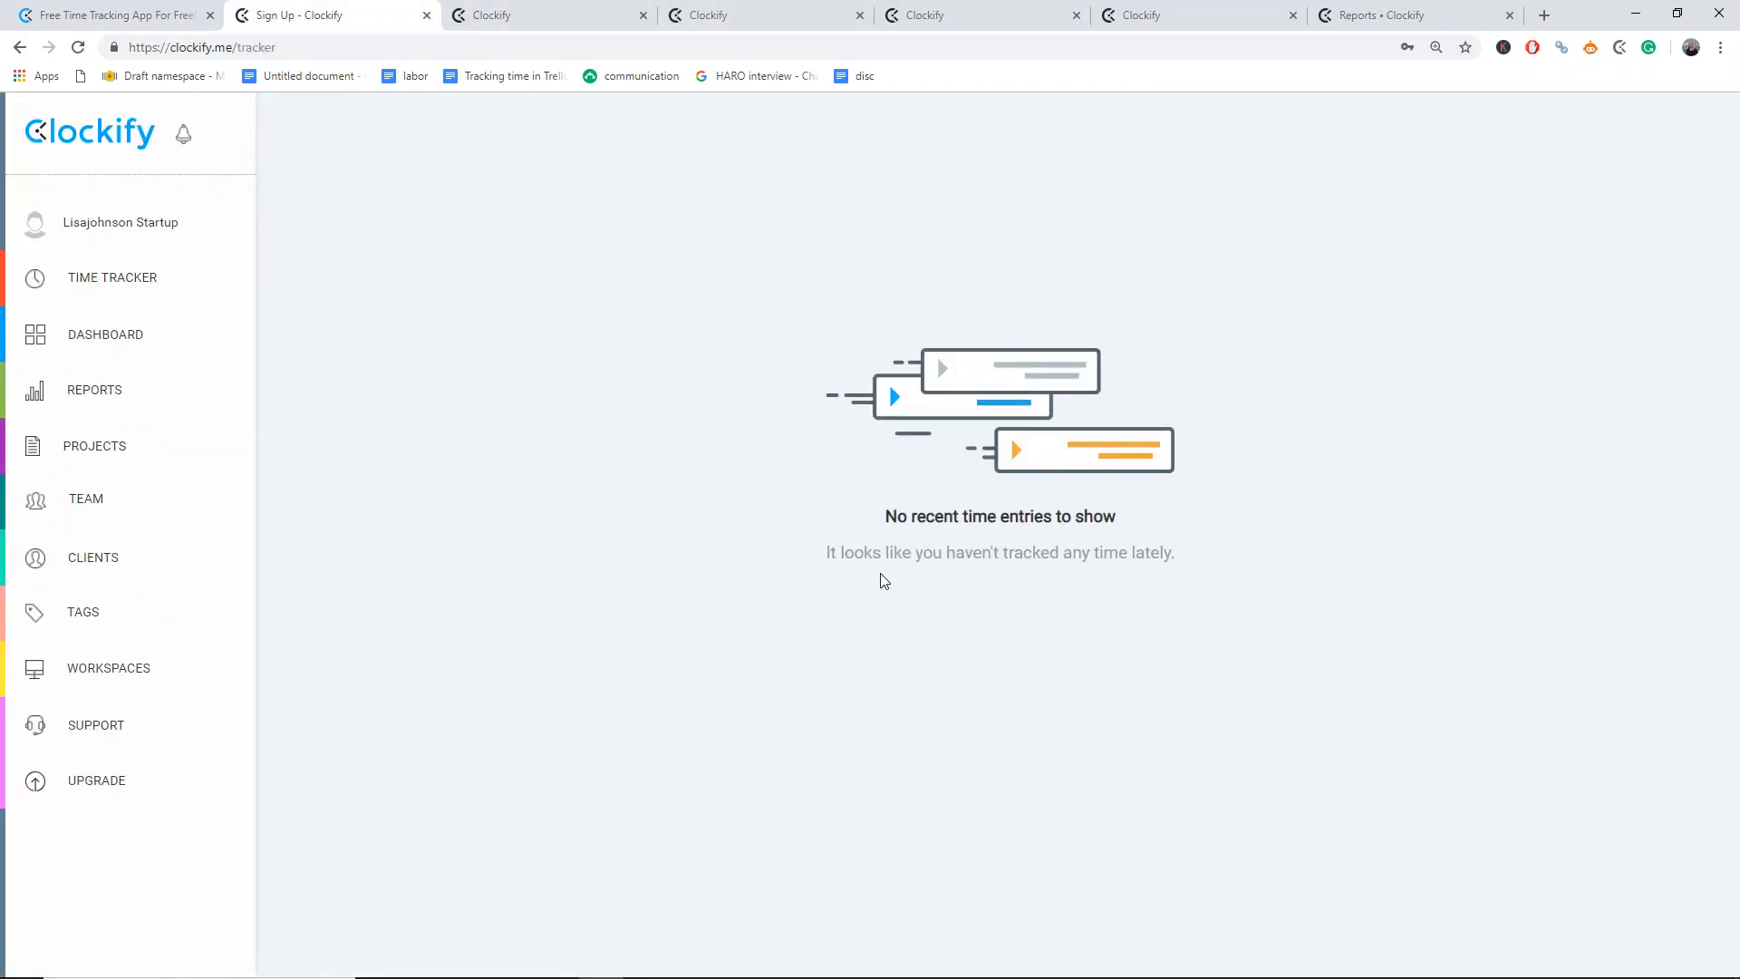
{"action": "left_click", "coordinate": [113, 278]}
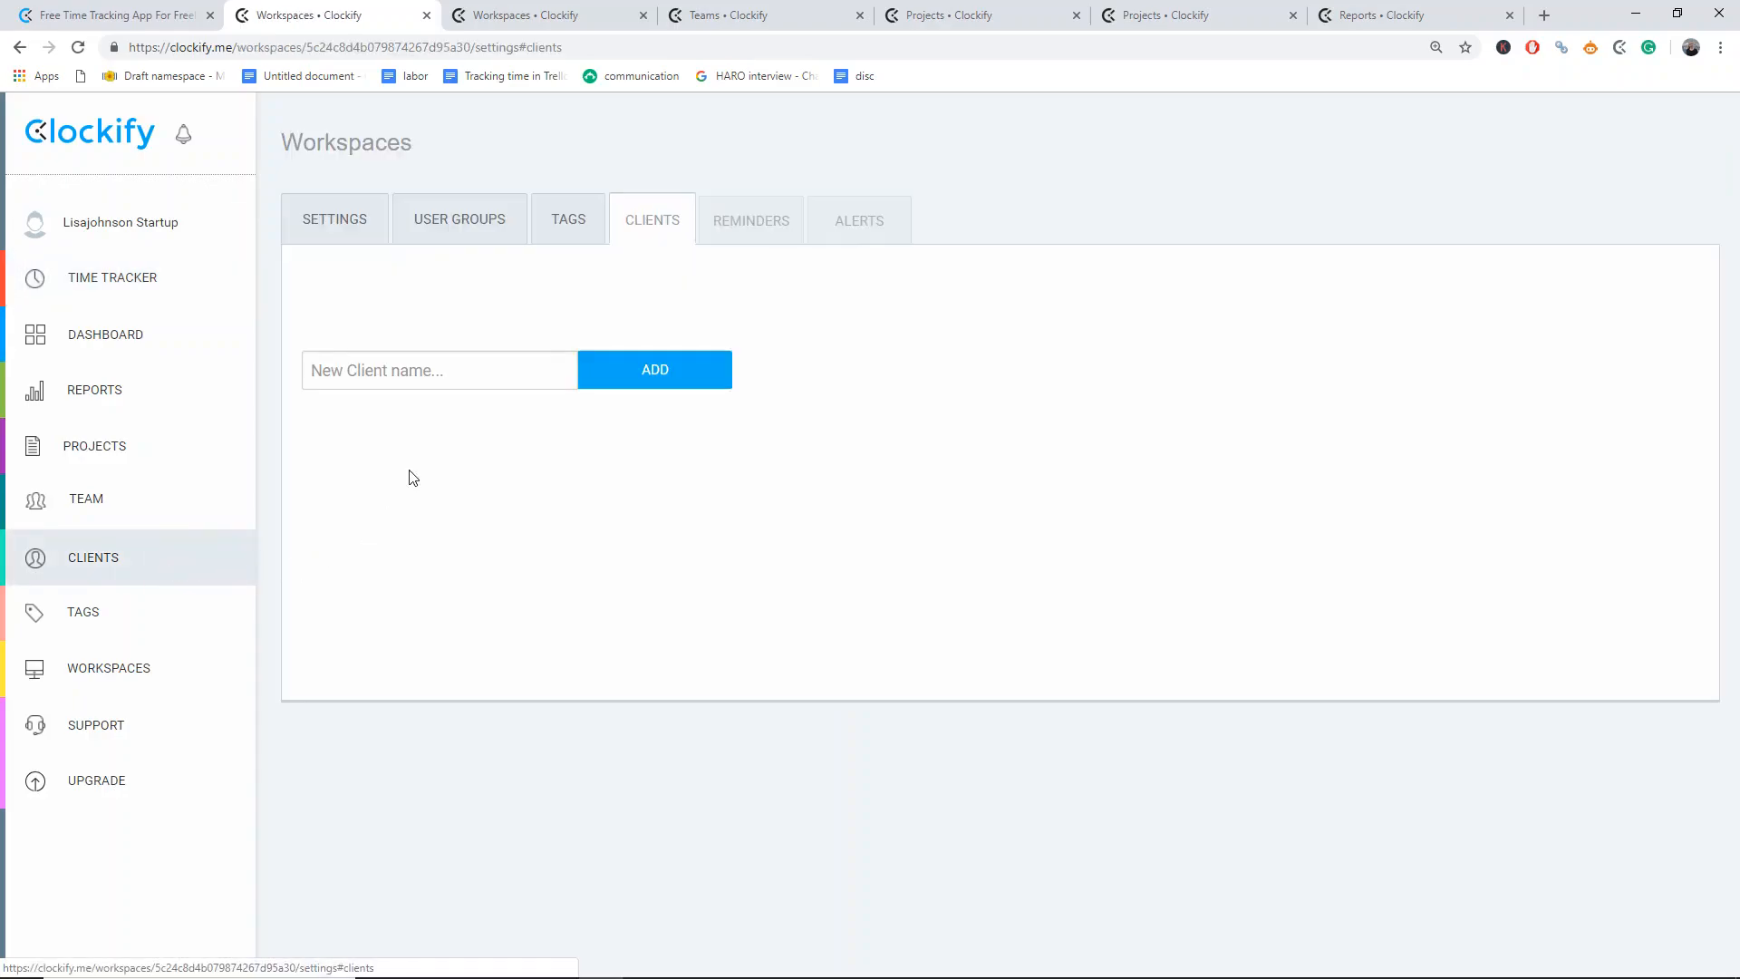
{"action": "type", "text": "Clark"}
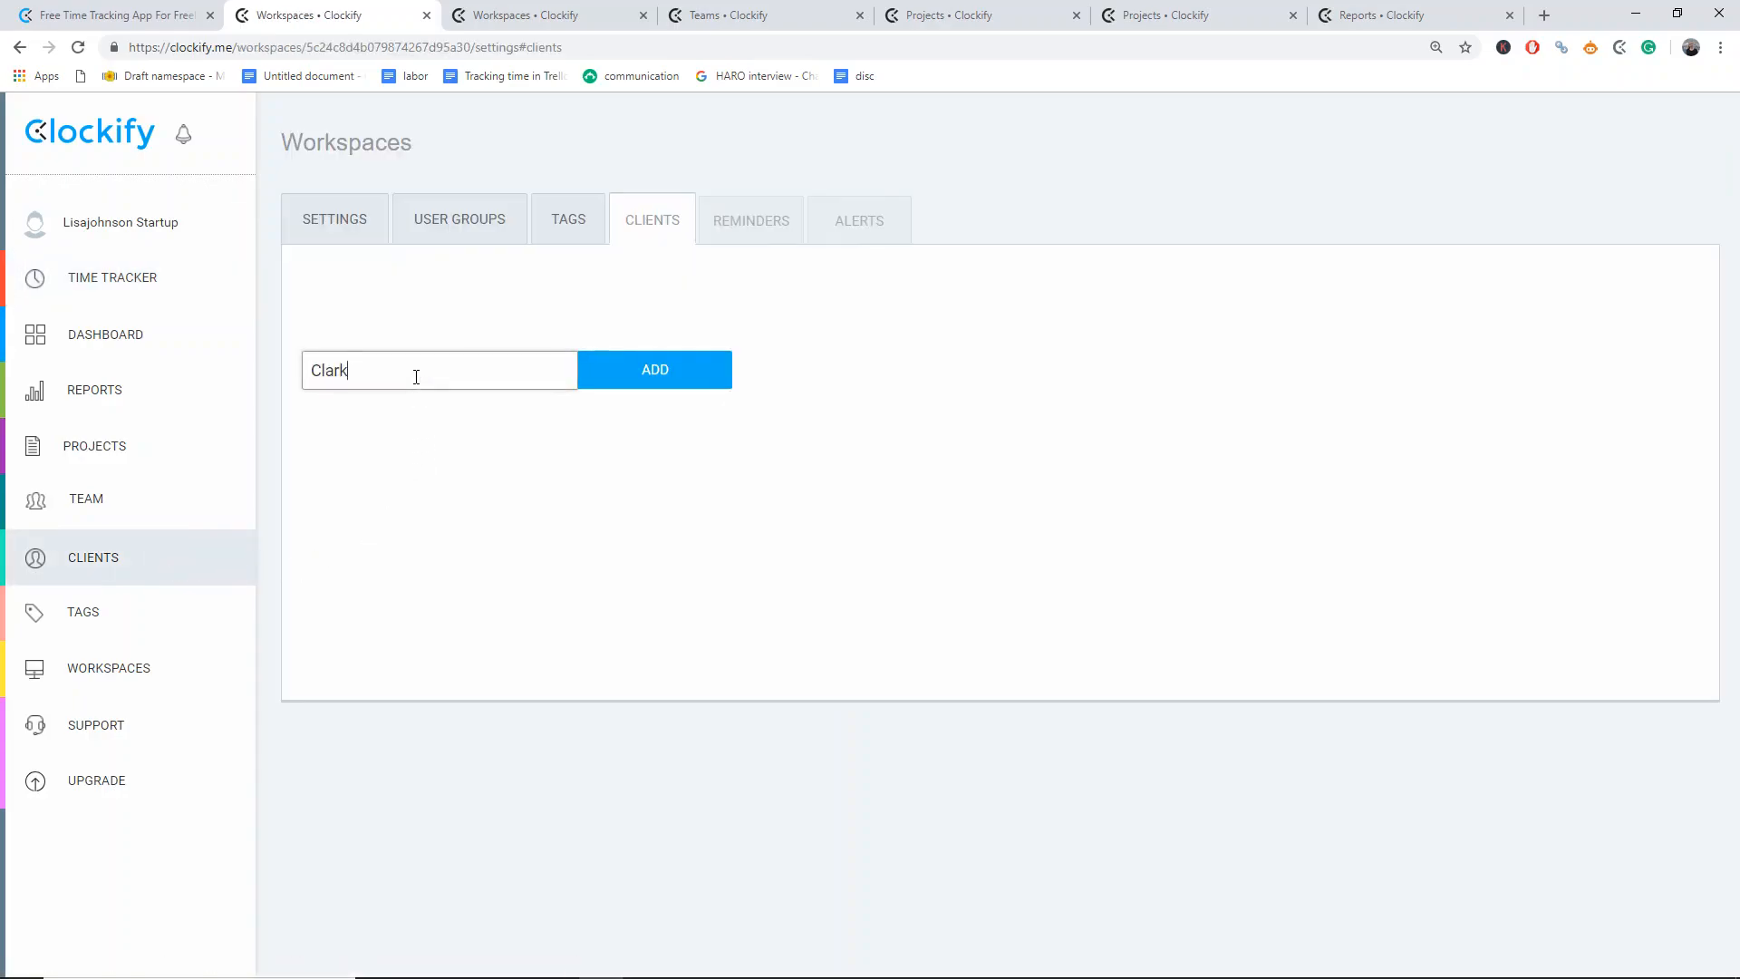
{"action": "type", "text": "Cooper"}
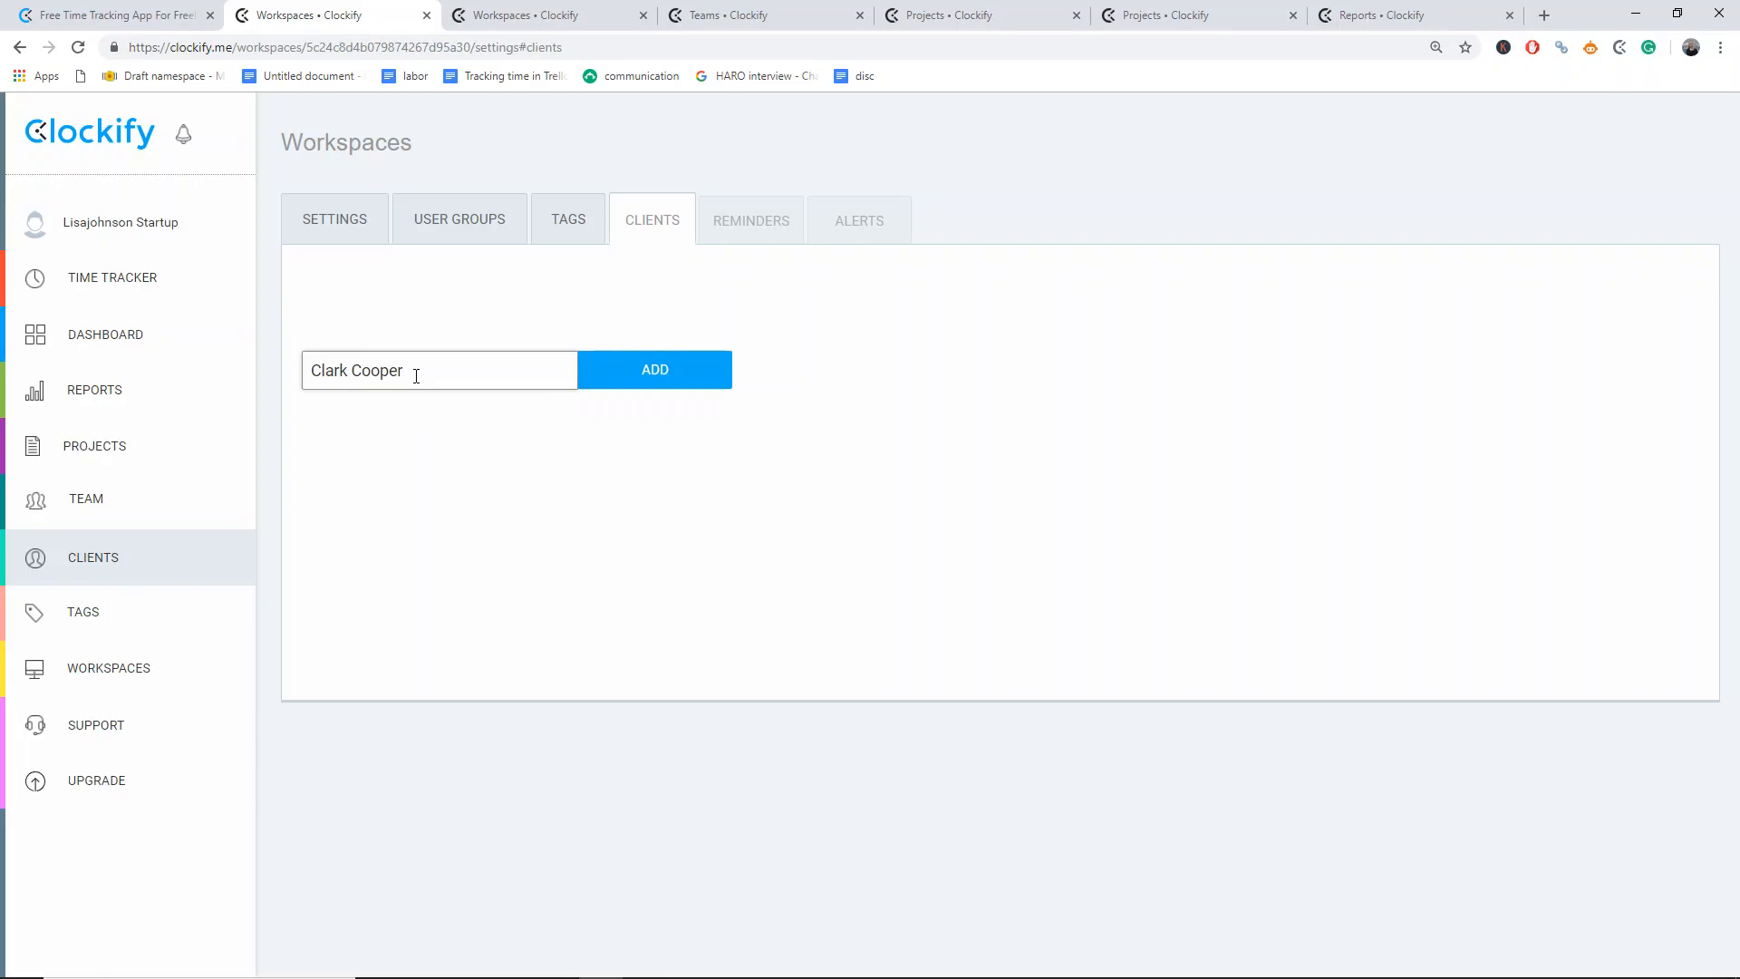
{"action": "left_click", "coordinate": [654, 370]}
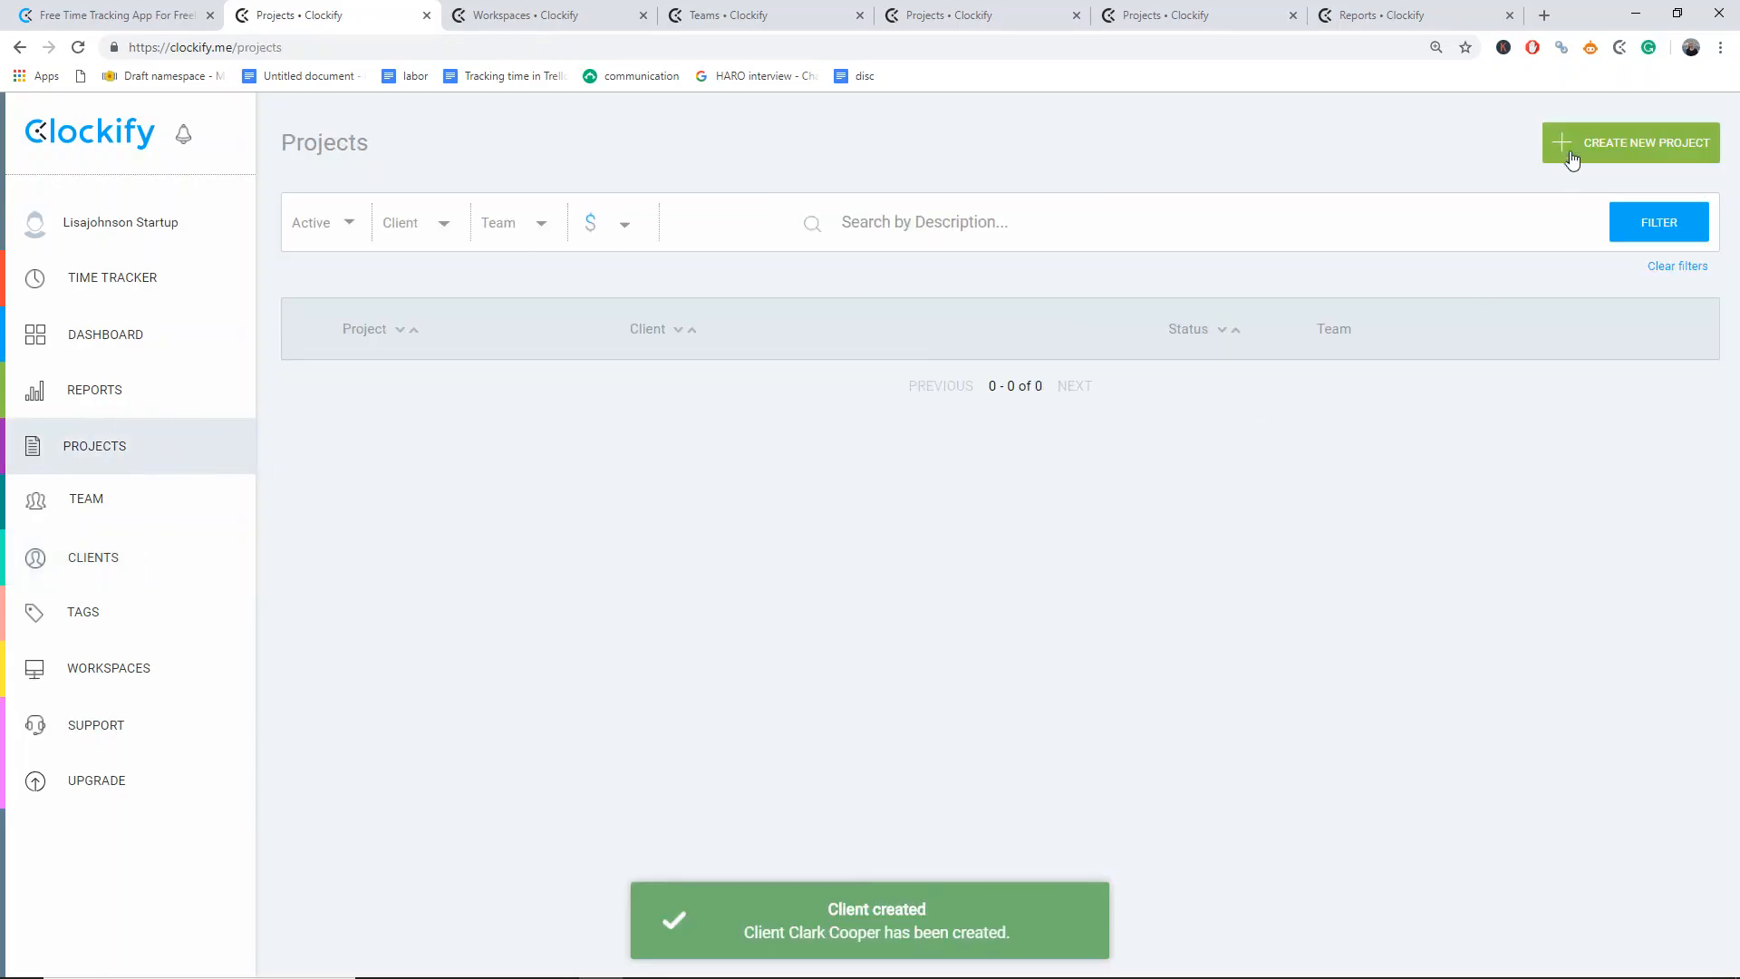
{"action": "left_click", "coordinate": [1629, 141]}
{"action": "type", "text": "Camera app premium"}
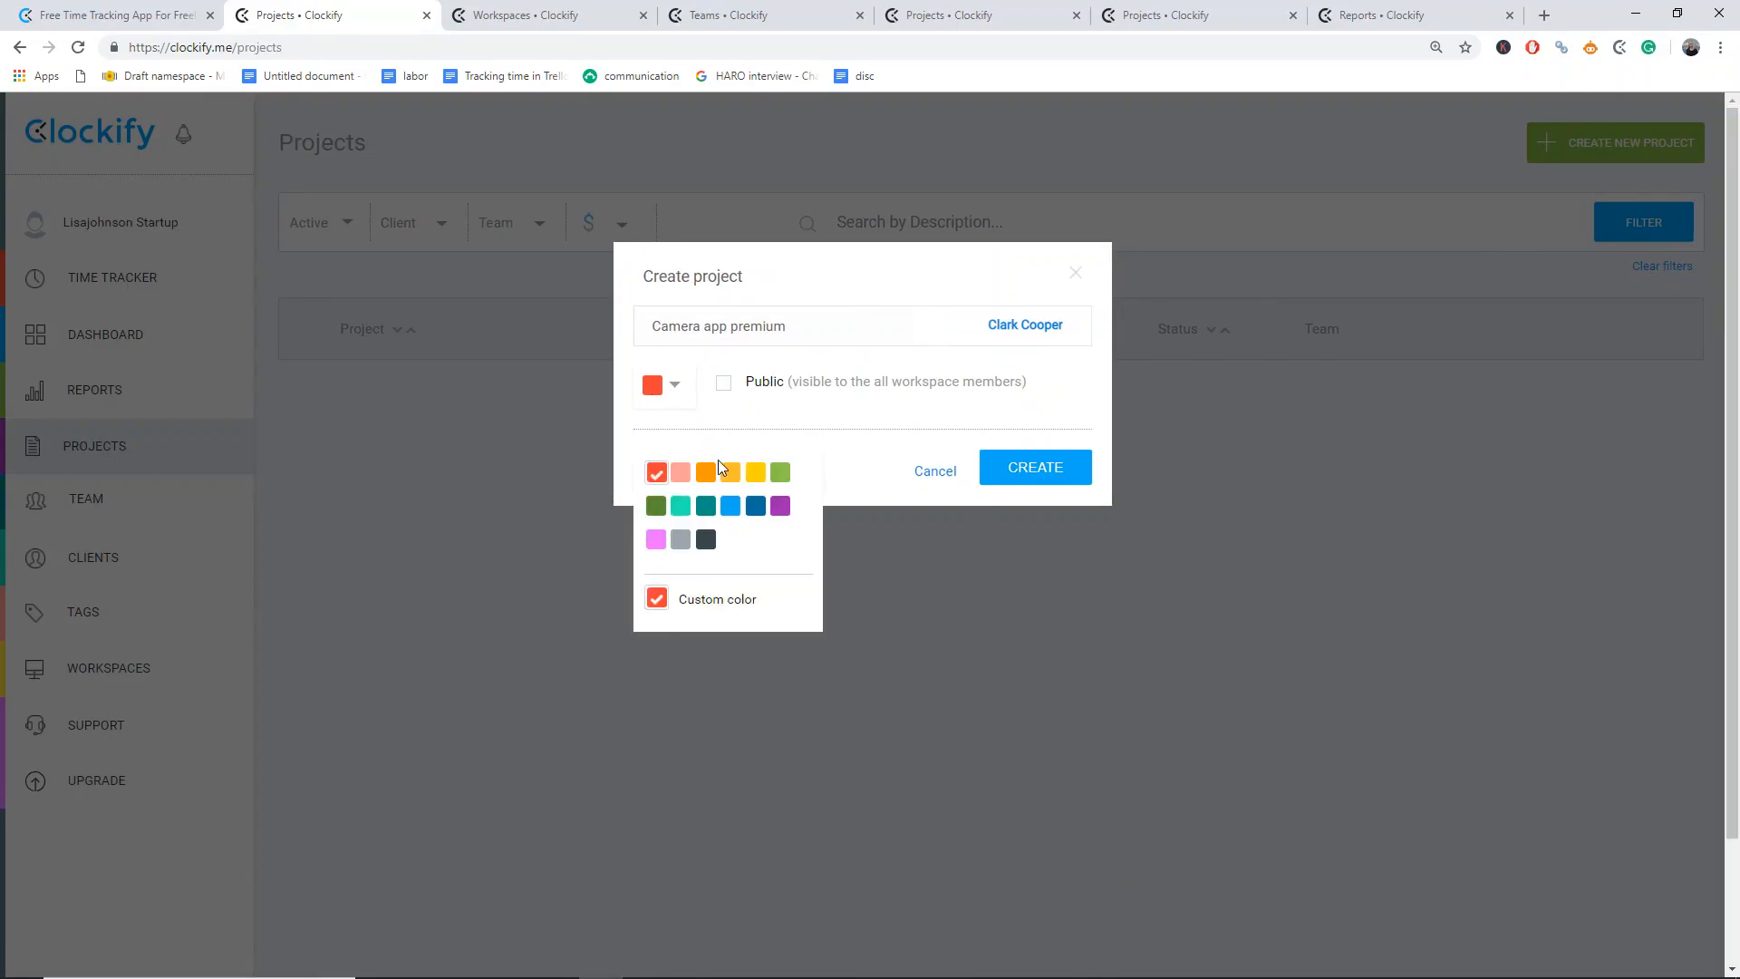
{"action": "left_click", "coordinate": [1033, 466]}
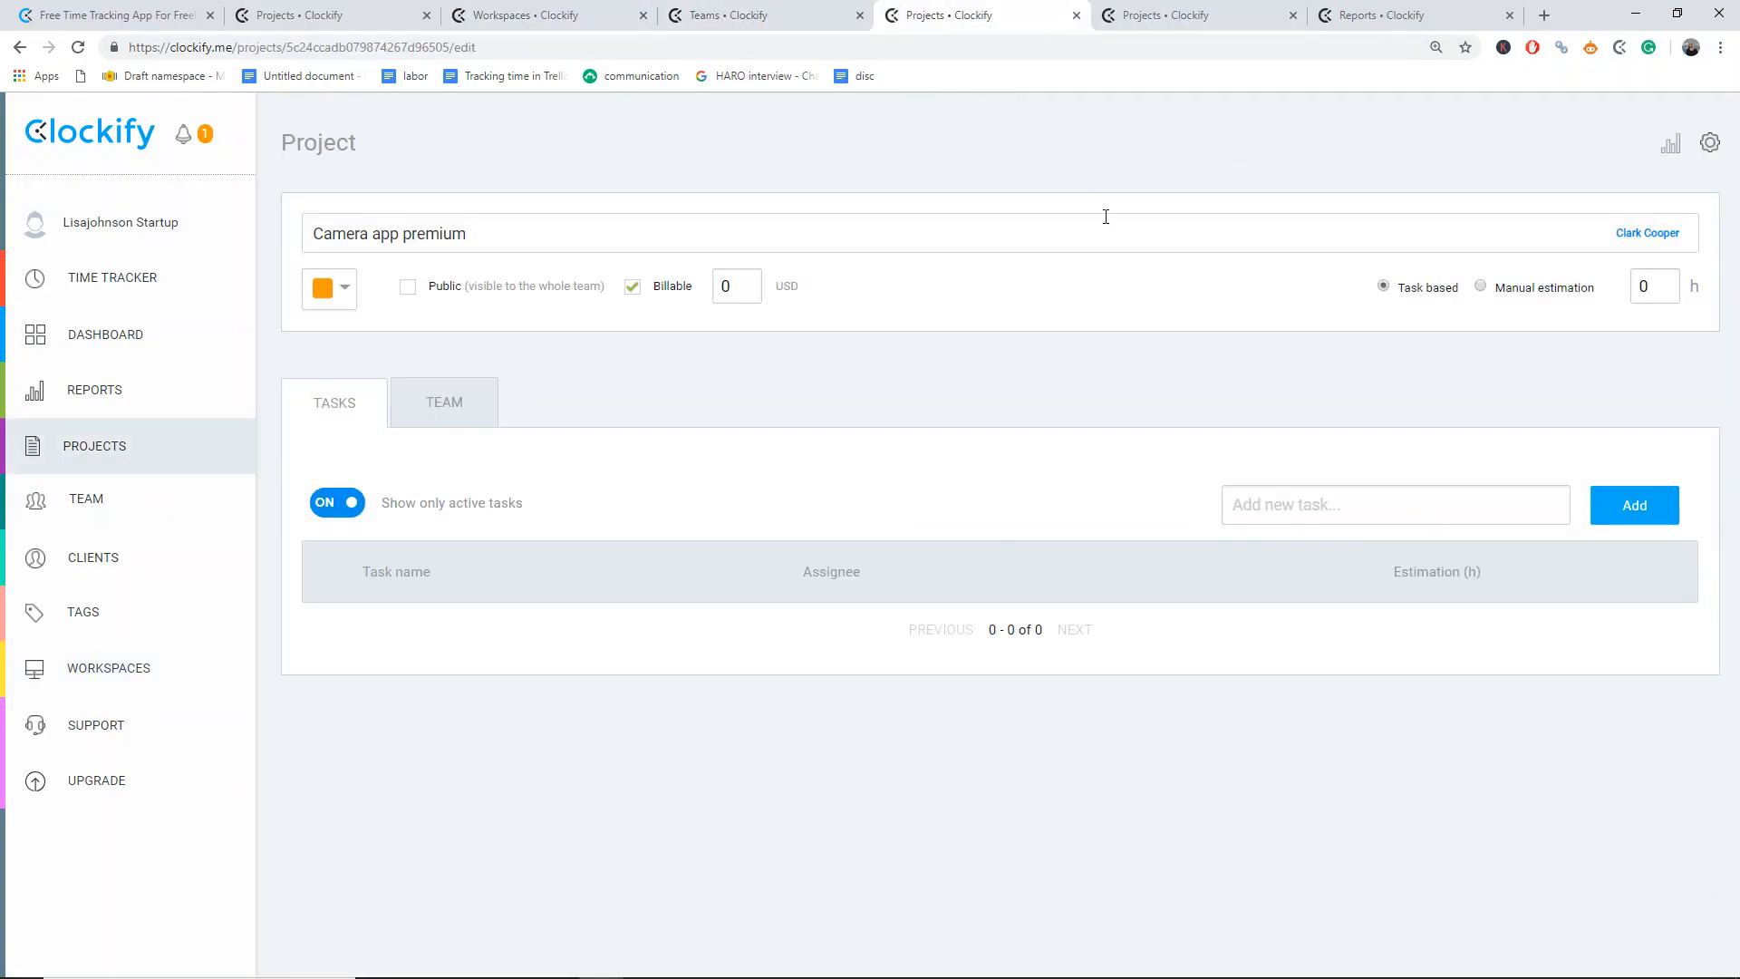
{"action": "left_click", "coordinate": [443, 403]}
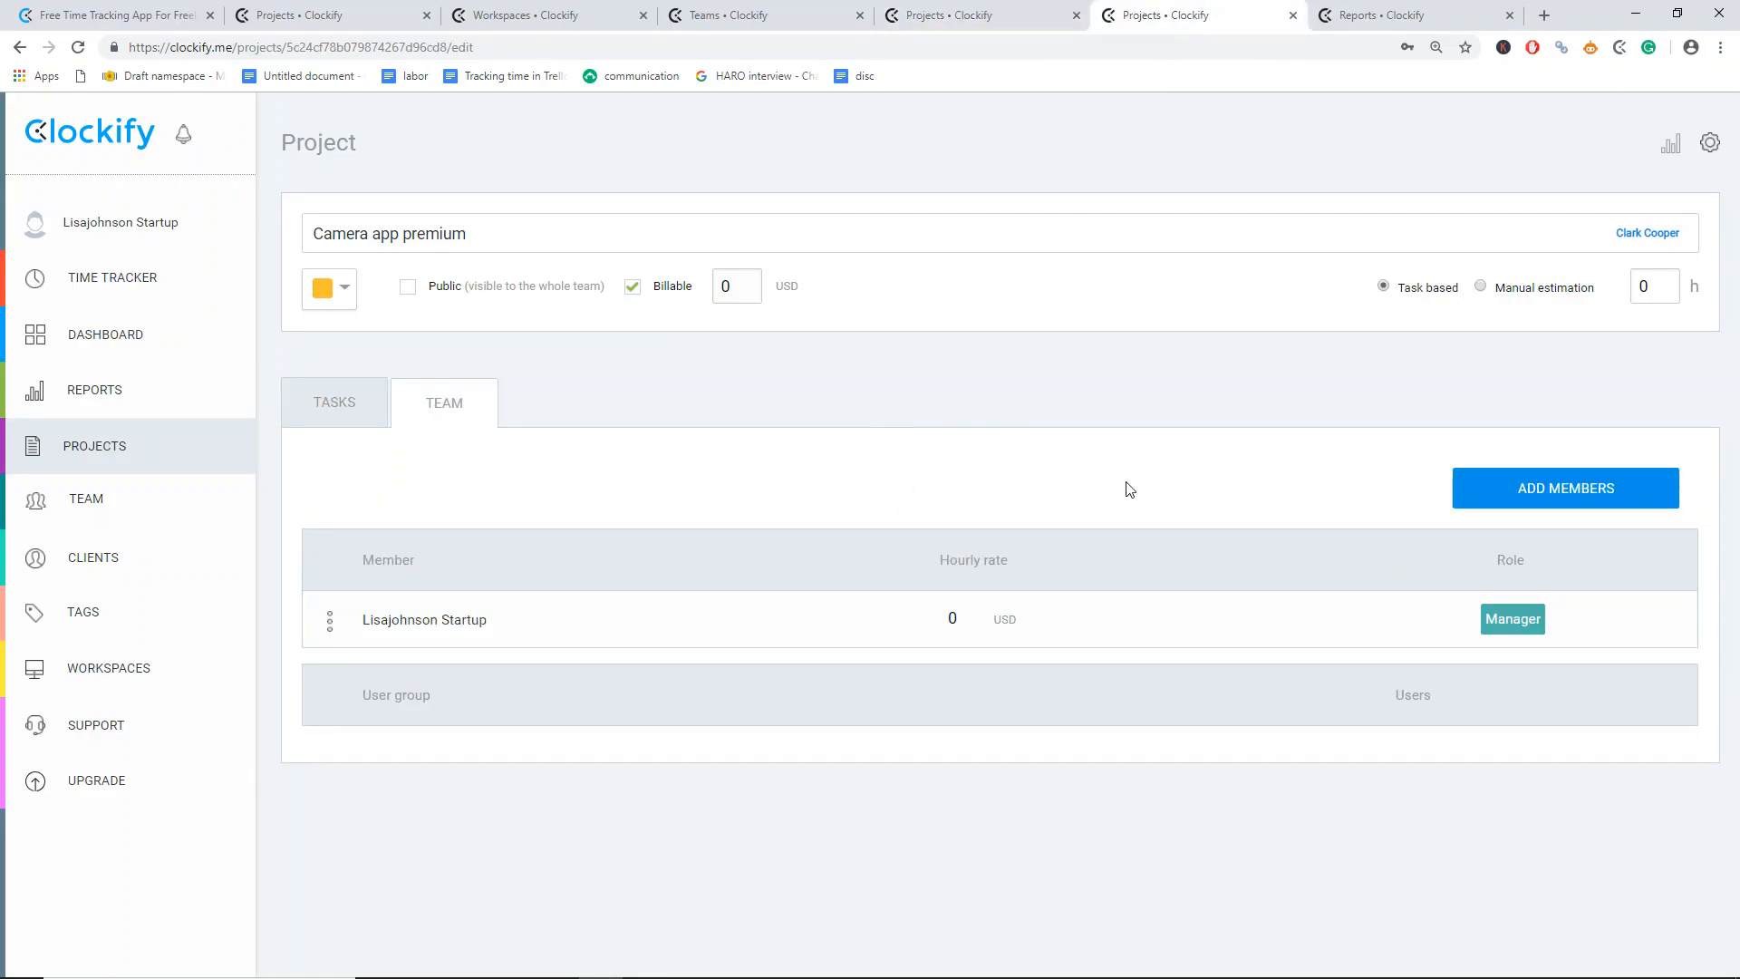
- Save a 30 USD workspace default rate and set your own team member rate to 40 USD
{"action": "left_click", "coordinate": [107, 667]}
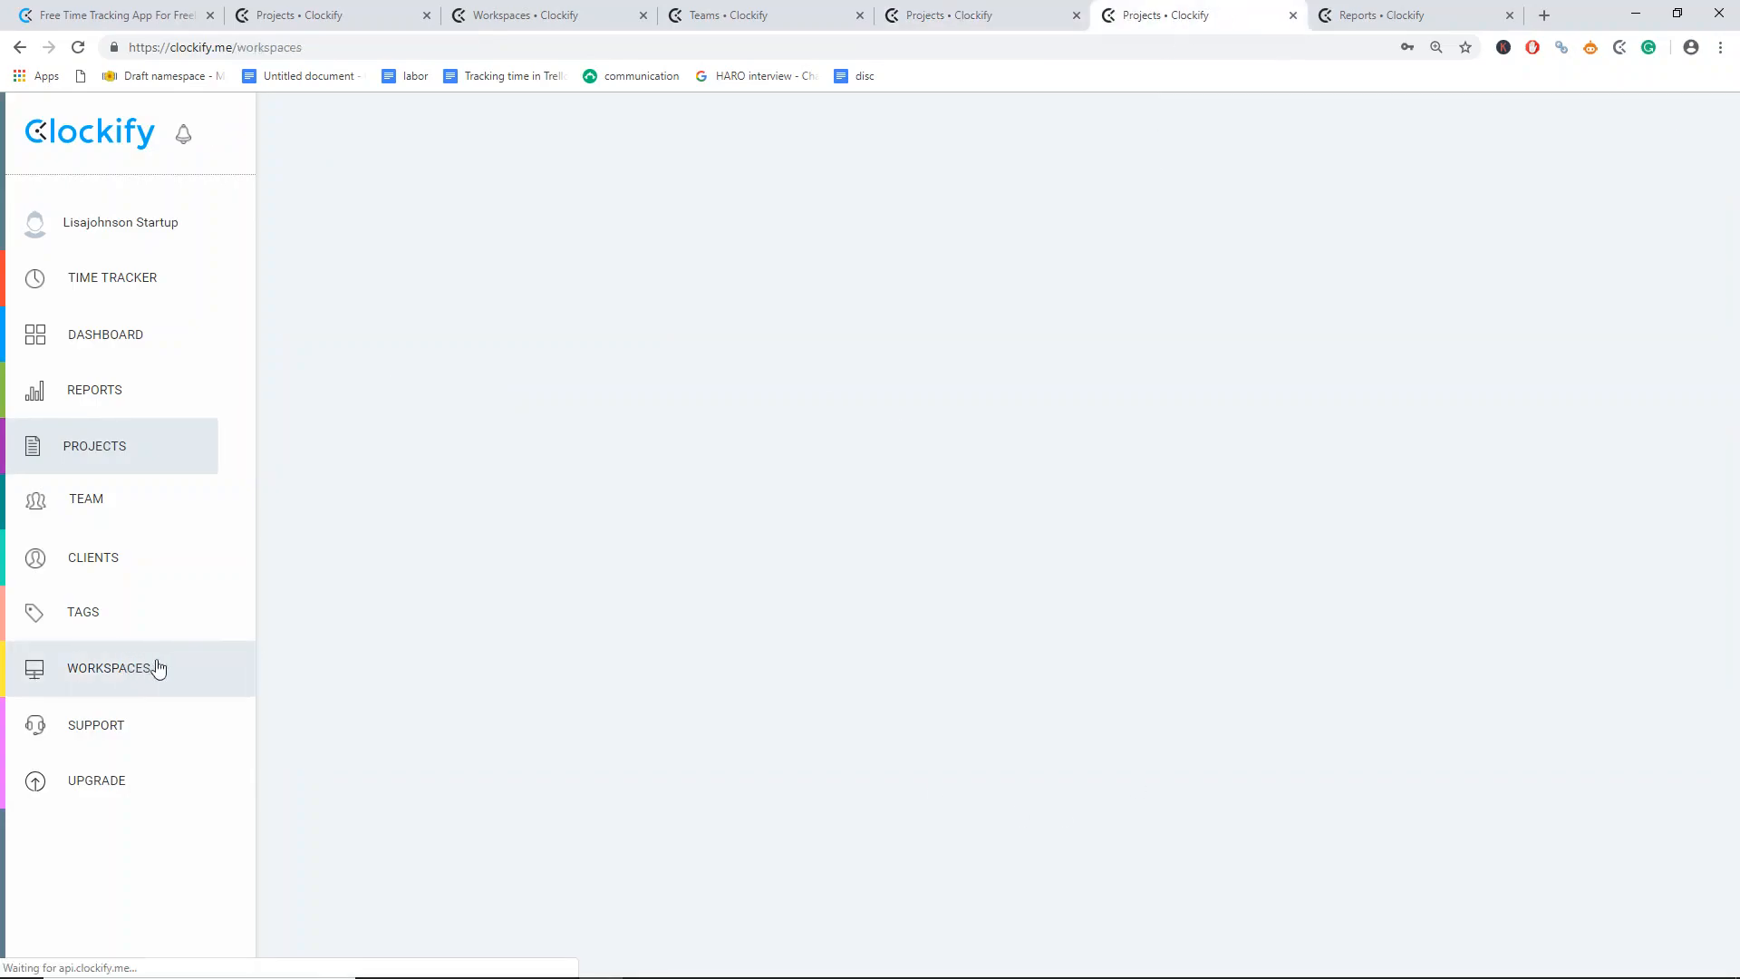
{"action": "left_click", "coordinate": [109, 667]}
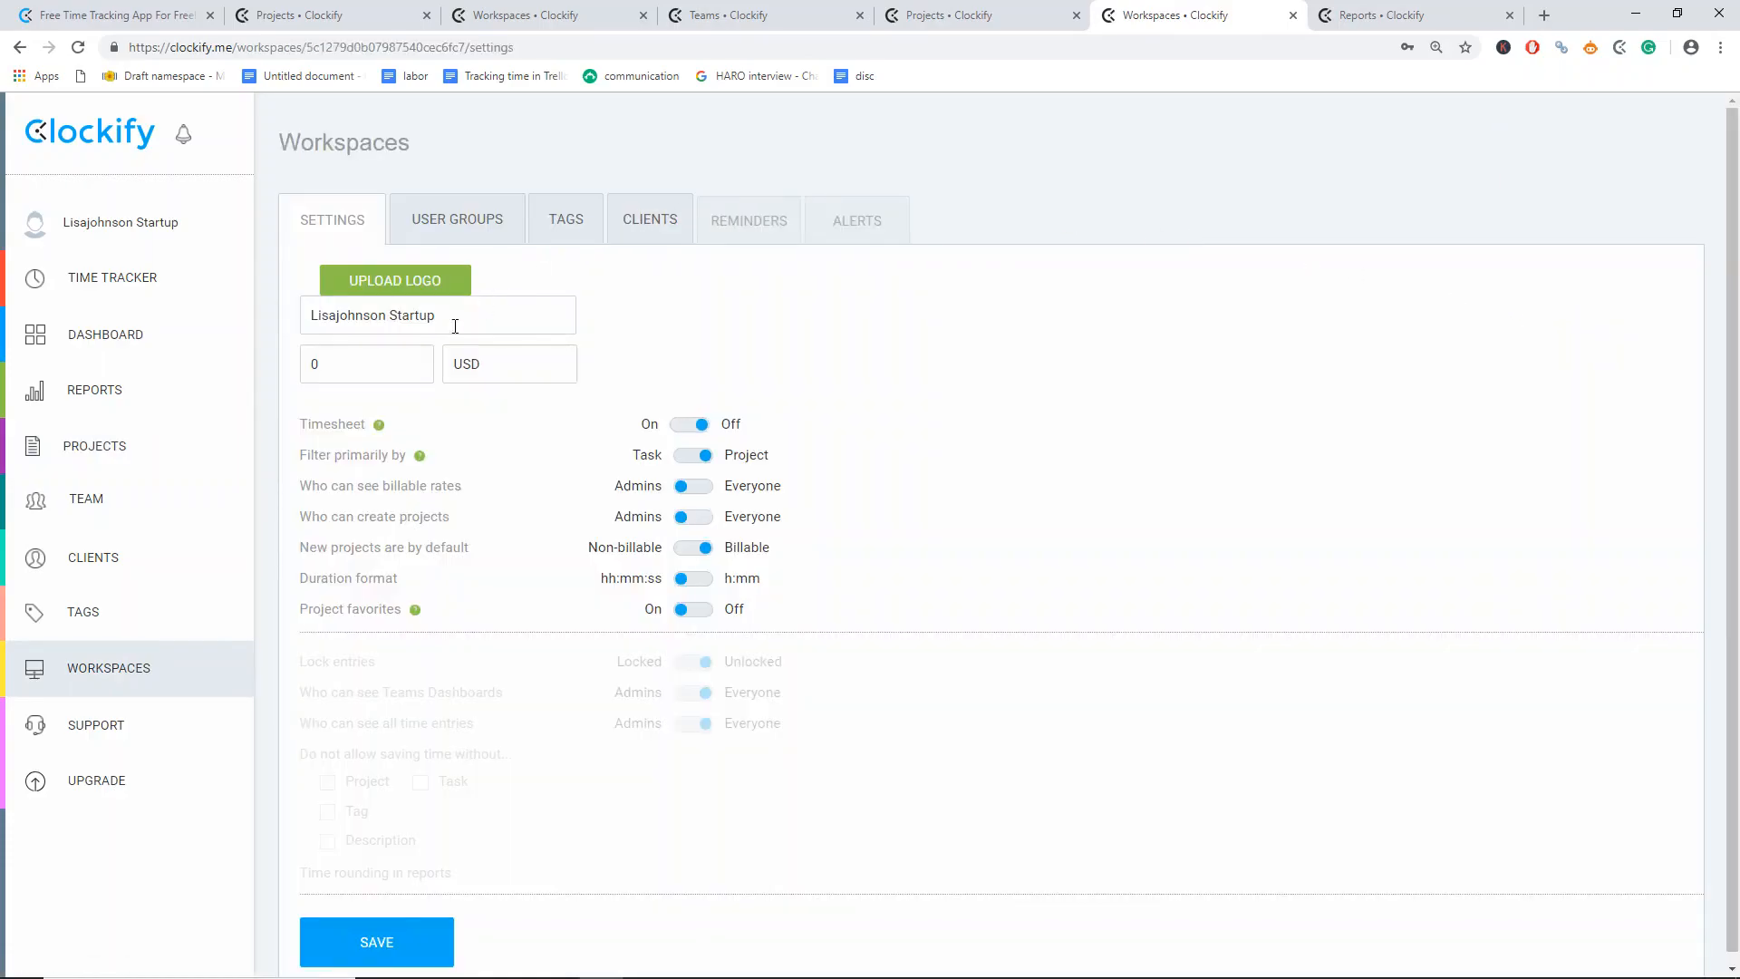
{"action": "type", "text": "30"}
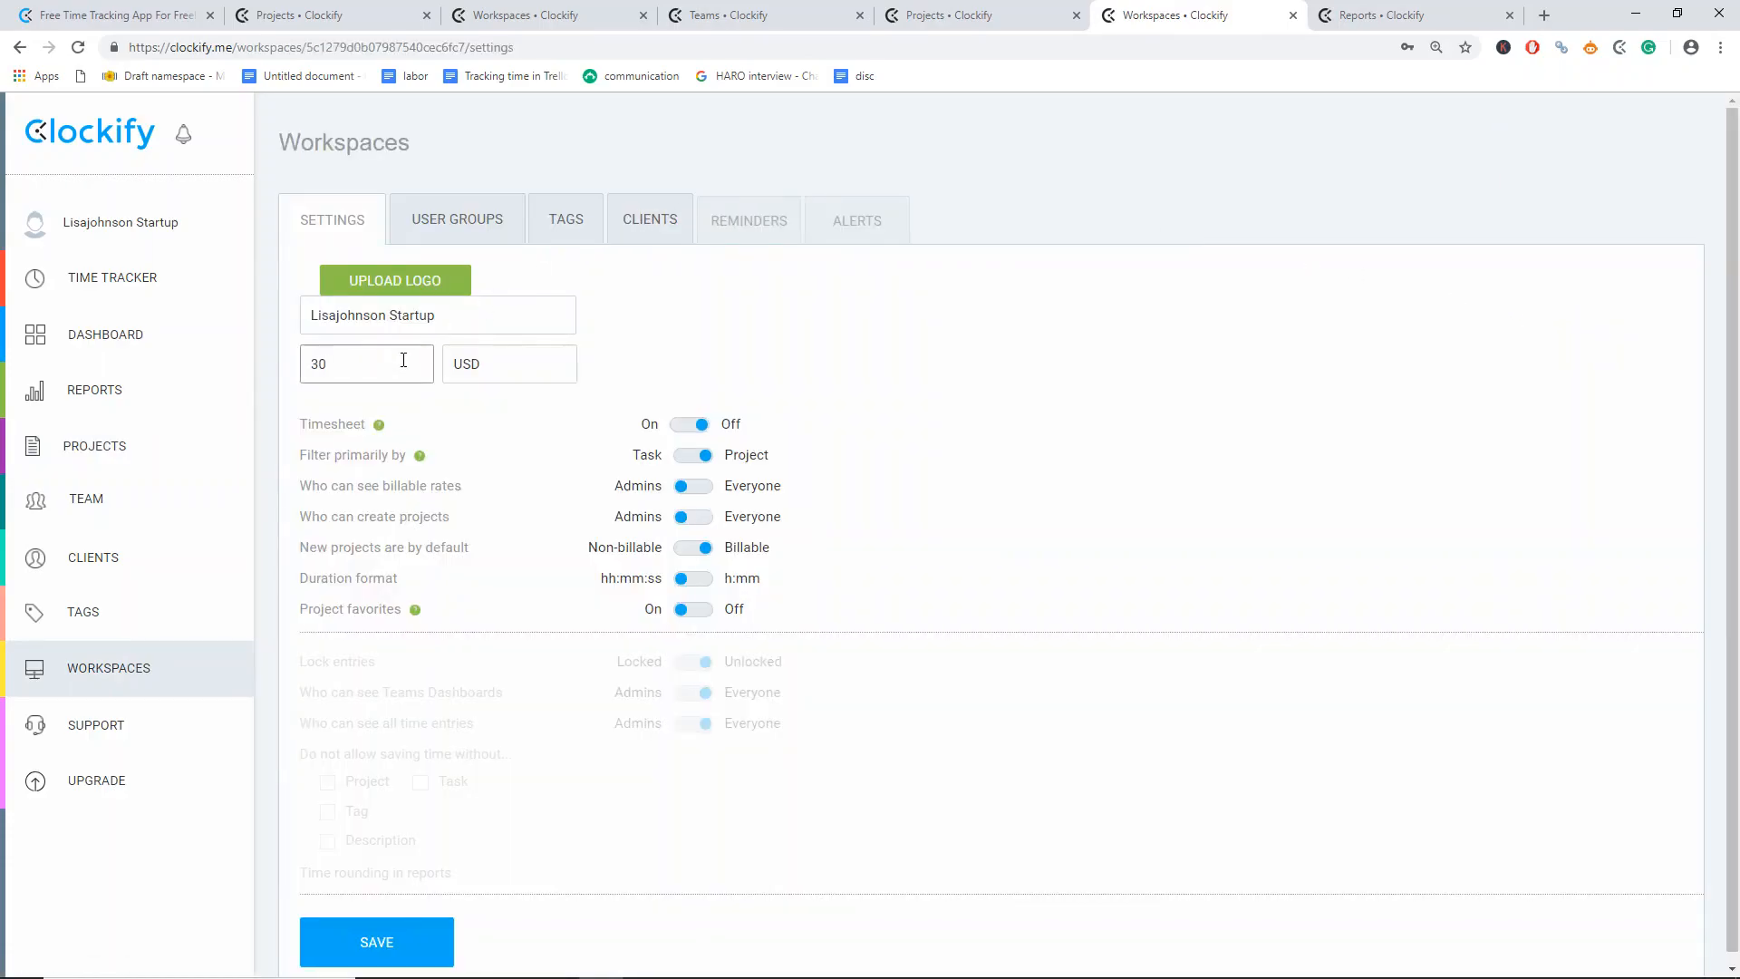
{"action": "left_click", "coordinate": [375, 941]}
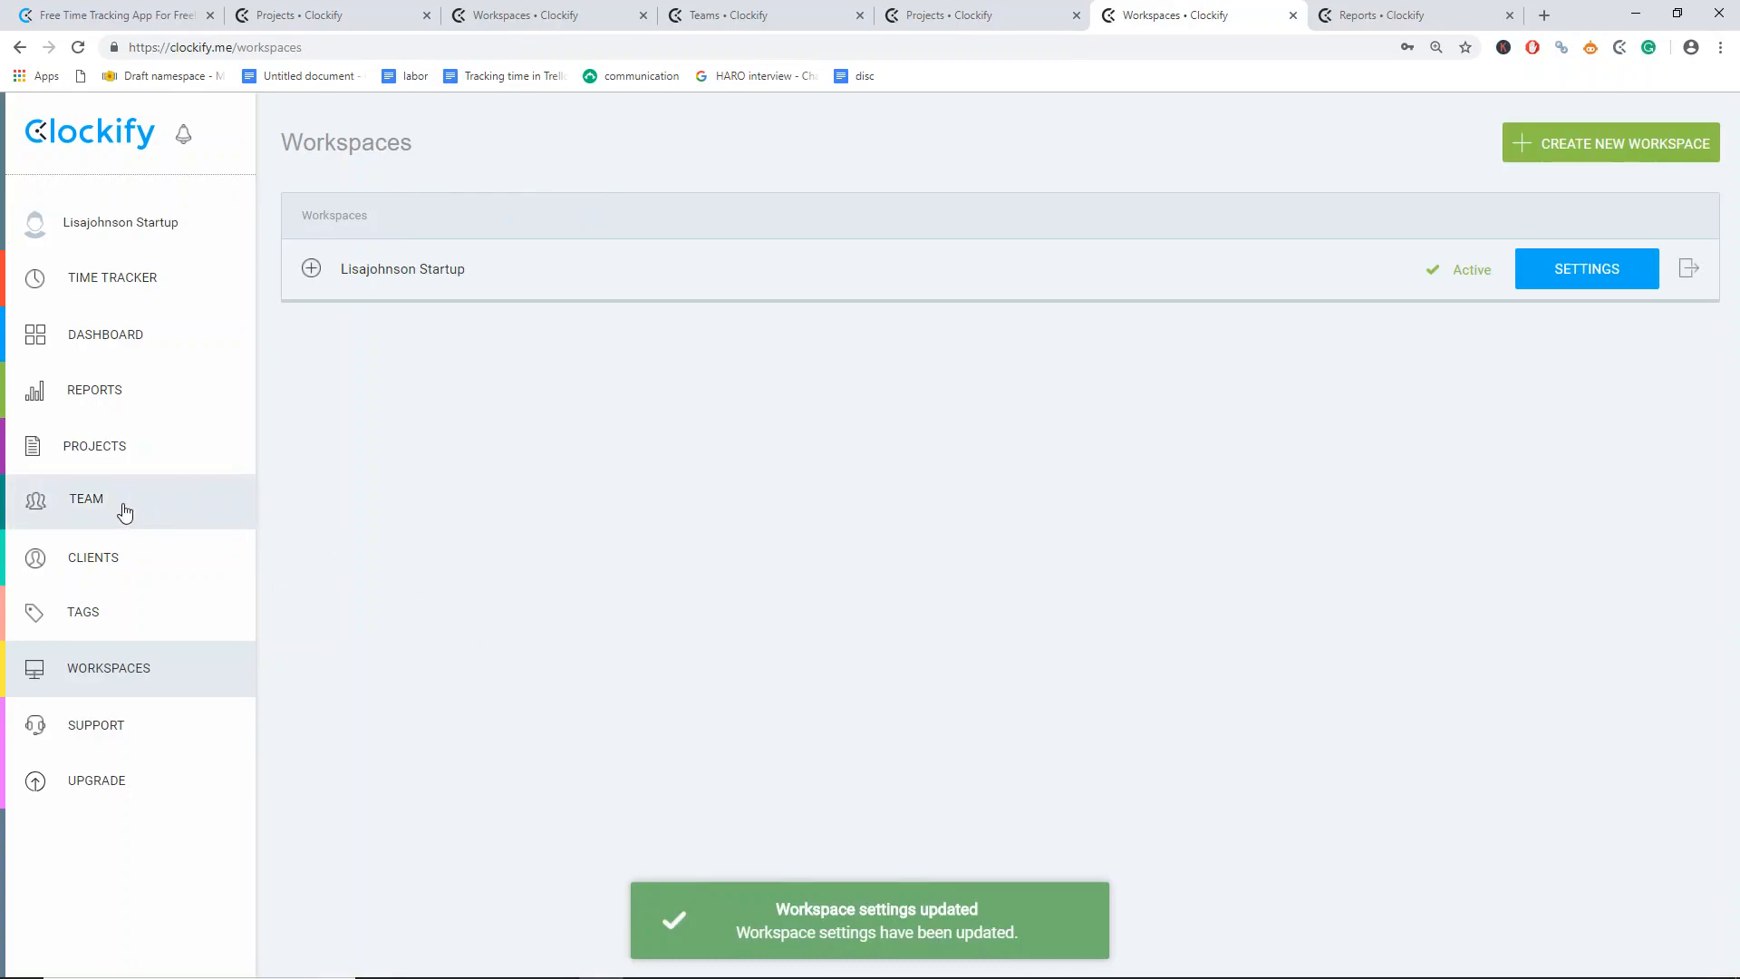
{"action": "left_click", "coordinate": [85, 499]}
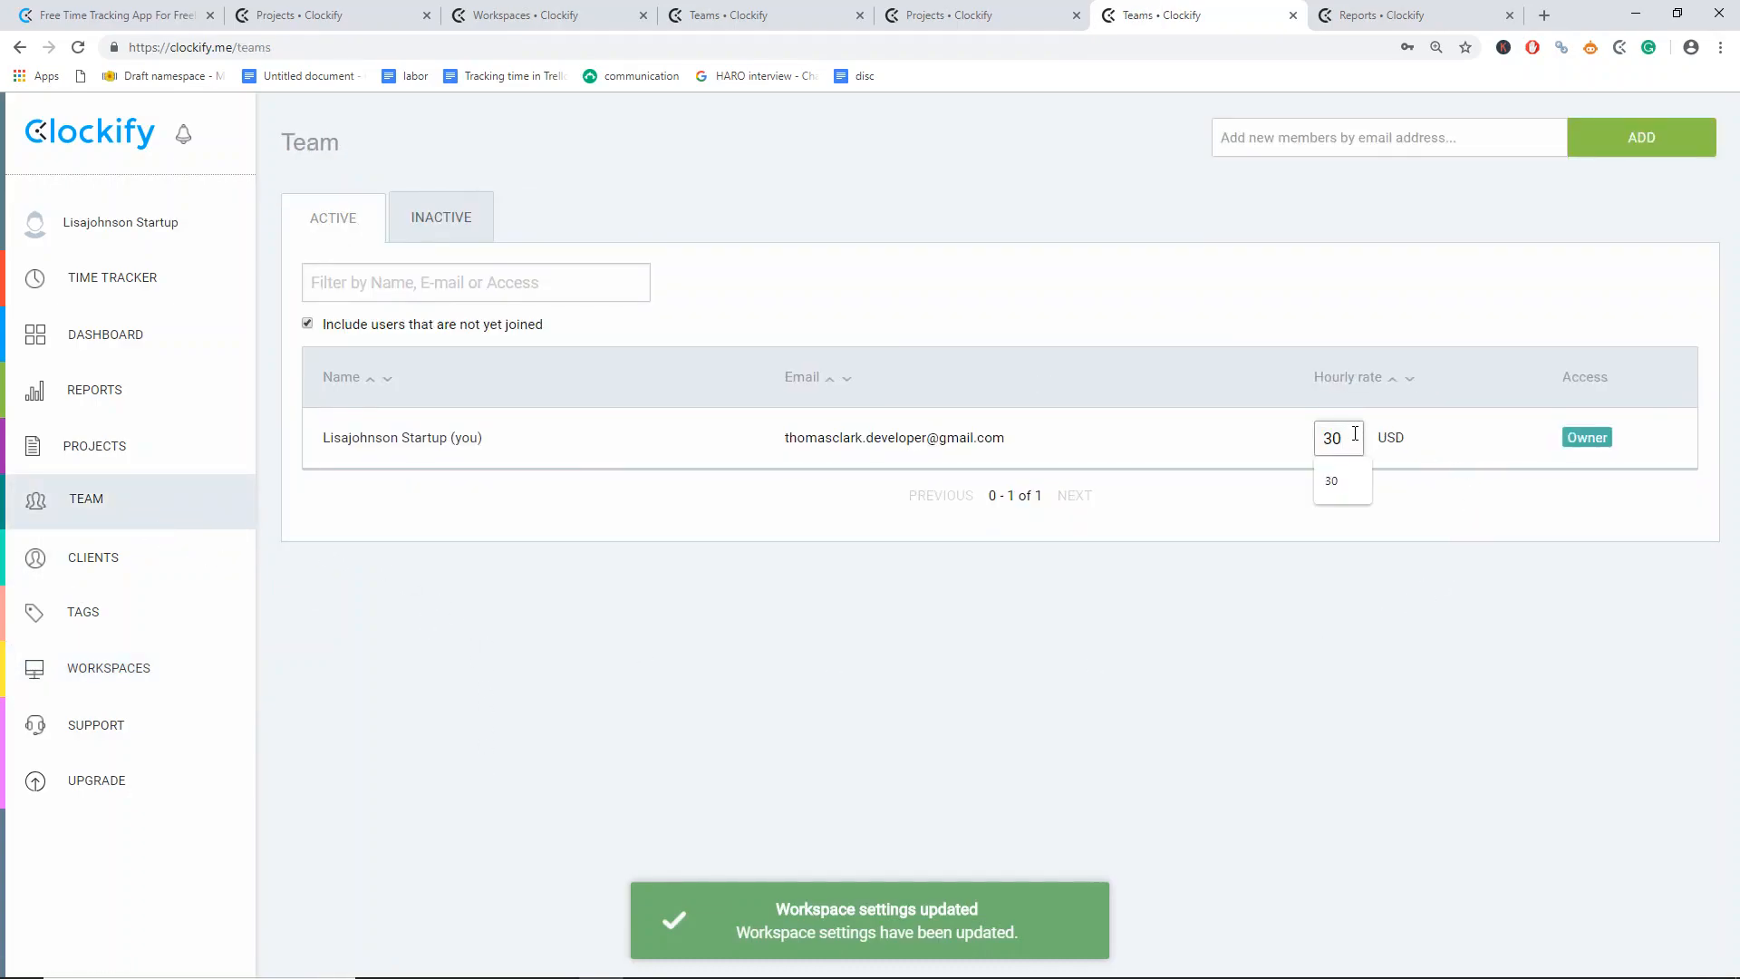
{"action": "type", "text": "40"}
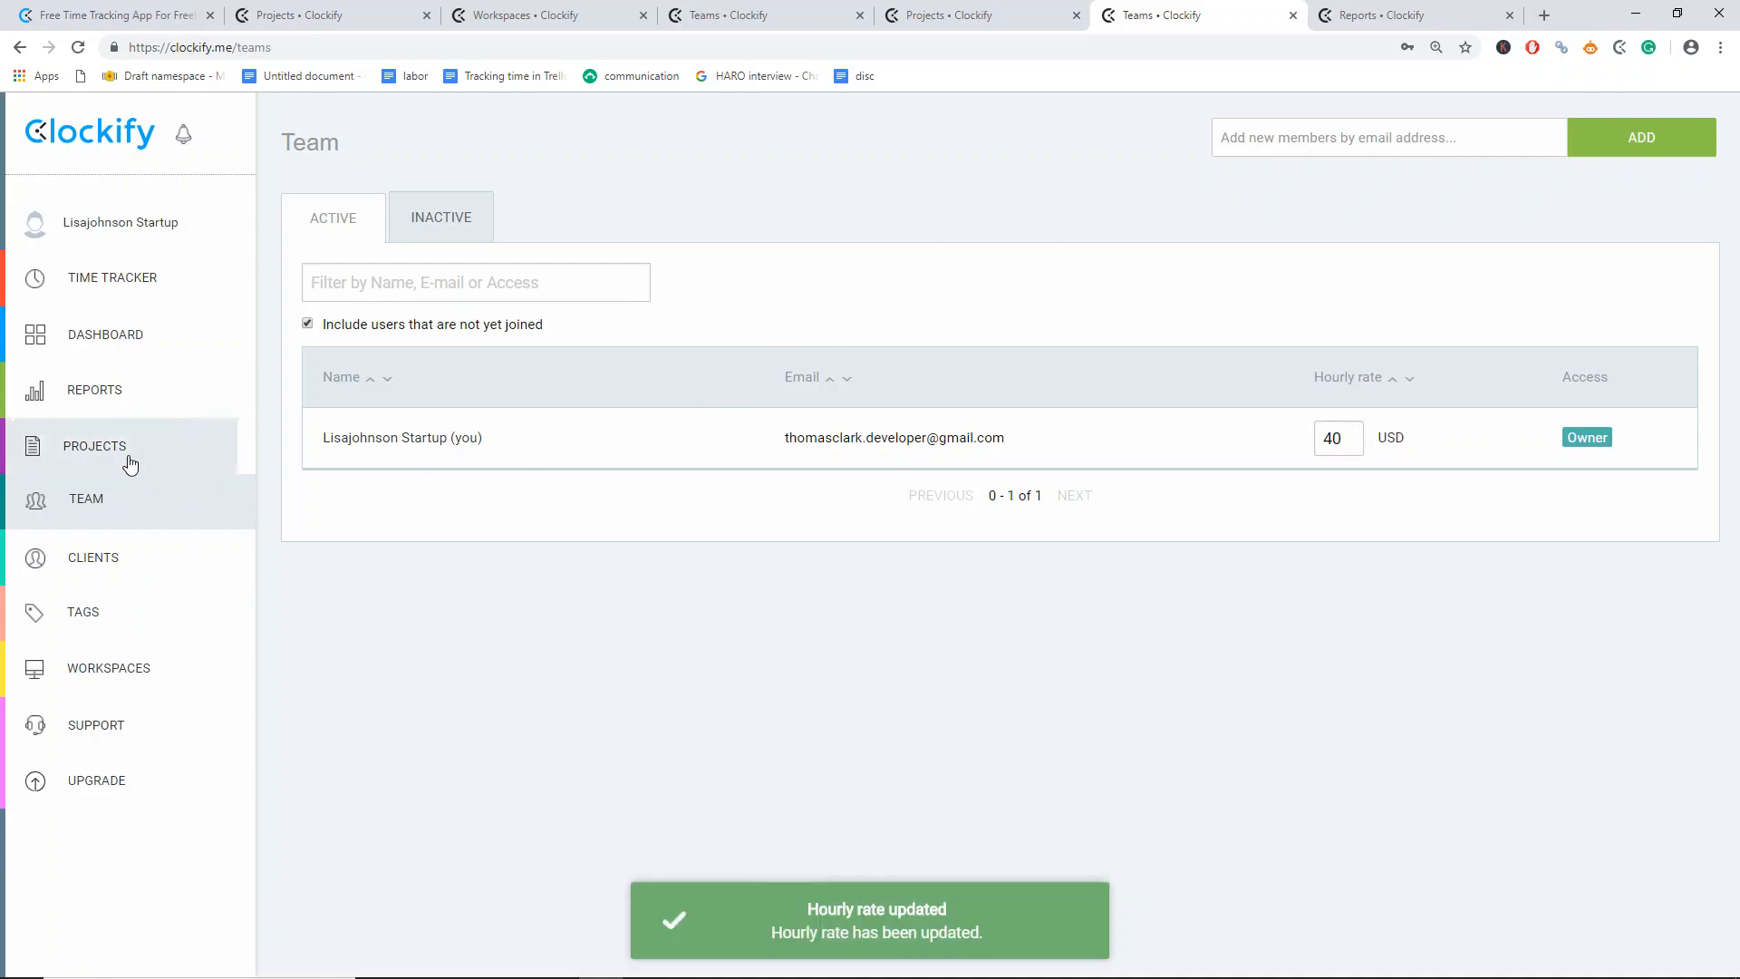
- Set your member rate on the Camera app premium project to 56 USD
{"action": "left_click", "coordinate": [95, 446]}
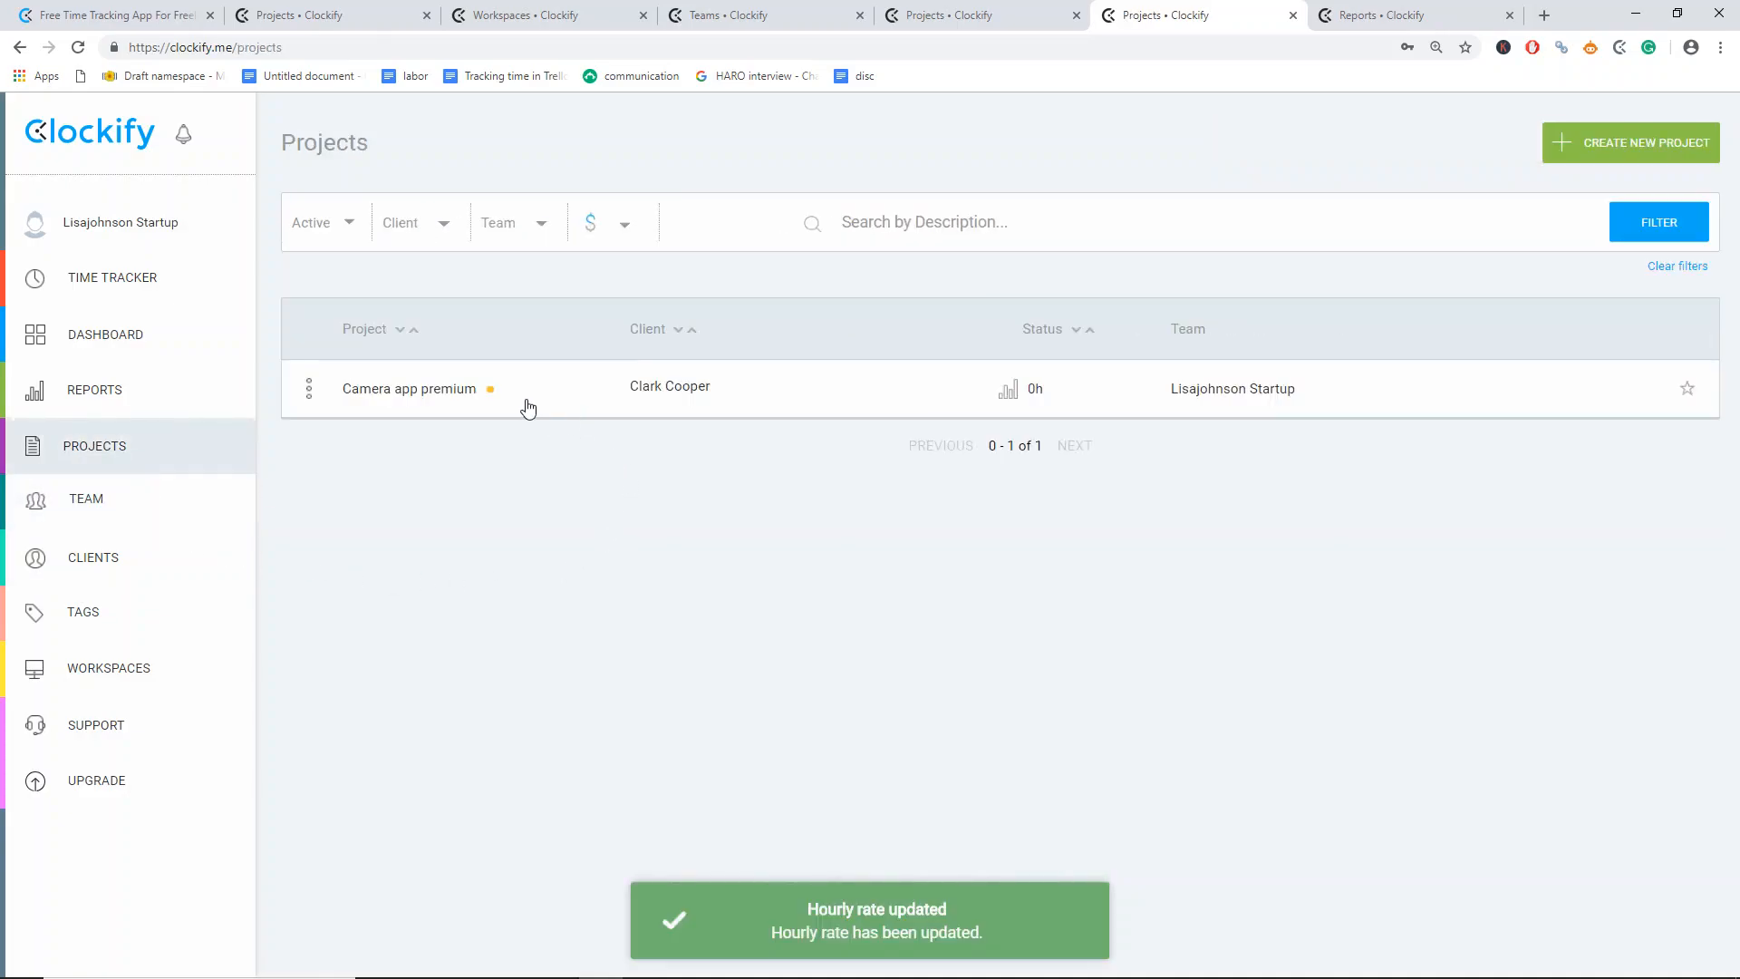
{"action": "left_click", "coordinate": [408, 388]}
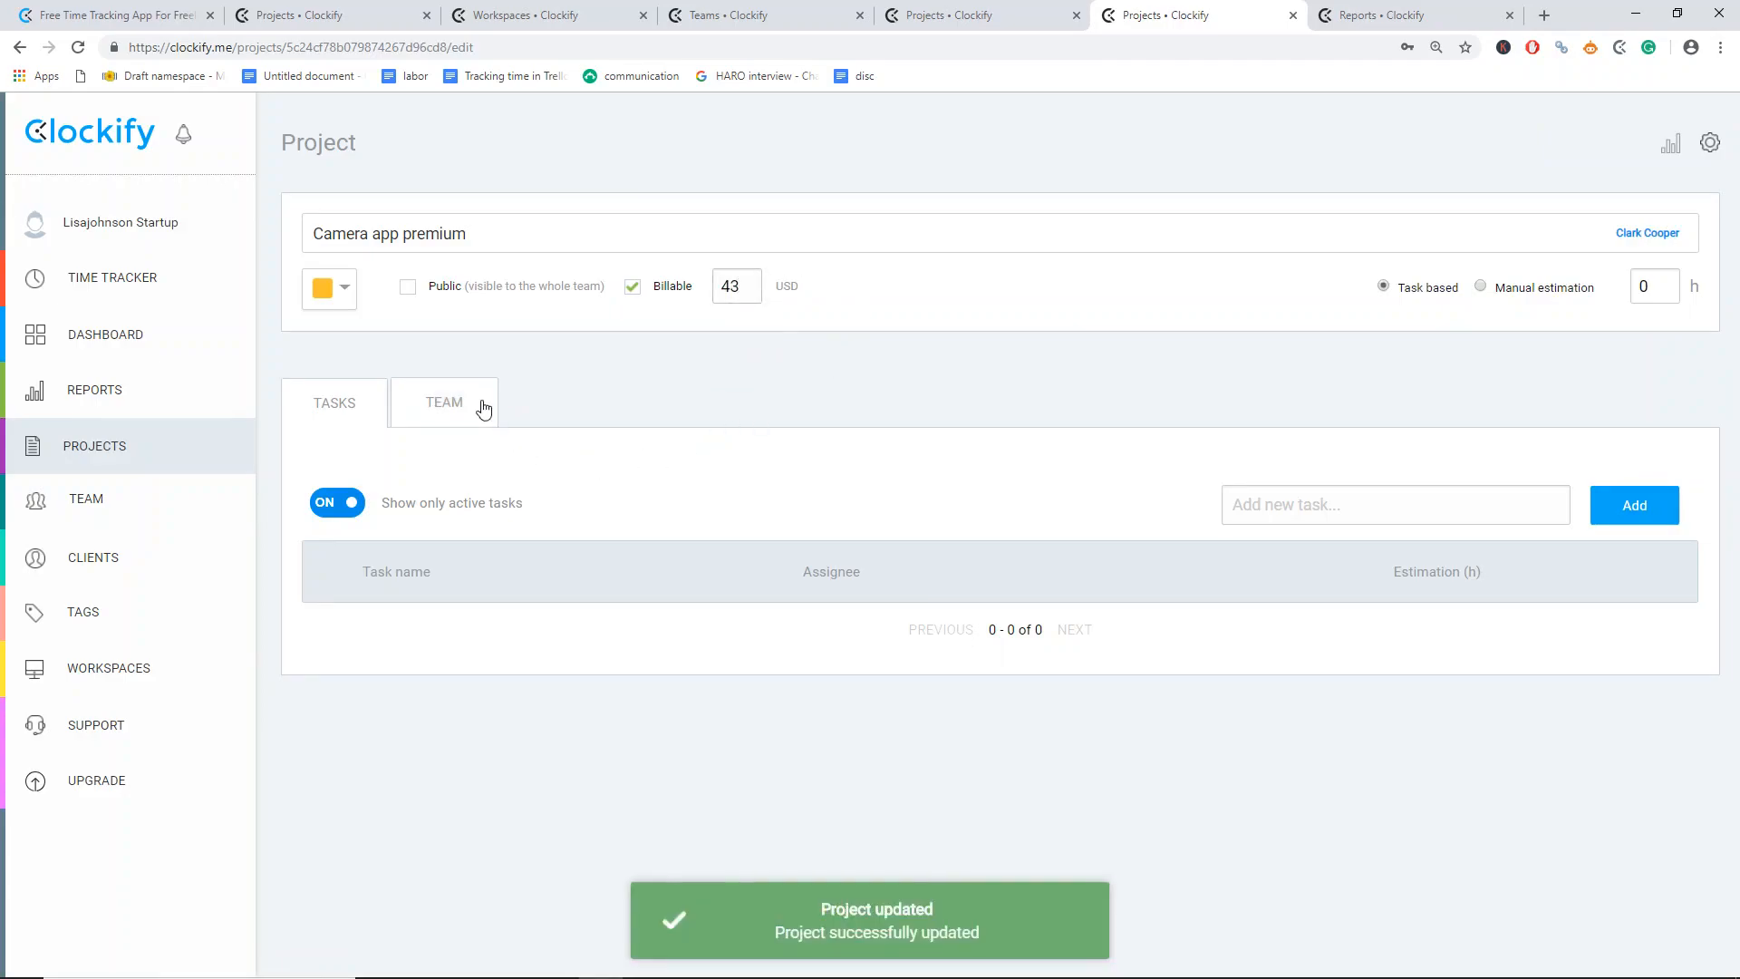
{"action": "left_click", "coordinate": [443, 403]}
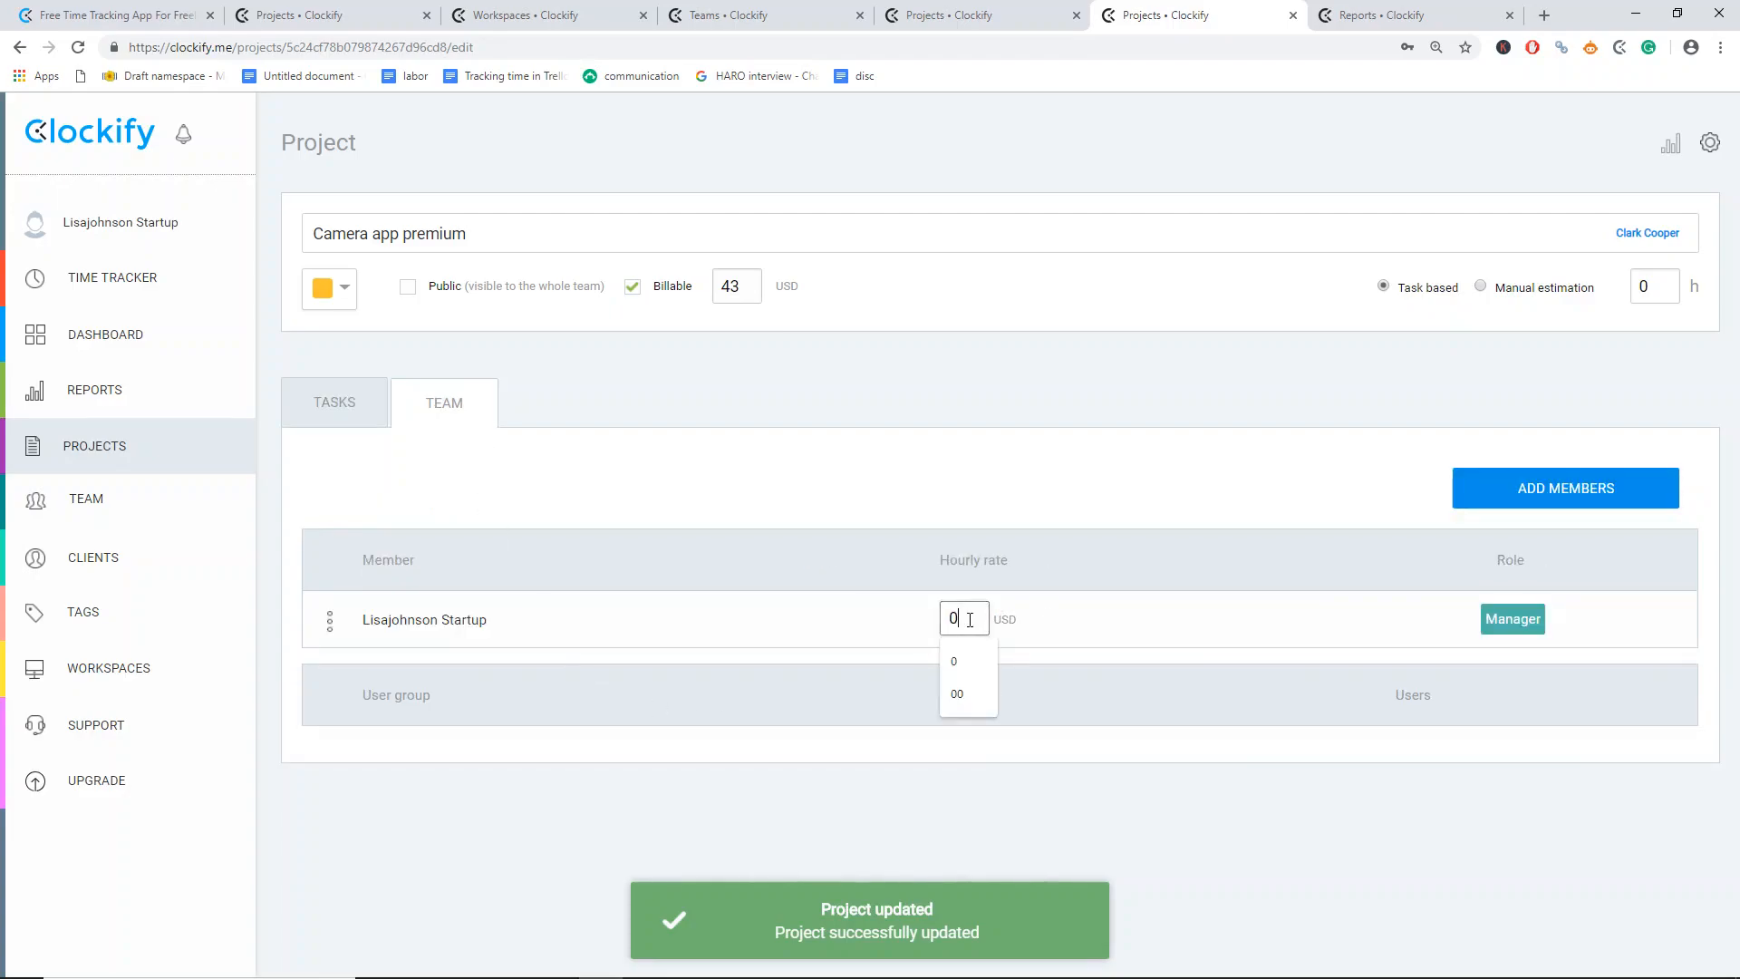
{"action": "type", "text": "56"}
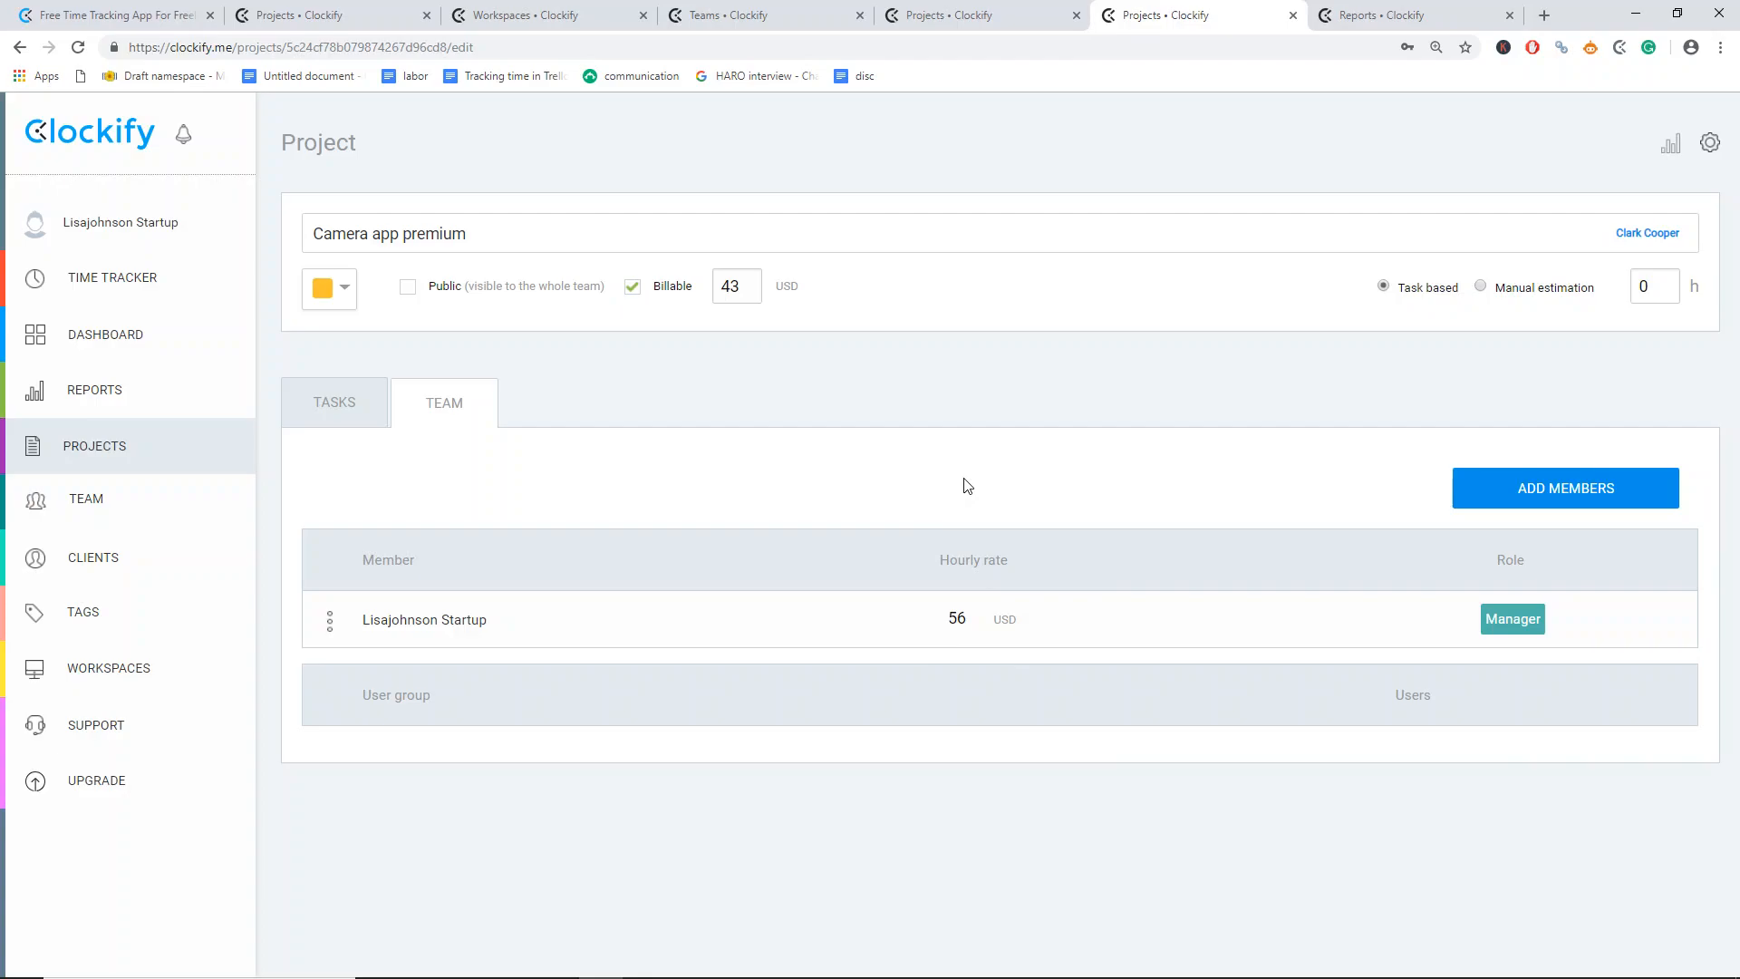
{"action": "mouse_move", "coordinate": [948, 778]}
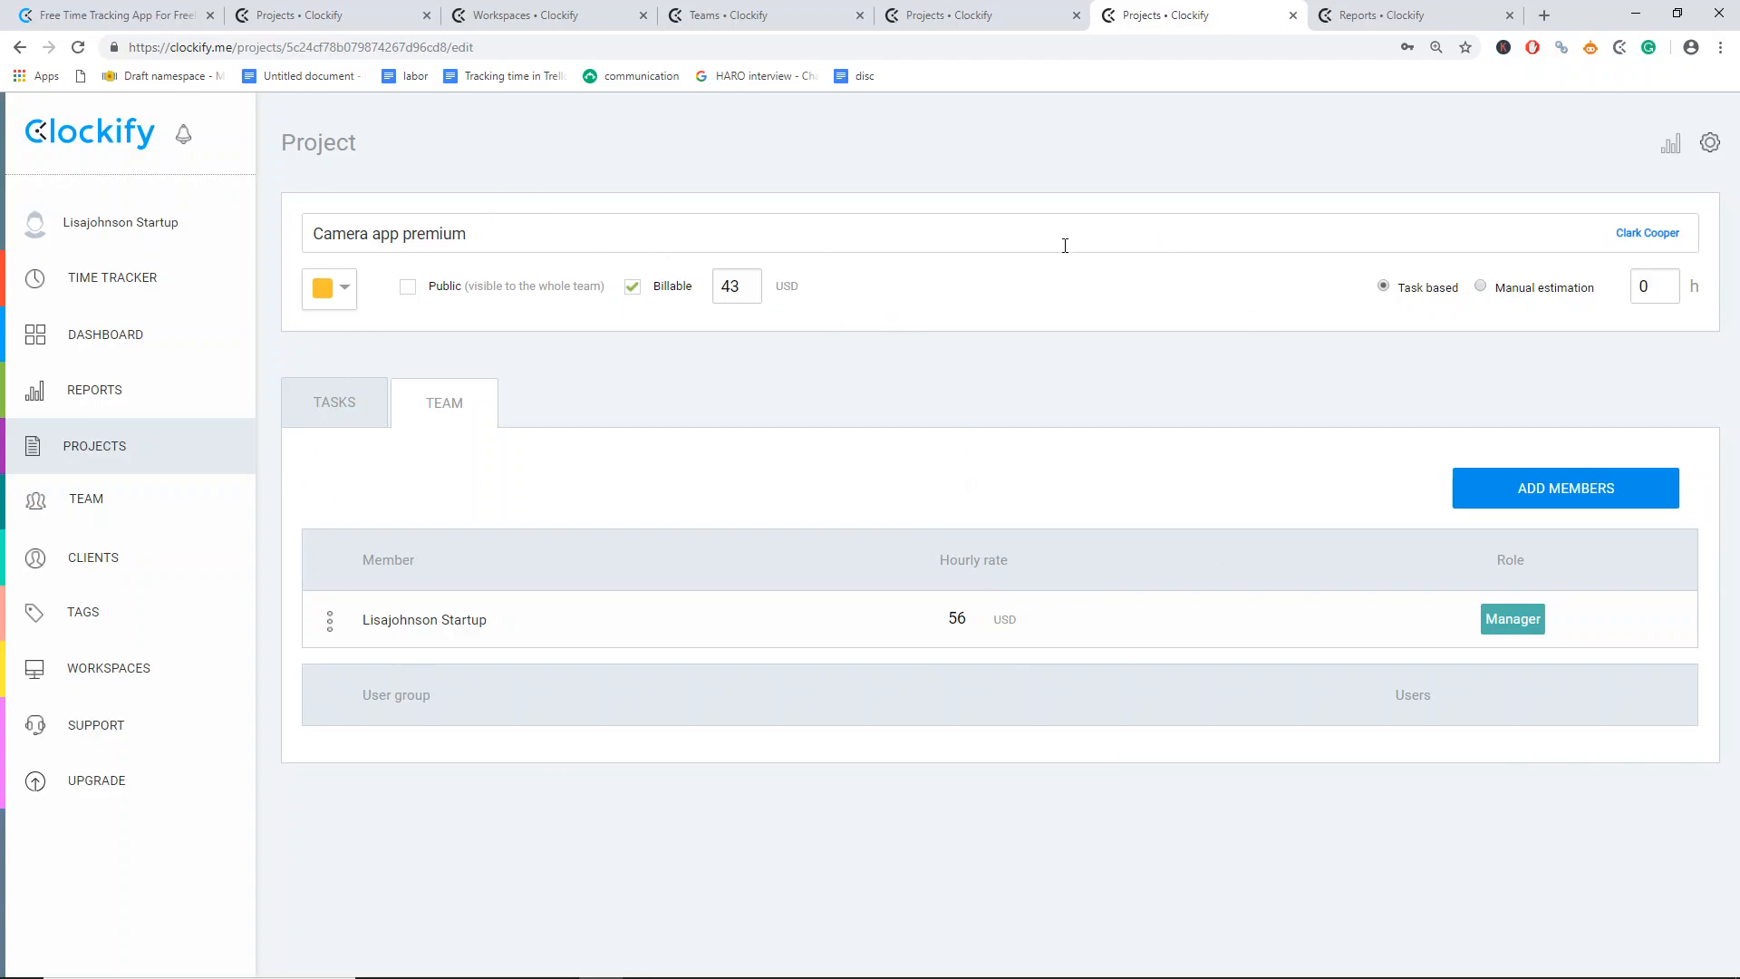
- Review the workspace, team member and Camera app premium project rates already set
{"action": "left_click", "coordinate": [524, 14]}
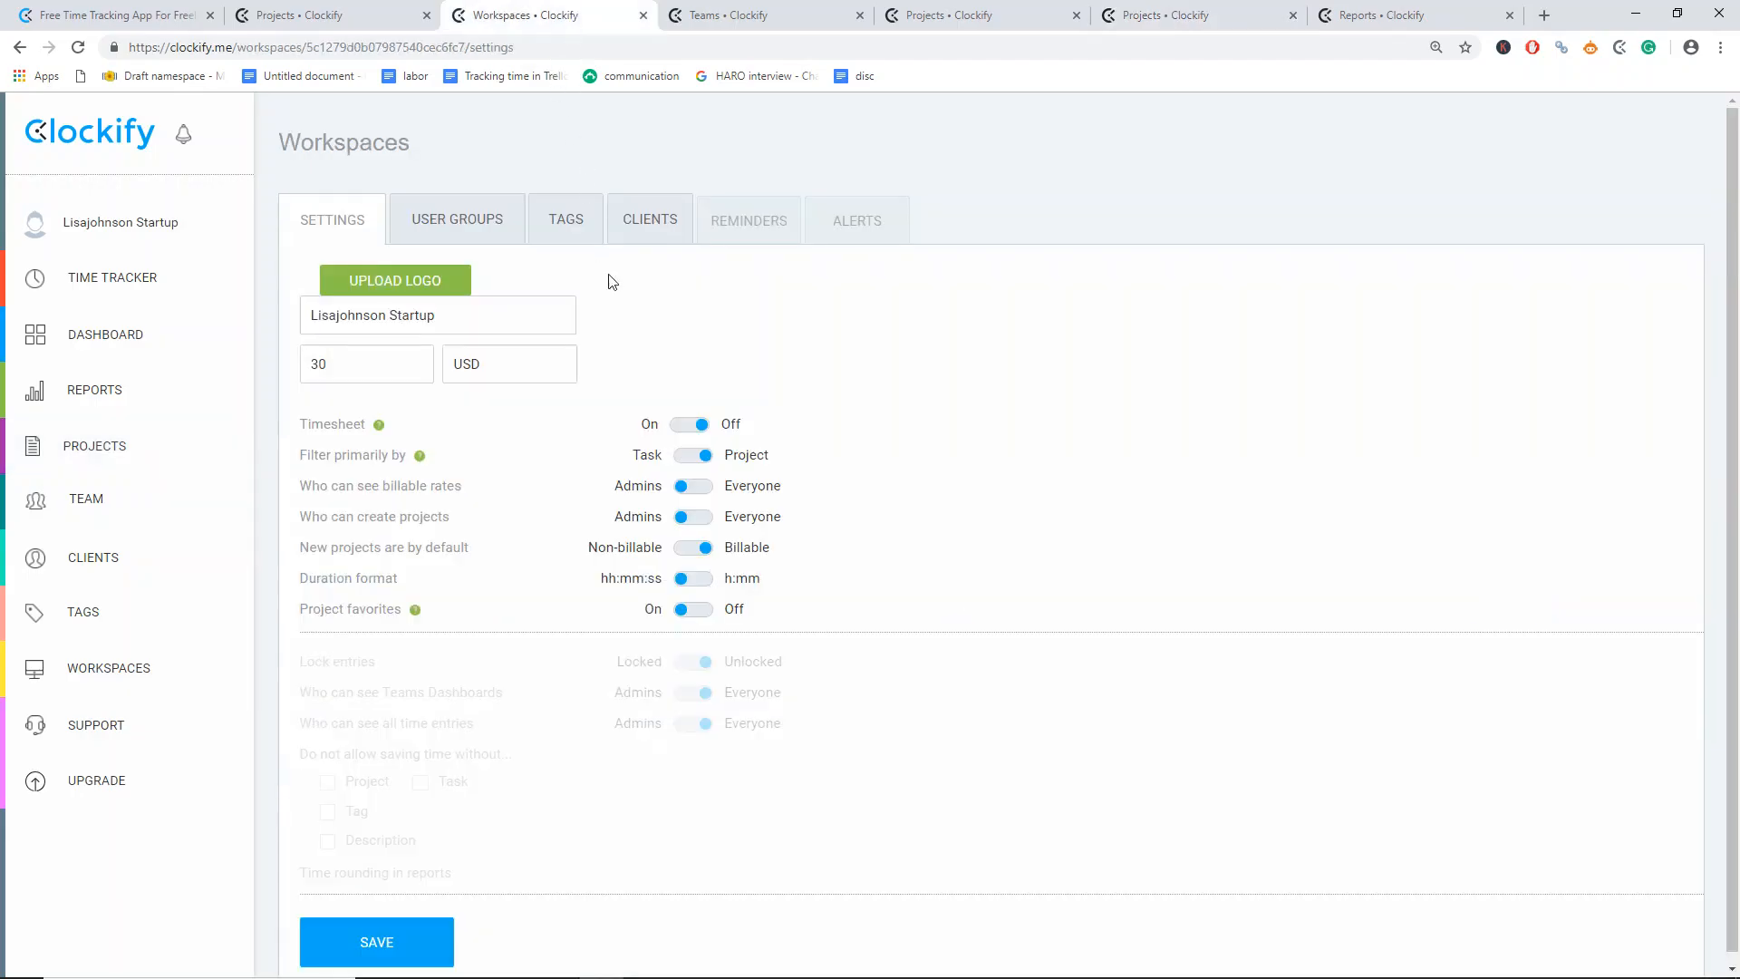
{"action": "left_click", "coordinate": [744, 15]}
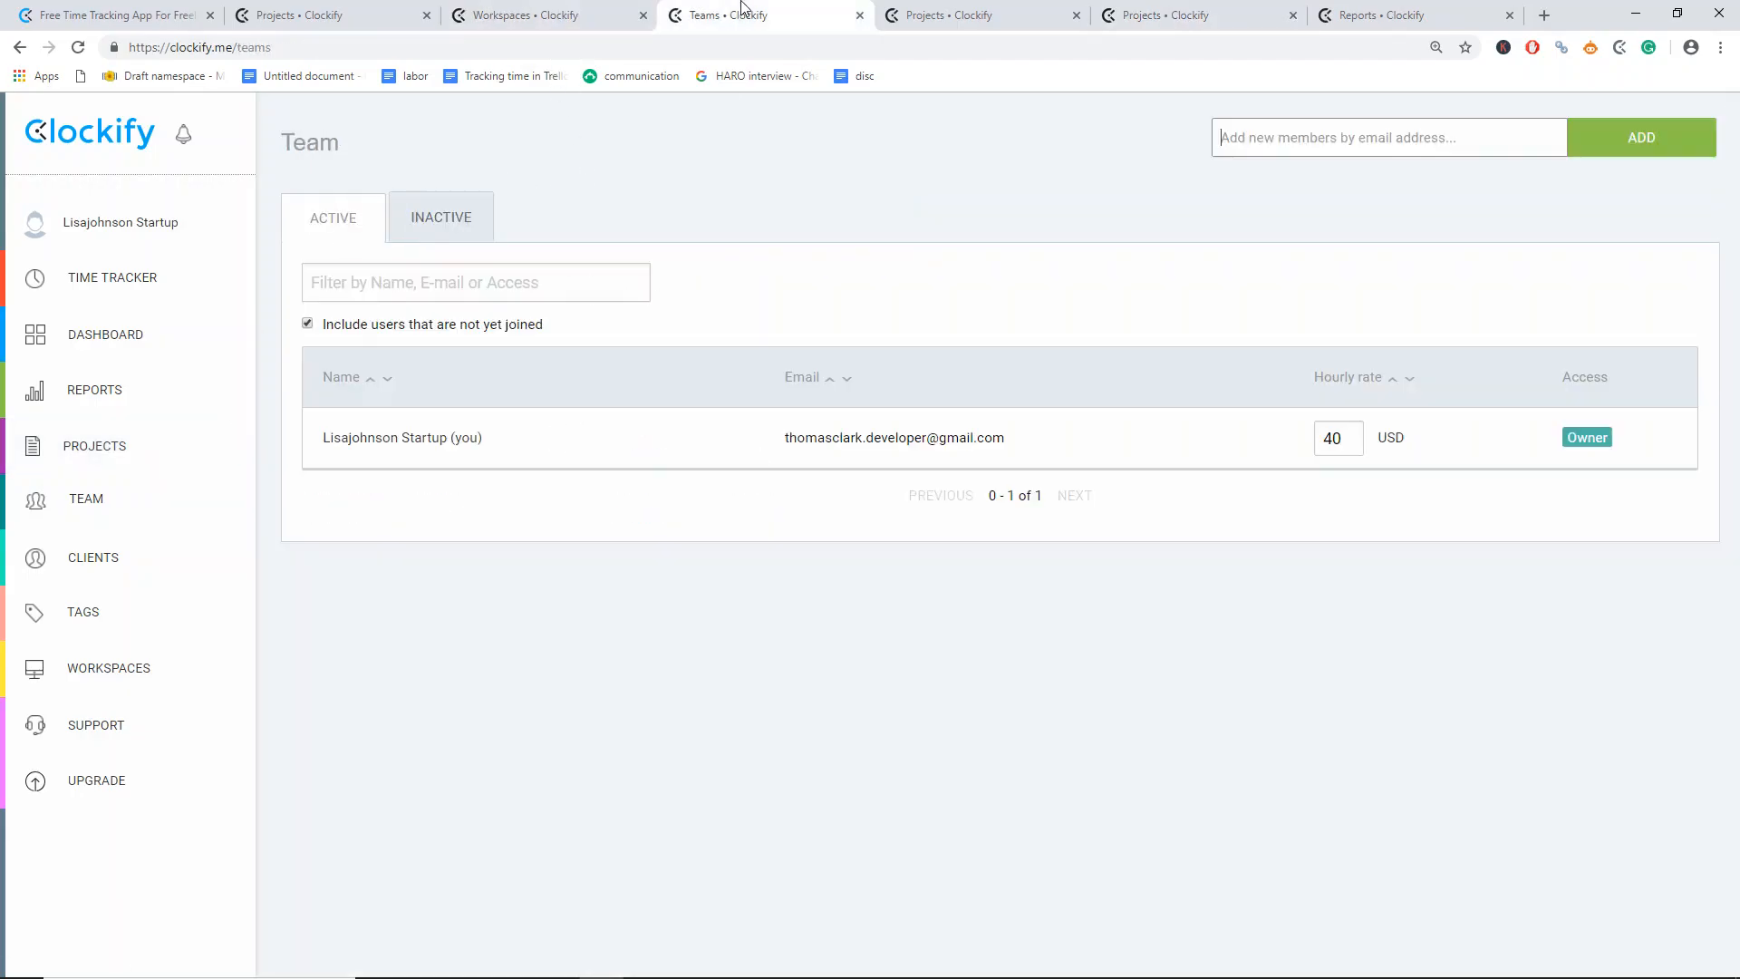
{"action": "left_click", "coordinate": [981, 15]}
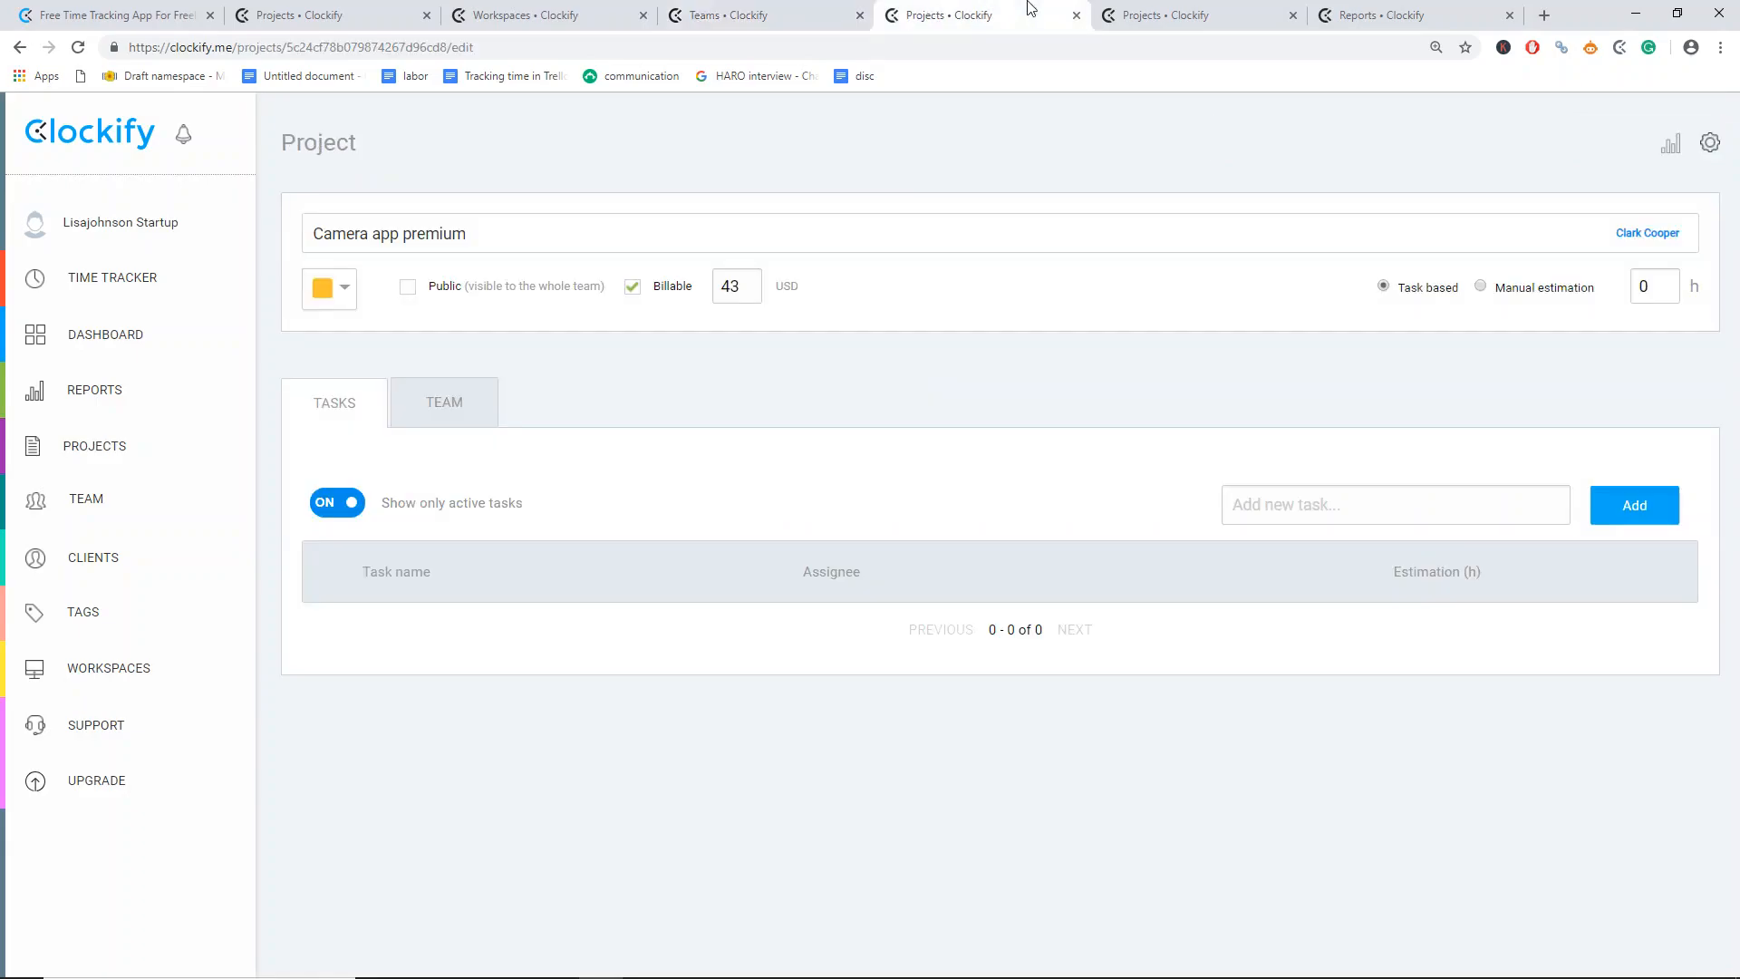
{"action": "left_click", "coordinate": [442, 403]}
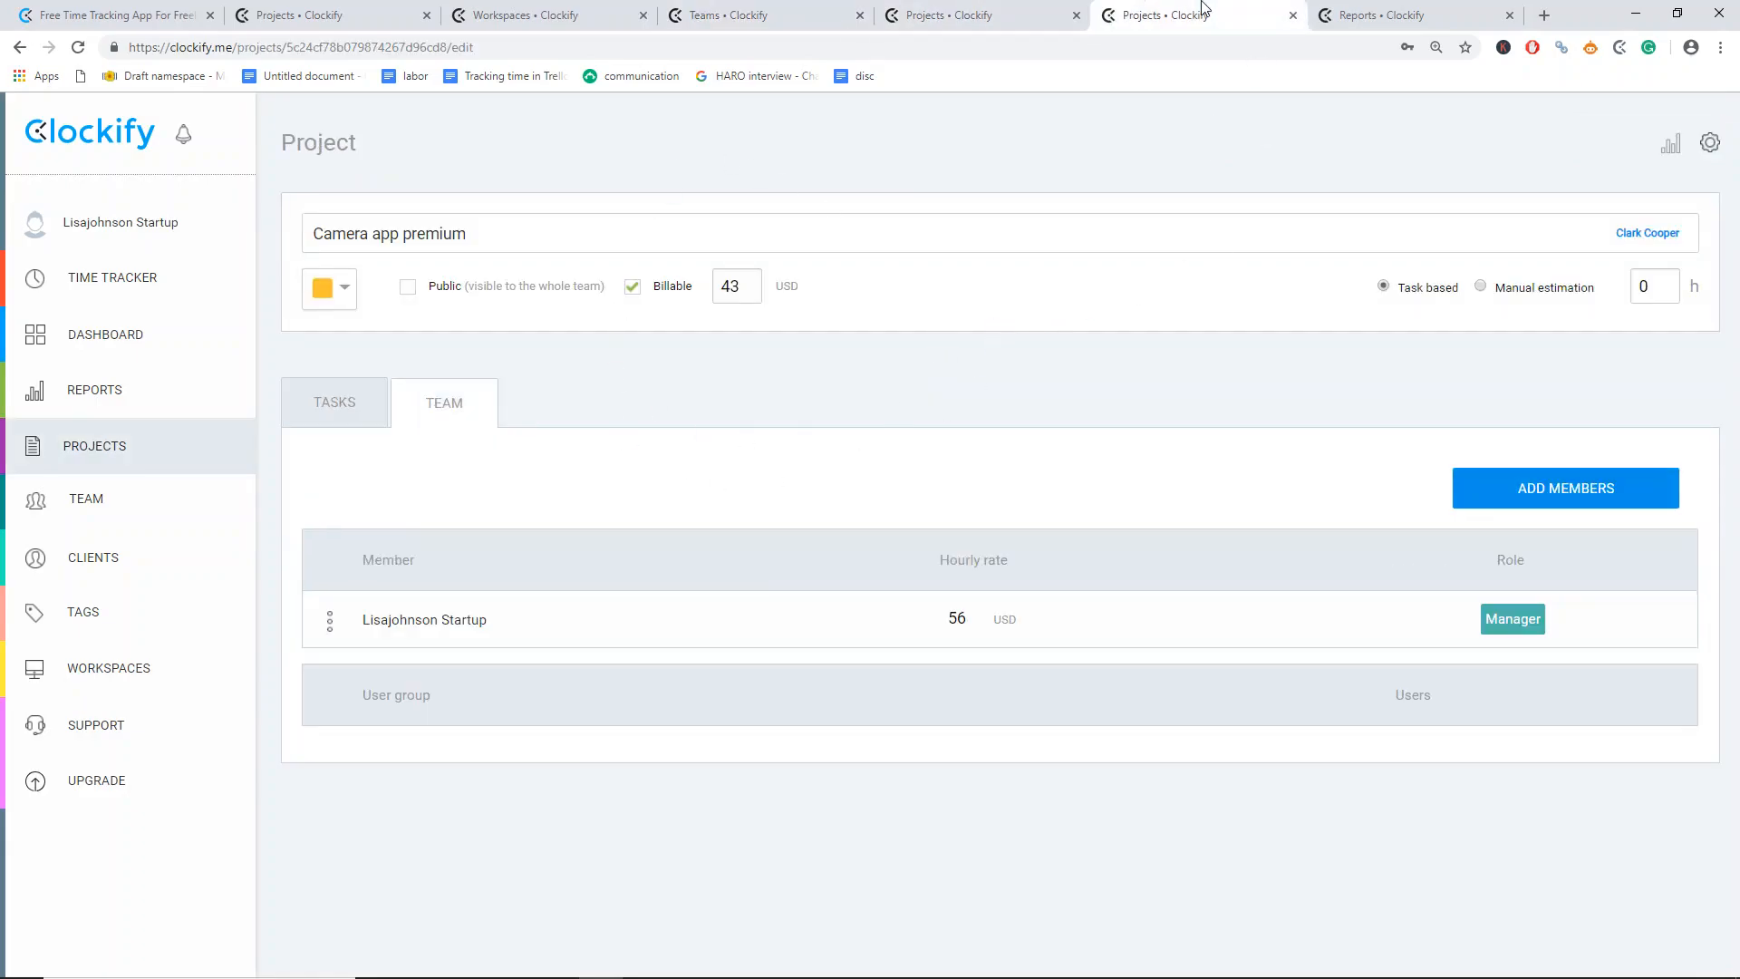
{"action": "mouse_move", "coordinate": [972, 507]}
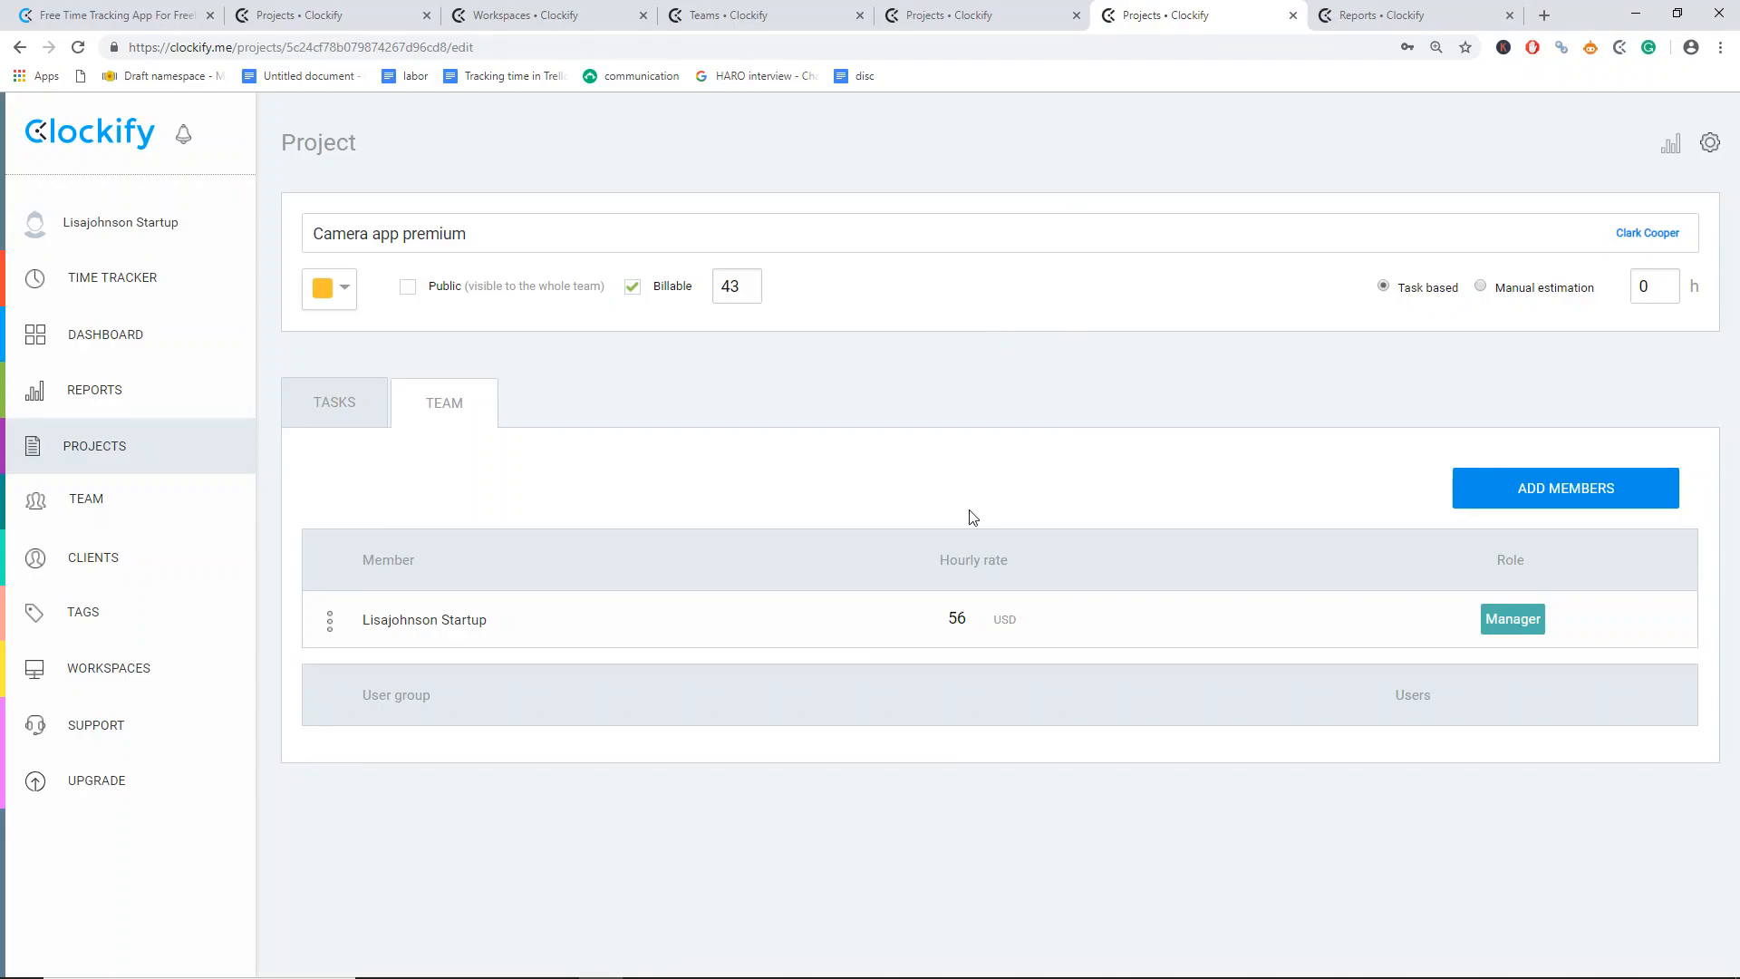
- Switch the workspace currency from USD to EUR and save
{"action": "left_click", "coordinate": [107, 667]}
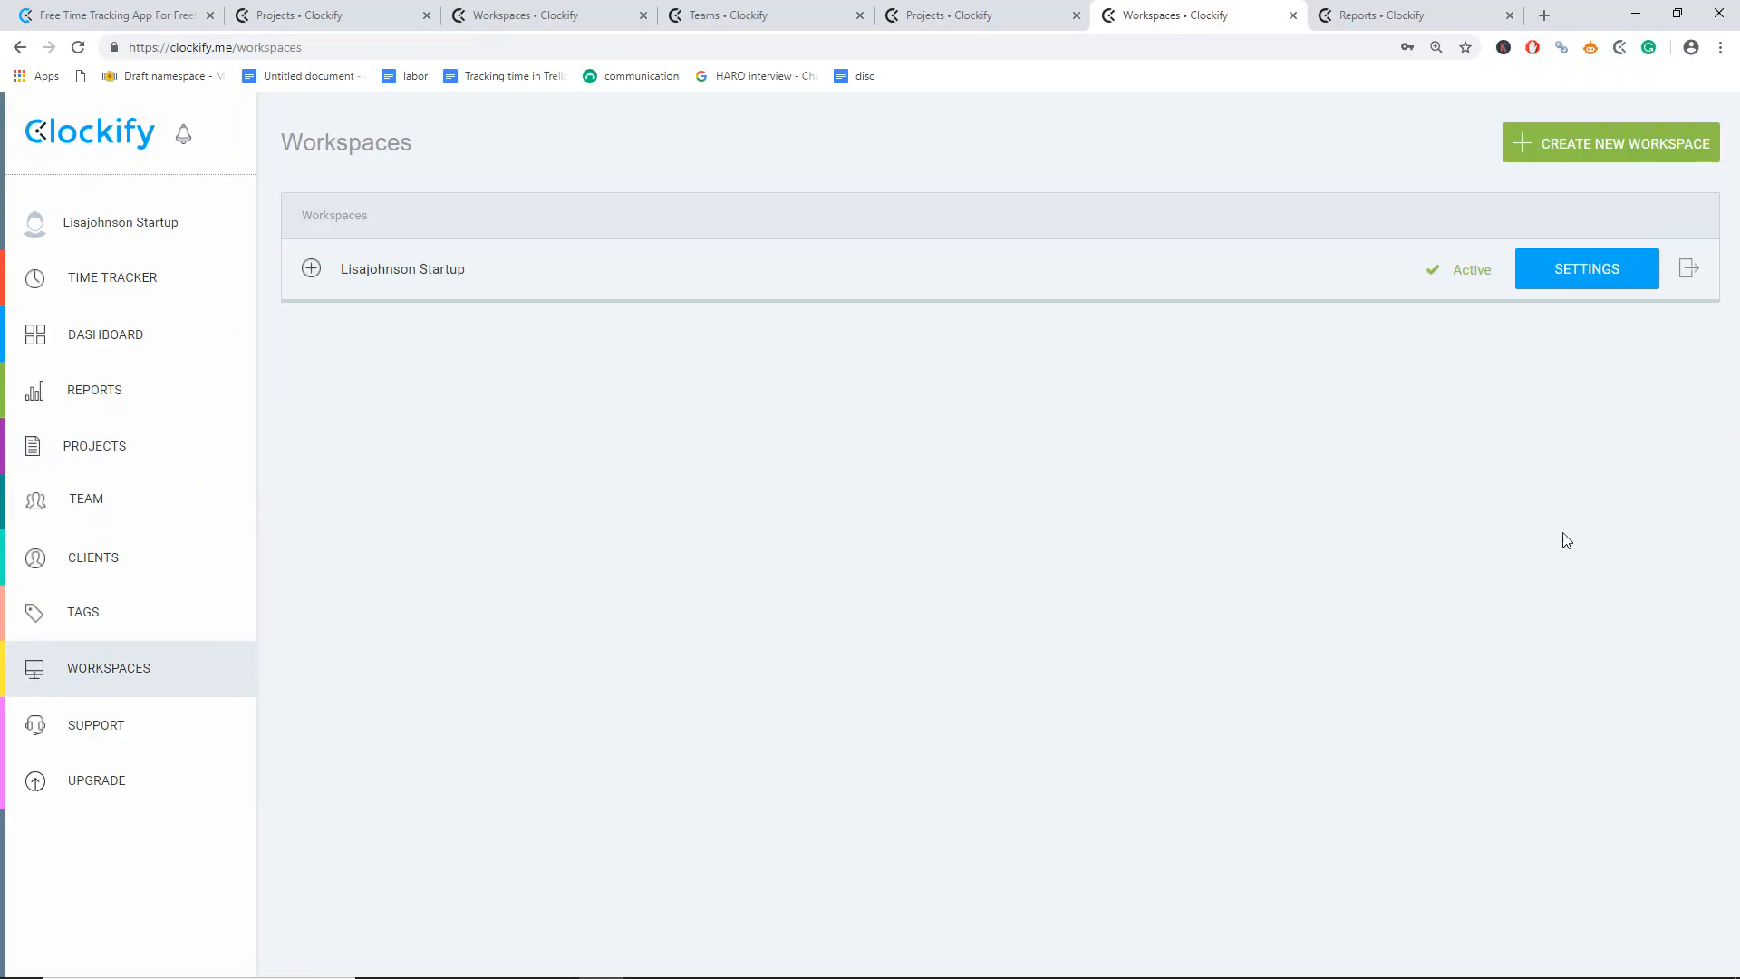
{"action": "left_click", "coordinate": [1585, 269]}
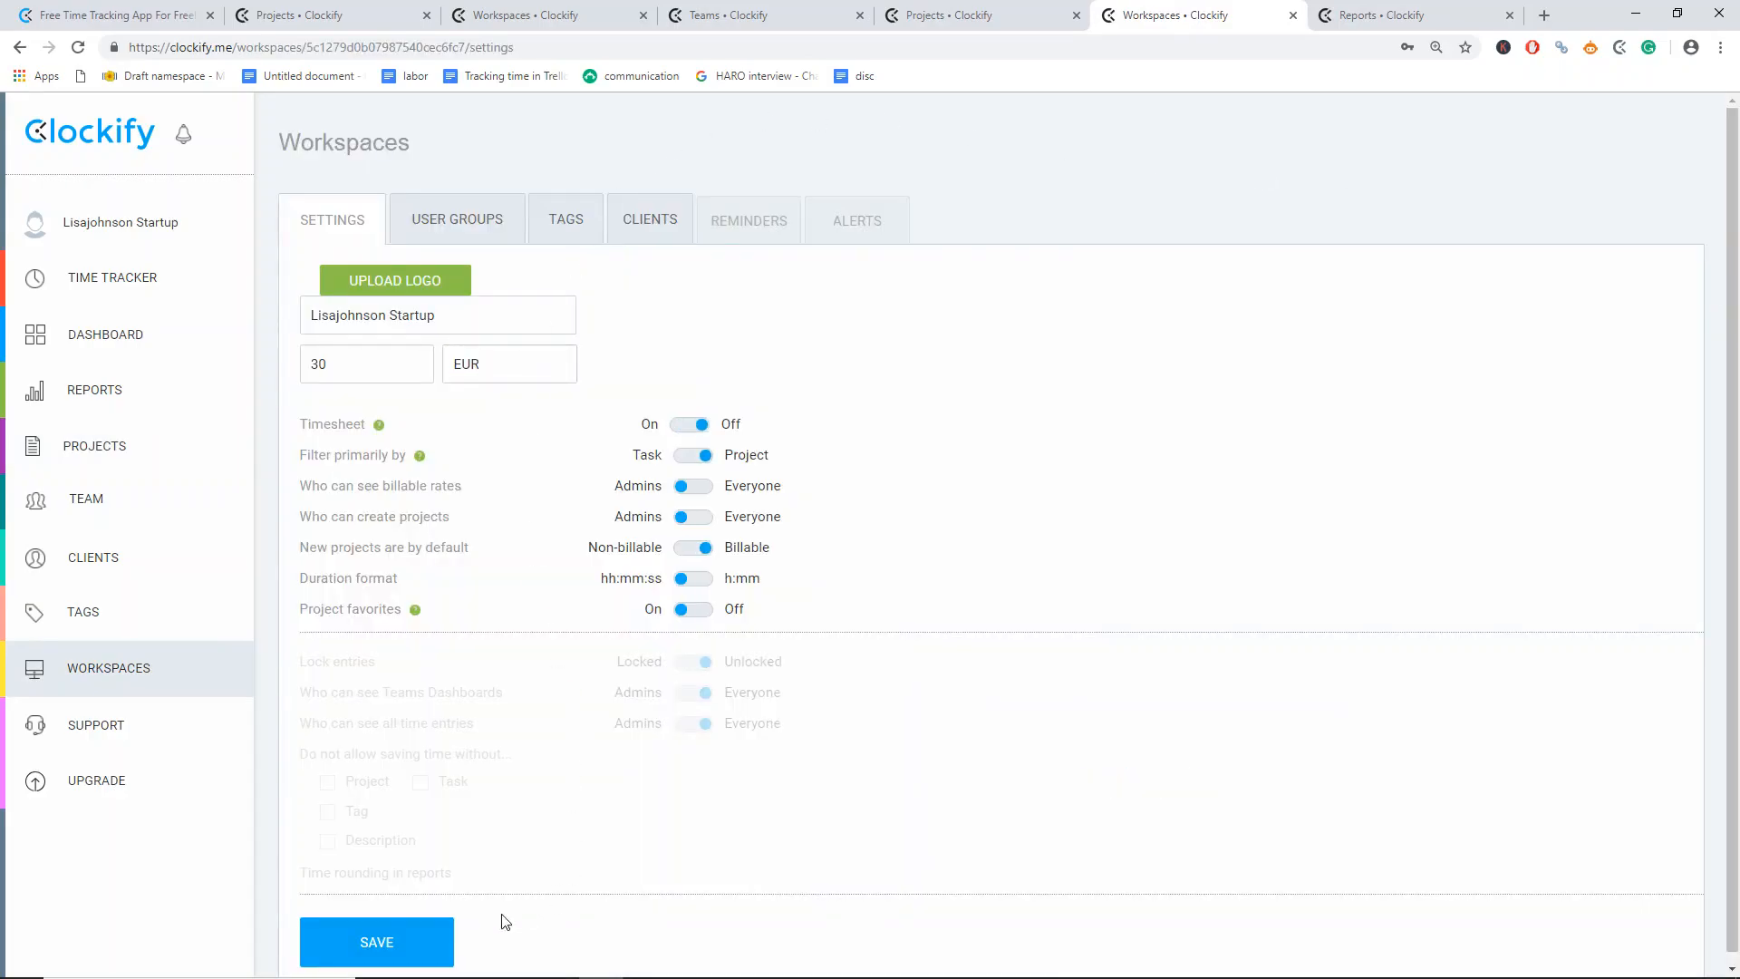
{"action": "left_click", "coordinate": [377, 941]}
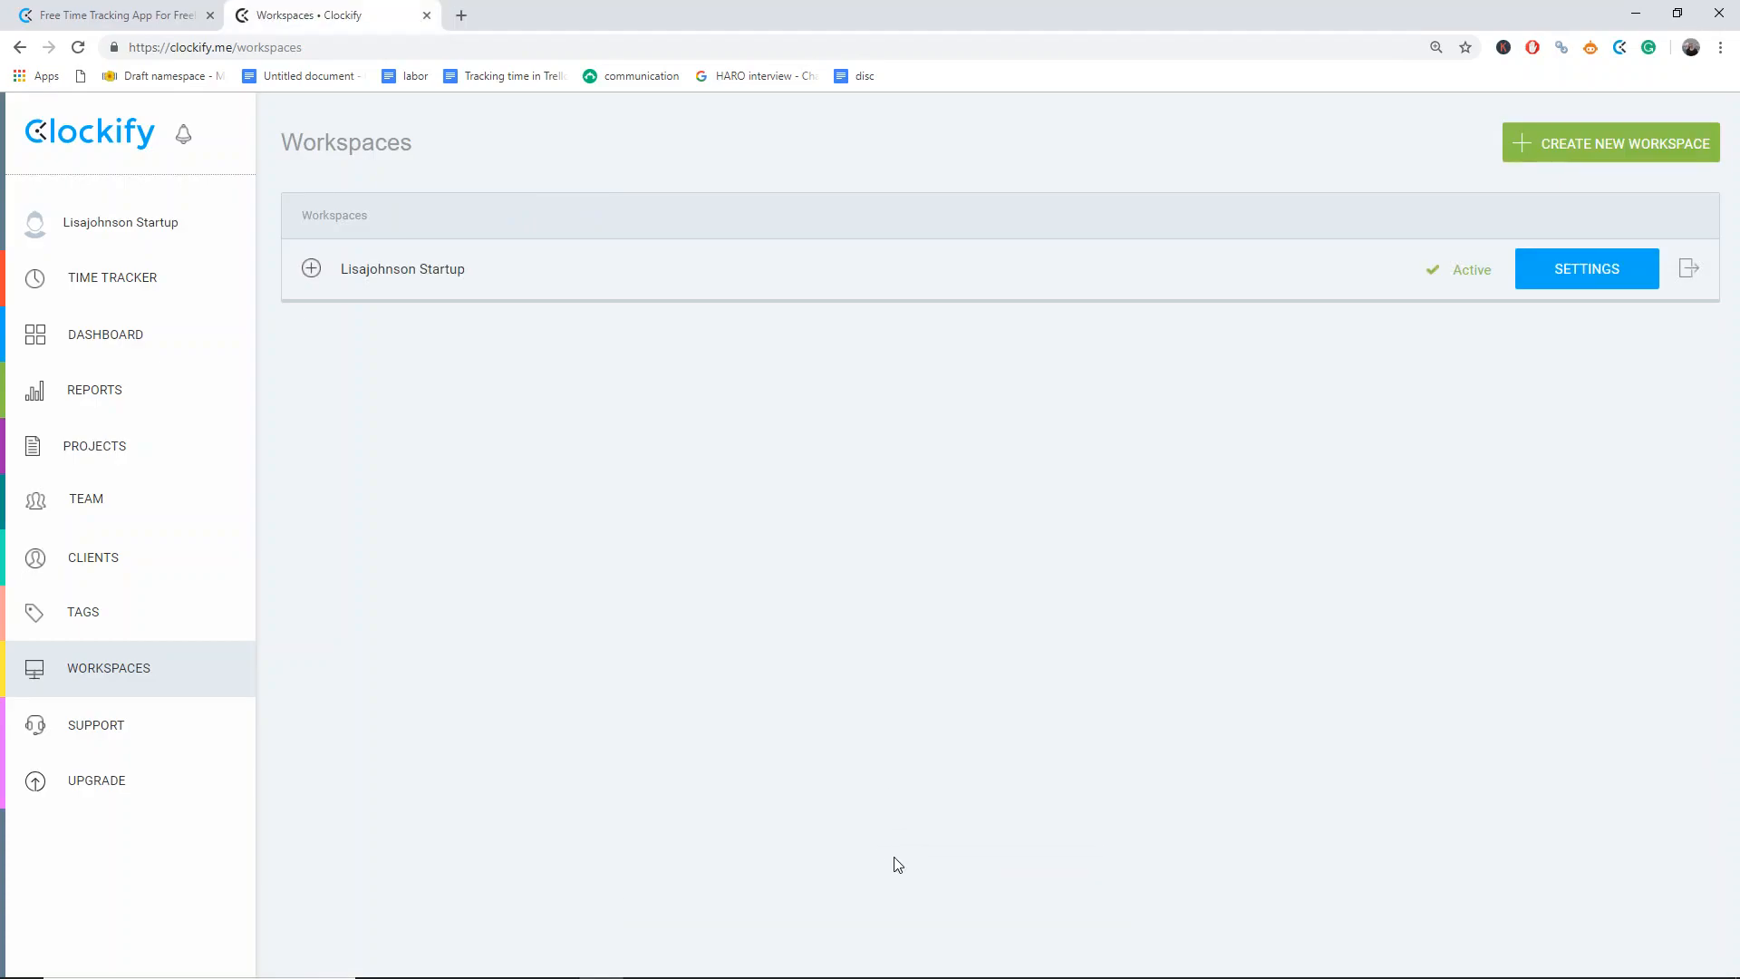
- In the time tracker, describe a new entry using the 'core features' task suggestion
{"action": "left_click", "coordinate": [110, 277]}
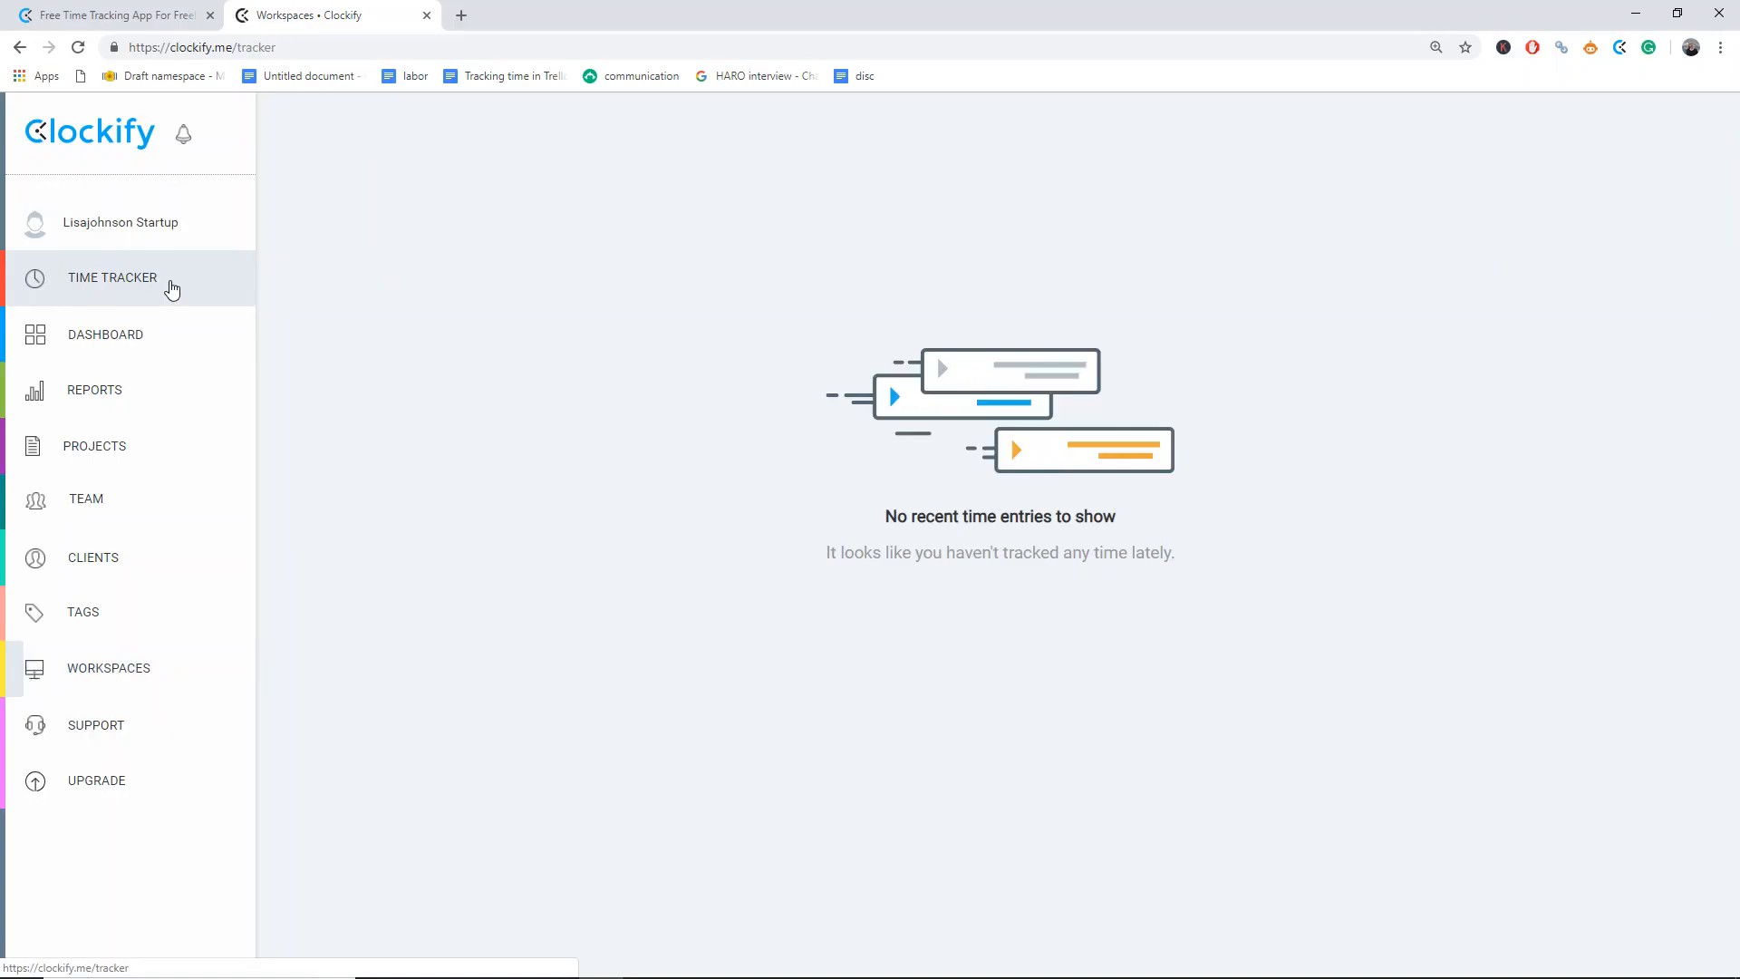
{"action": "left_click", "coordinate": [113, 277]}
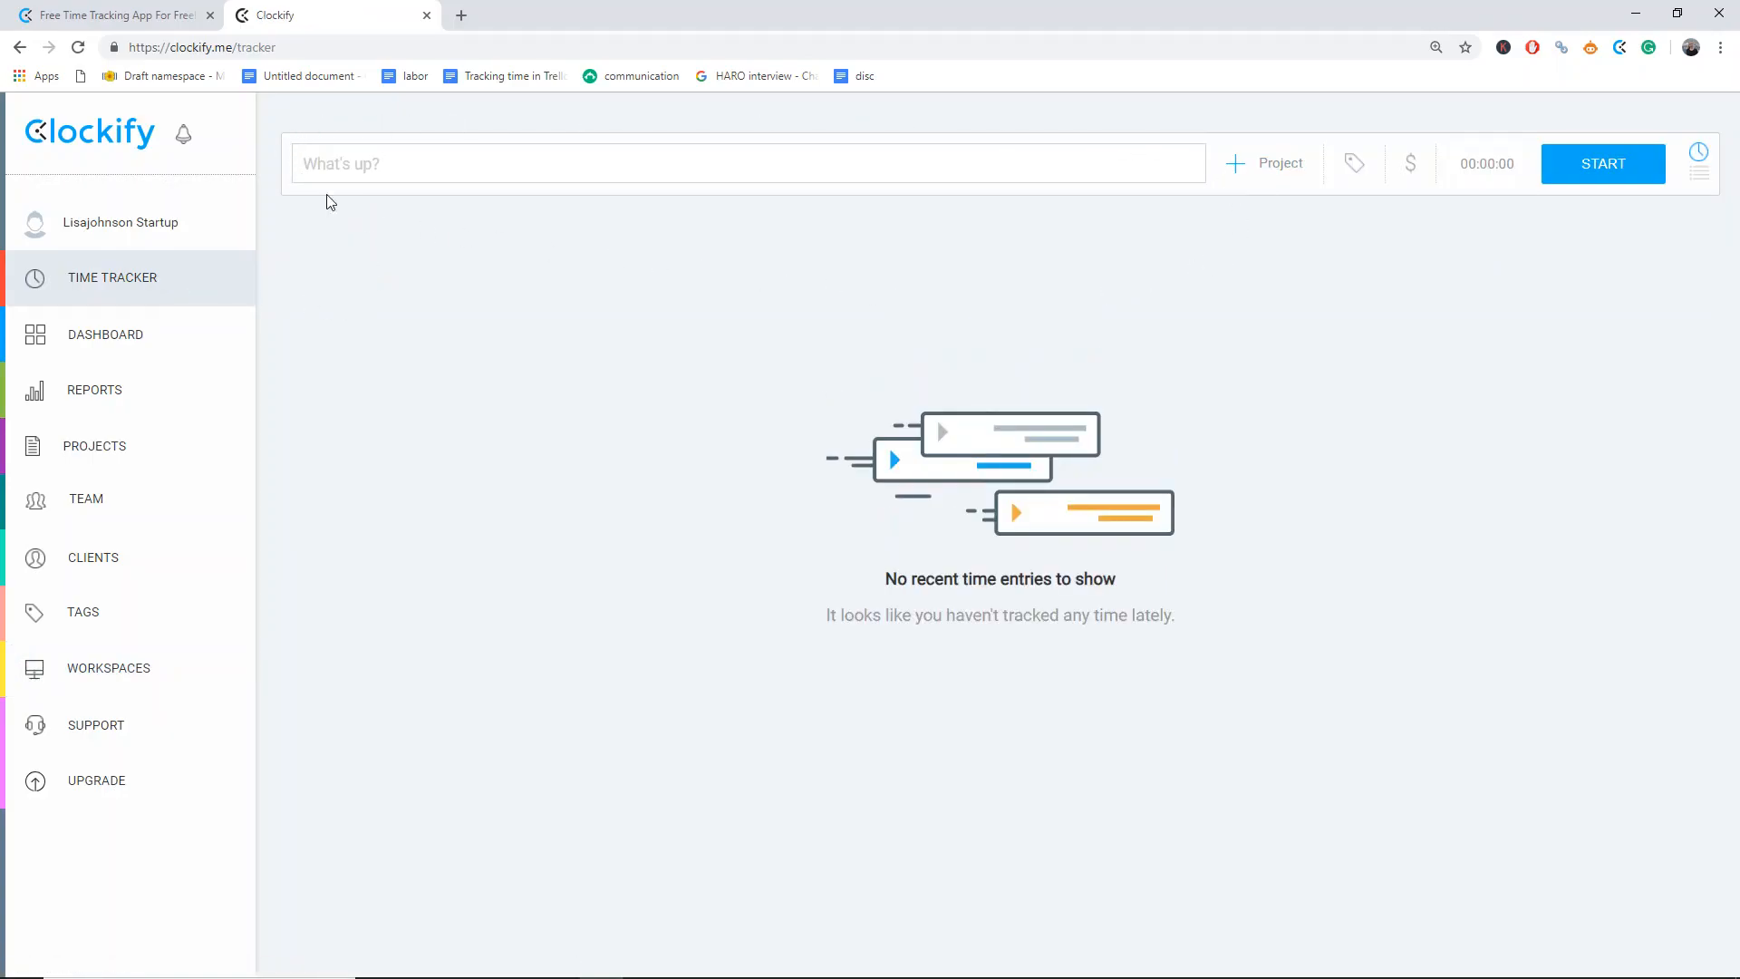
{"action": "mouse_move", "coordinate": [1166, 214]}
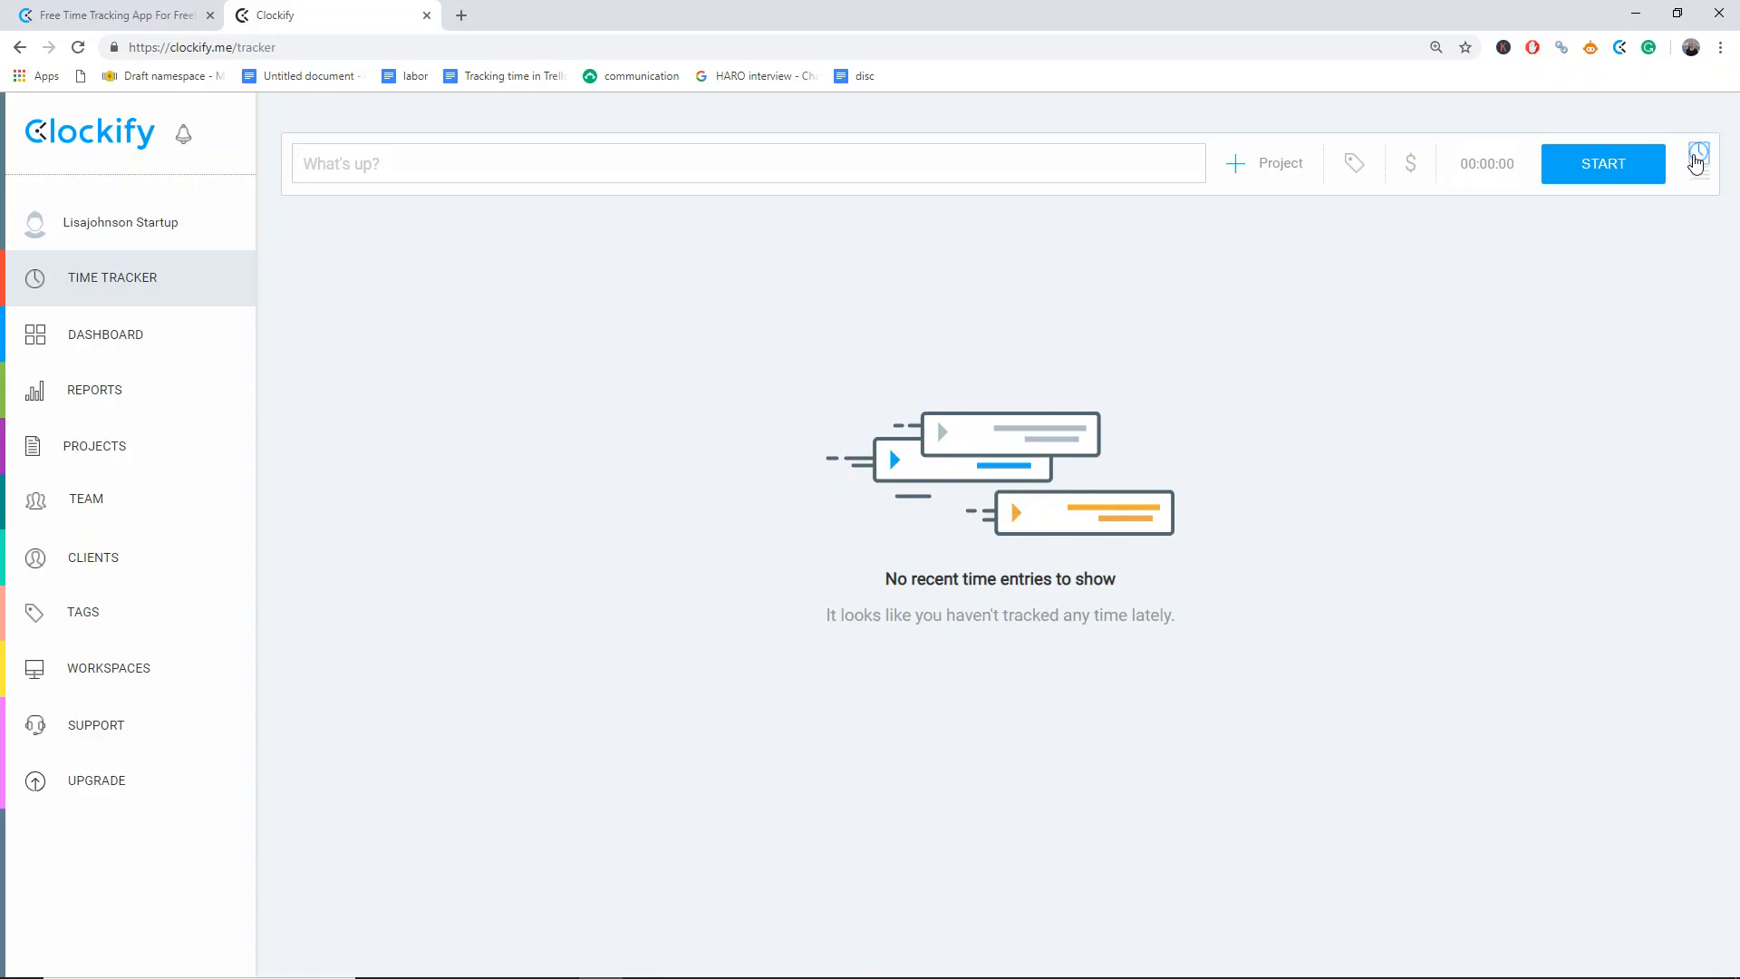
{"action": "left_click", "coordinate": [747, 163]}
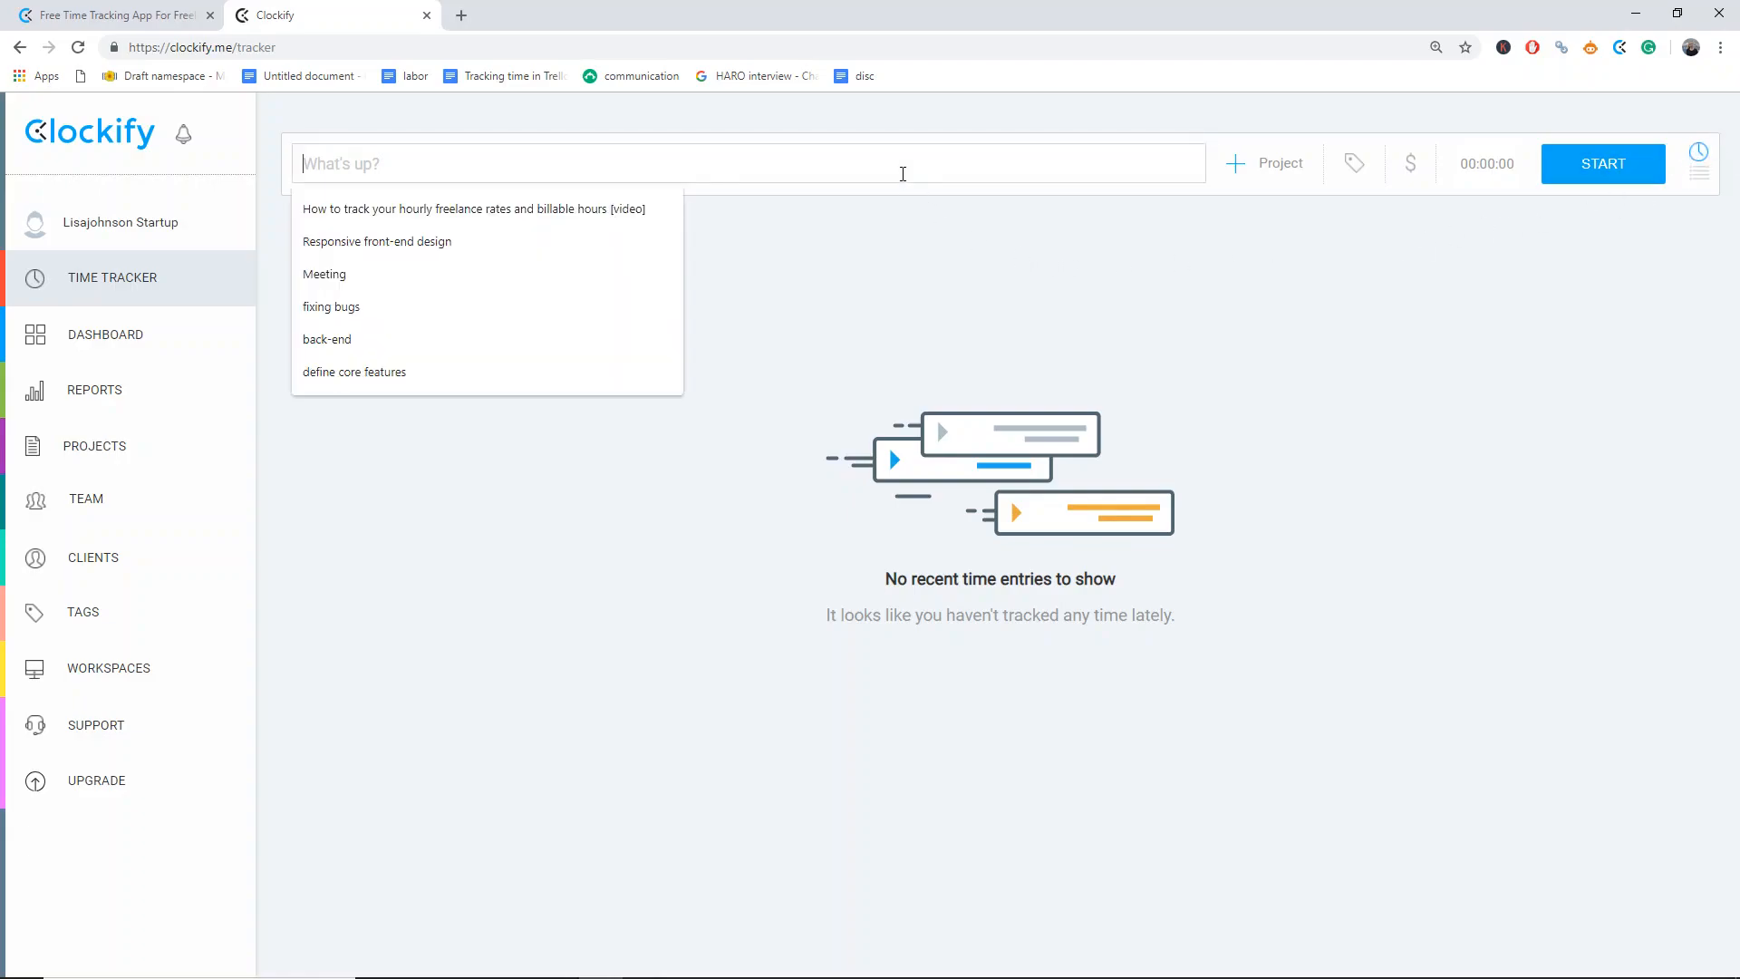
{"action": "type", "text": "core featu"}
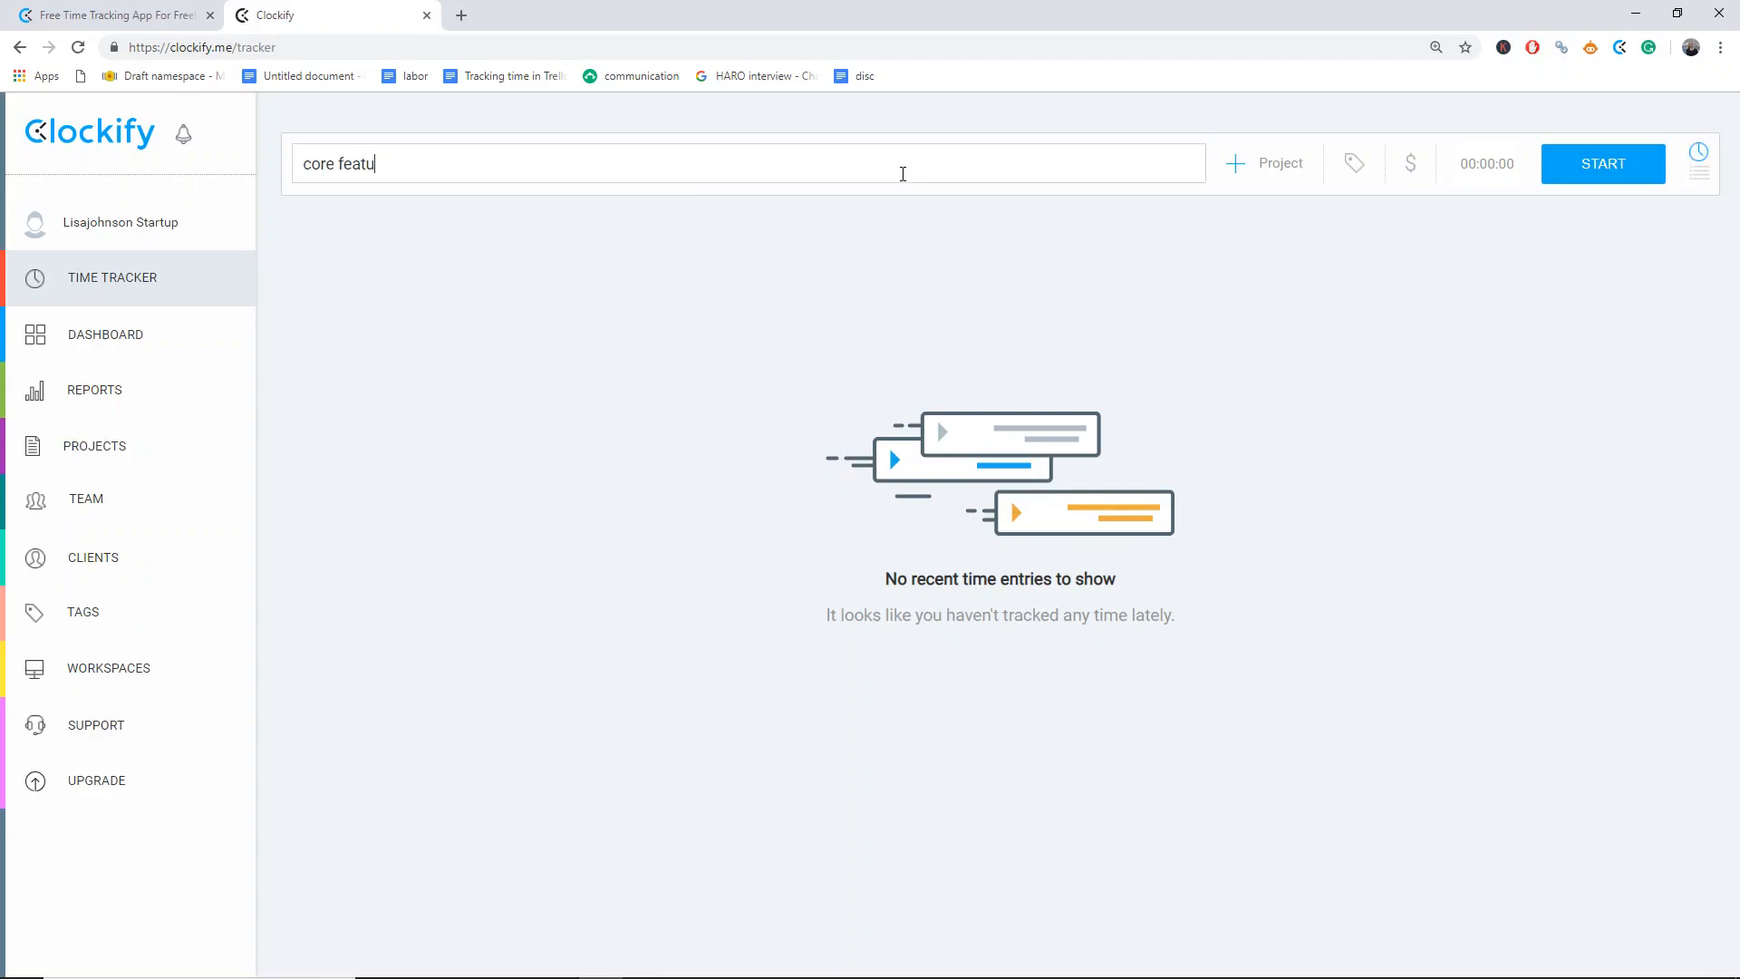
{"action": "left_click", "coordinate": [1265, 163]}
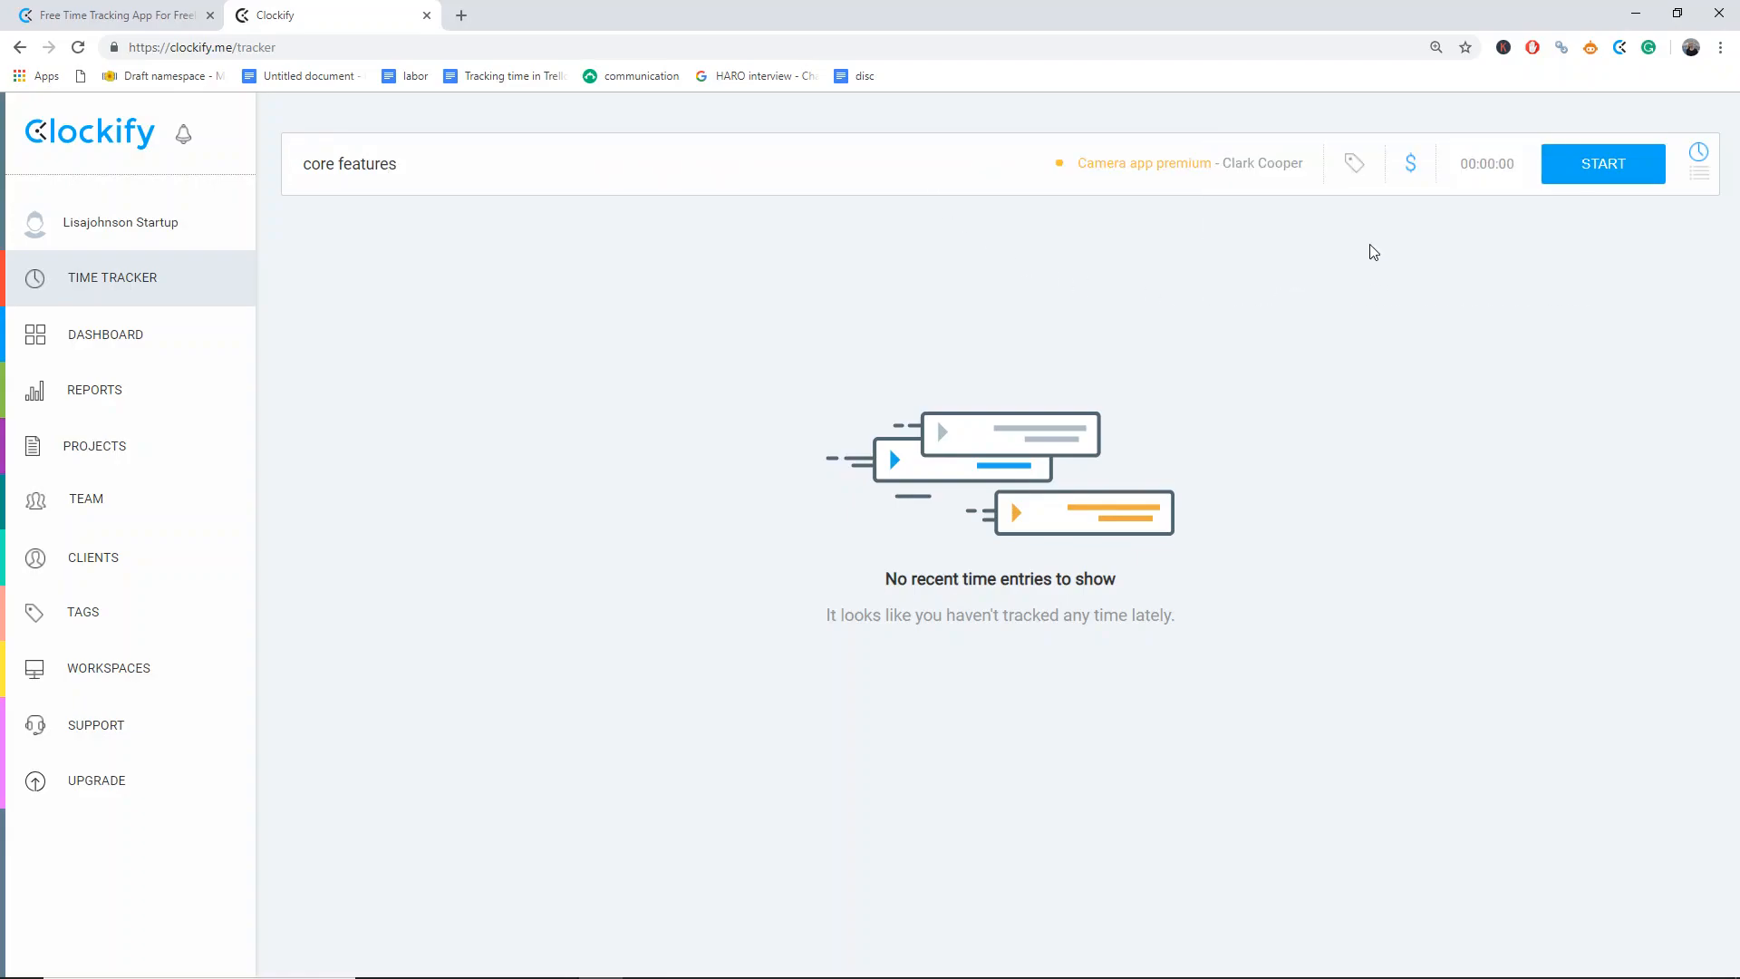
{"action": "mouse_move", "coordinate": [1398, 136]}
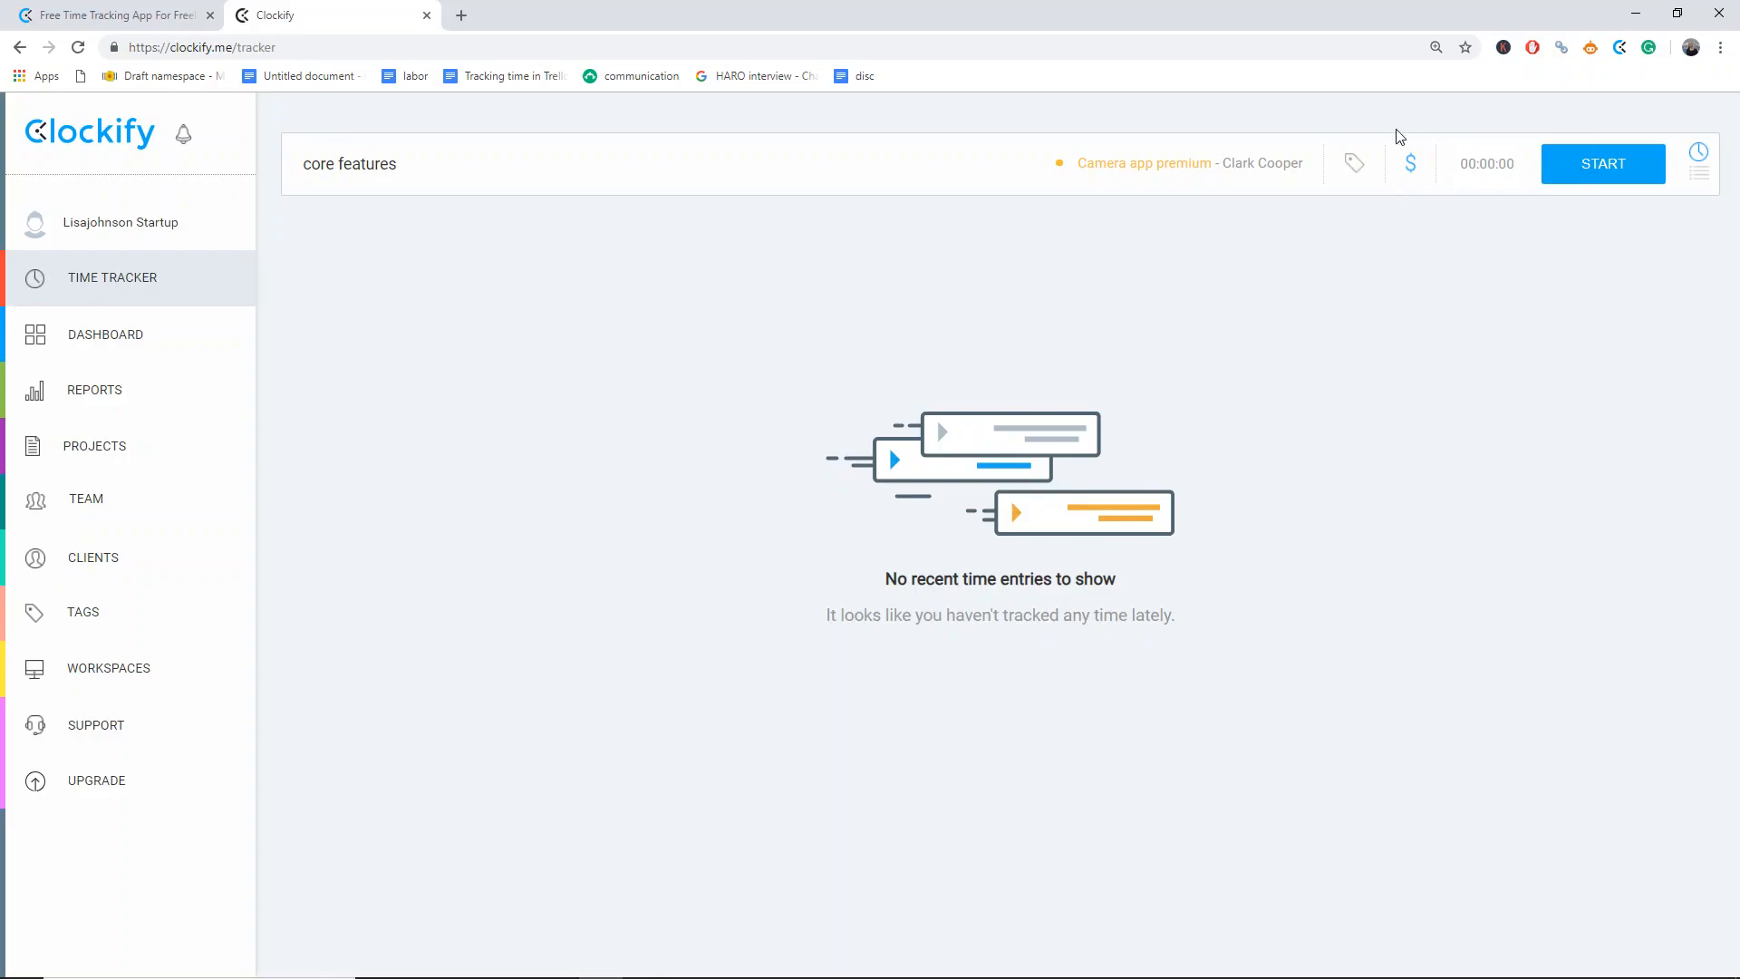
{"action": "mouse_move", "coordinate": [1411, 163]}
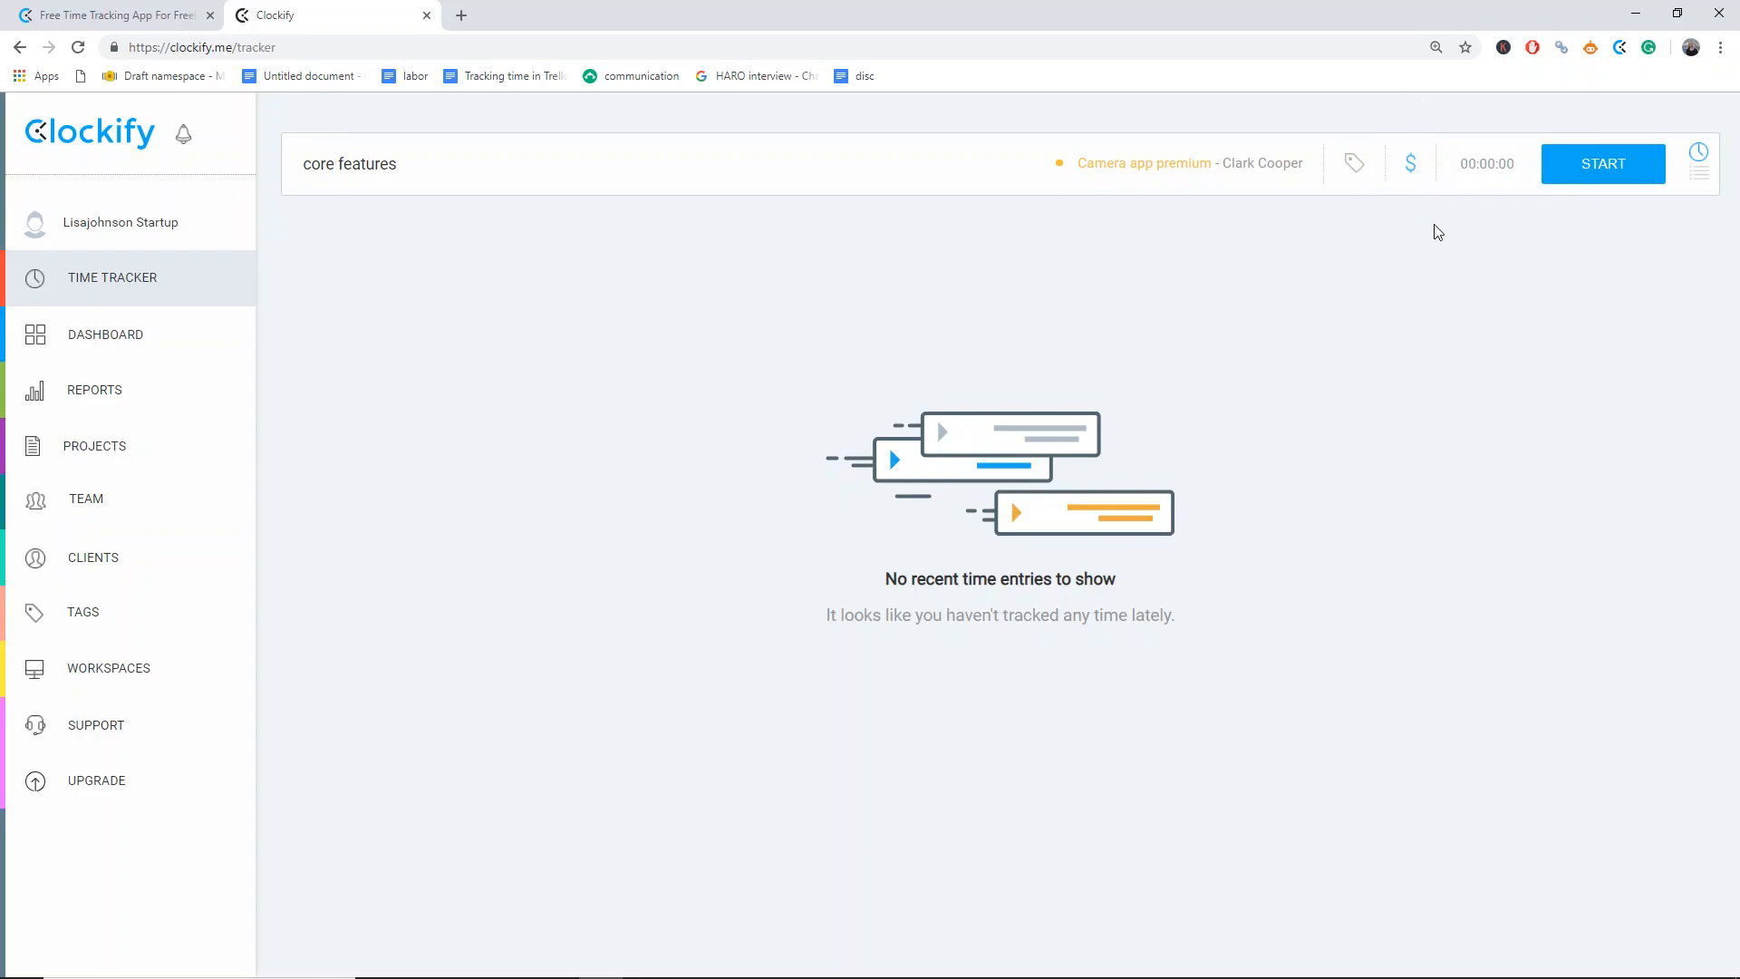
- Run and stop the core features timer, saving a billable 01:17:04 entry on Camera app premium
{"action": "left_click", "coordinate": [1602, 164]}
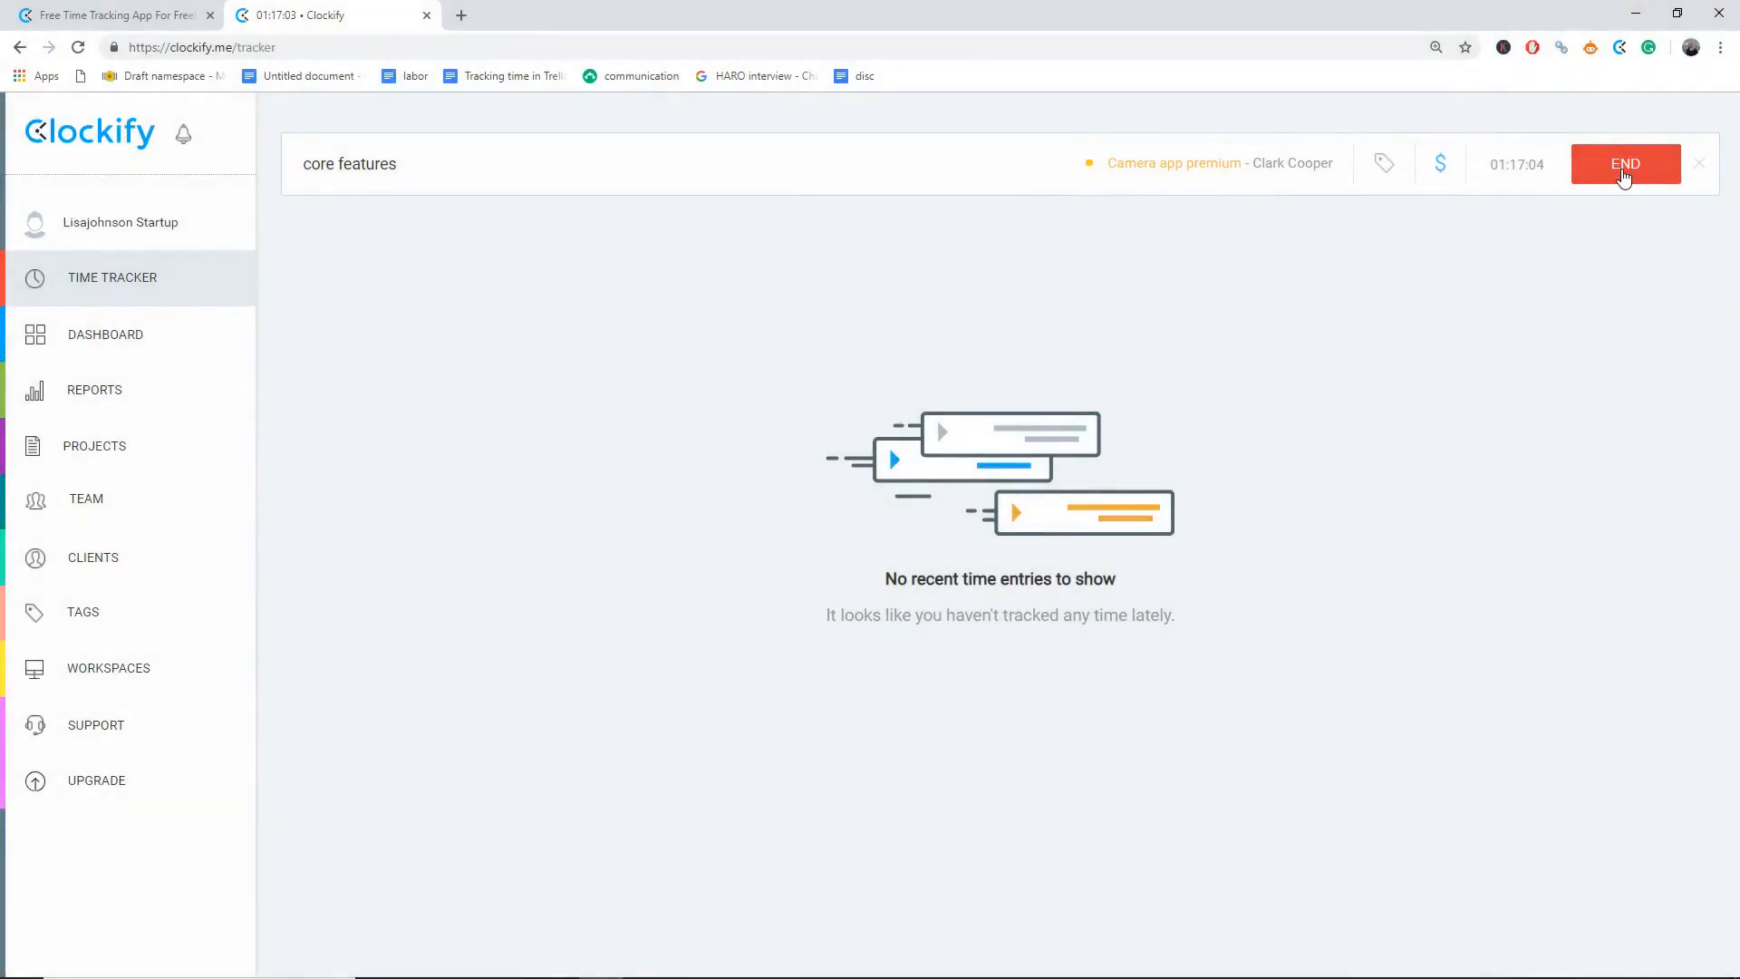
{"action": "left_click", "coordinate": [1625, 163]}
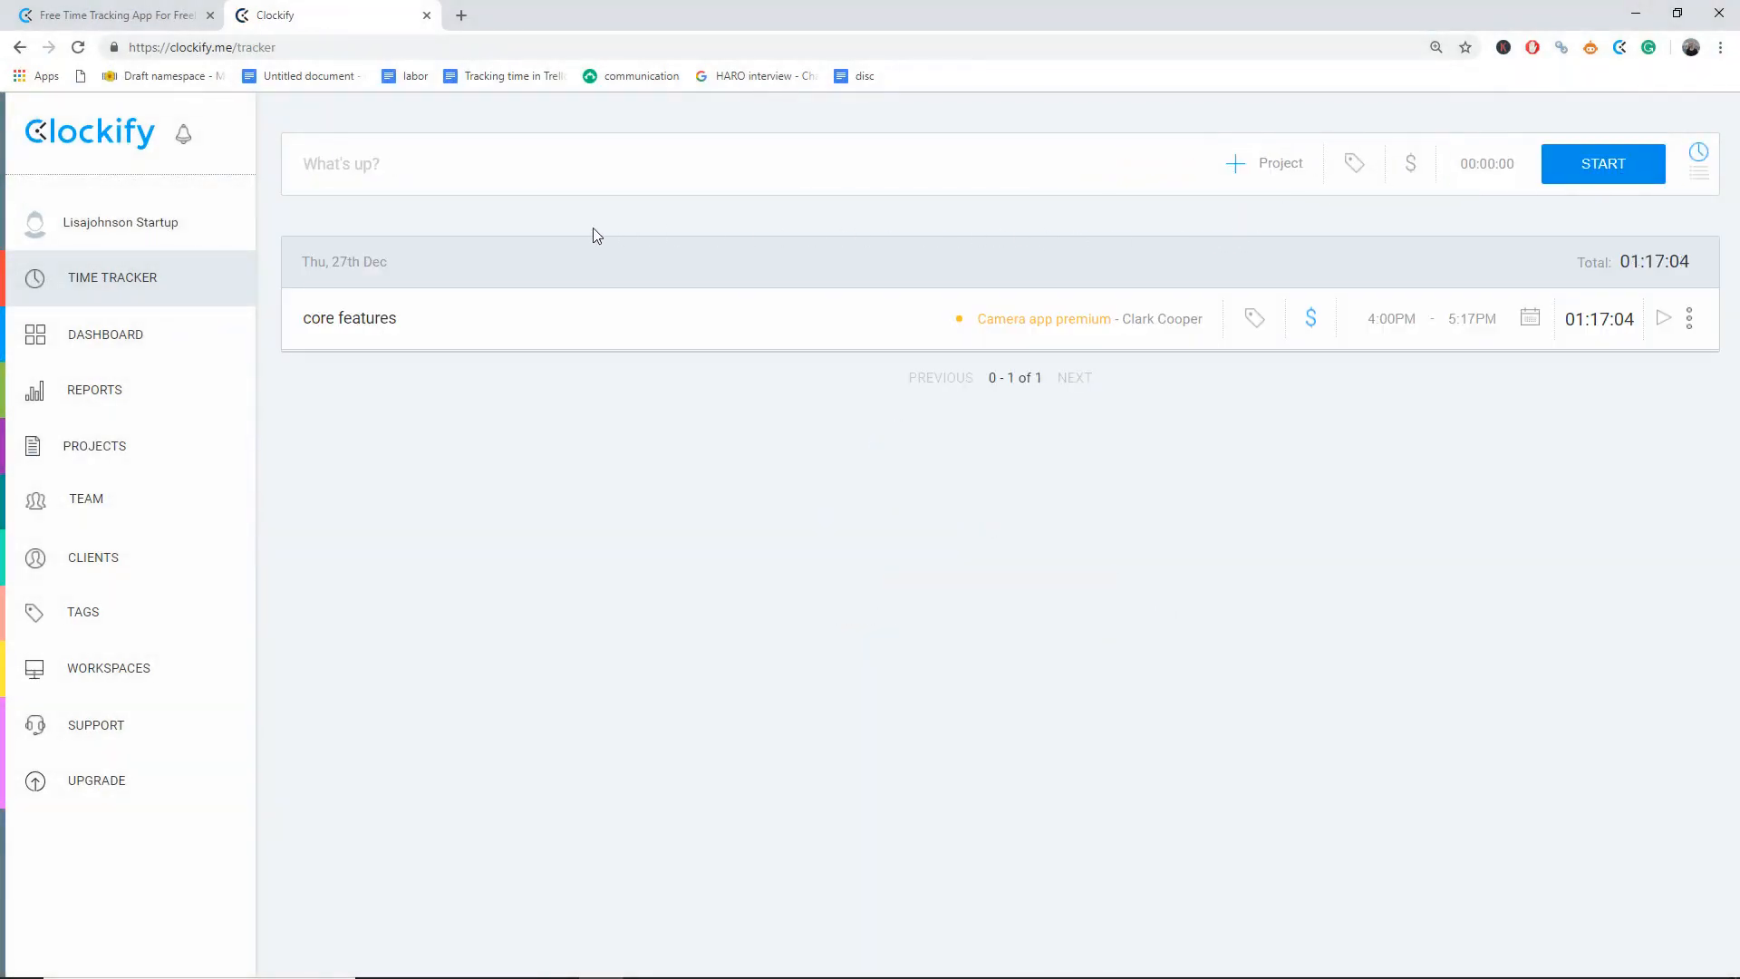
{"action": "mouse_move", "coordinate": [1673, 449]}
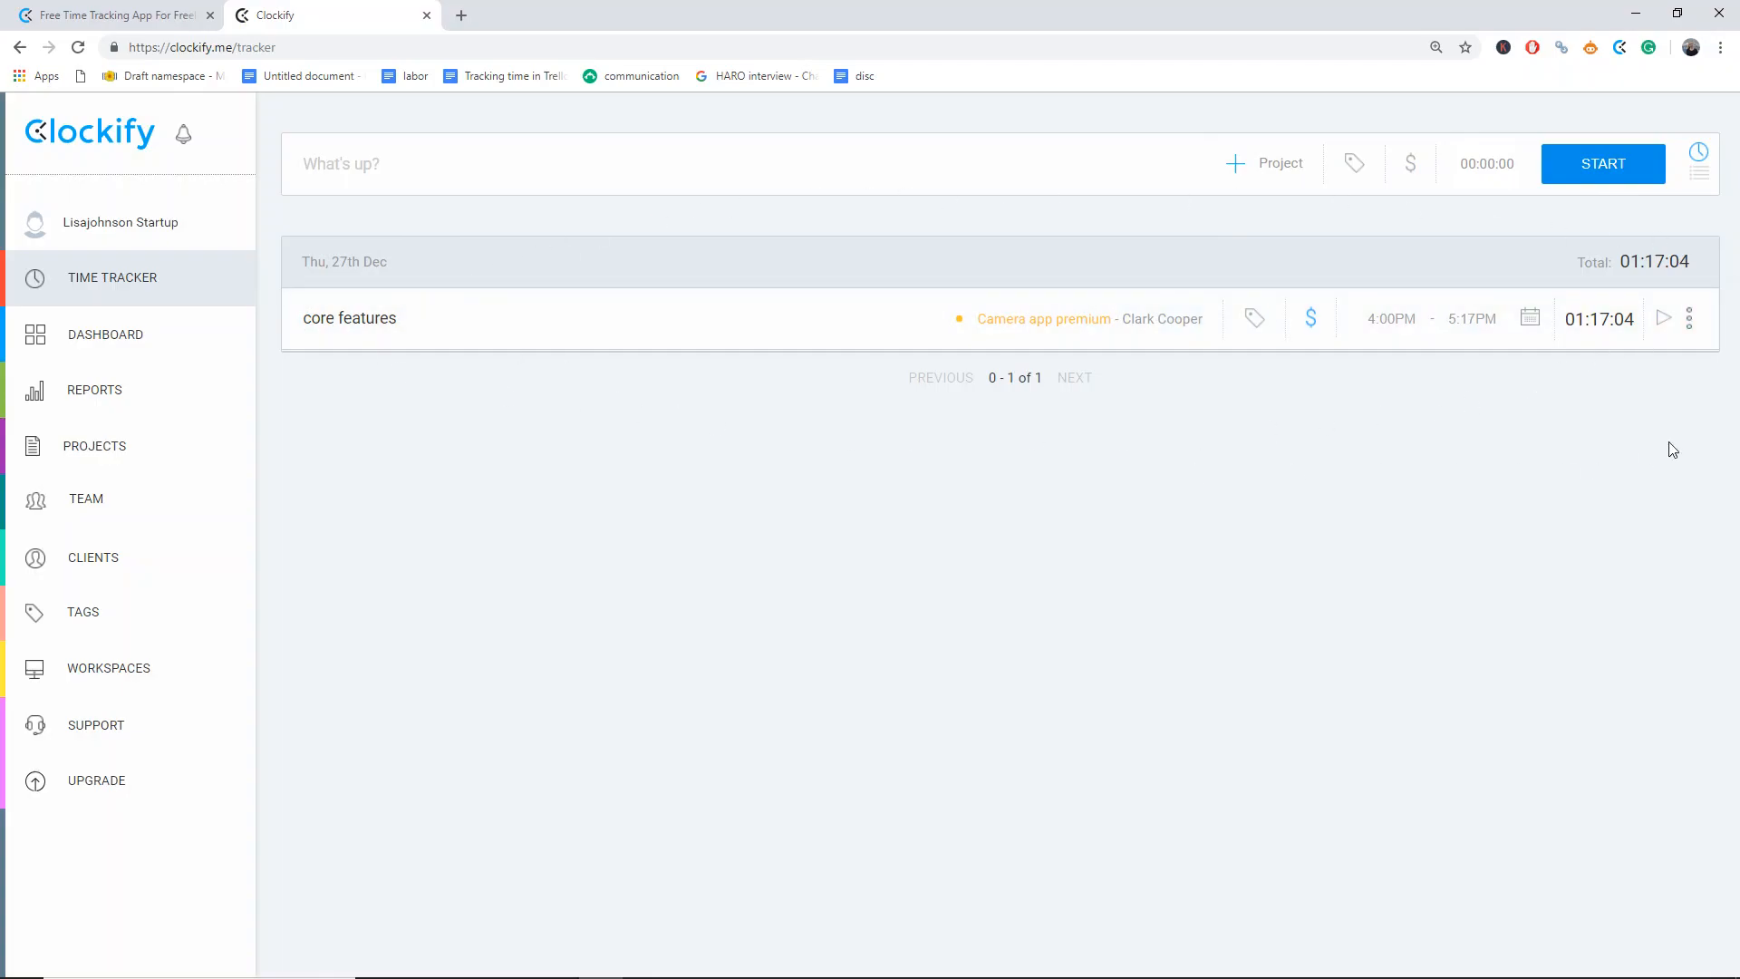
{"action": "mouse_move", "coordinate": [483, 231]}
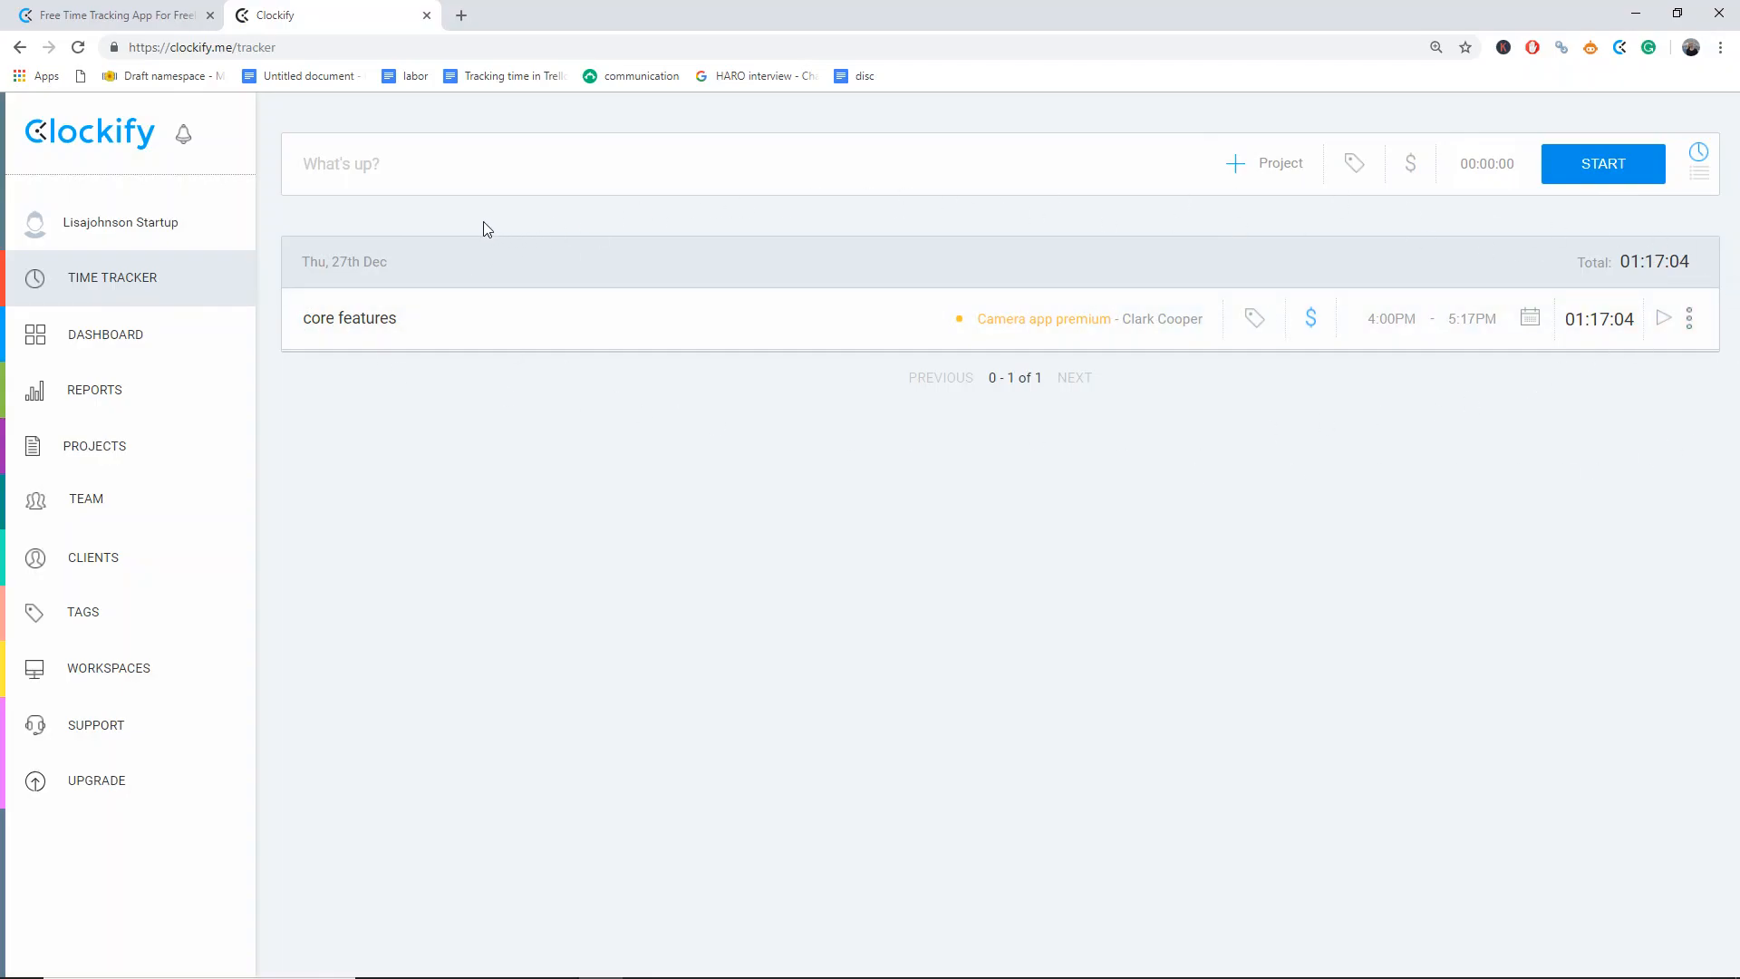
{"action": "left_click", "coordinate": [94, 389]}
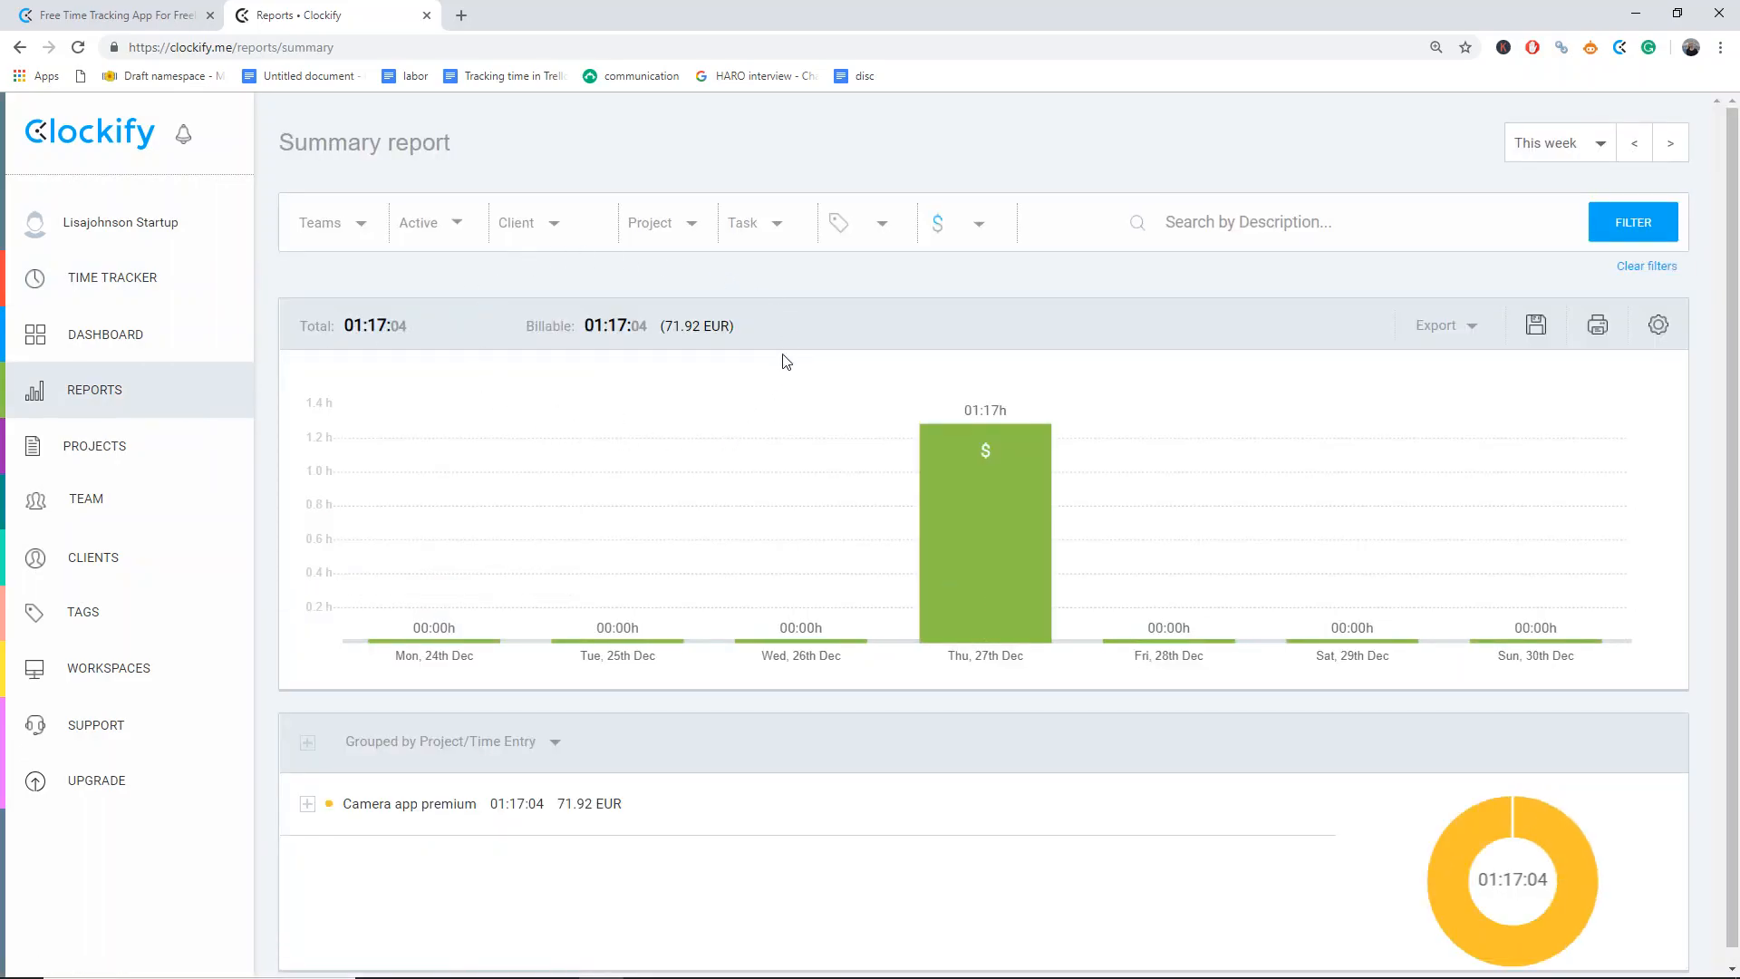
{"action": "mouse_move", "coordinate": [764, 334]}
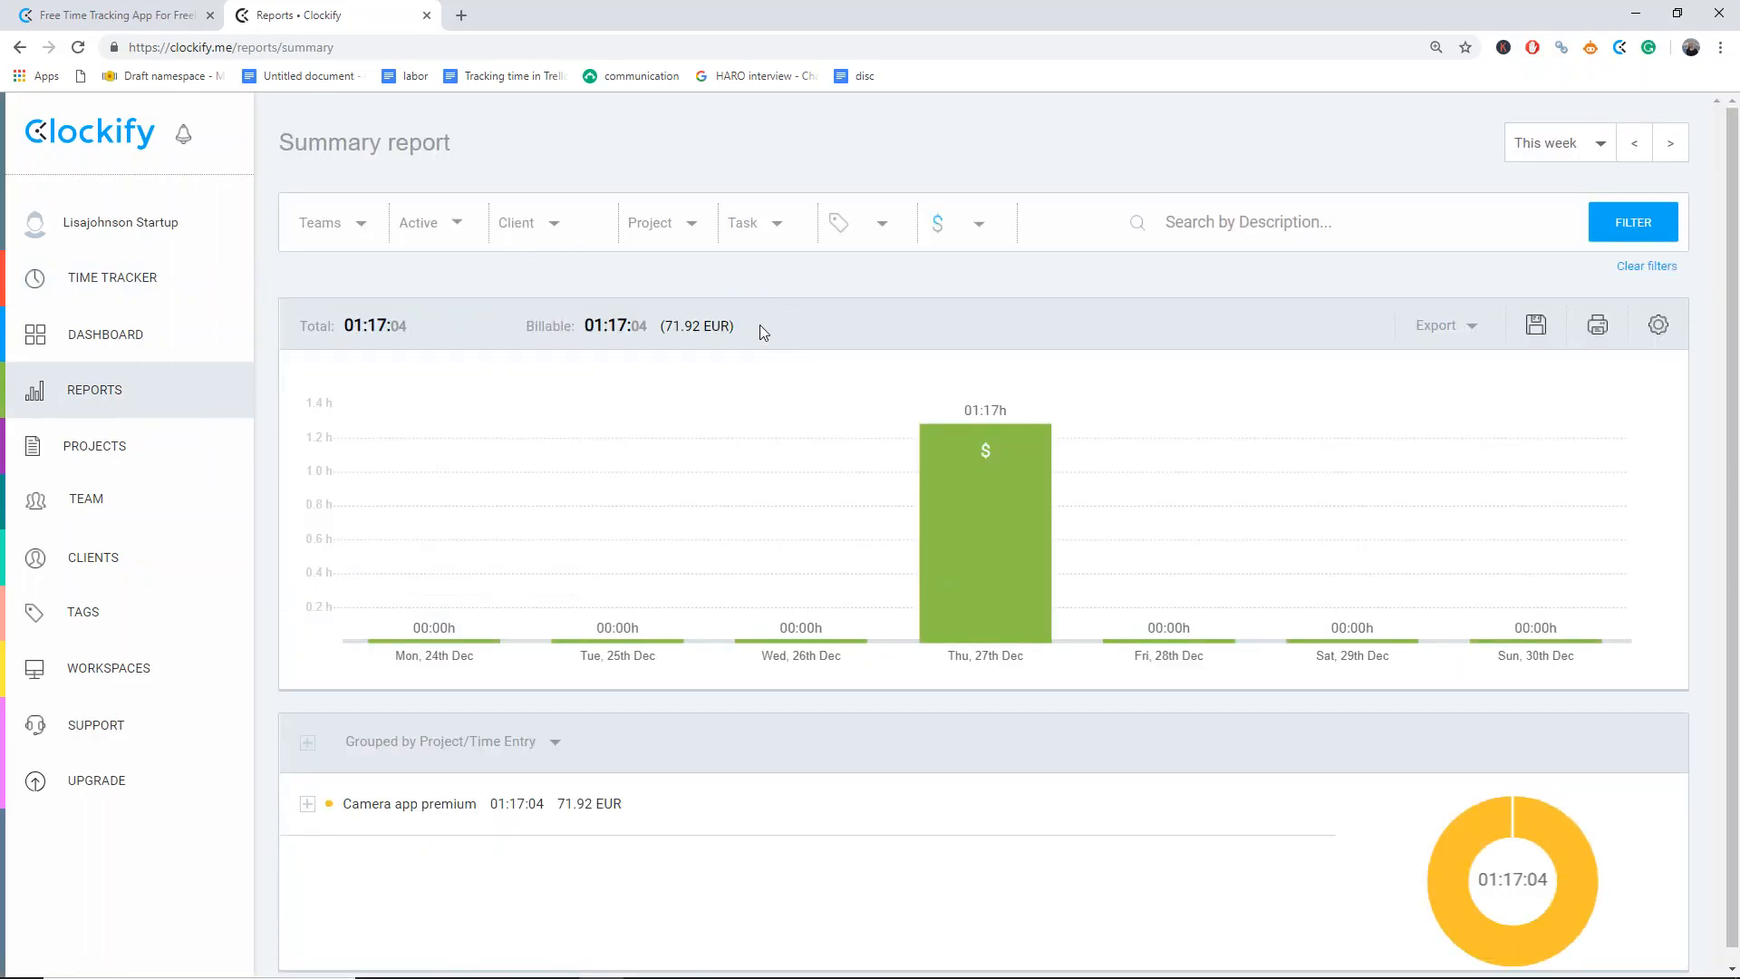
{"action": "mouse_move", "coordinate": [112, 277]}
{"action": "type", "text": "Mee"}
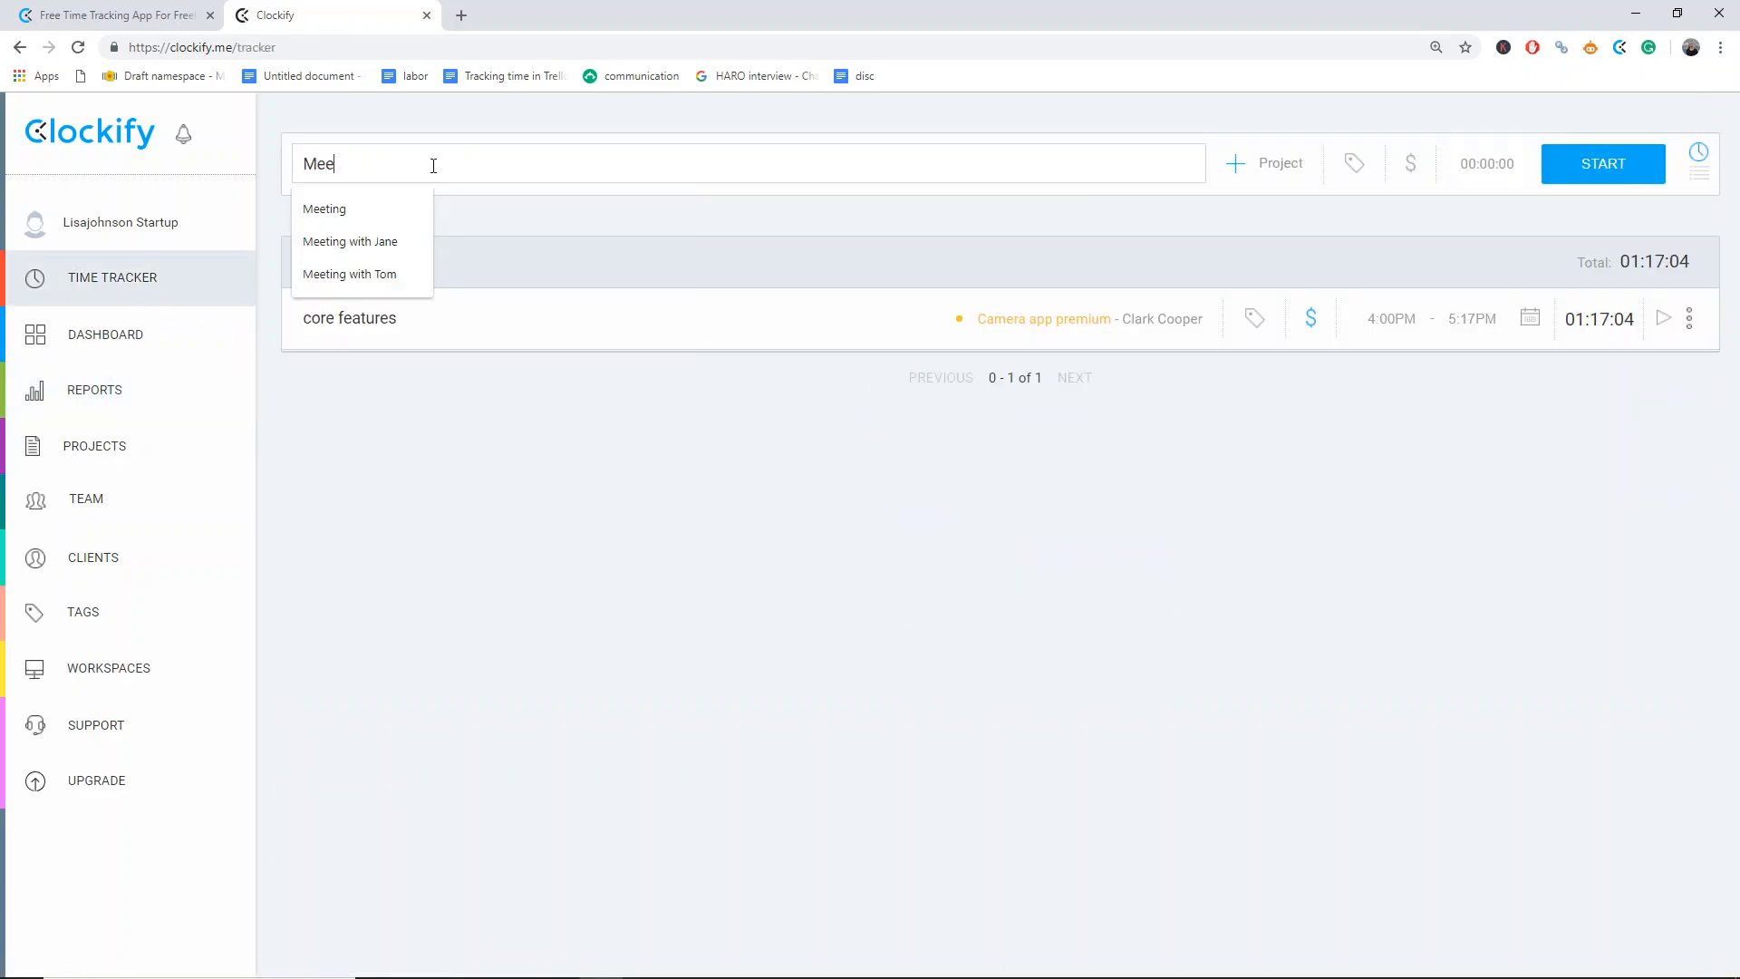
- Record a short Meeting entry under the Camera app premium project
{"action": "left_click", "coordinate": [324, 208]}
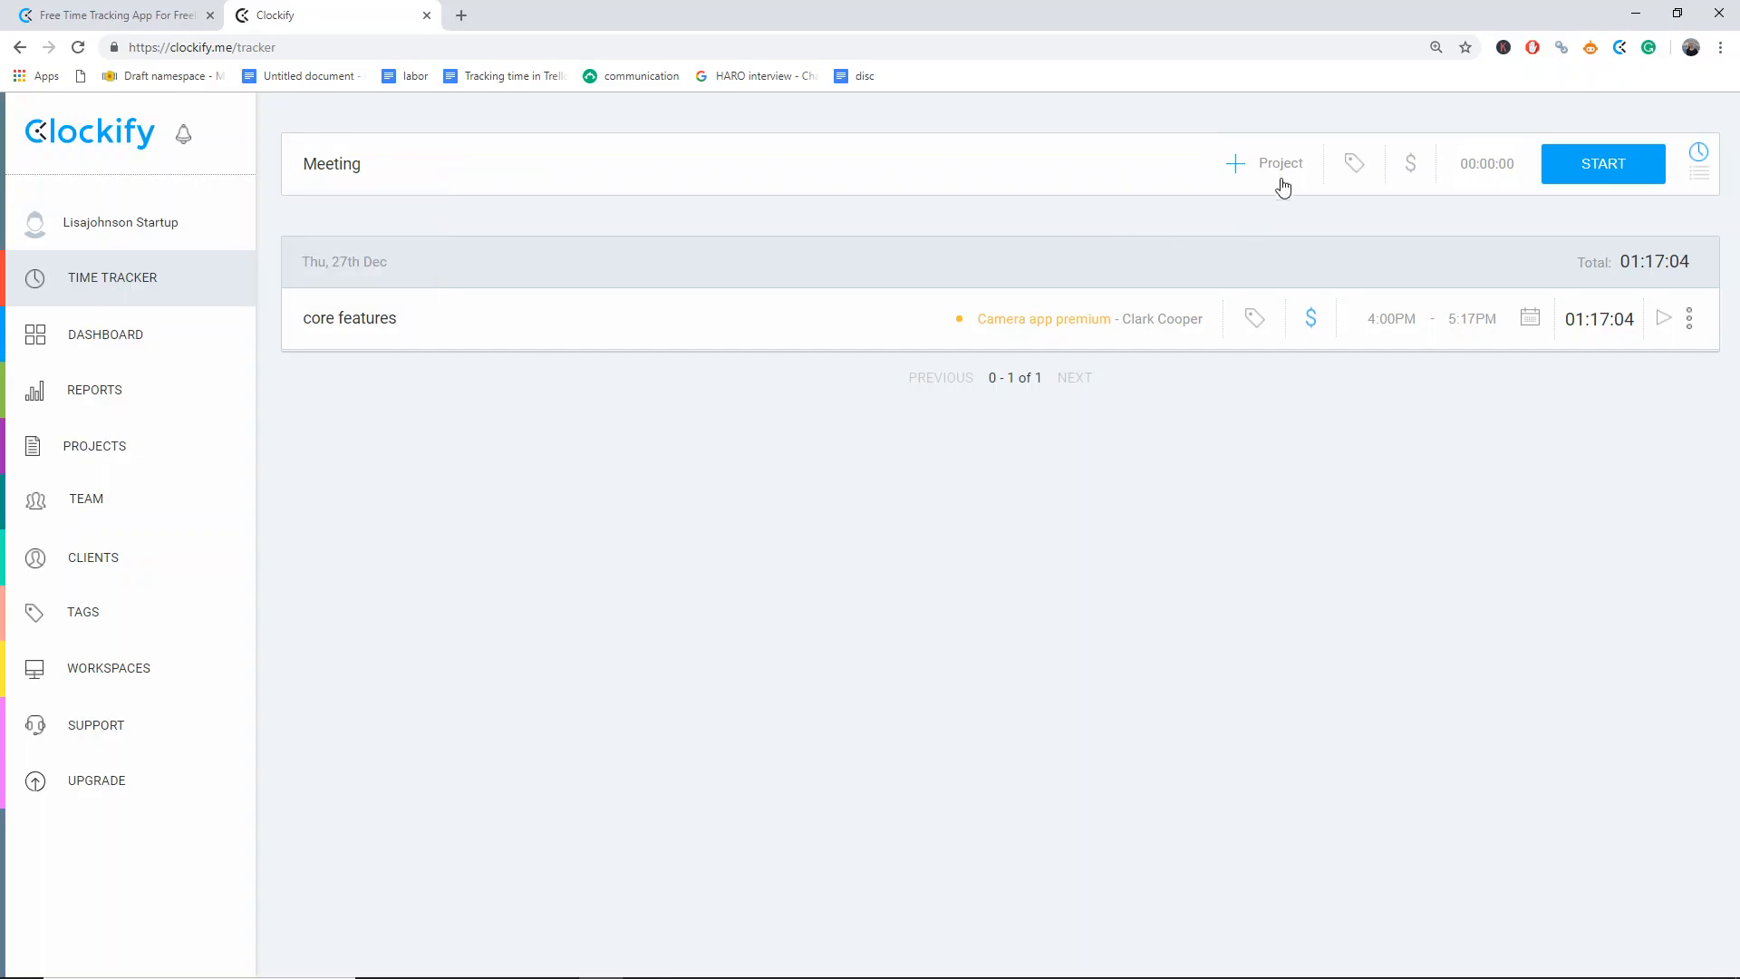
{"action": "left_click", "coordinate": [1278, 163]}
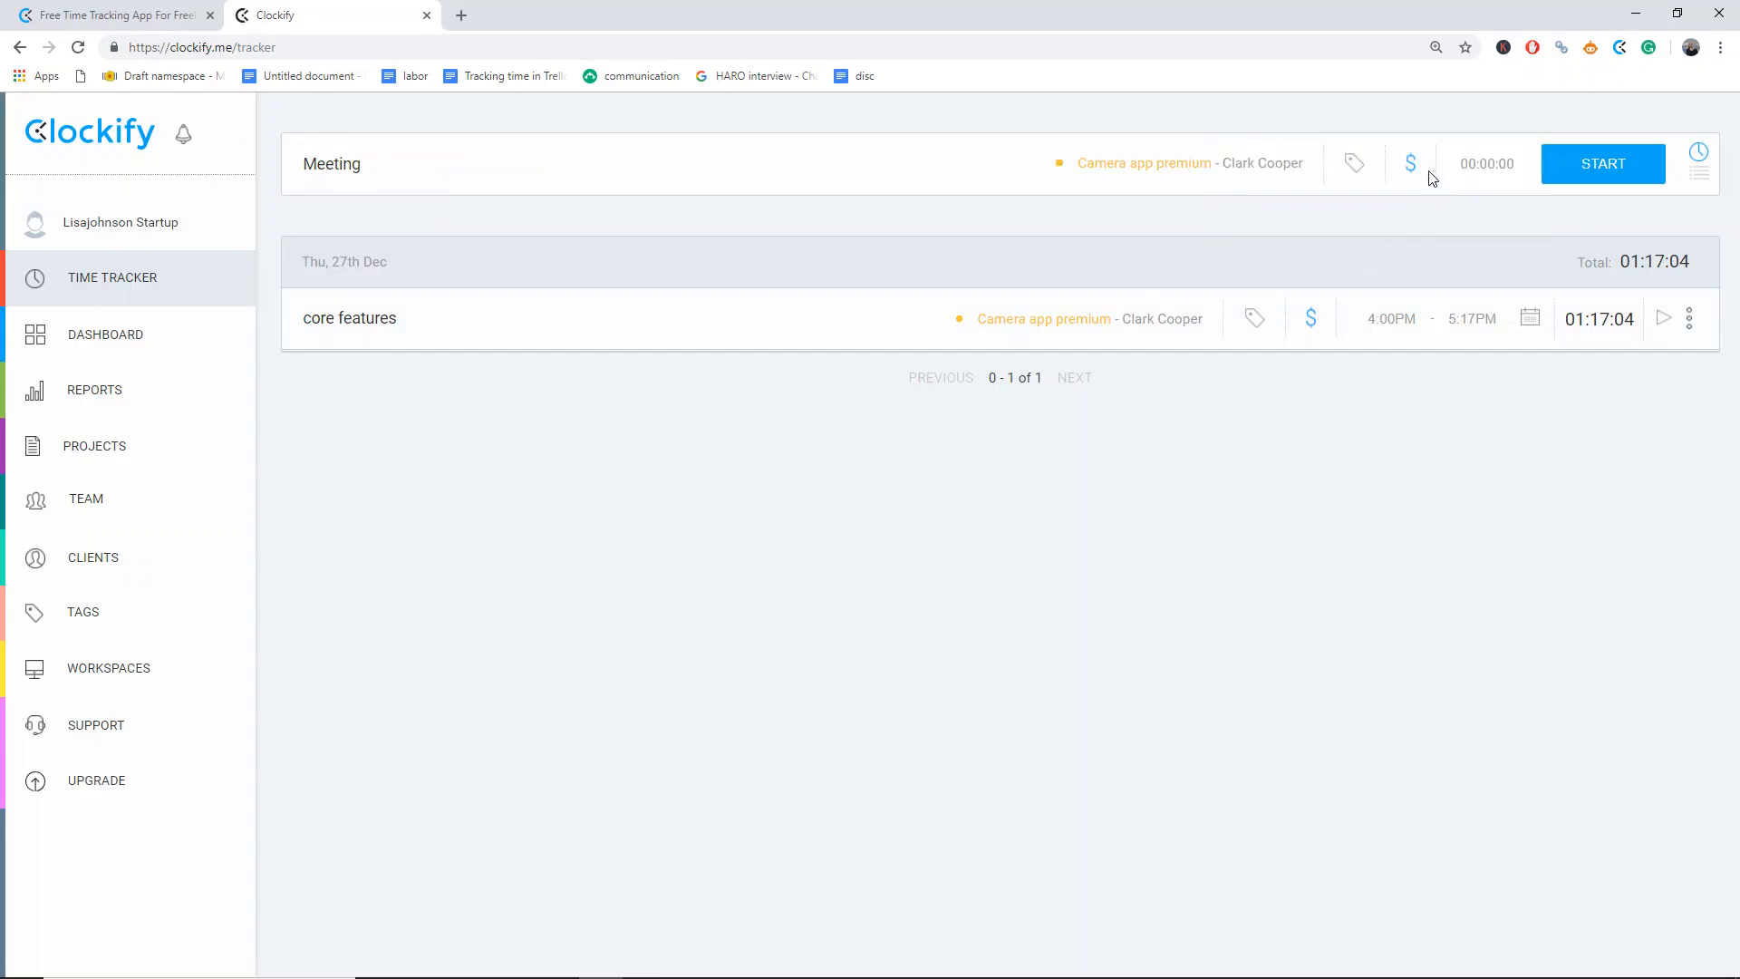
{"action": "left_click", "coordinate": [1601, 163]}
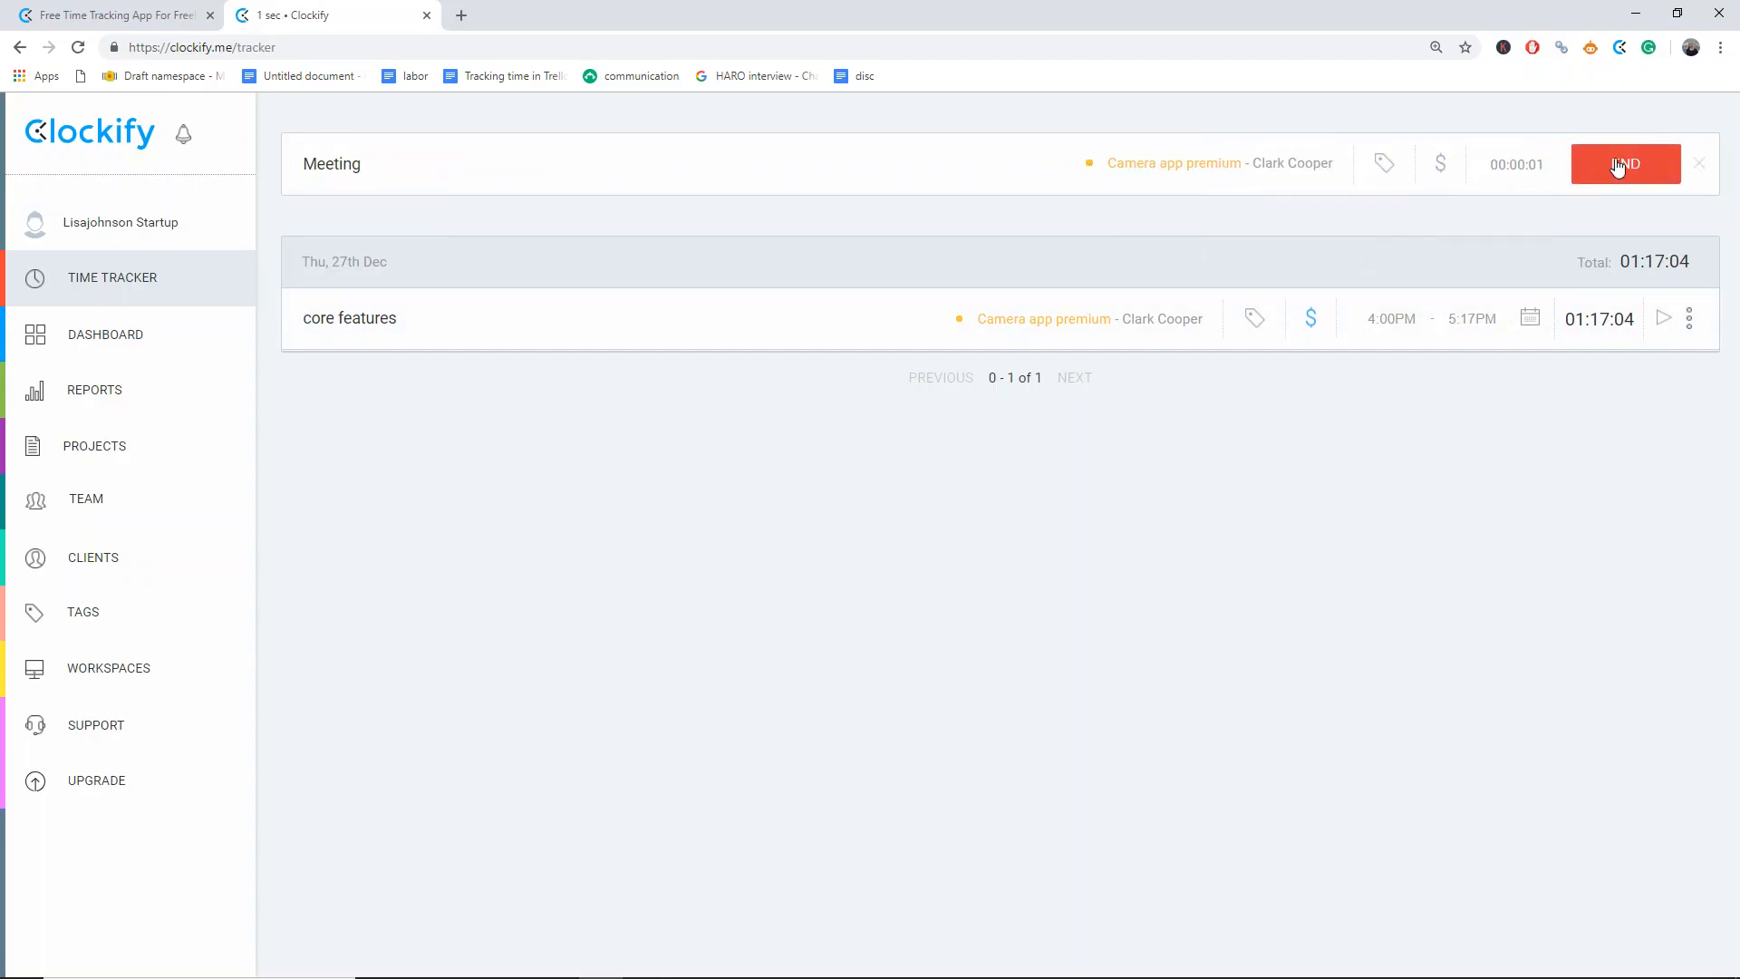
{"action": "left_click", "coordinate": [1622, 165]}
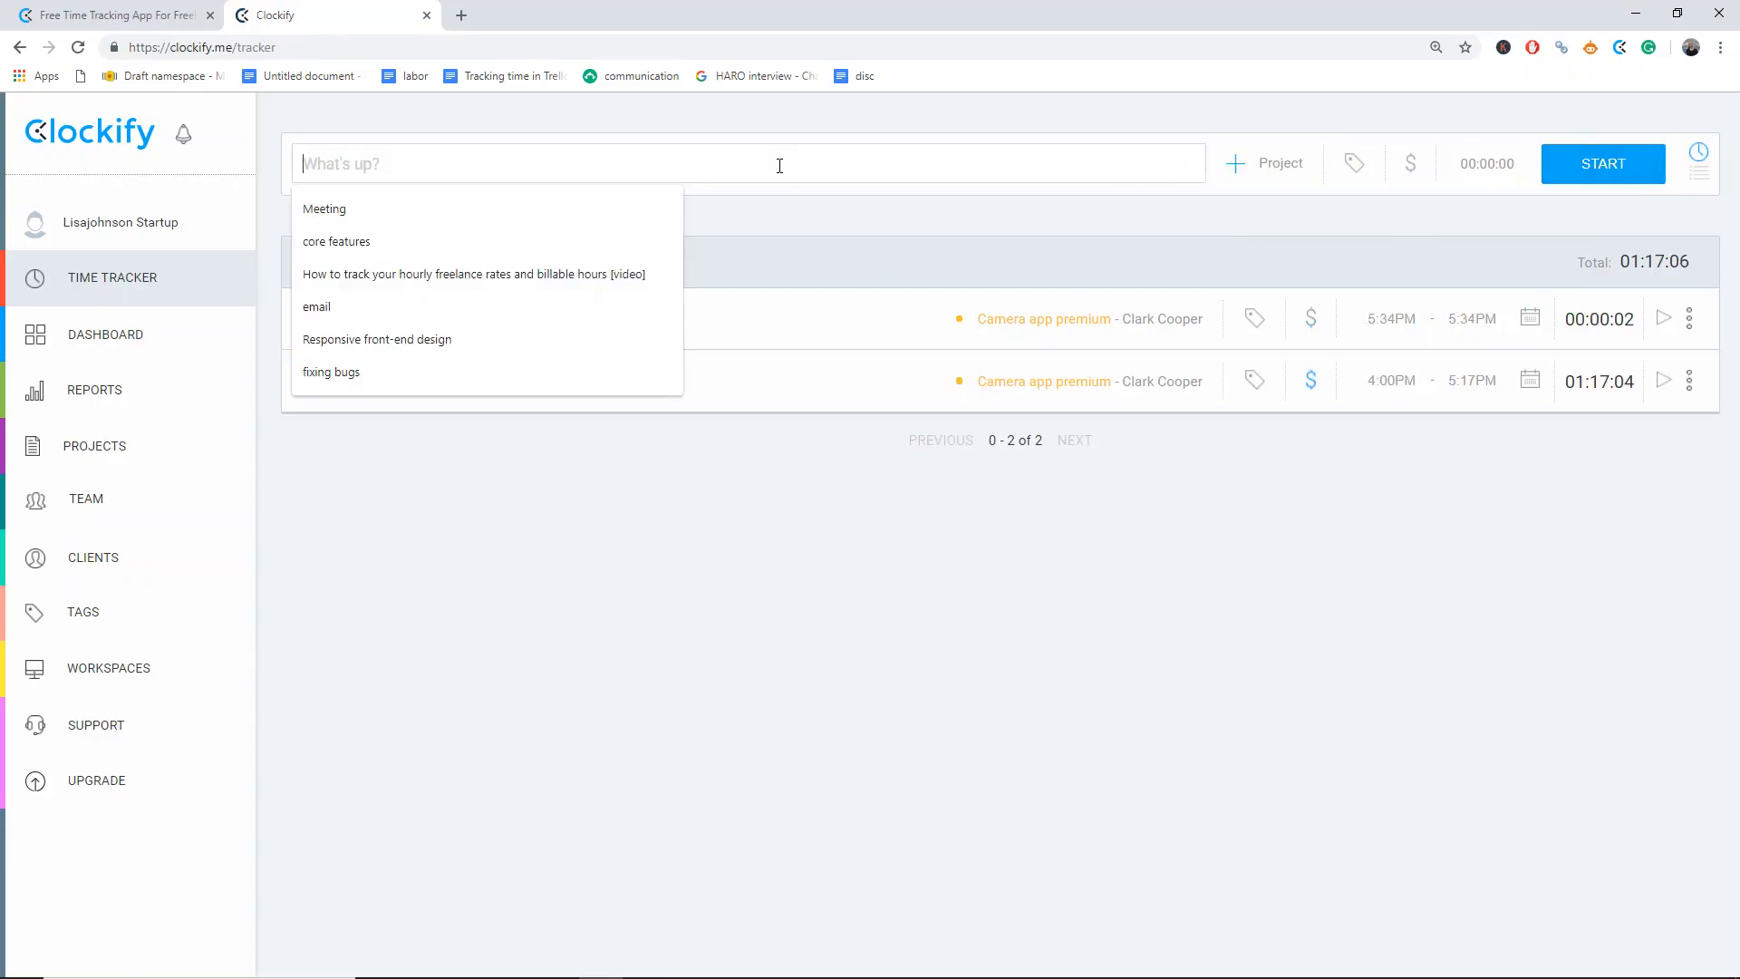
- Record a second short entry described 'email'
{"action": "type", "text": "email"}
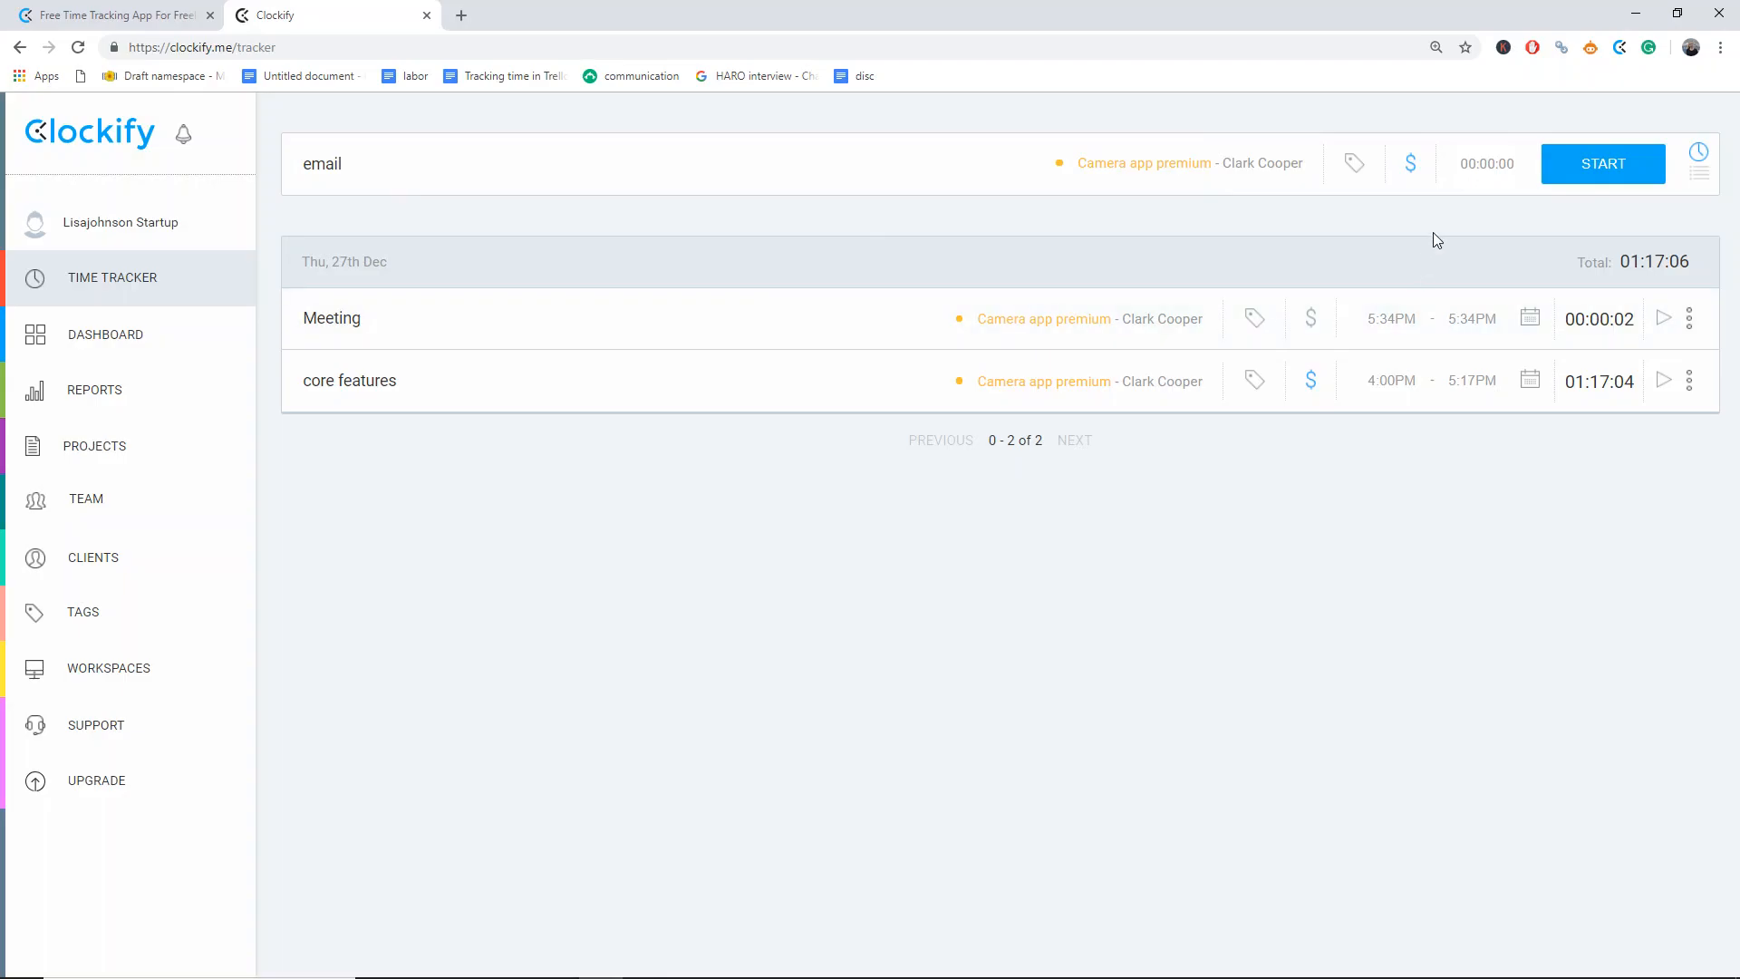
{"action": "left_click", "coordinate": [1602, 163]}
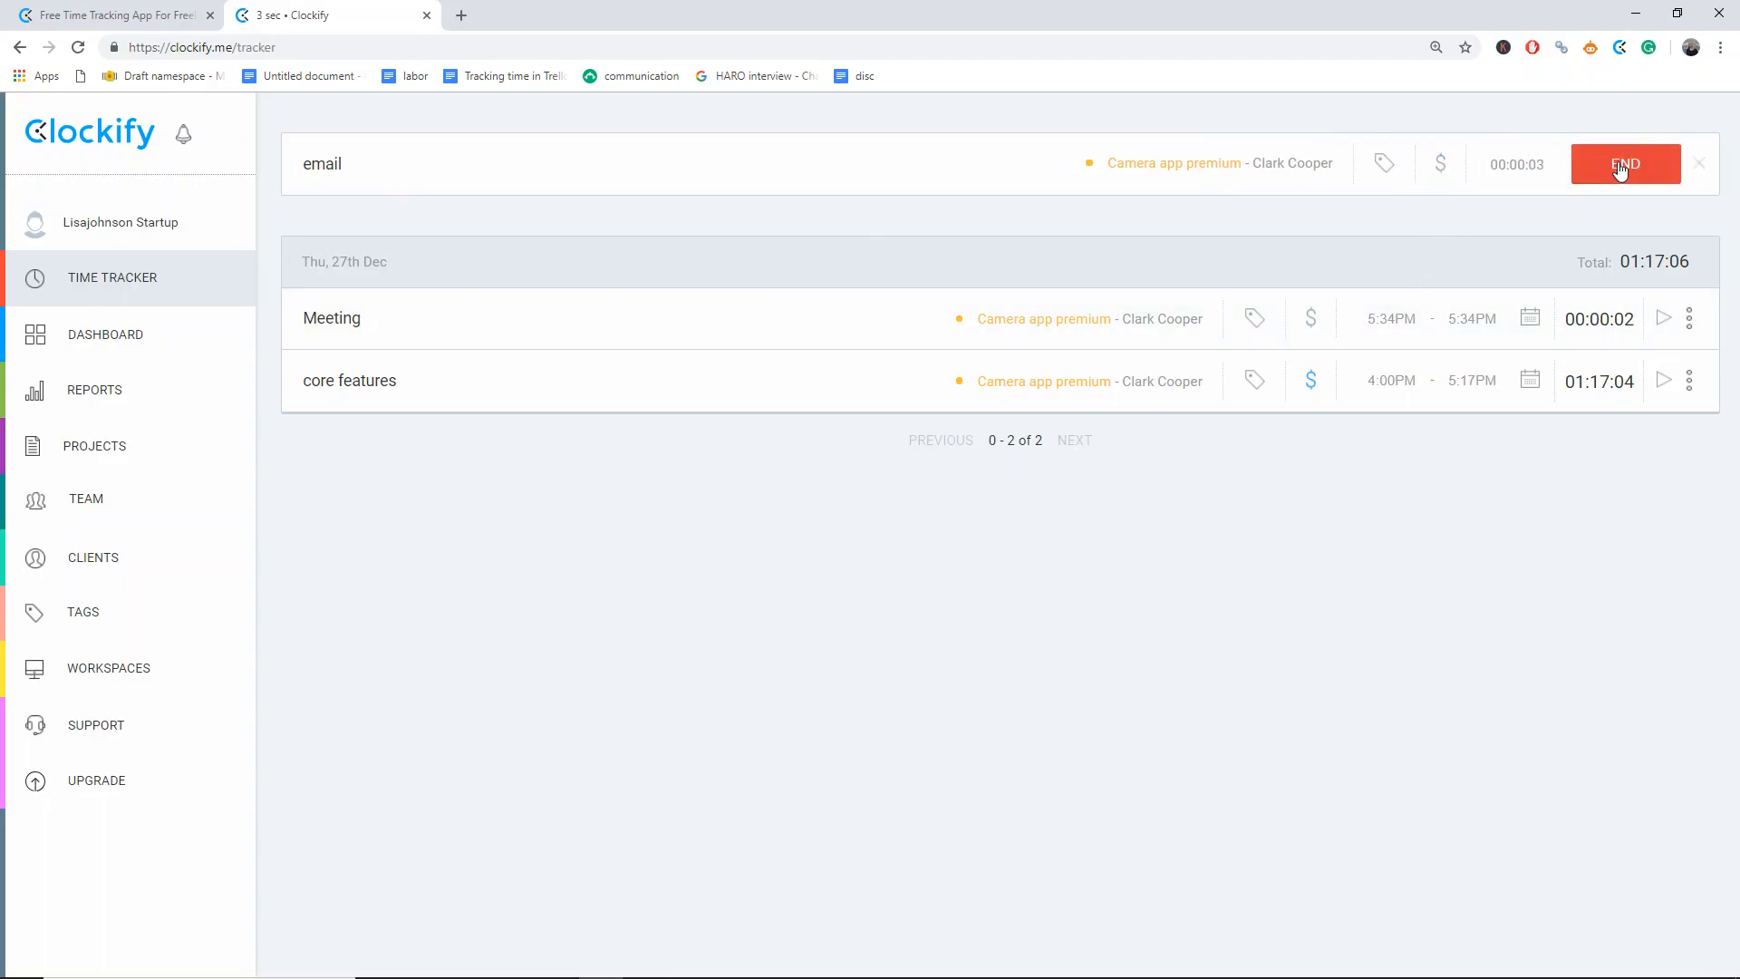
{"action": "left_click", "coordinate": [1625, 163]}
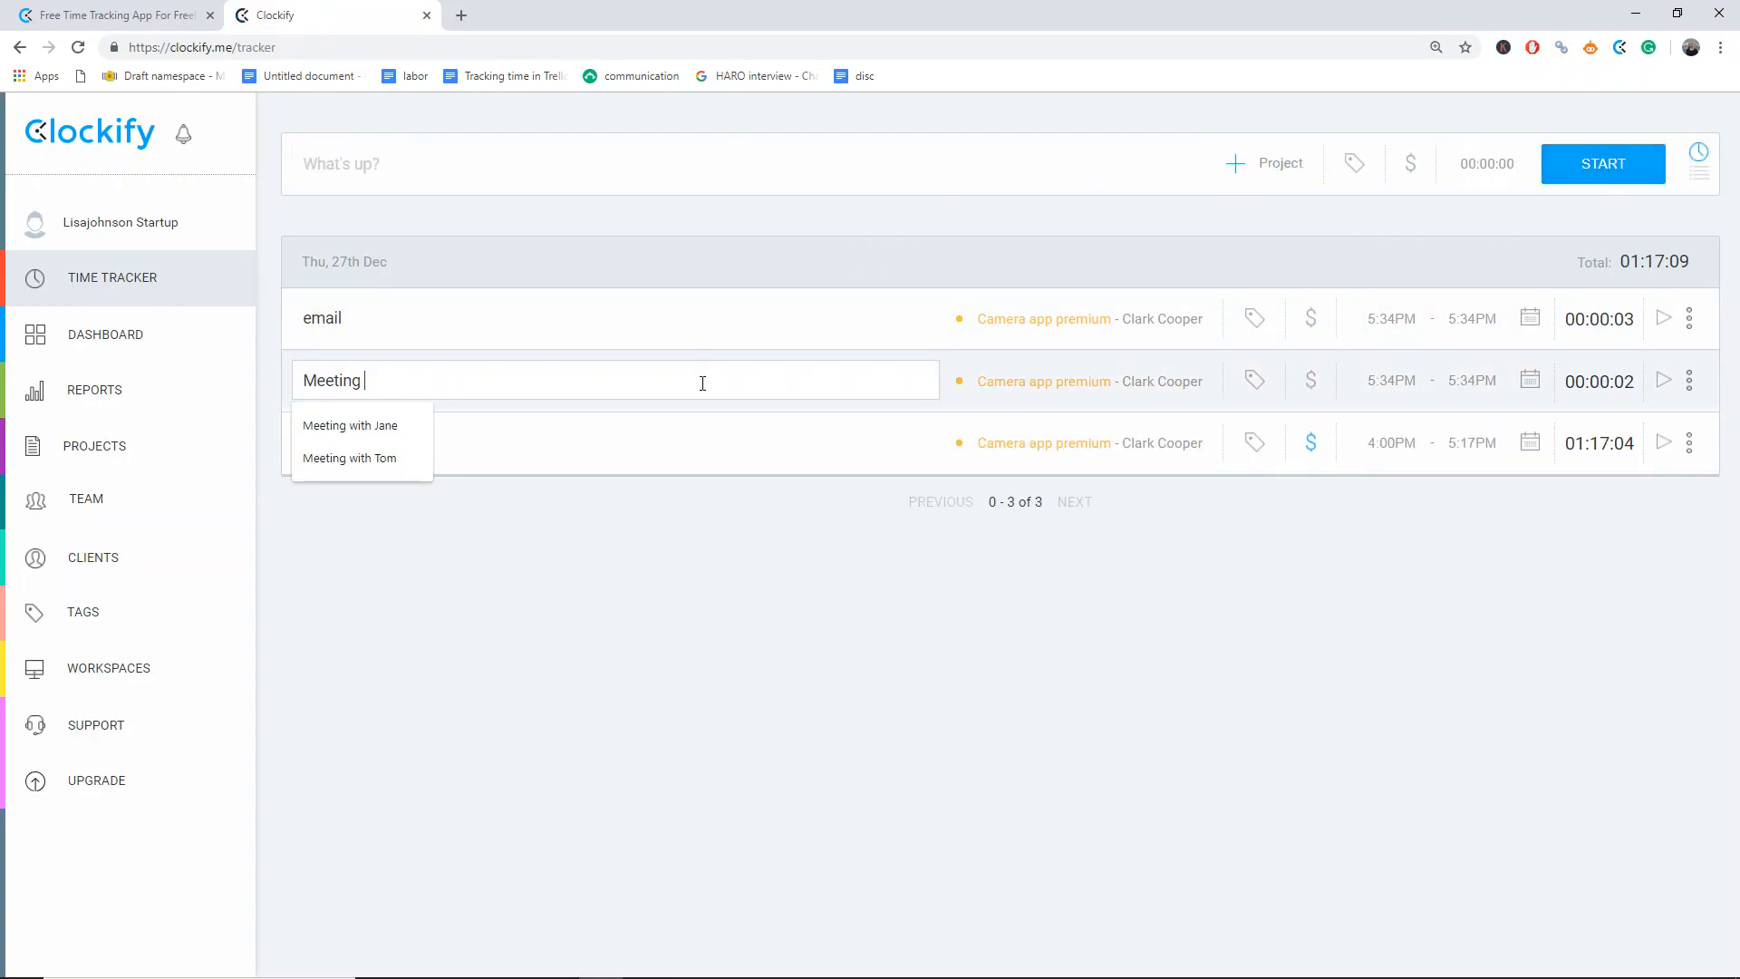
- Rename the entry to 'Meeting with Tim' and delete the email entry
{"action": "type", "text": "with Tim"}
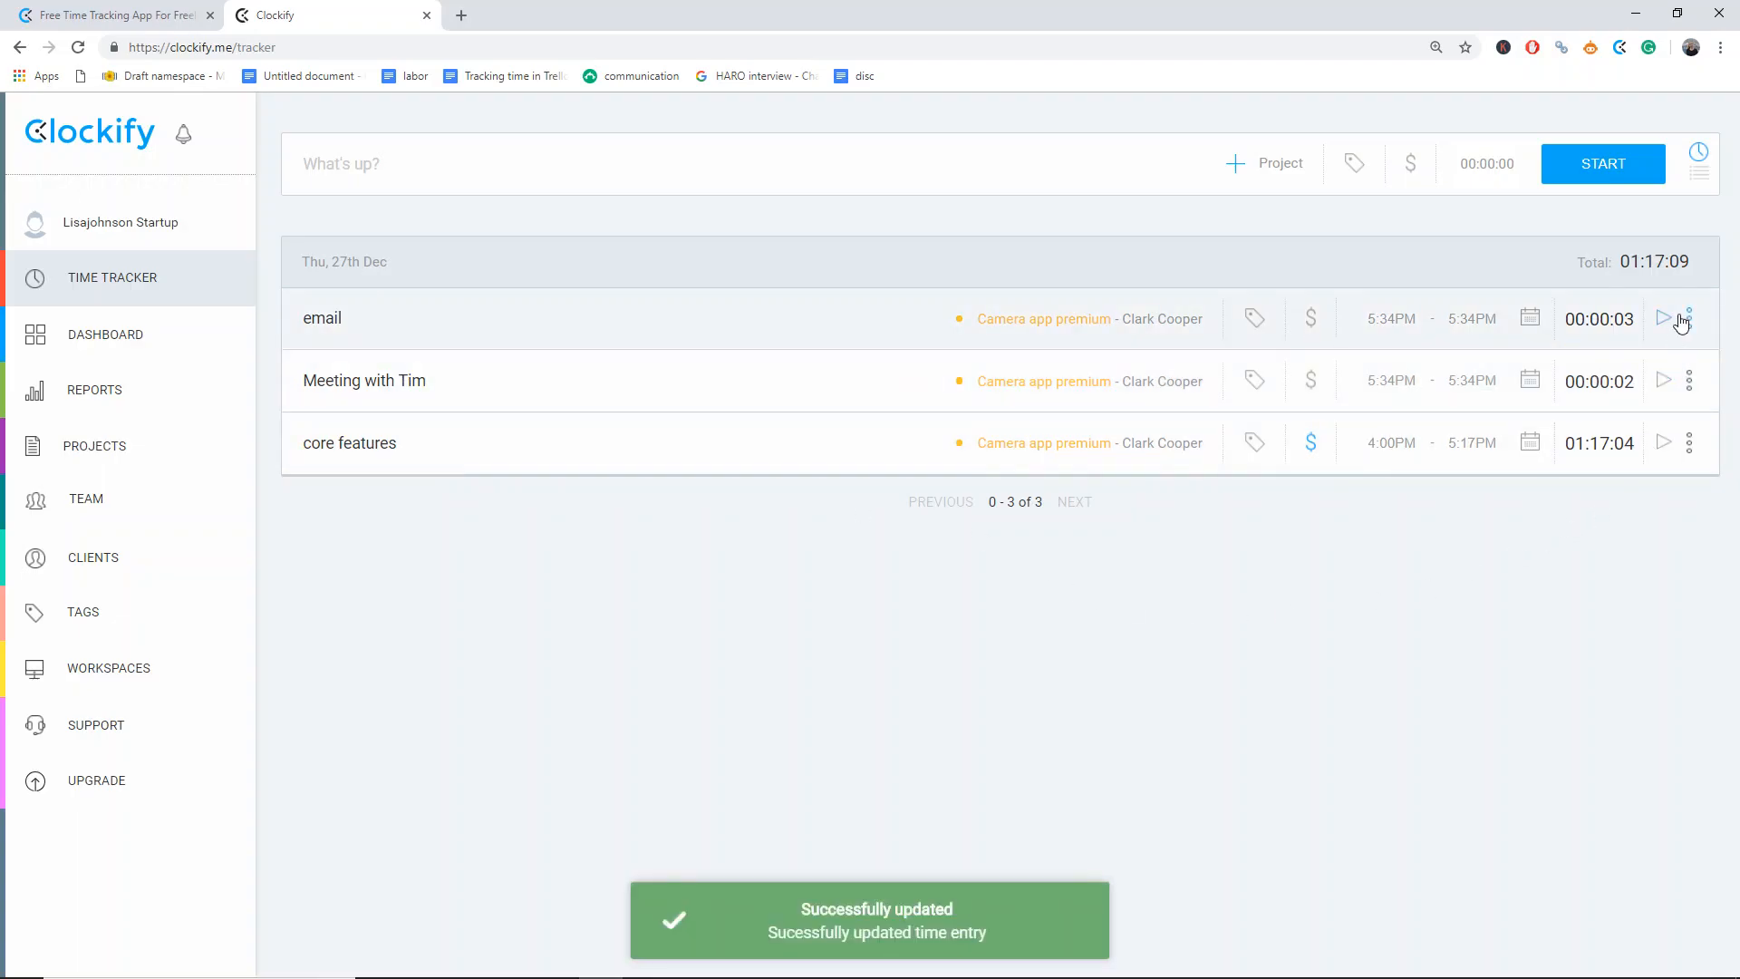
{"action": "left_click", "coordinate": [1688, 319]}
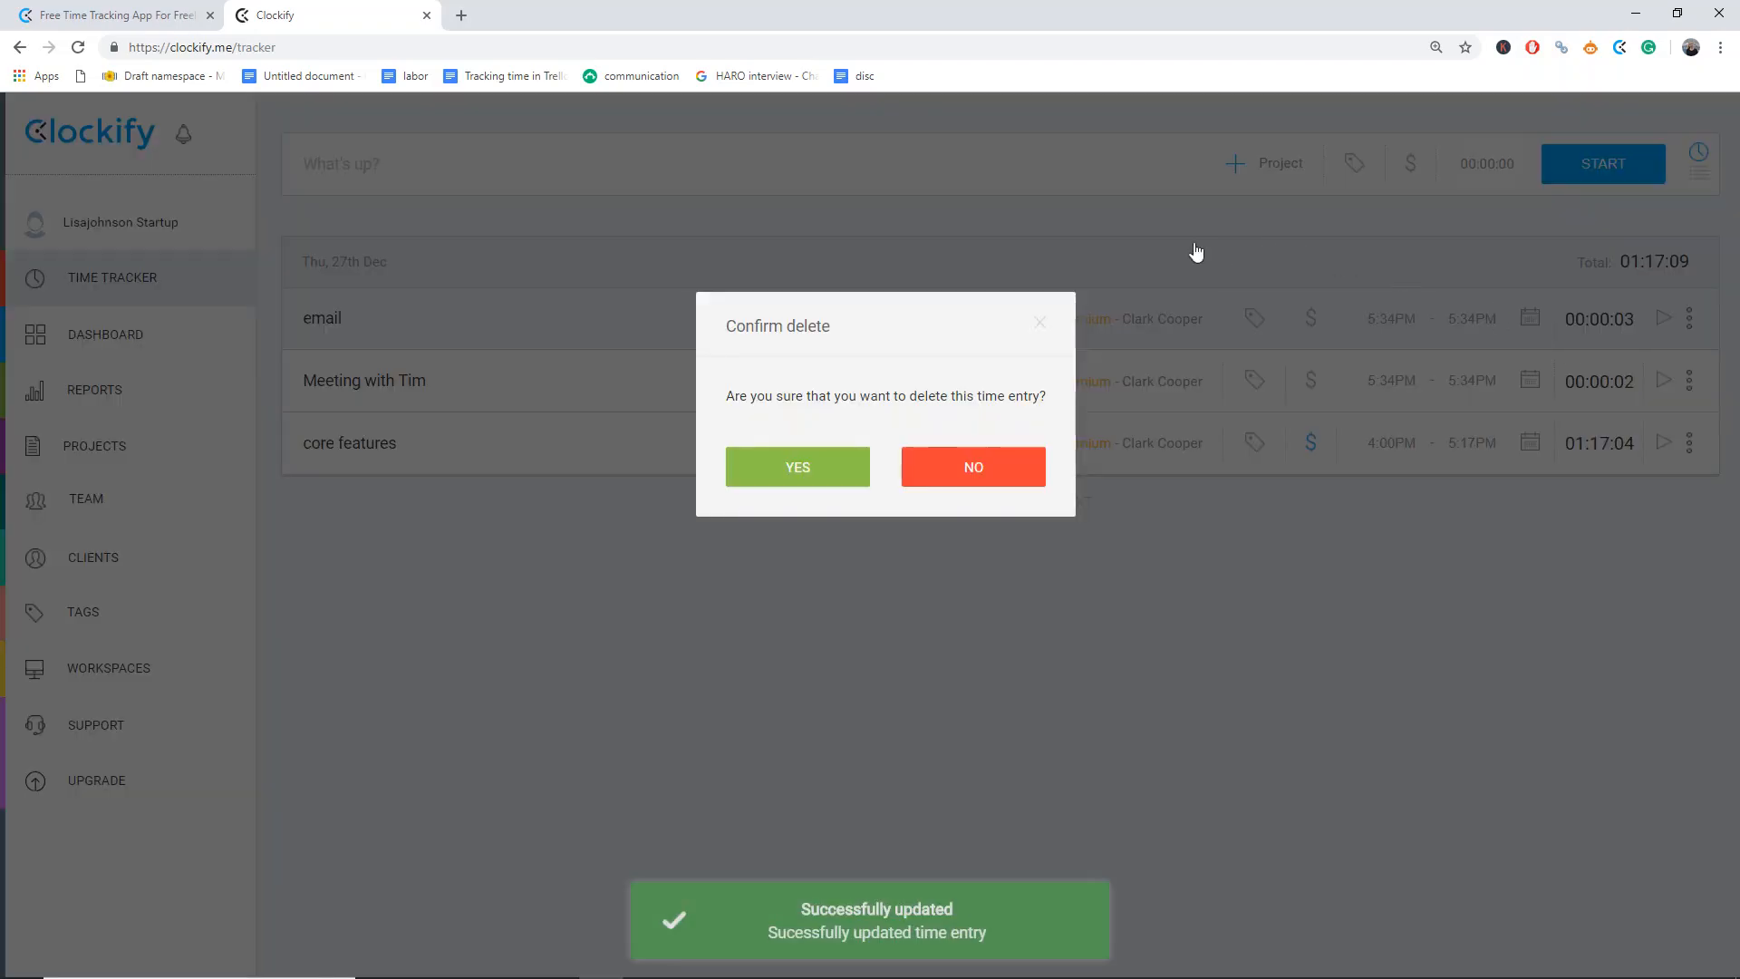
{"action": "left_click", "coordinate": [798, 466]}
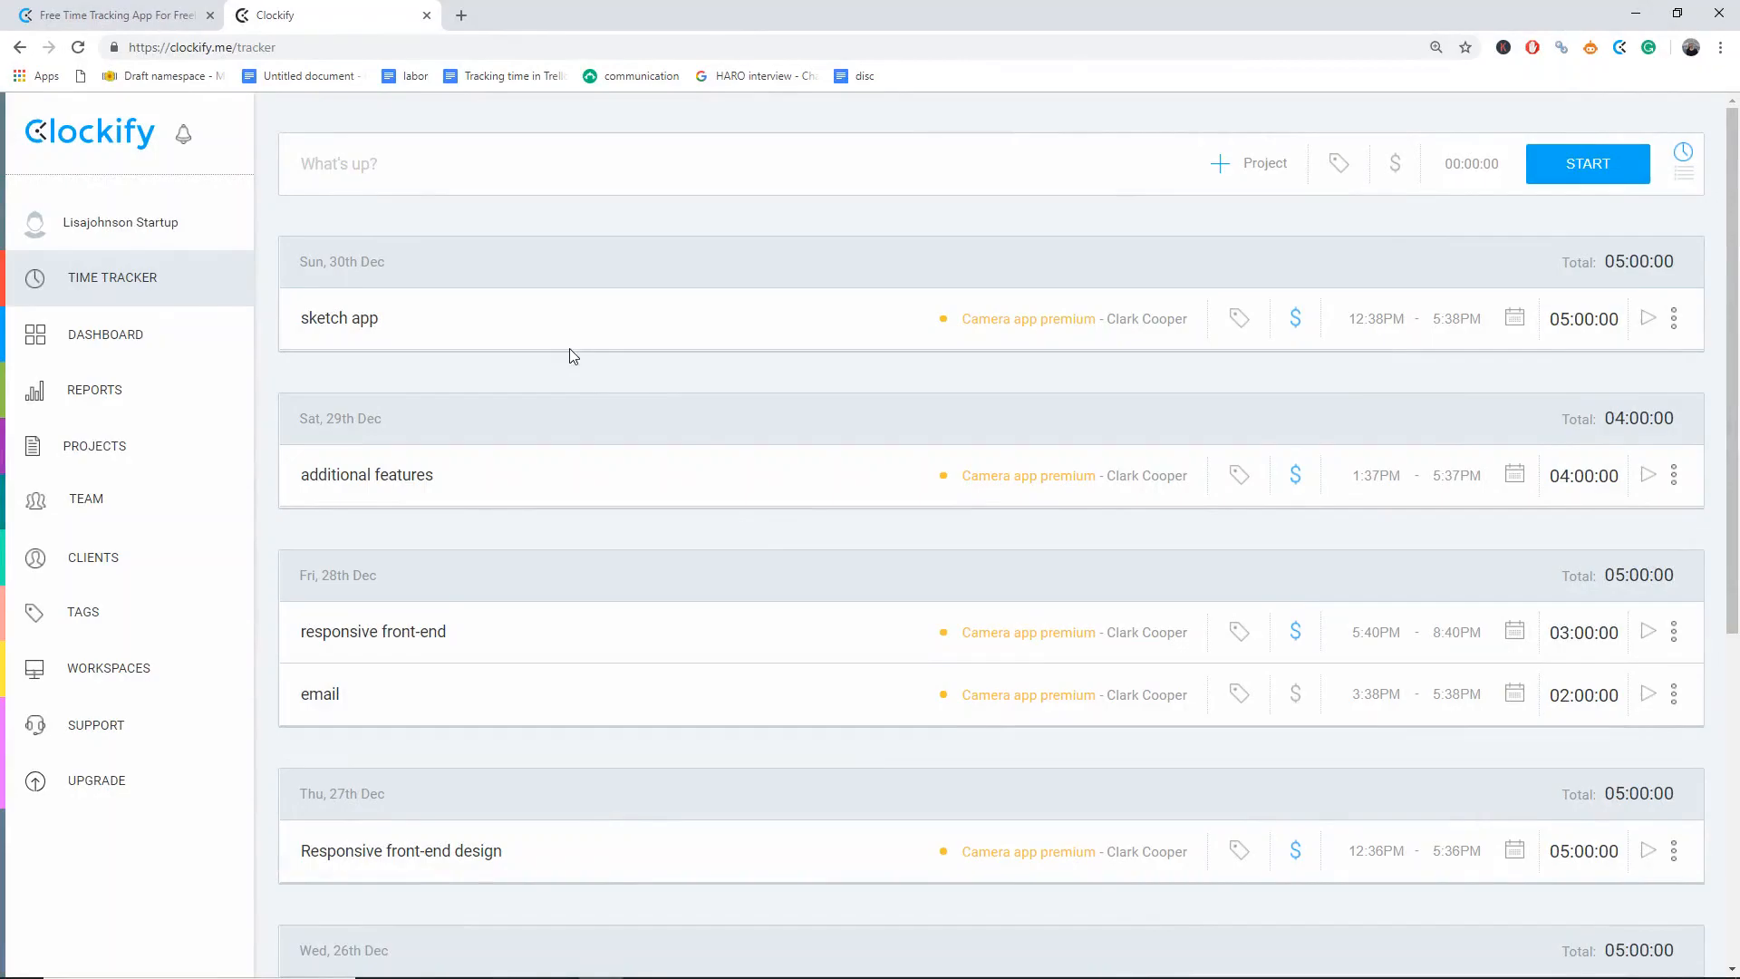
{"action": "mouse_move", "coordinate": [1472, 390]}
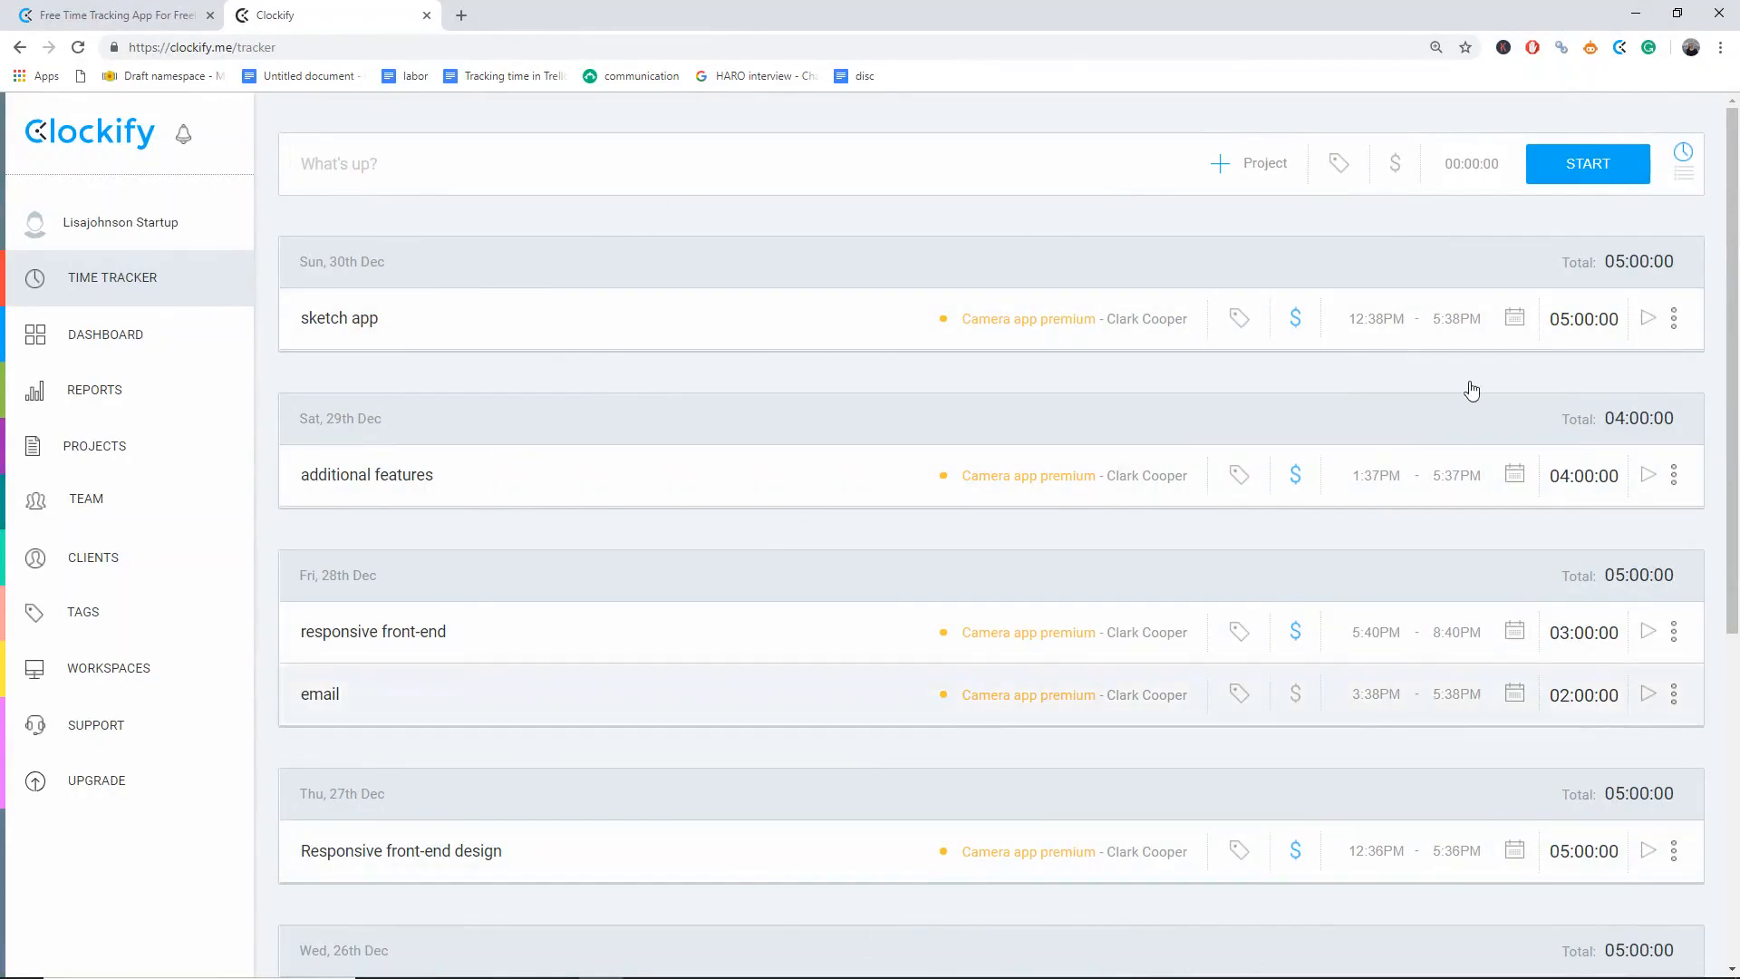
- Show this week's Summary report and bring up its Project filter list
{"action": "left_click", "coordinate": [94, 389]}
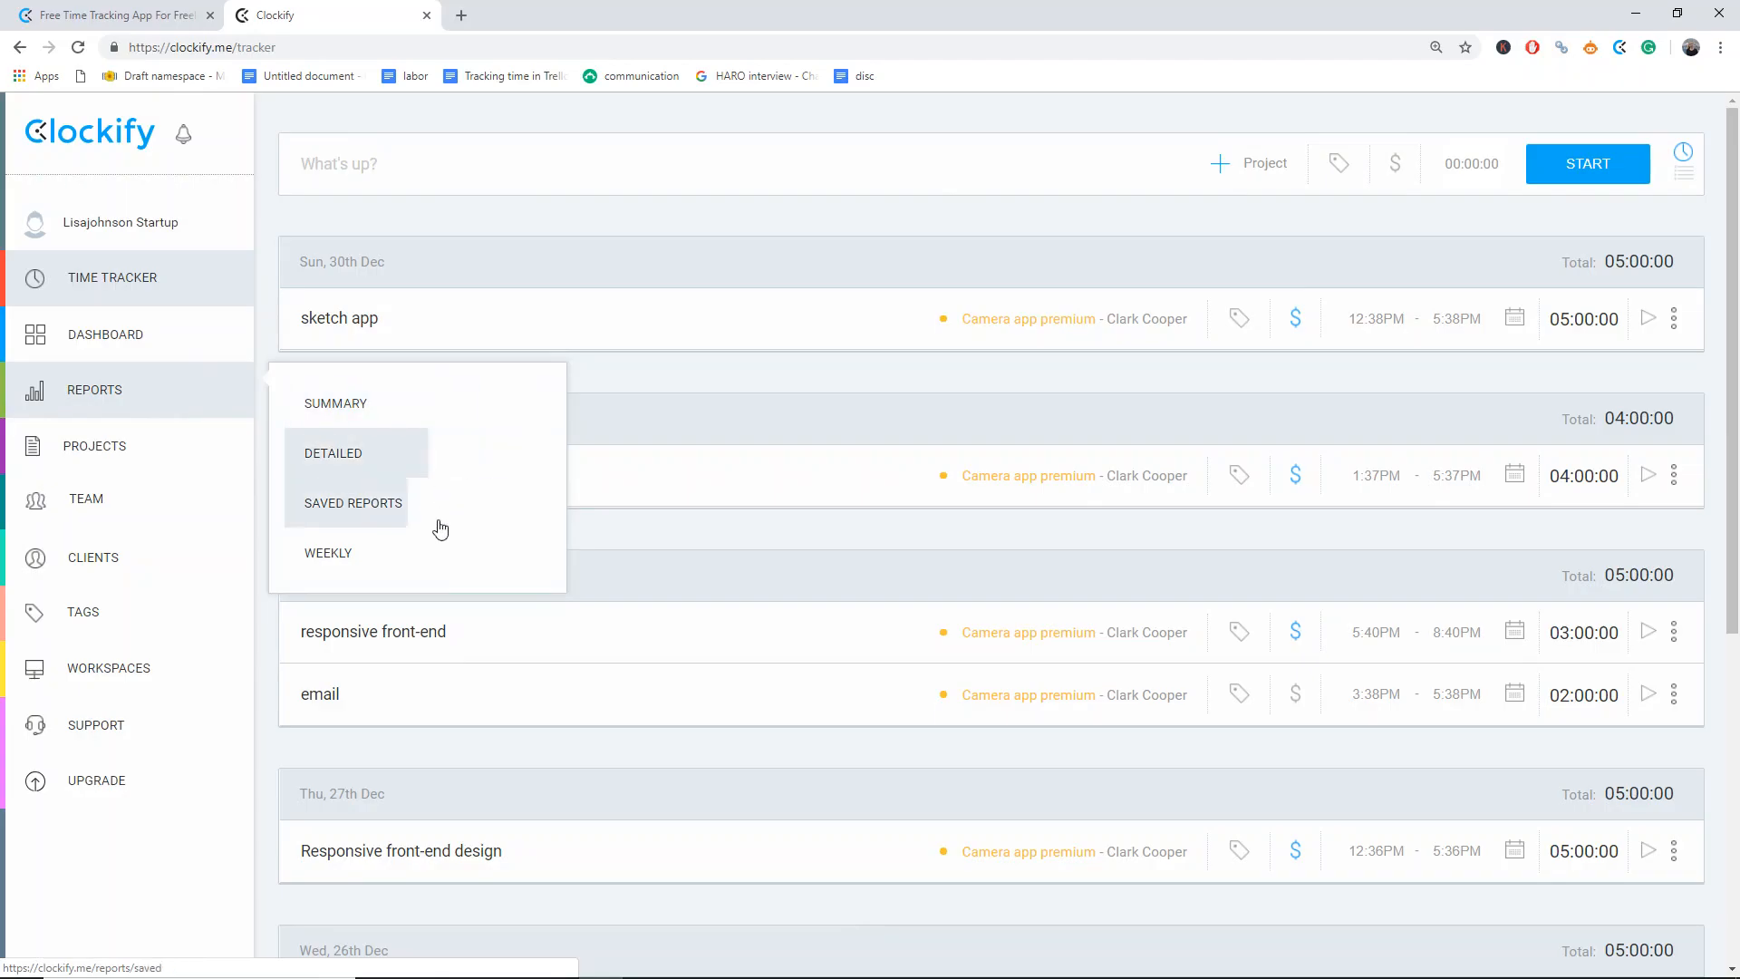
{"action": "left_click", "coordinate": [335, 402]}
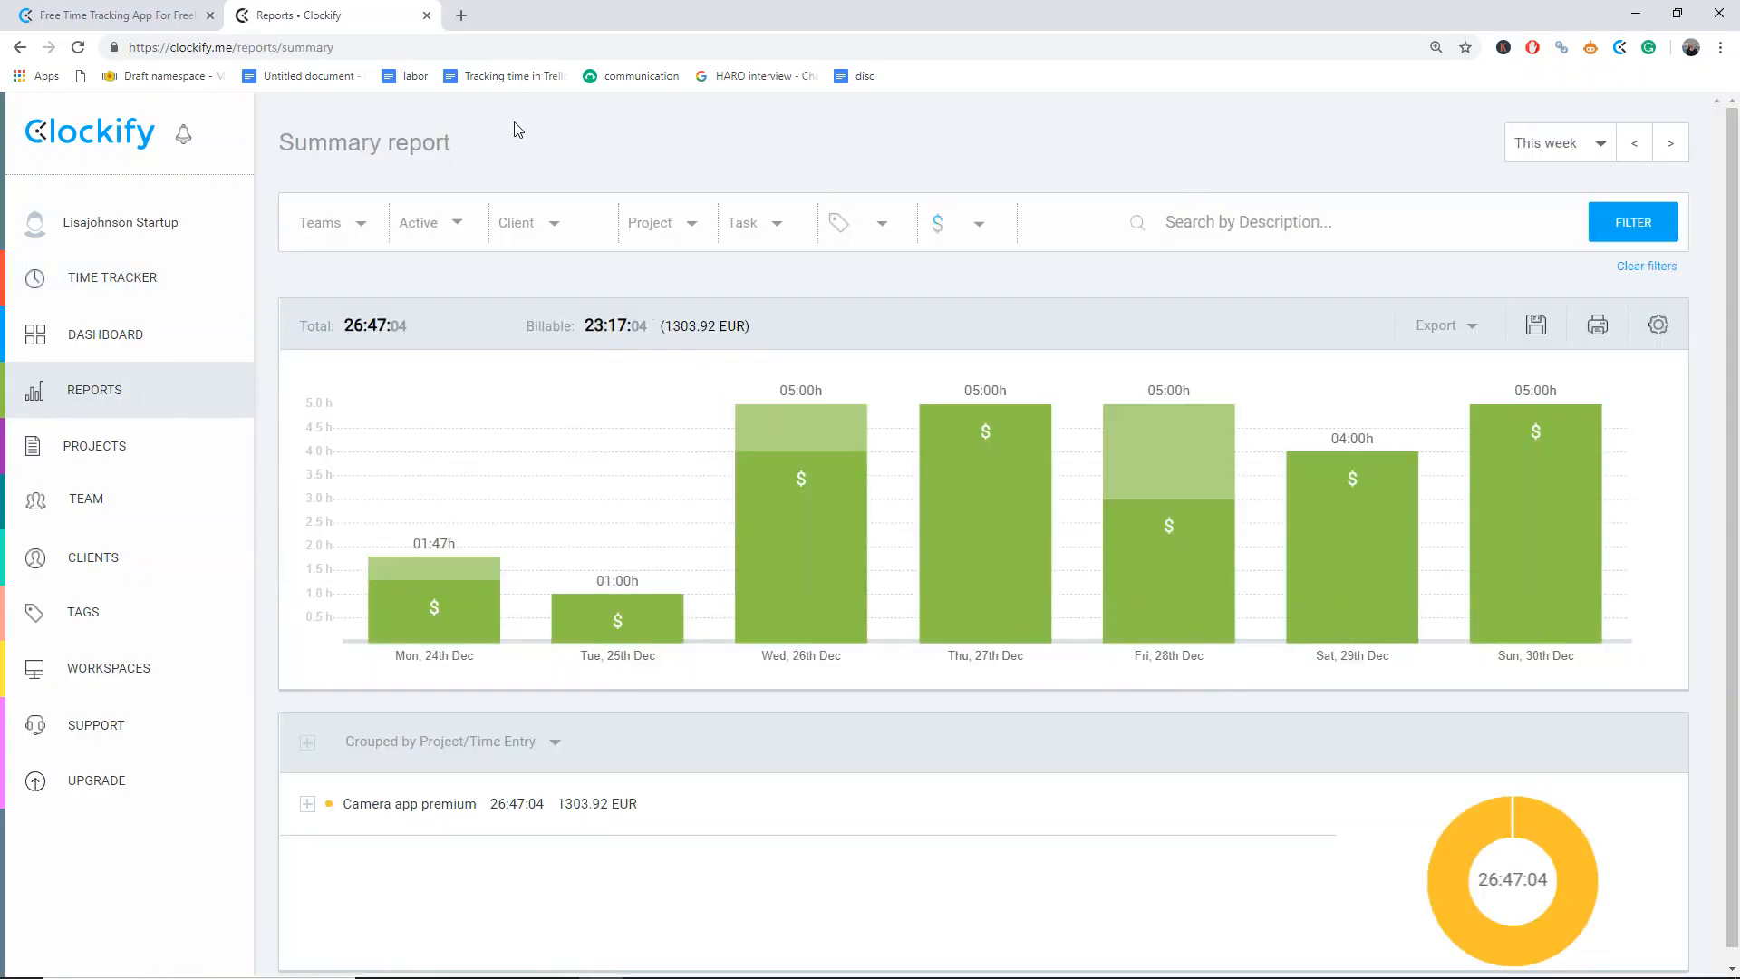
{"action": "mouse_move", "coordinate": [544, 171]}
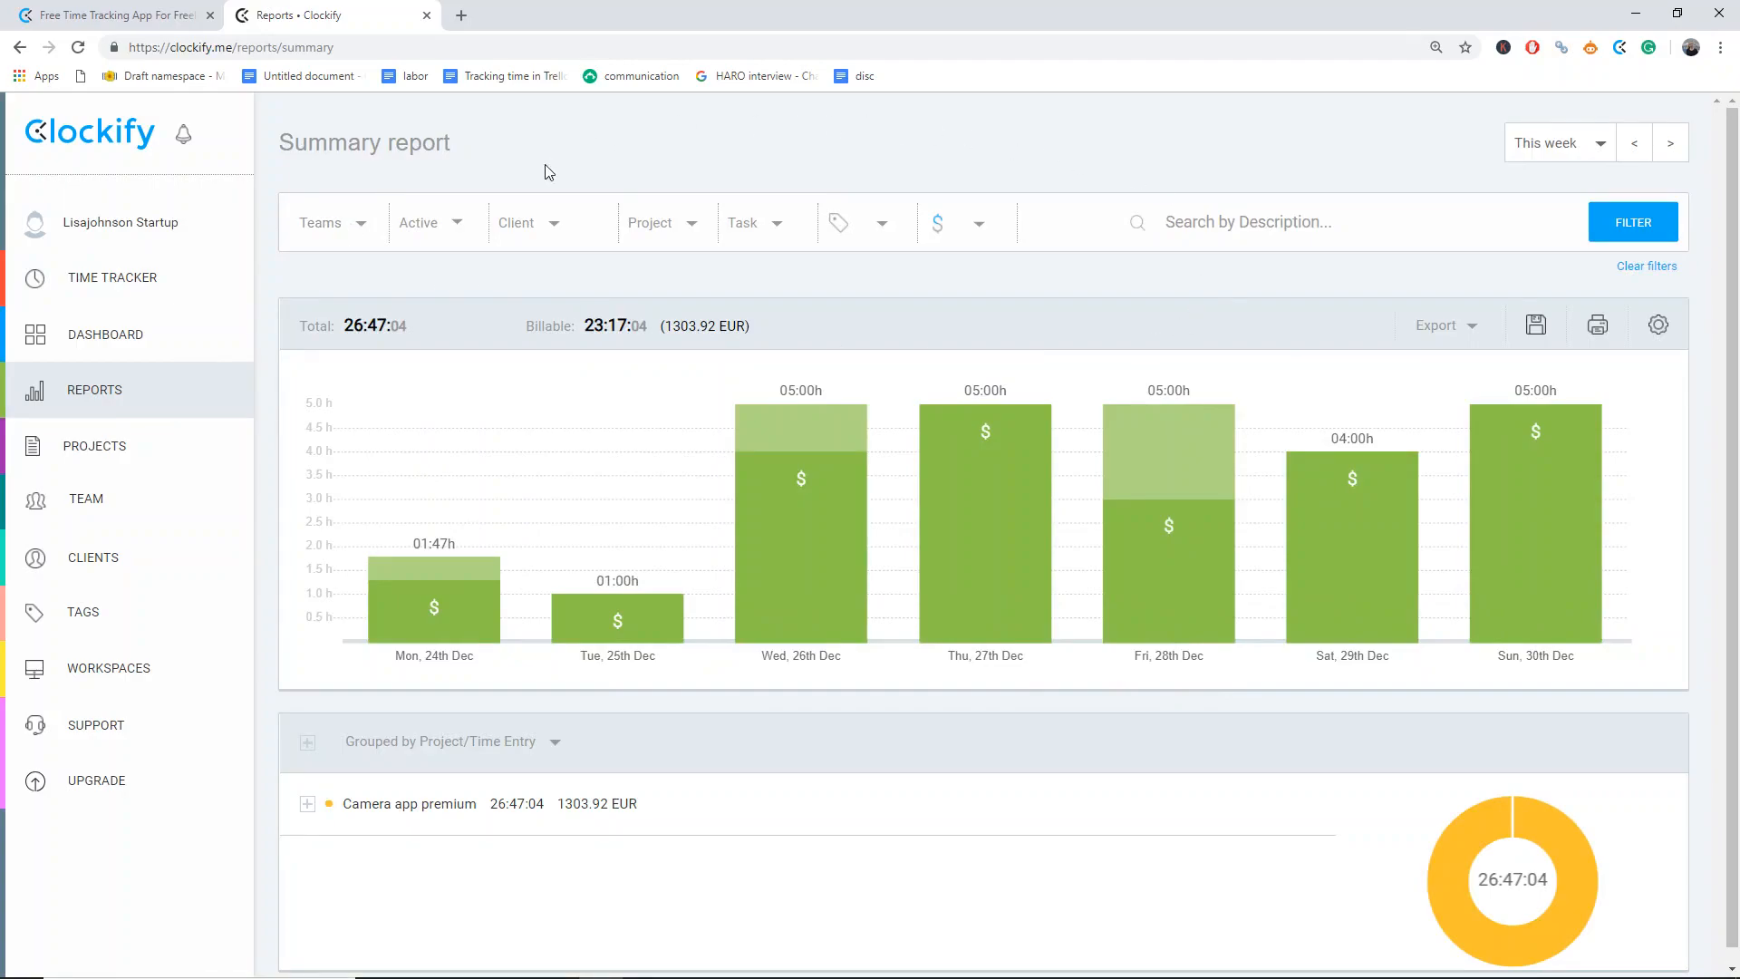
{"action": "mouse_move", "coordinate": [605, 272]}
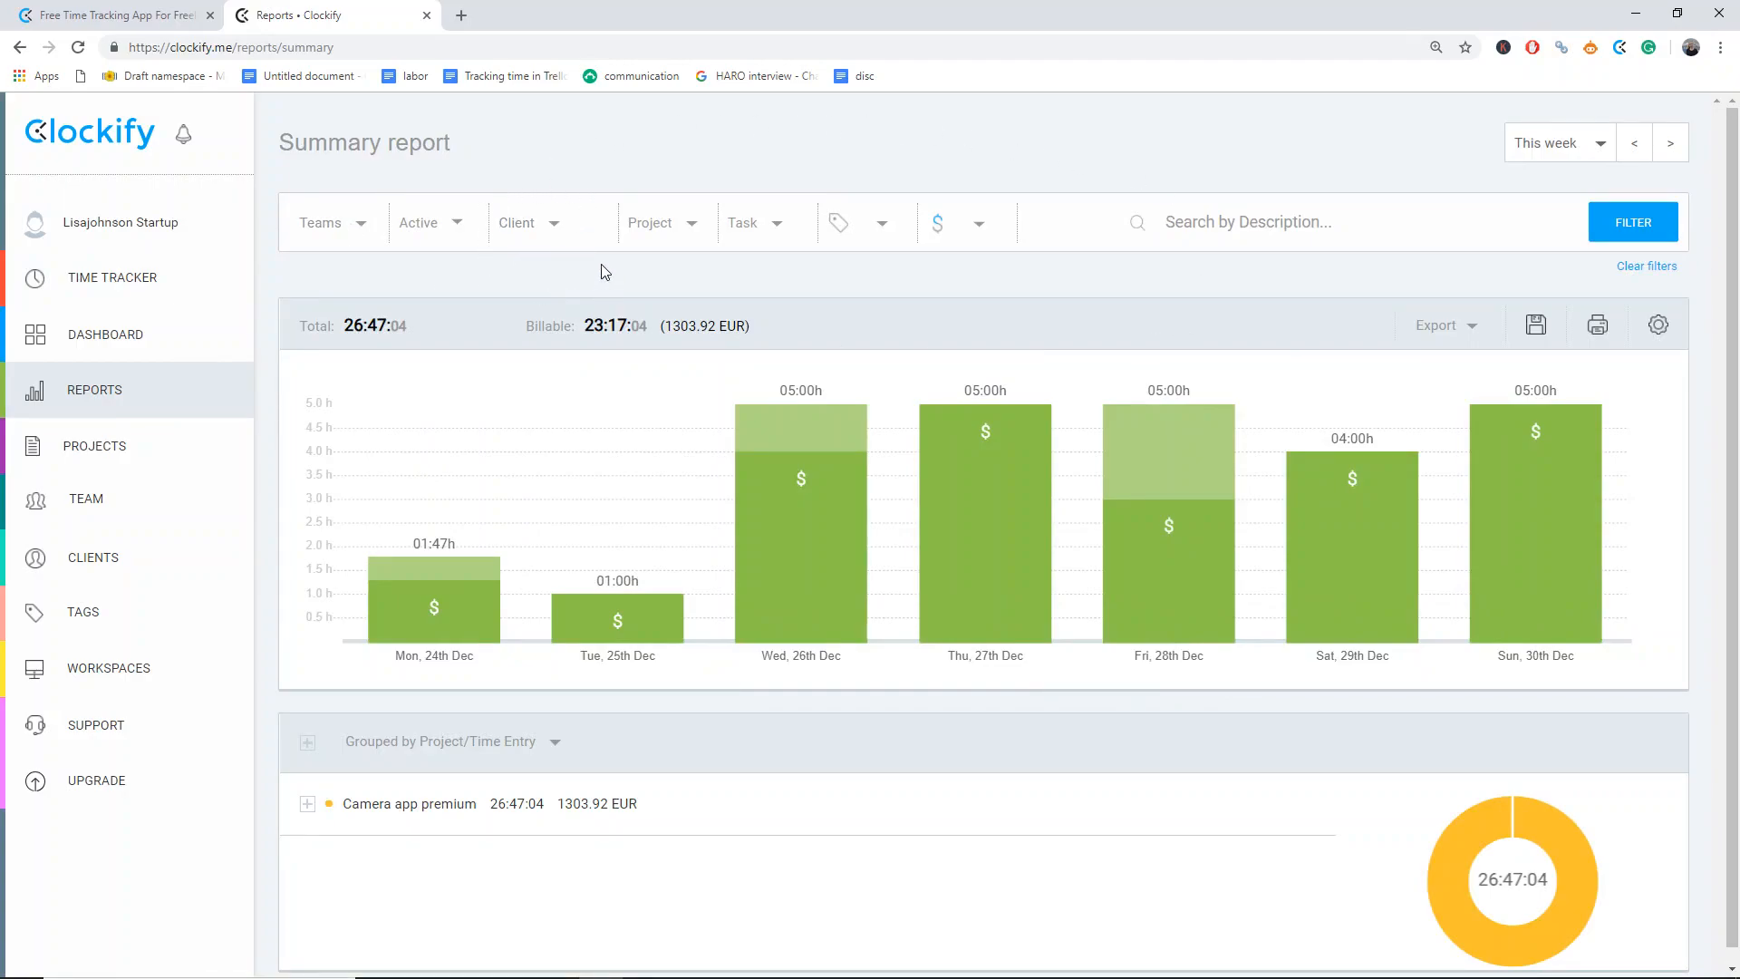
{"action": "left_click", "coordinate": [651, 222]}
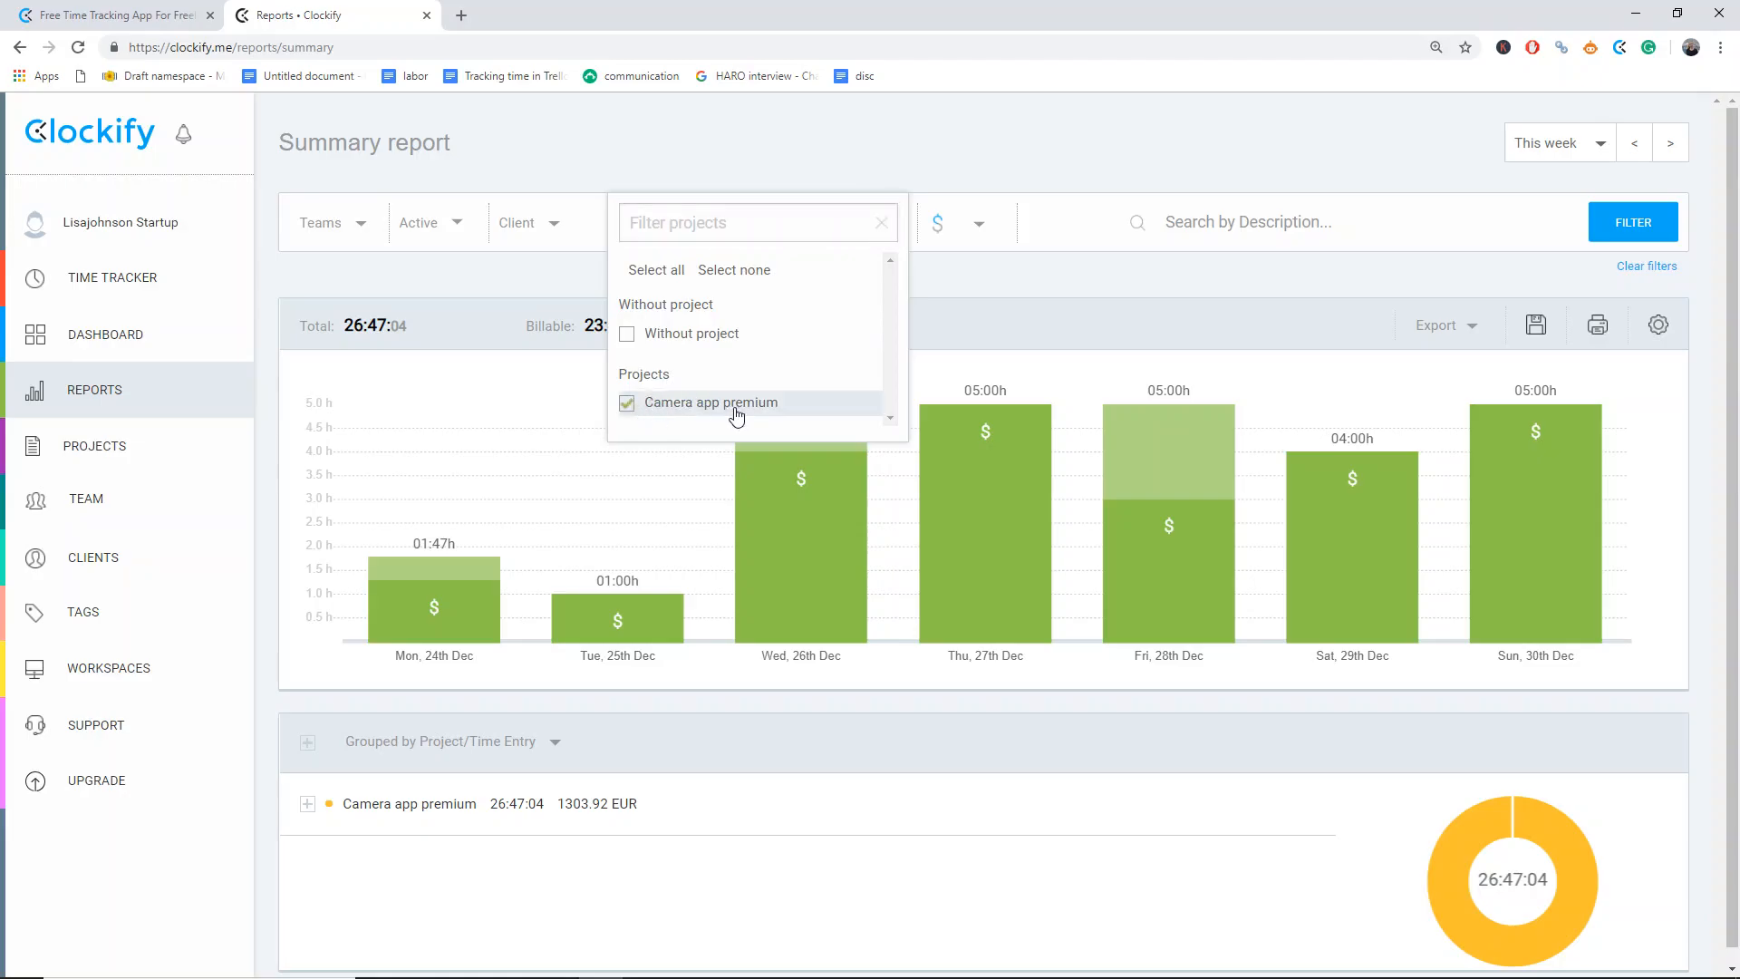
{"action": "left_click", "coordinate": [1559, 141]}
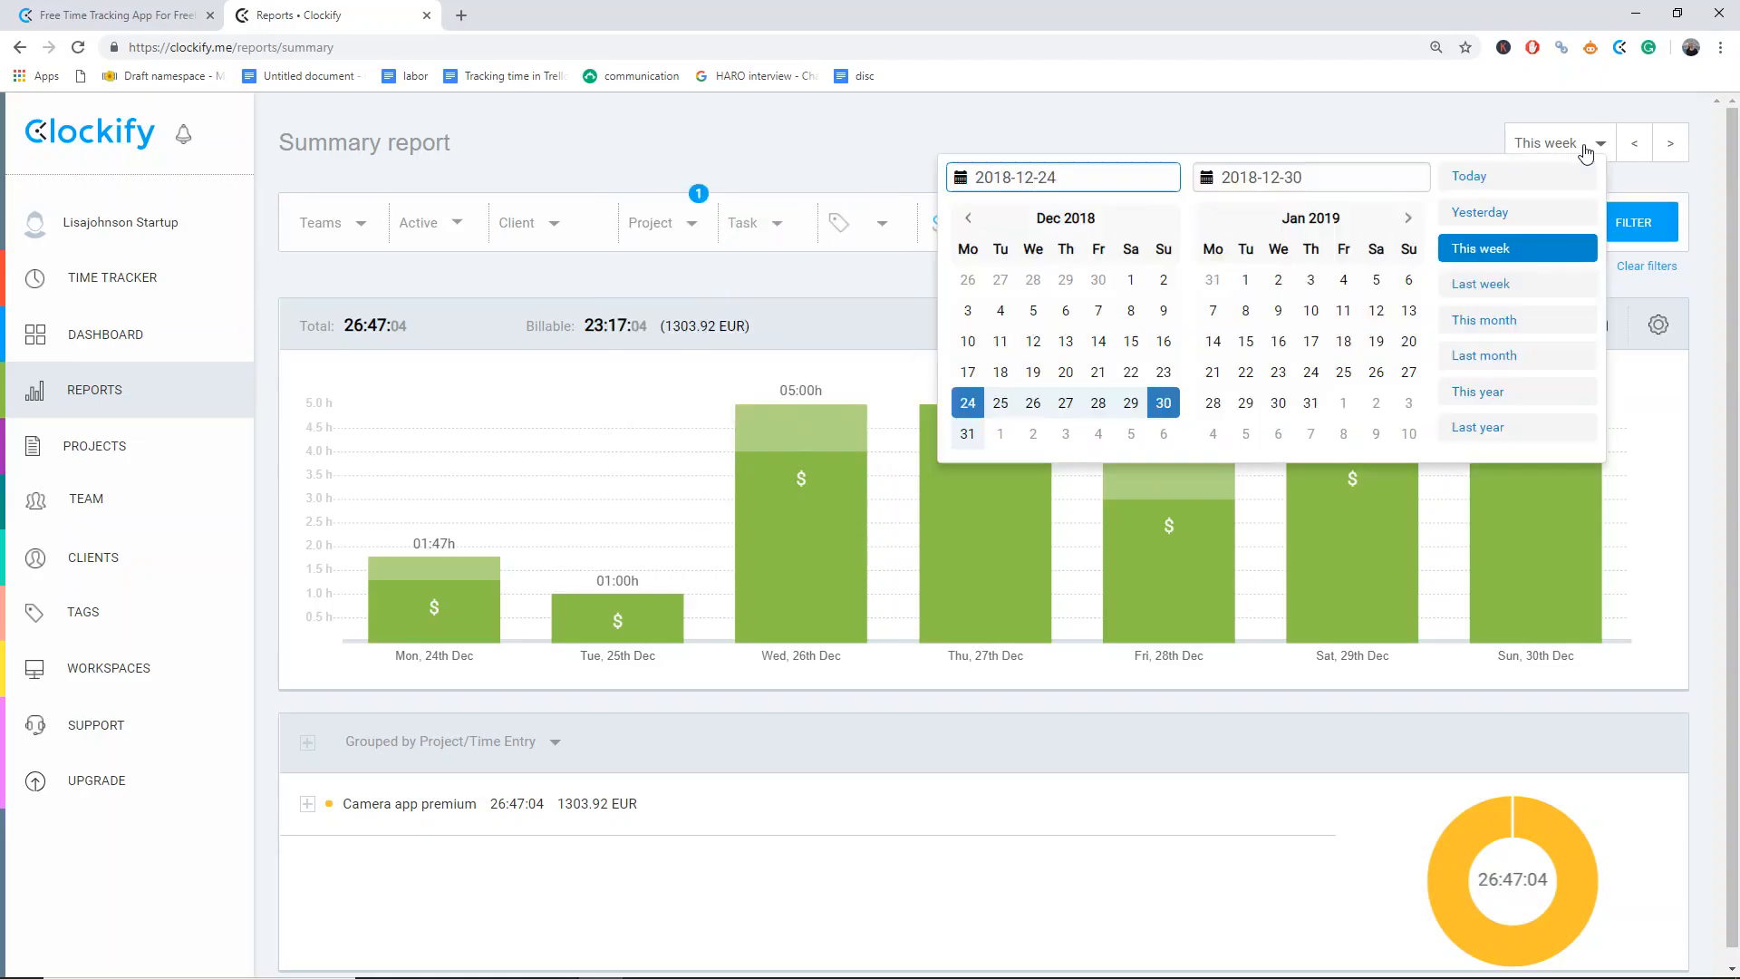
{"action": "left_click", "coordinate": [1559, 142]}
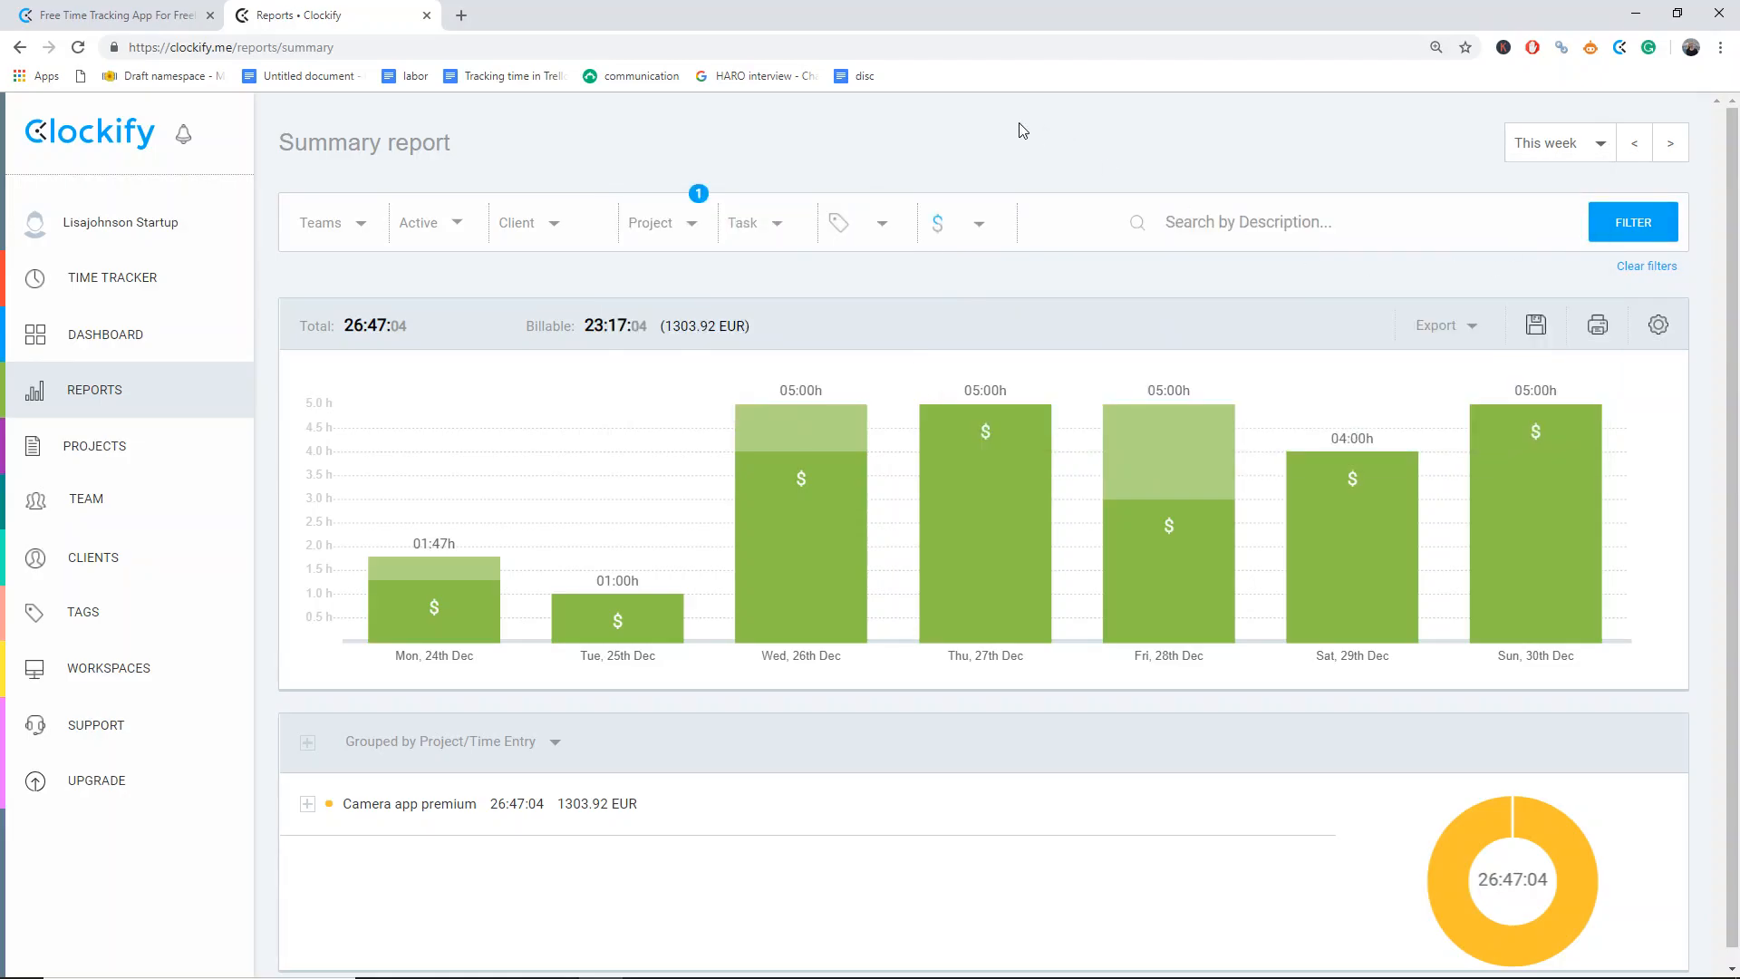
{"action": "mouse_move", "coordinate": [1105, 306]}
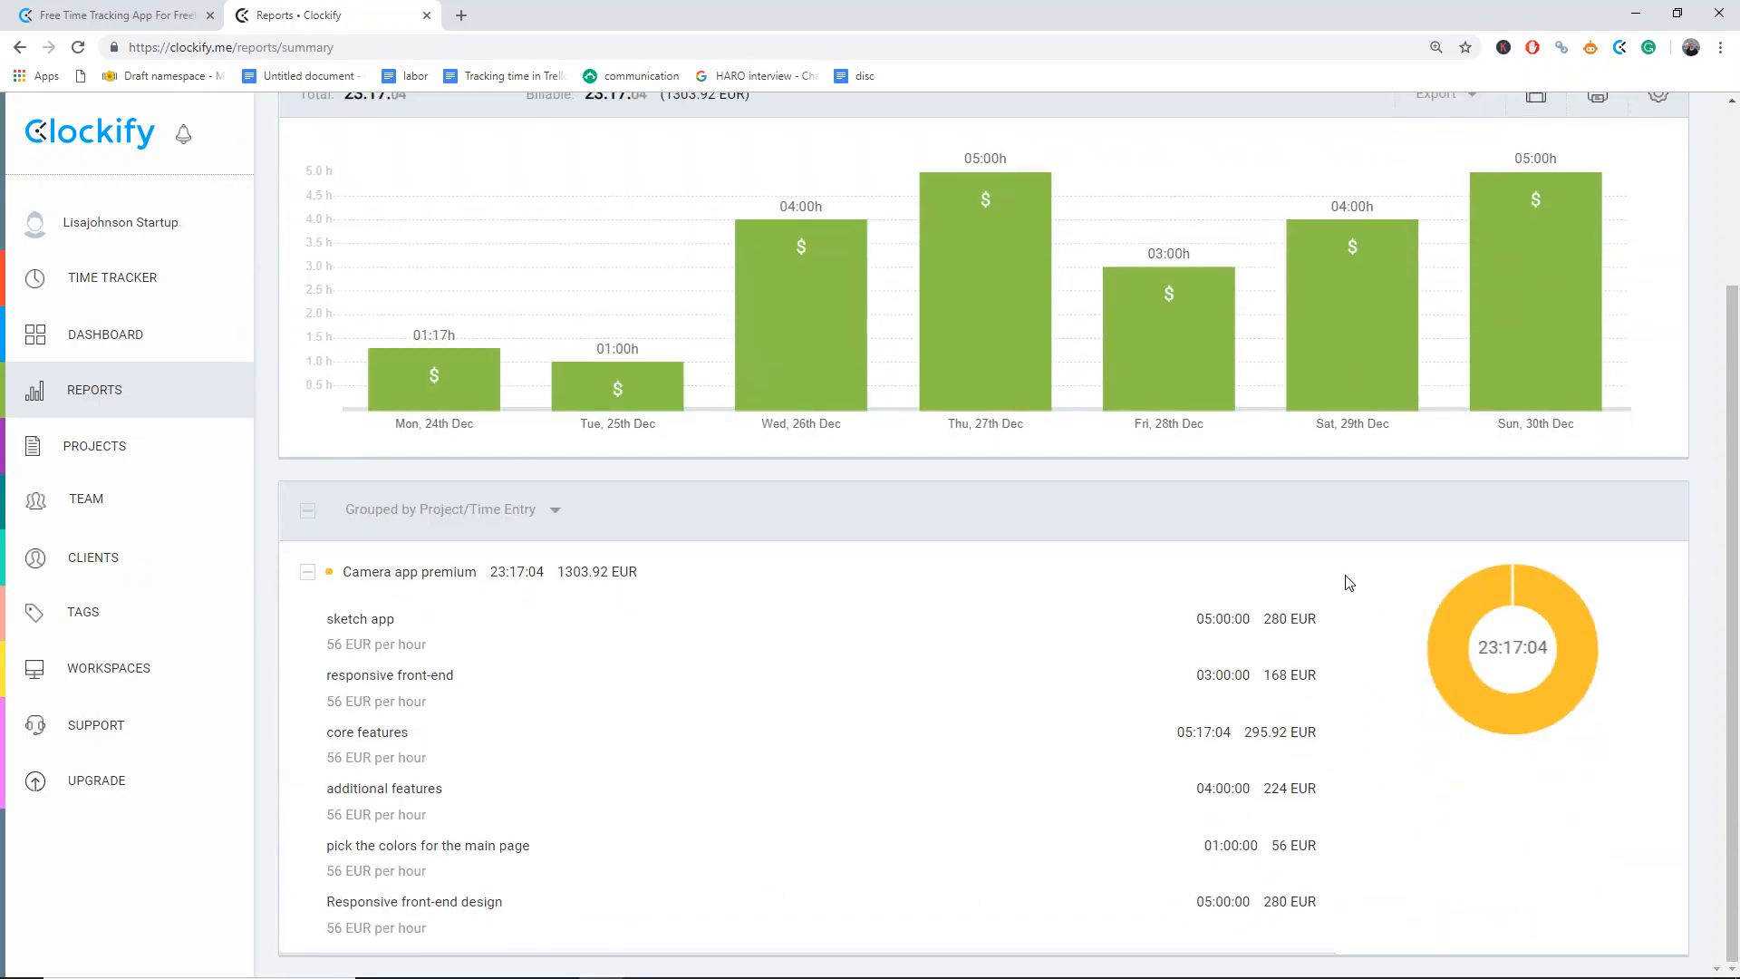
{"action": "scroll", "scroll_direction": "up", "scroll_amount": 3}
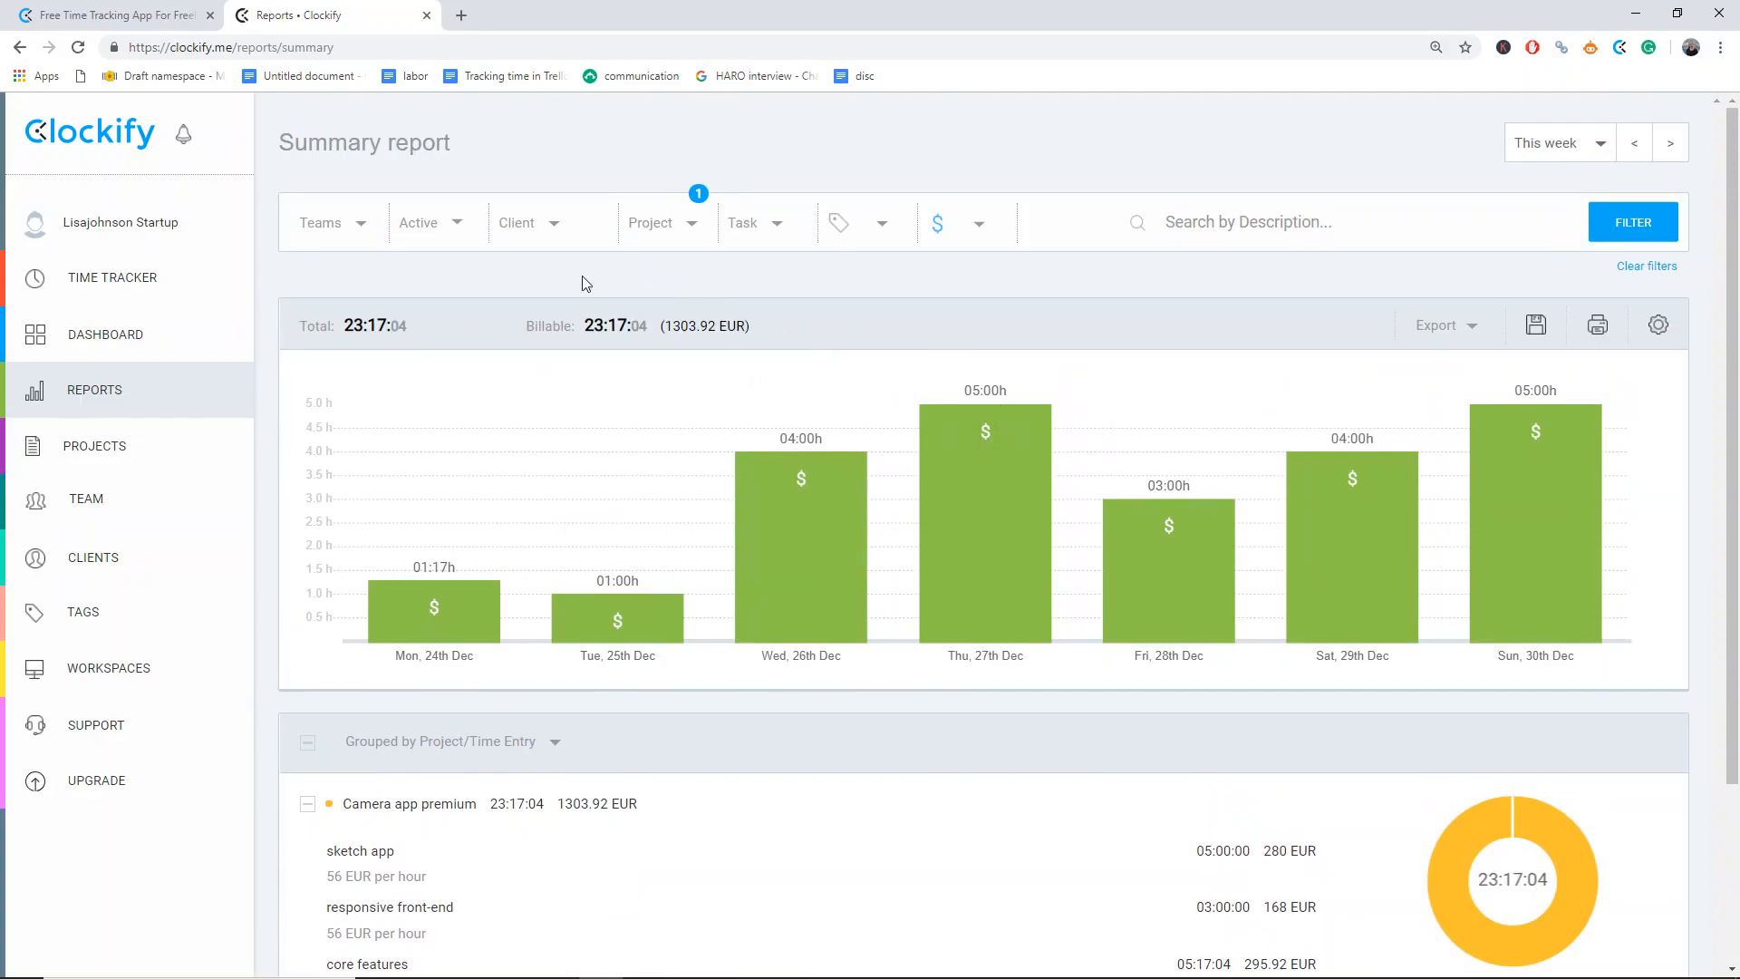
{"action": "mouse_move", "coordinate": [795, 336]}
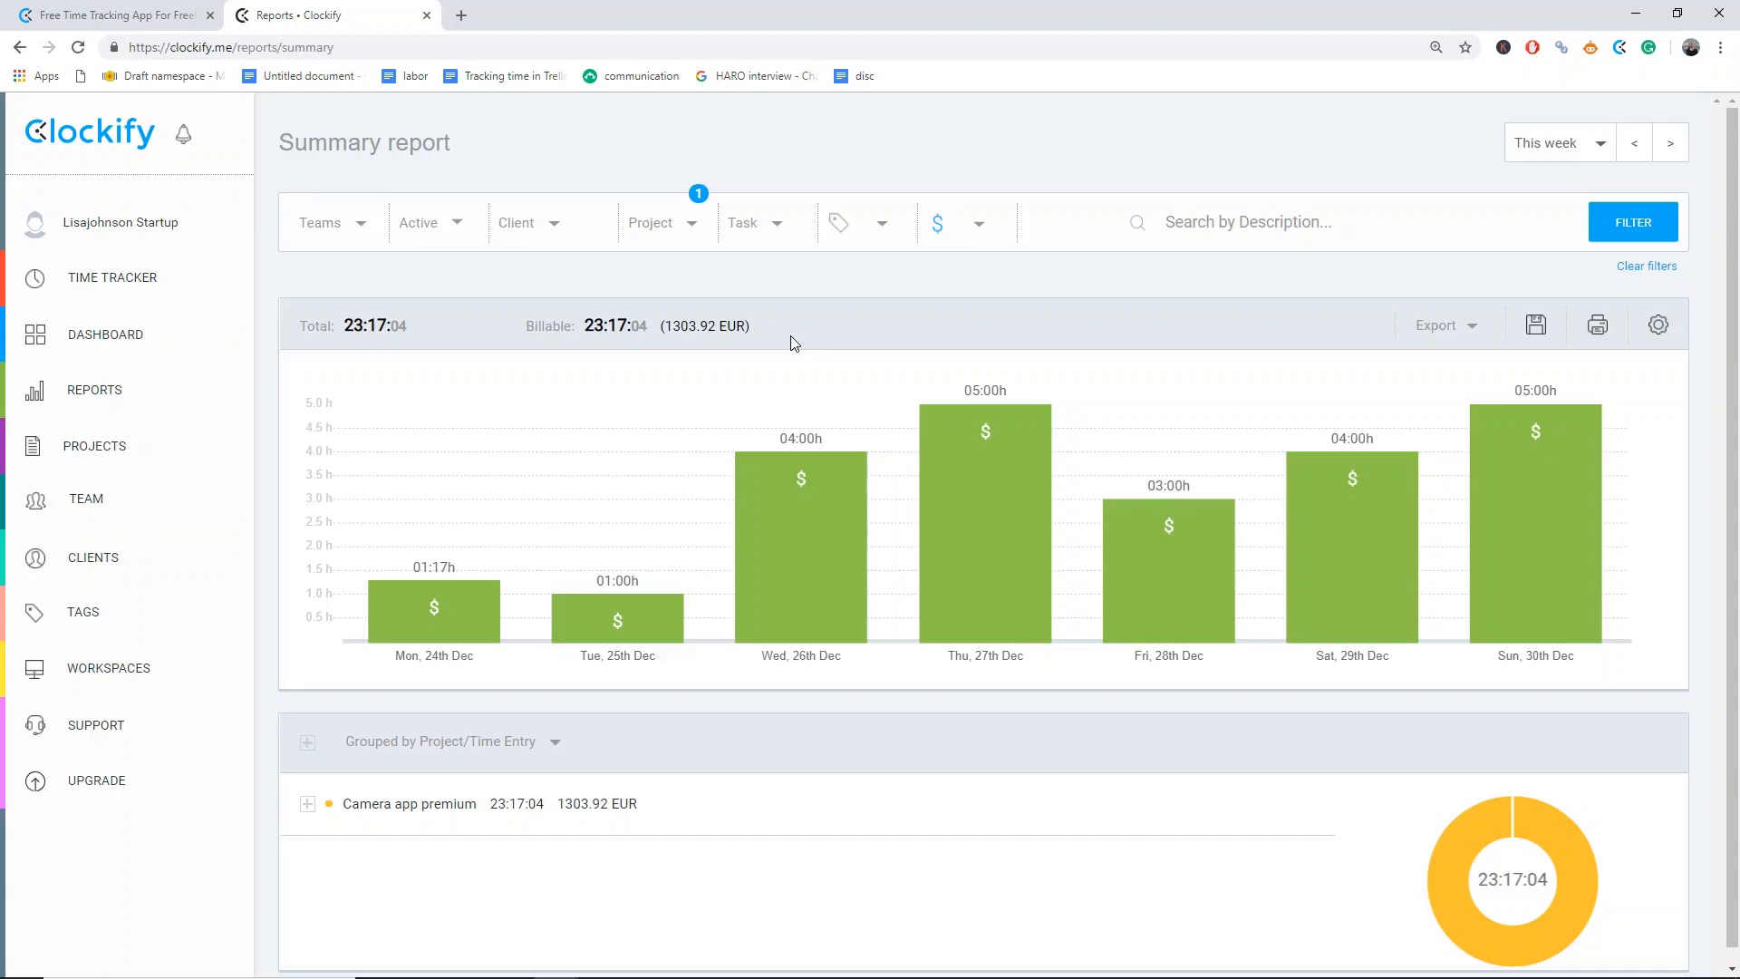
{"action": "mouse_move", "coordinate": [1624, 432]}
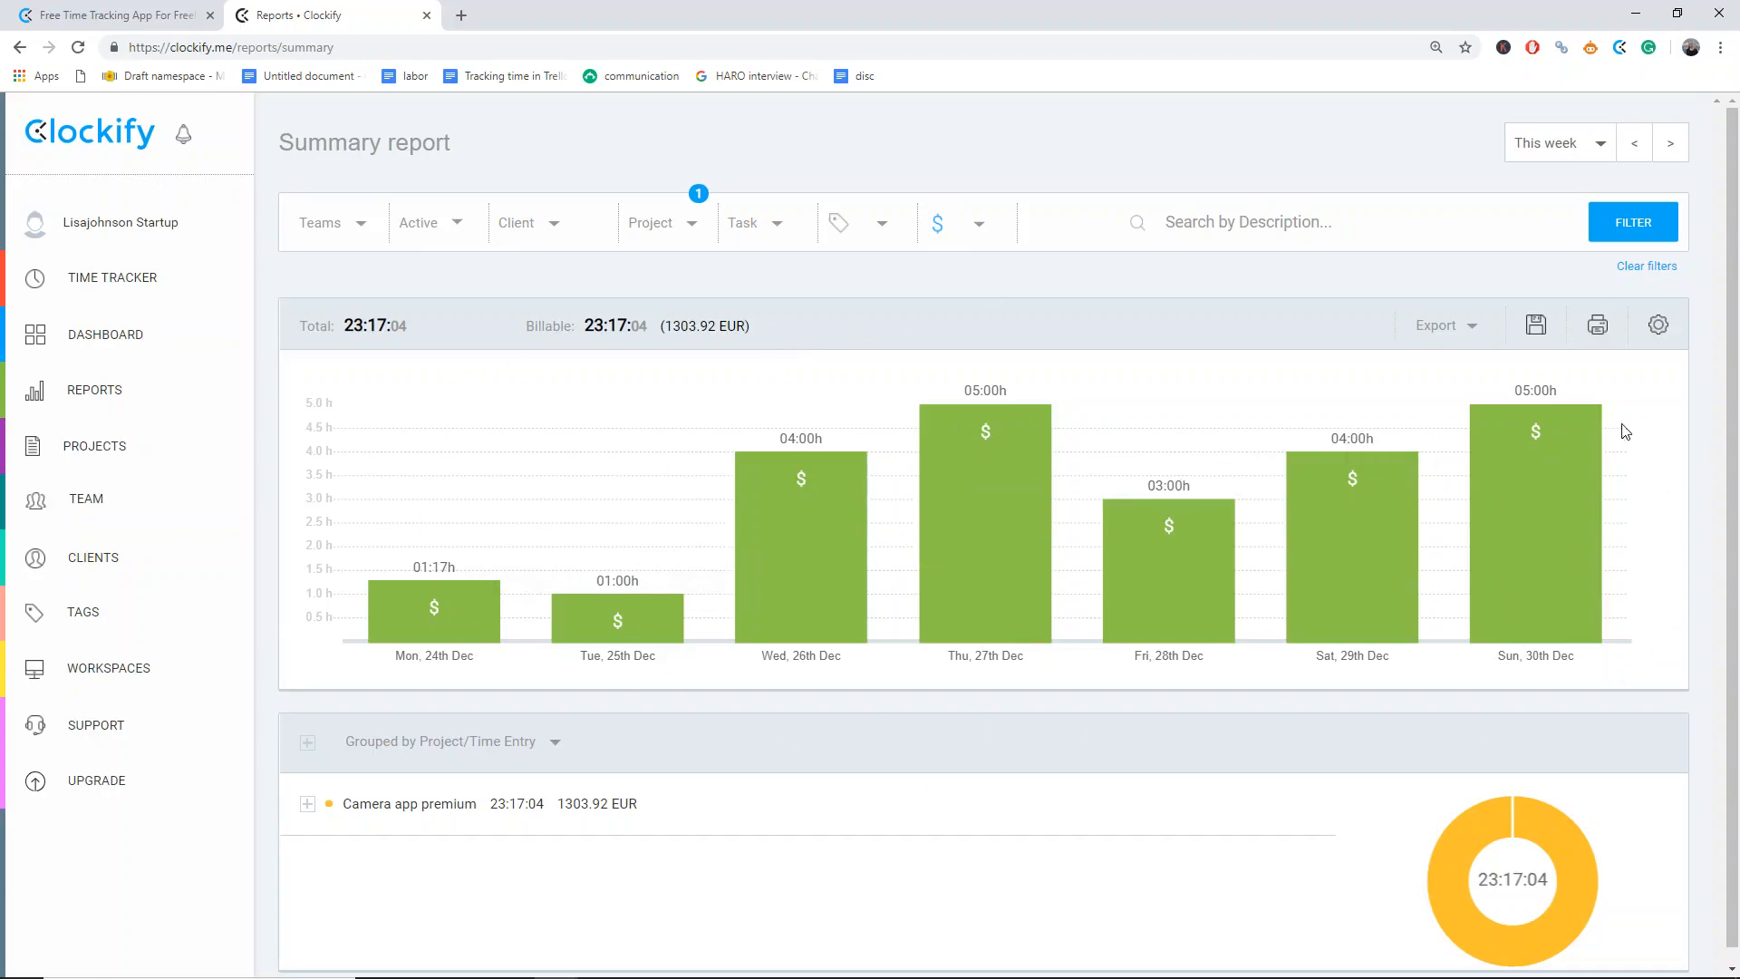
{"action": "mouse_move", "coordinate": [1361, 384]}
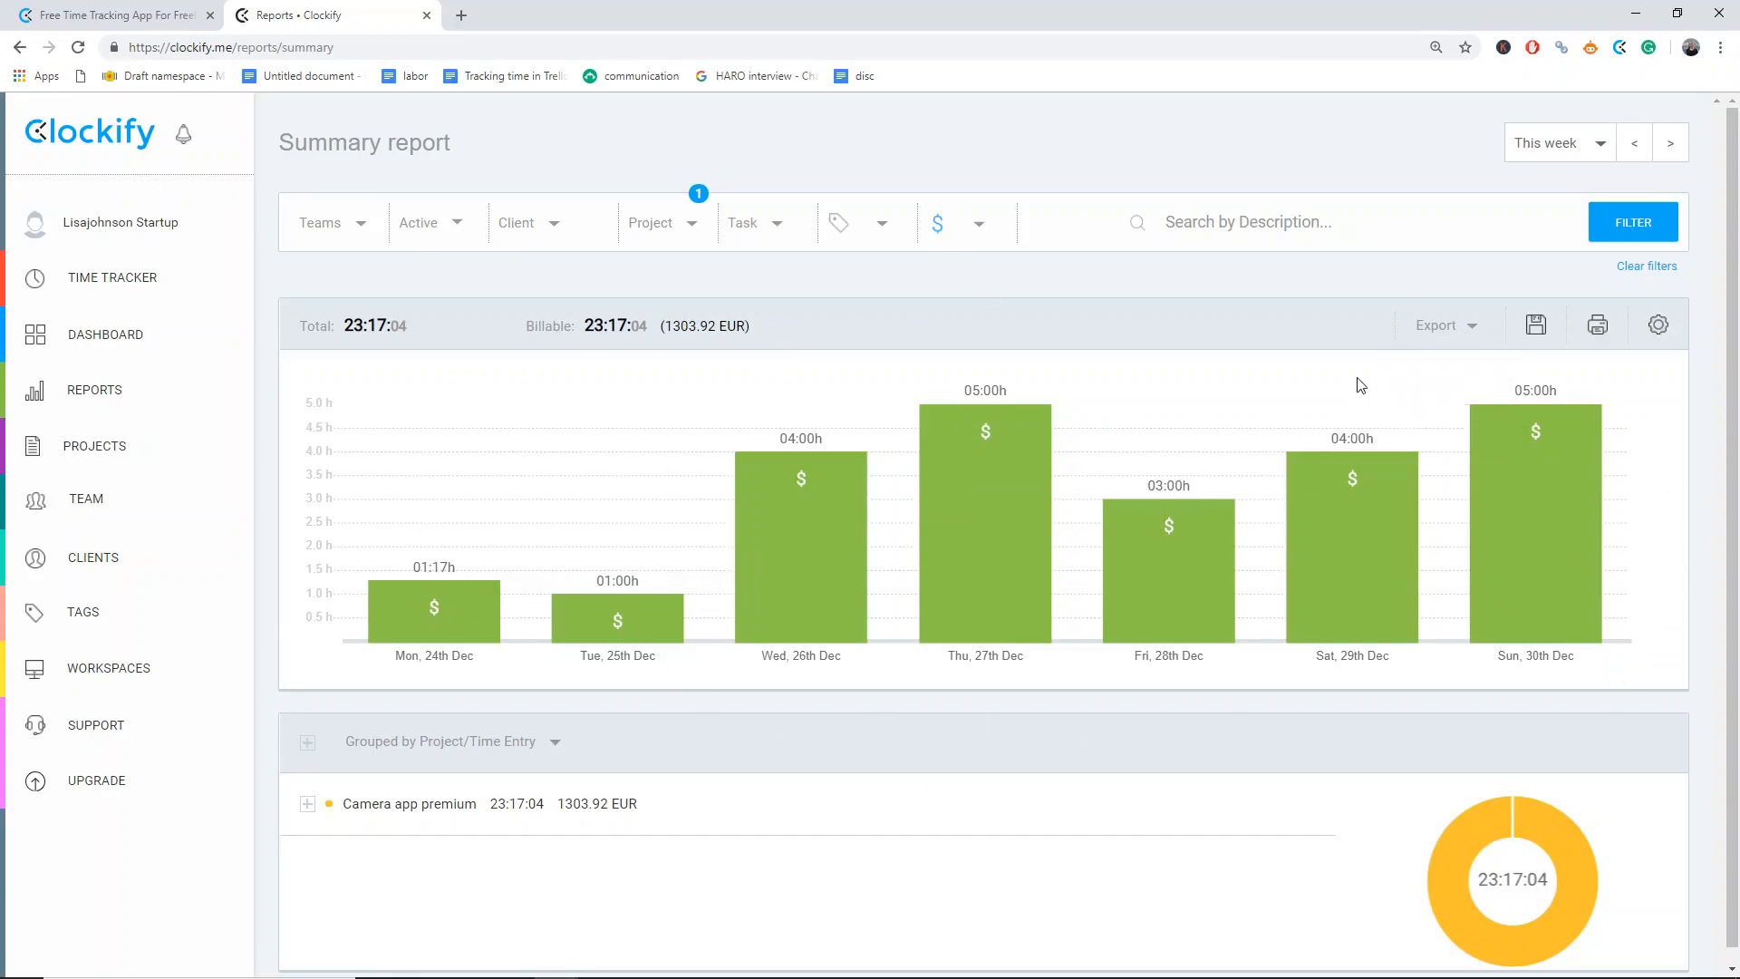
- Export the summary report as a PDF and view the downloaded file
{"action": "left_click", "coordinate": [1445, 324]}
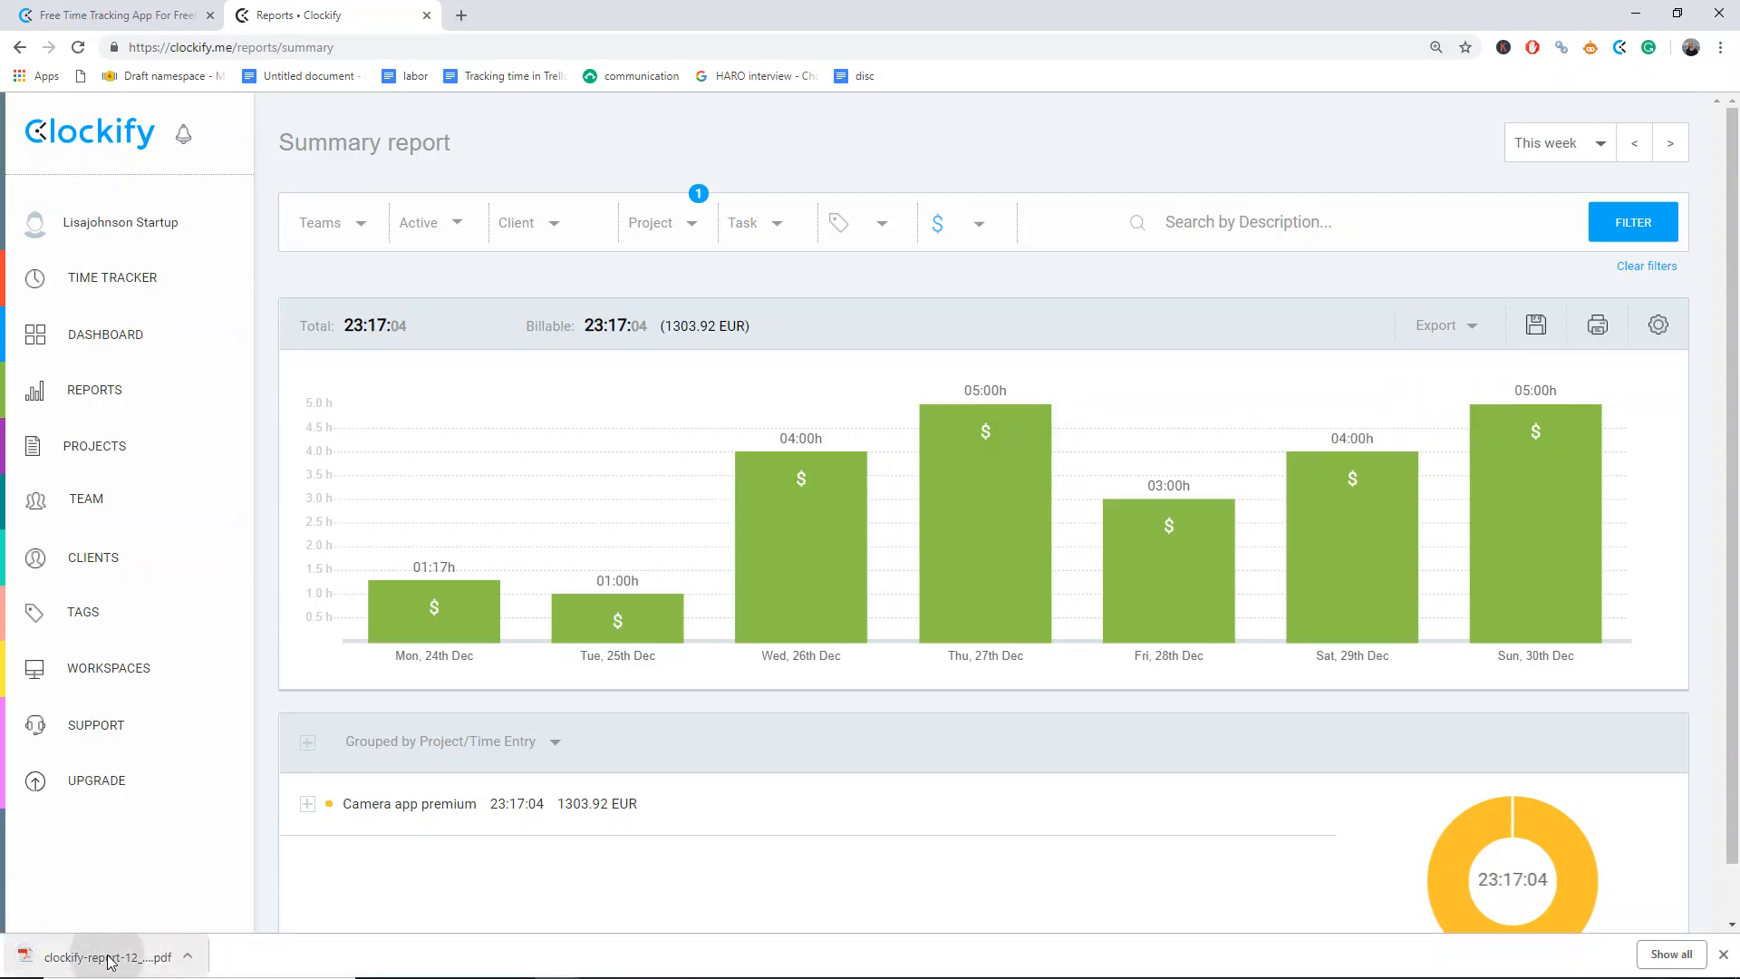
{"action": "left_click", "coordinate": [105, 957]}
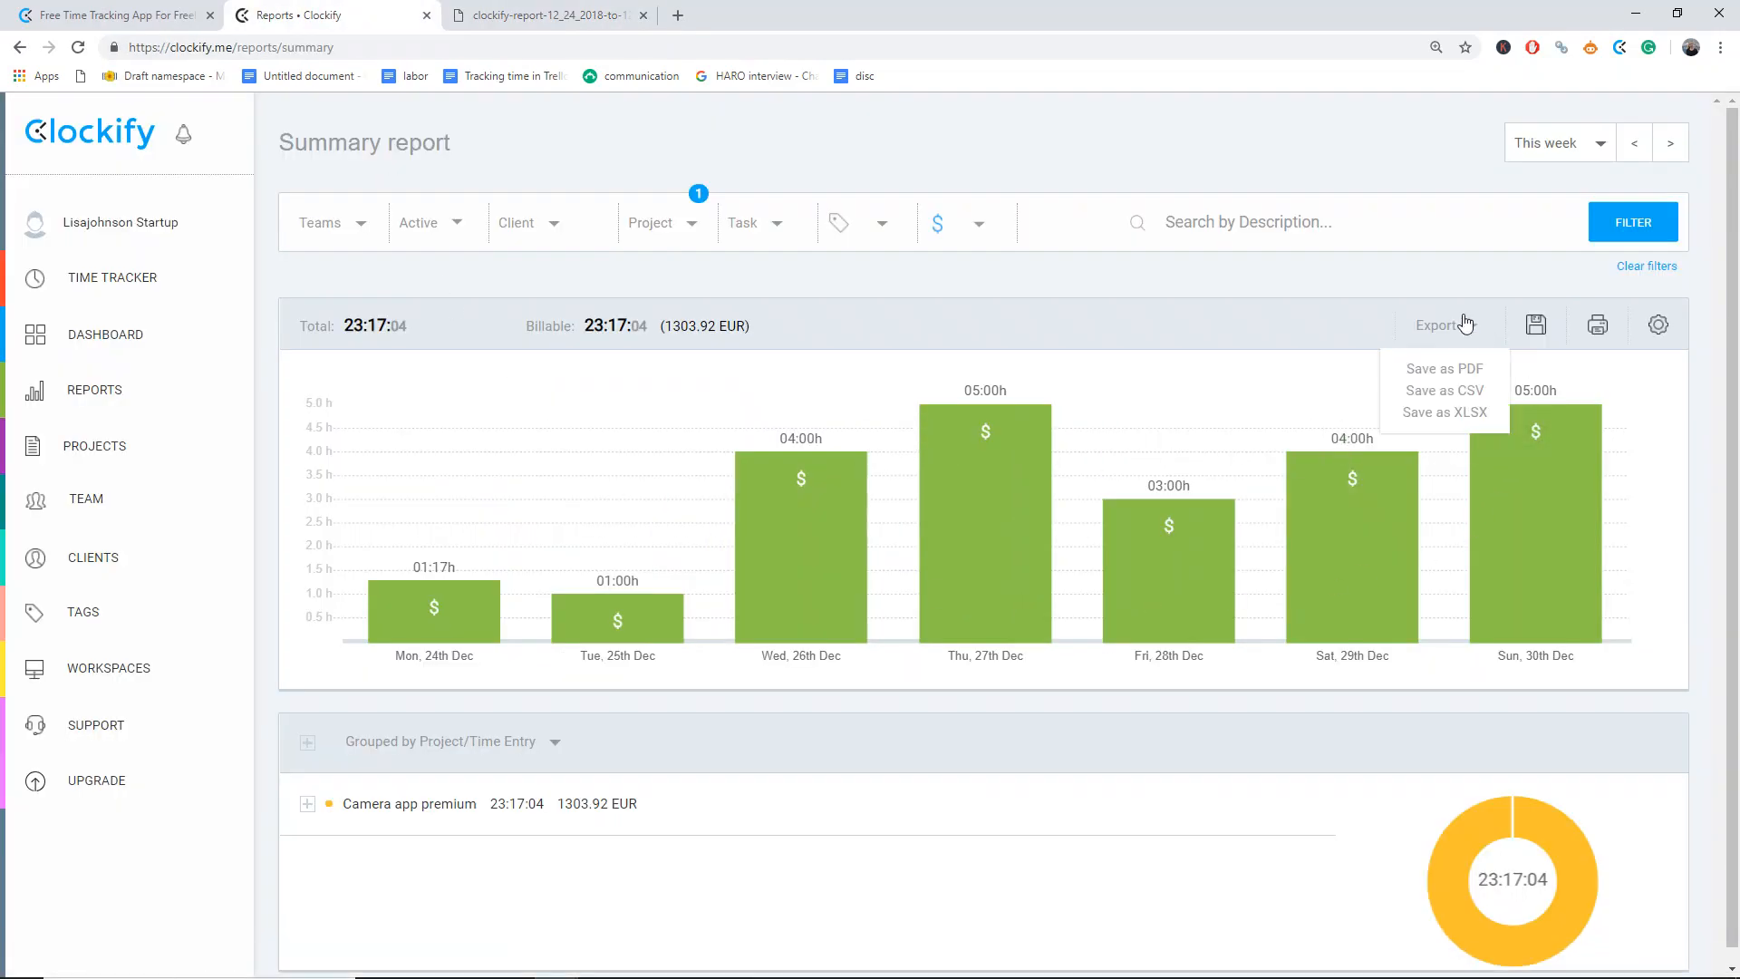
{"action": "left_click", "coordinate": [1444, 412]}
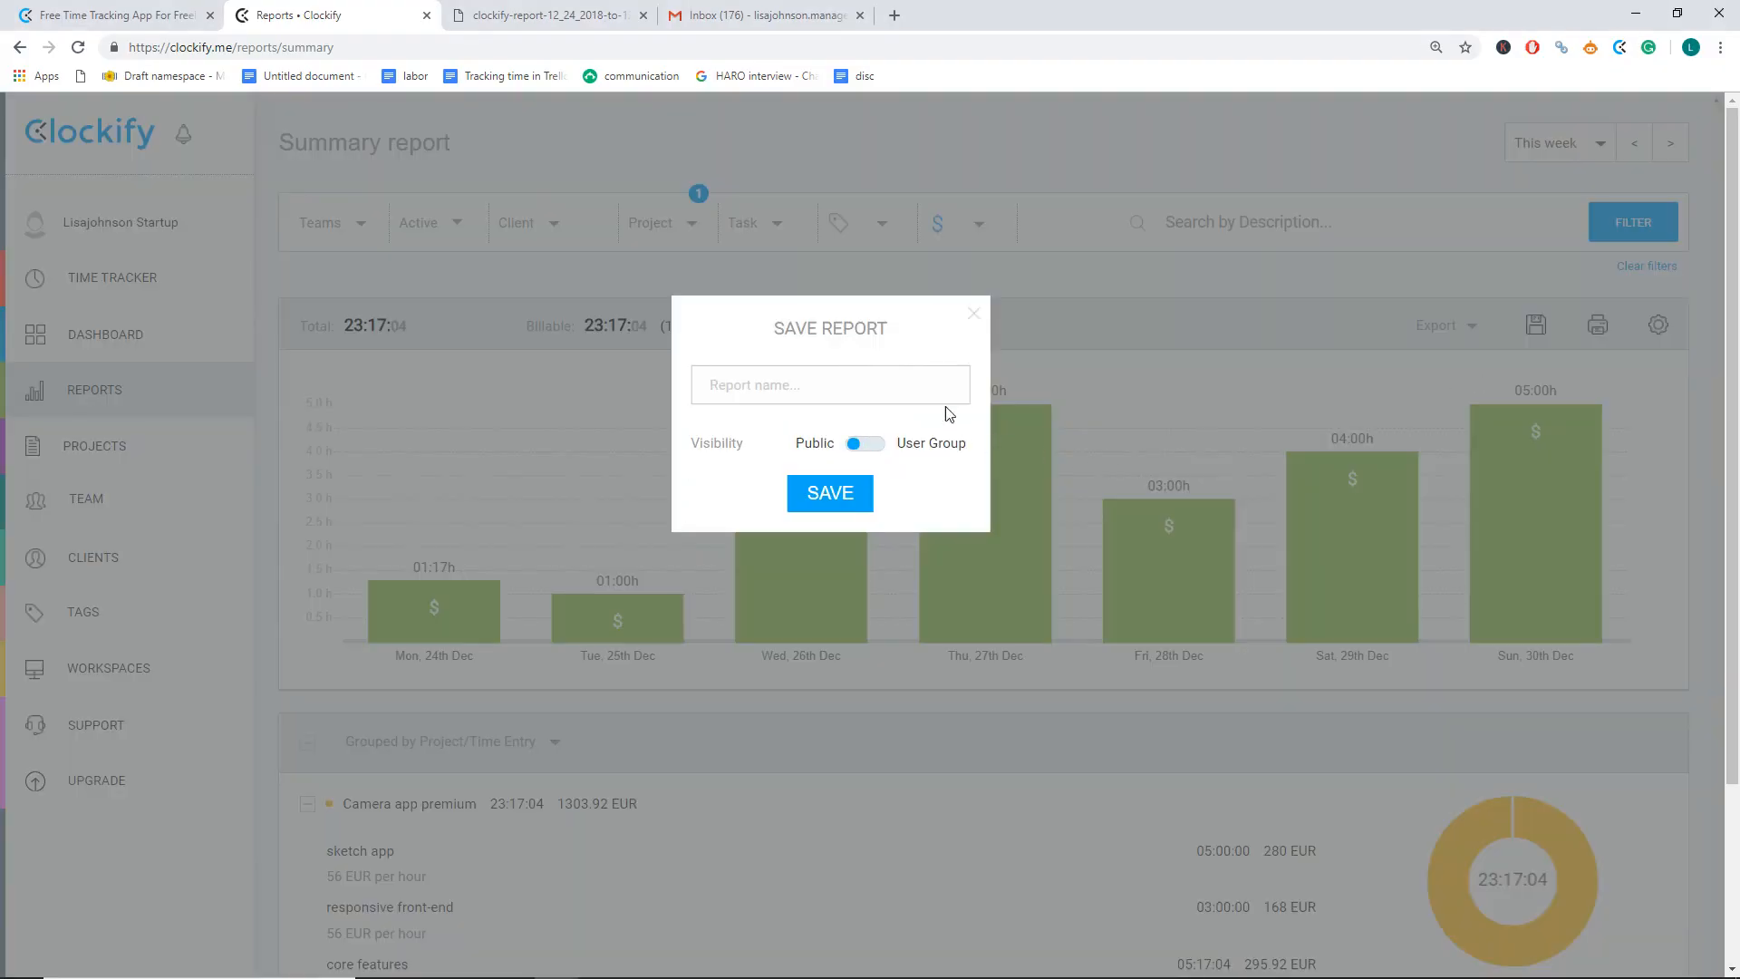
- Save the report, copy its shareable URL and send it to Clark via Gmail
{"action": "left_click", "coordinate": [829, 493]}
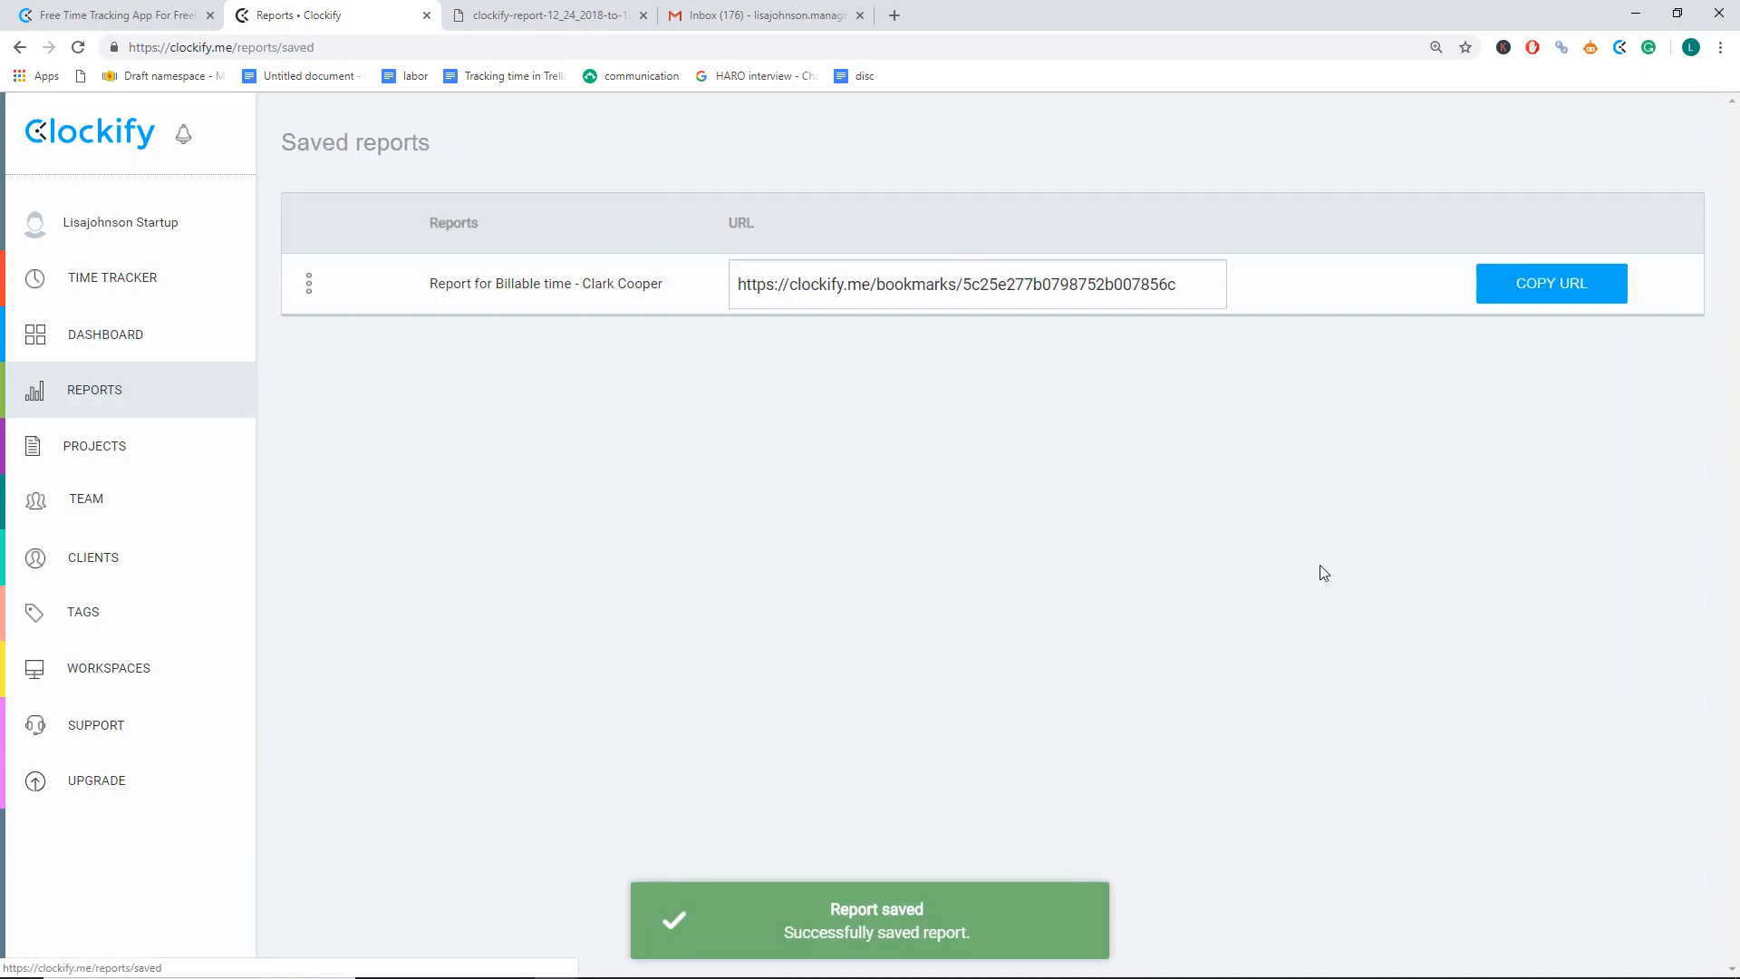
{"action": "left_click", "coordinate": [1550, 283]}
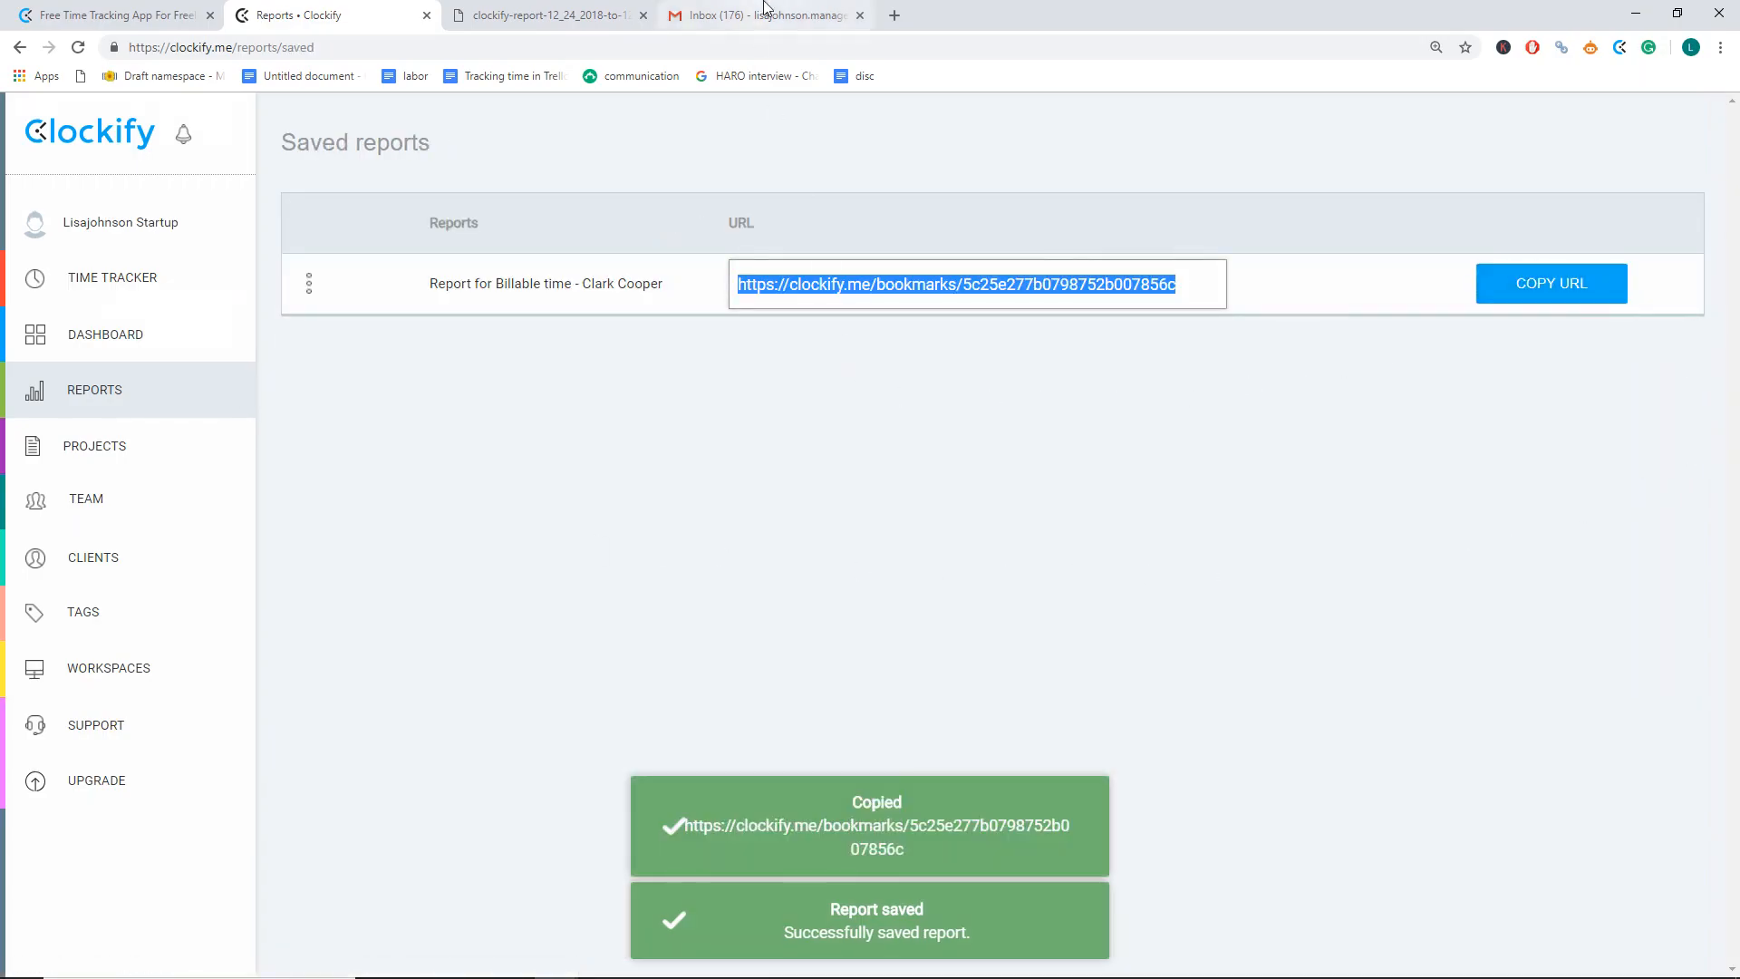
{"action": "left_click", "coordinate": [764, 14]}
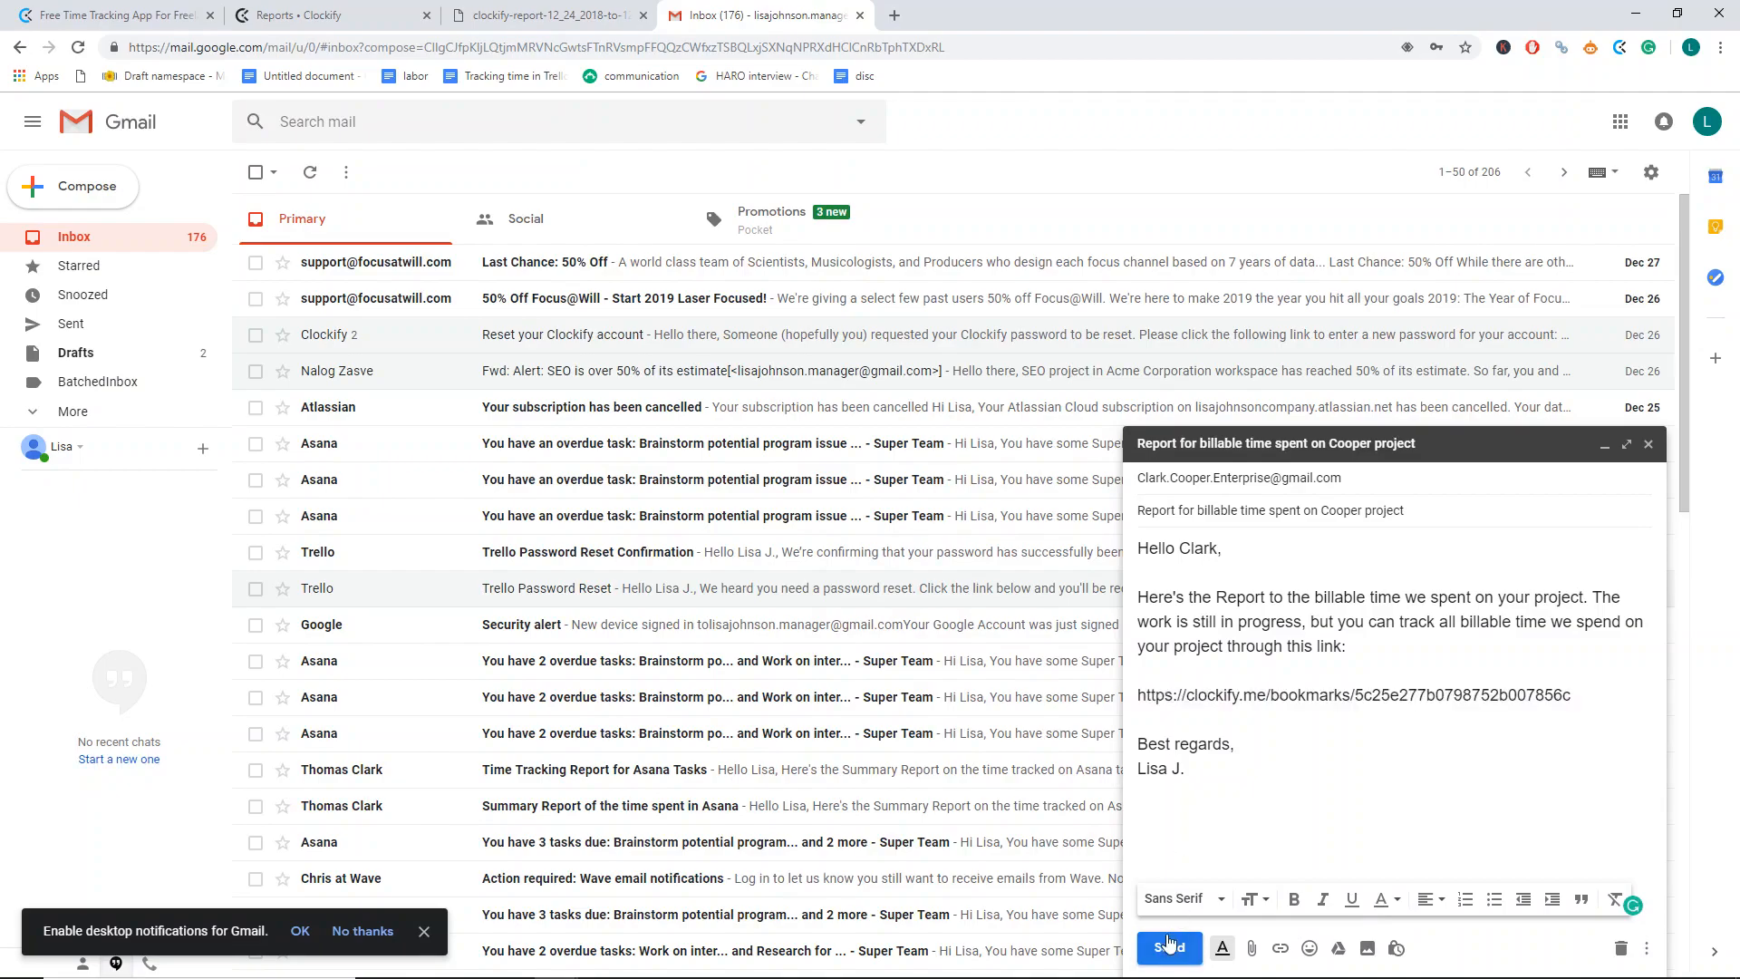
{"action": "left_click", "coordinate": [1169, 947]}
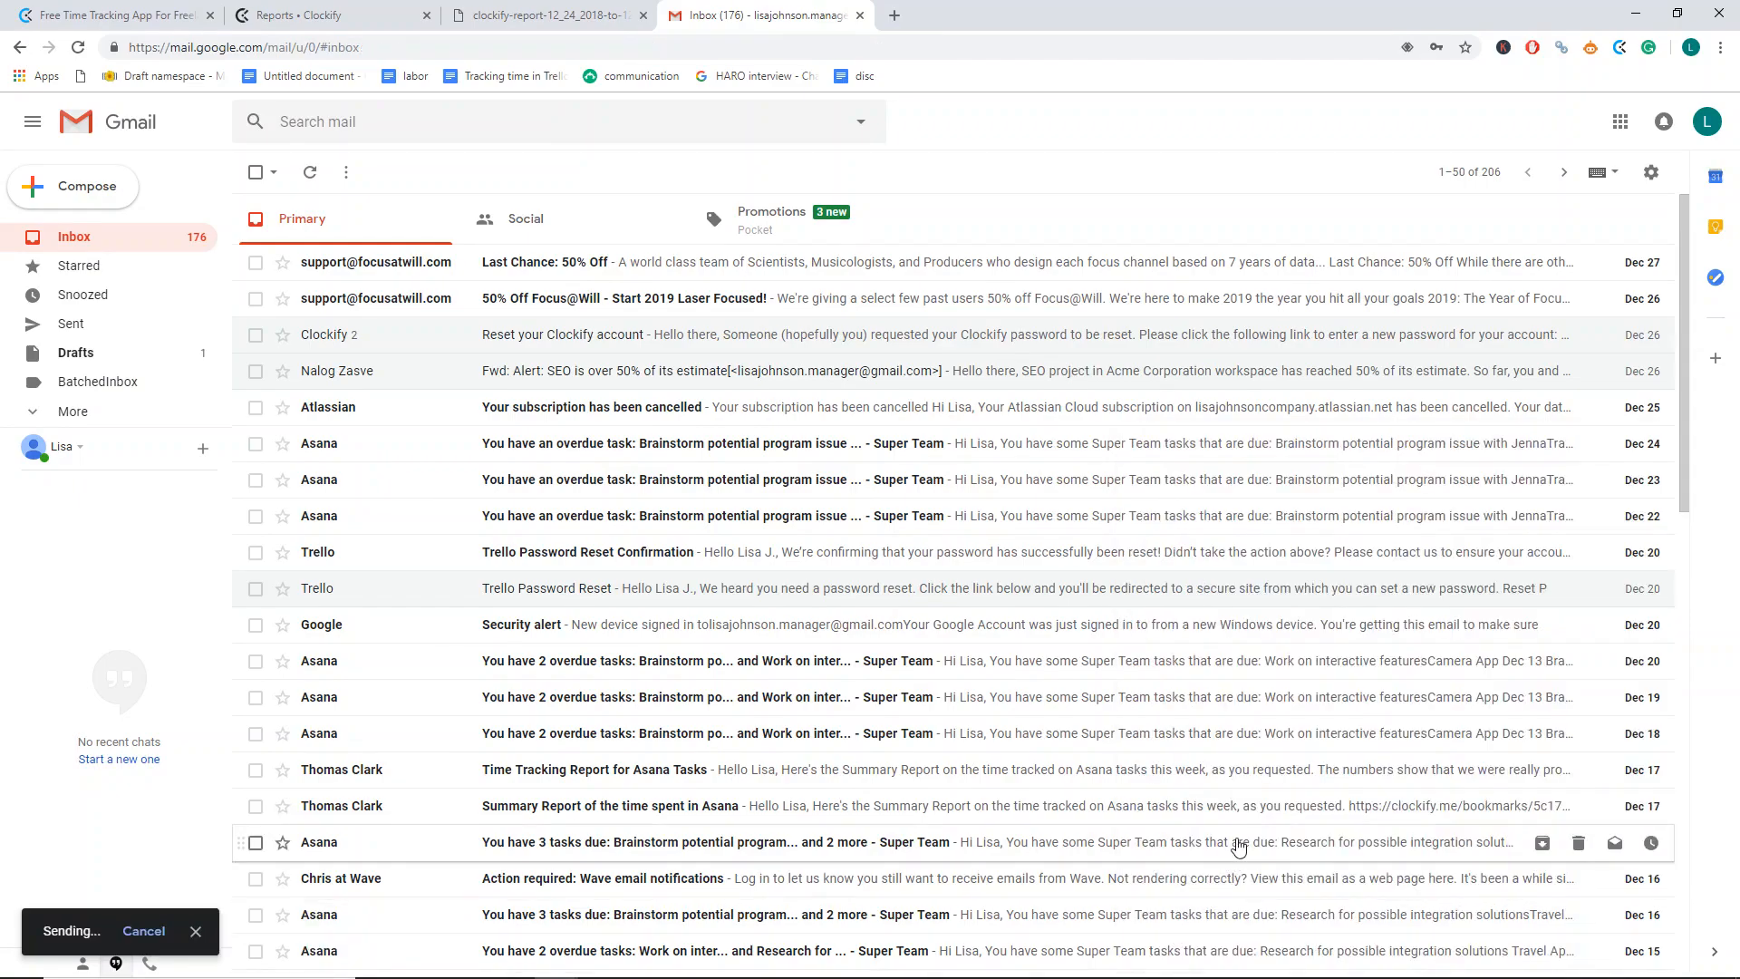
- Return to the Acme Corporation workspace settings and show its Tags list
{"action": "left_click", "coordinate": [333, 14]}
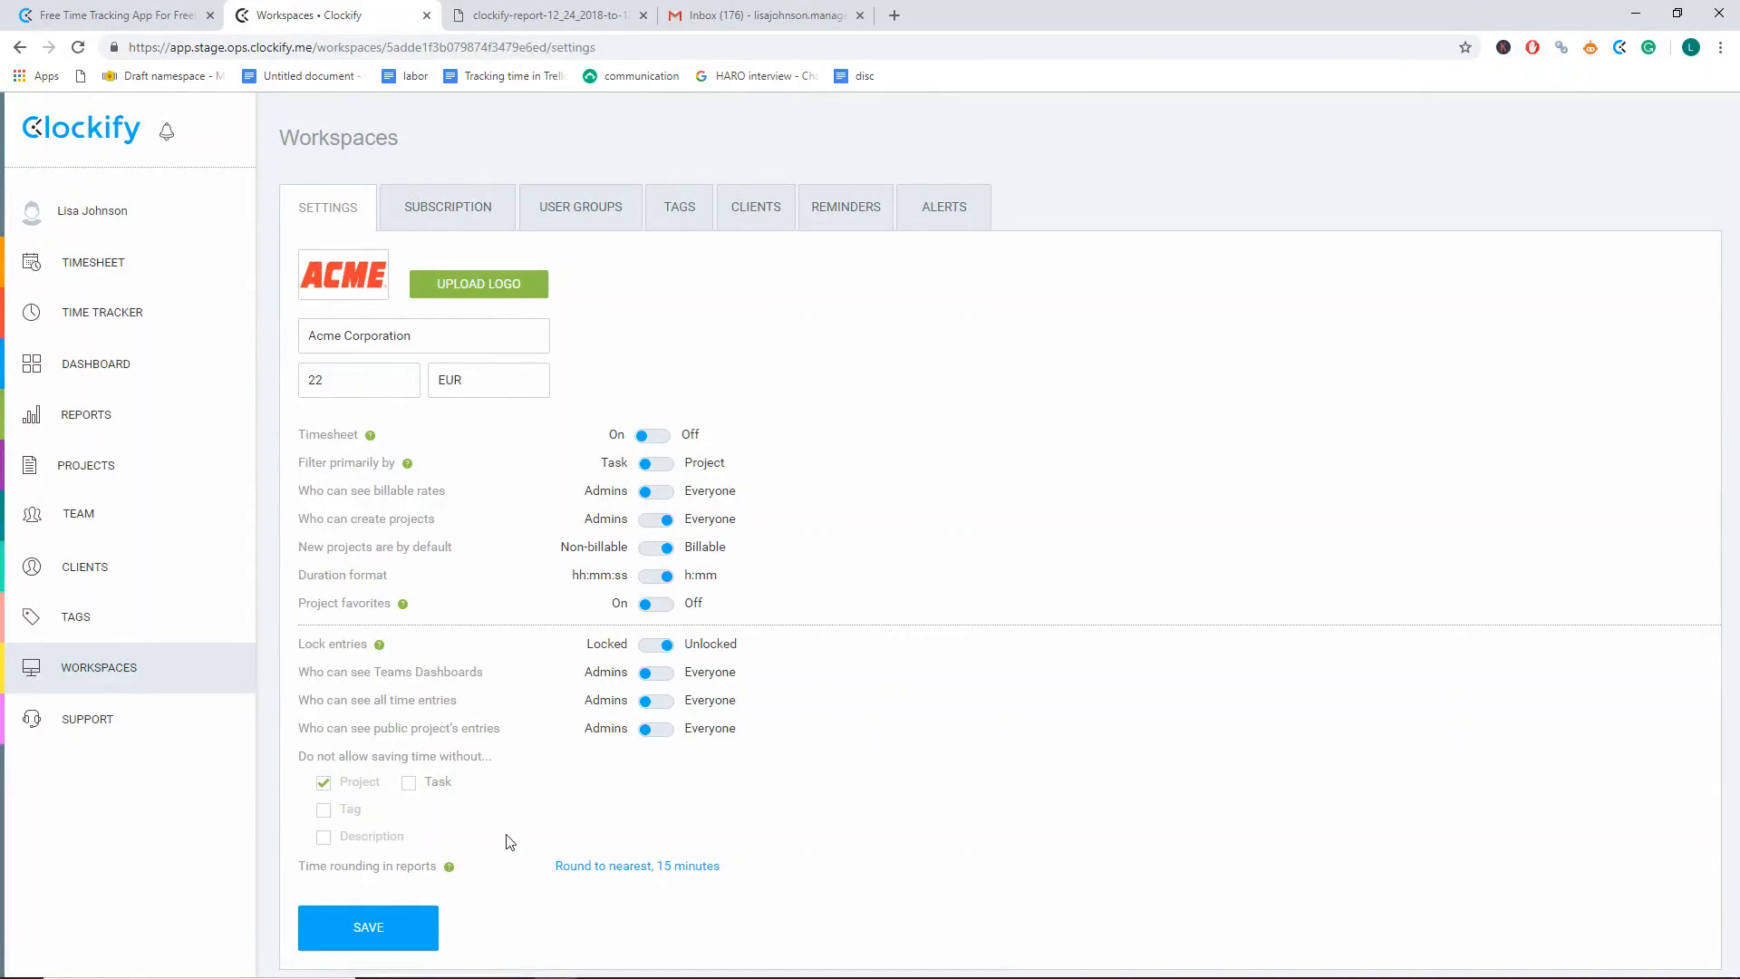
{"action": "mouse_move", "coordinate": [165, 640]}
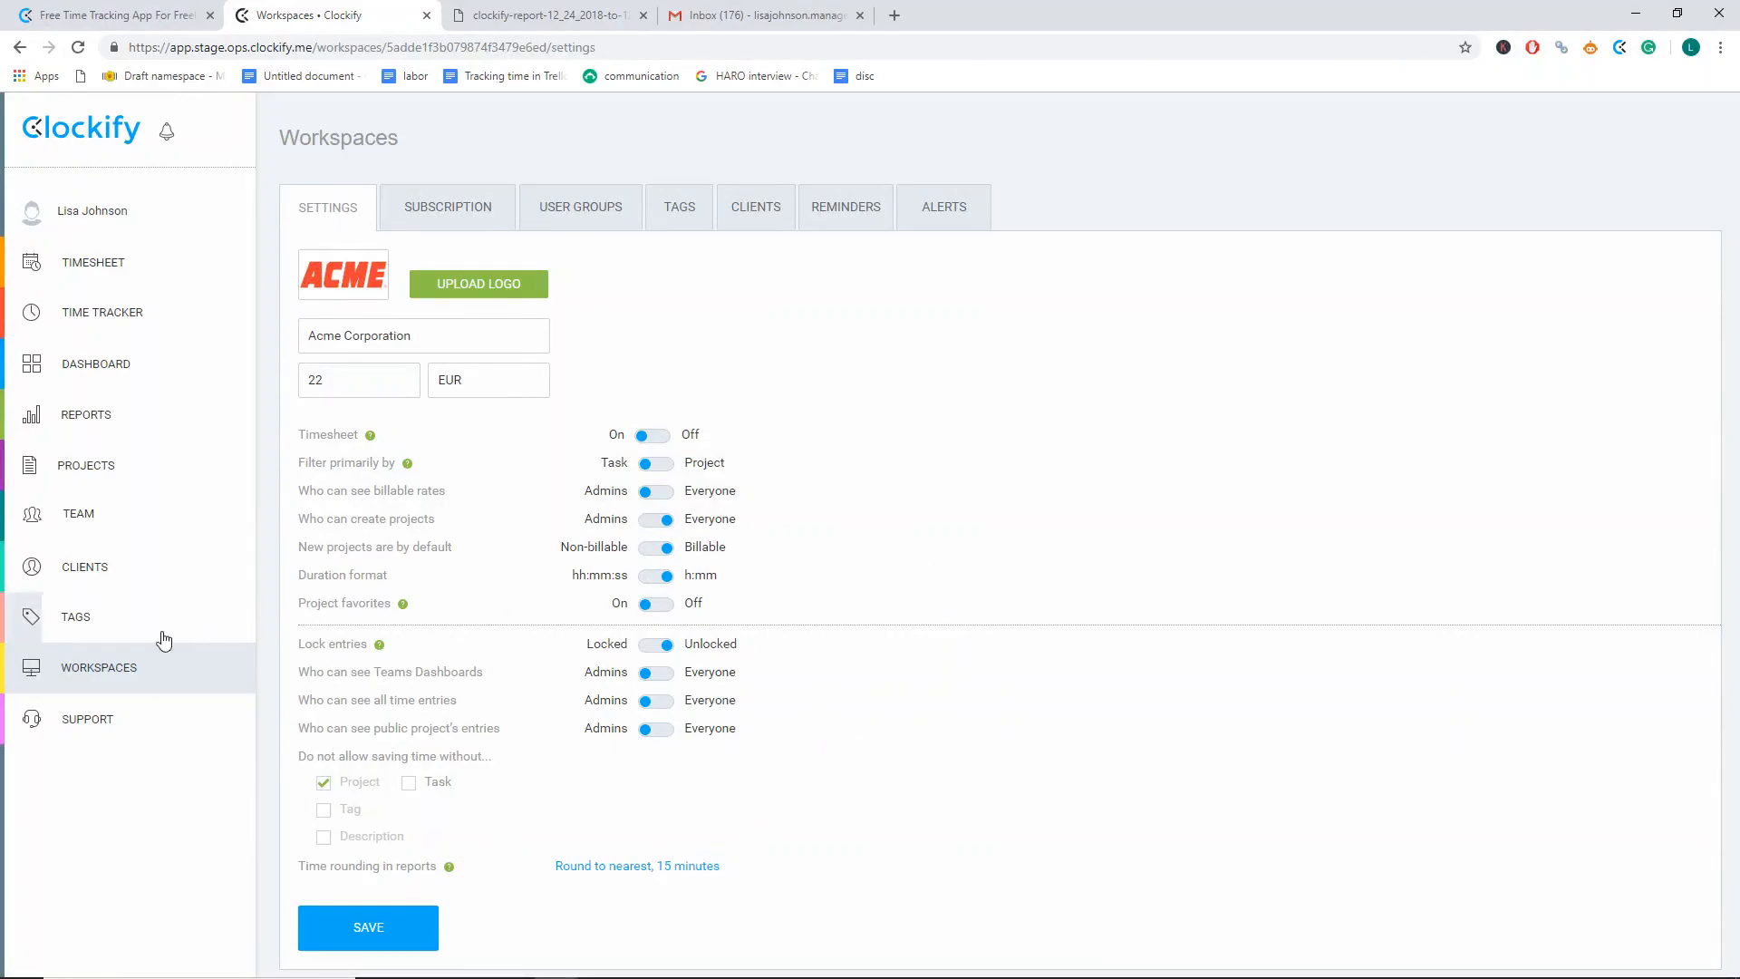
{"action": "mouse_move", "coordinate": [283, 631]}
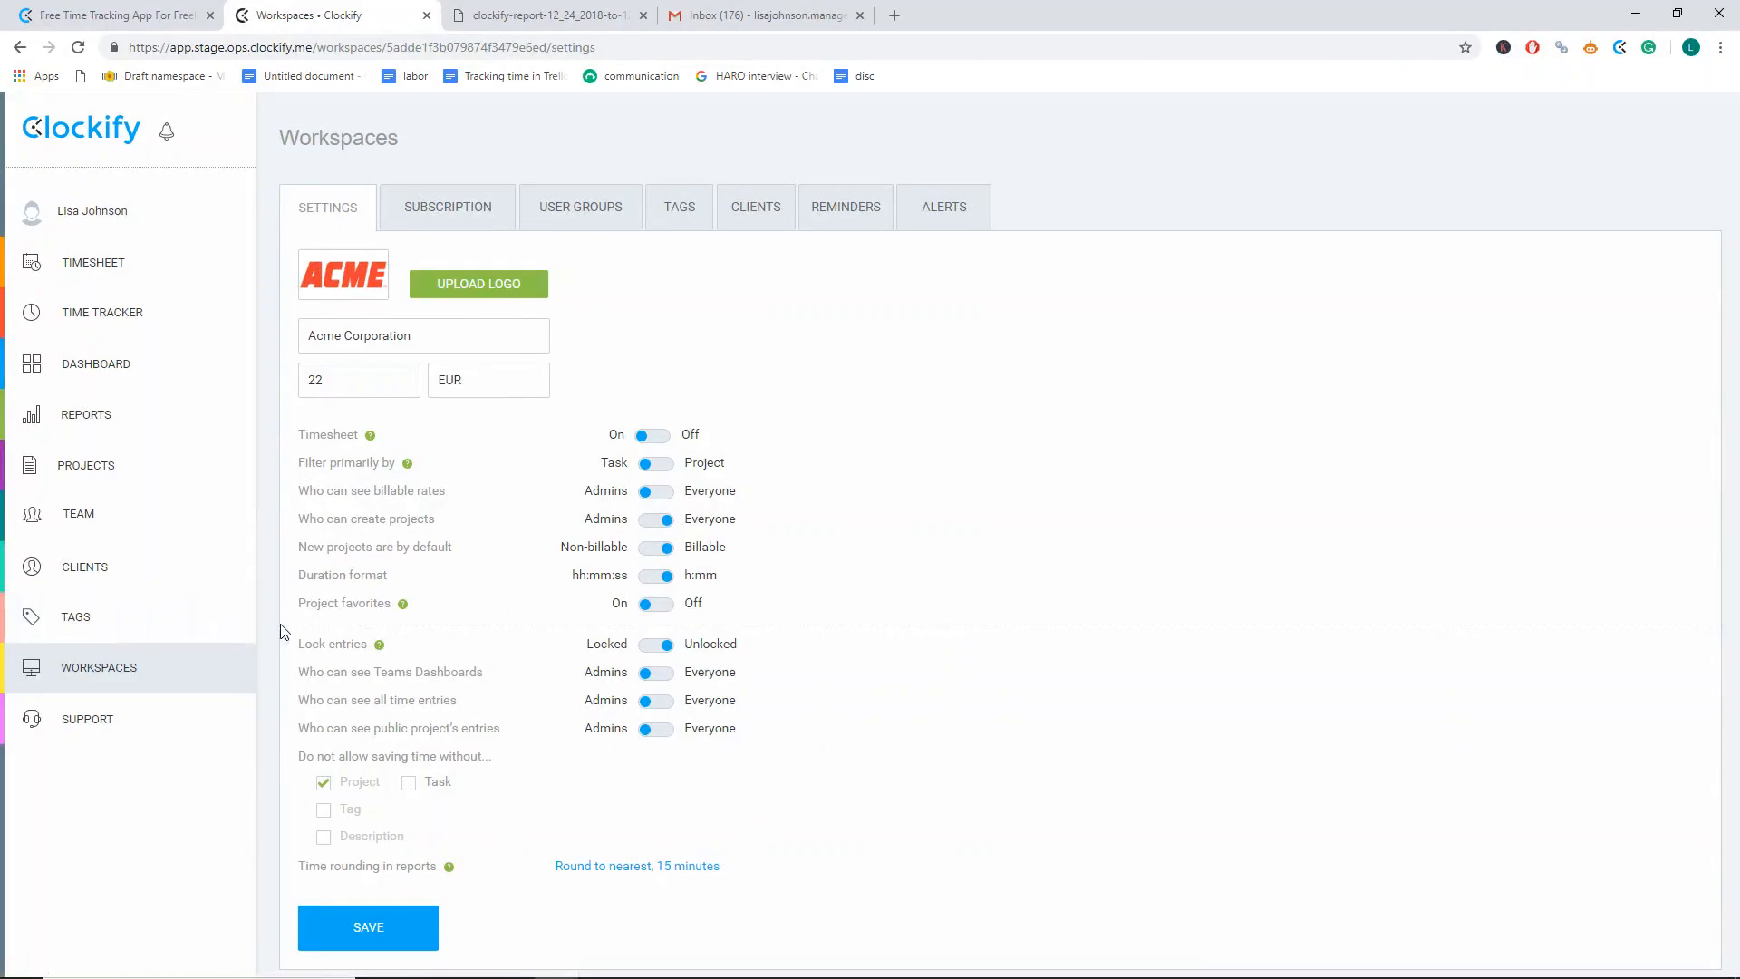
{"action": "left_click", "coordinate": [678, 207]}
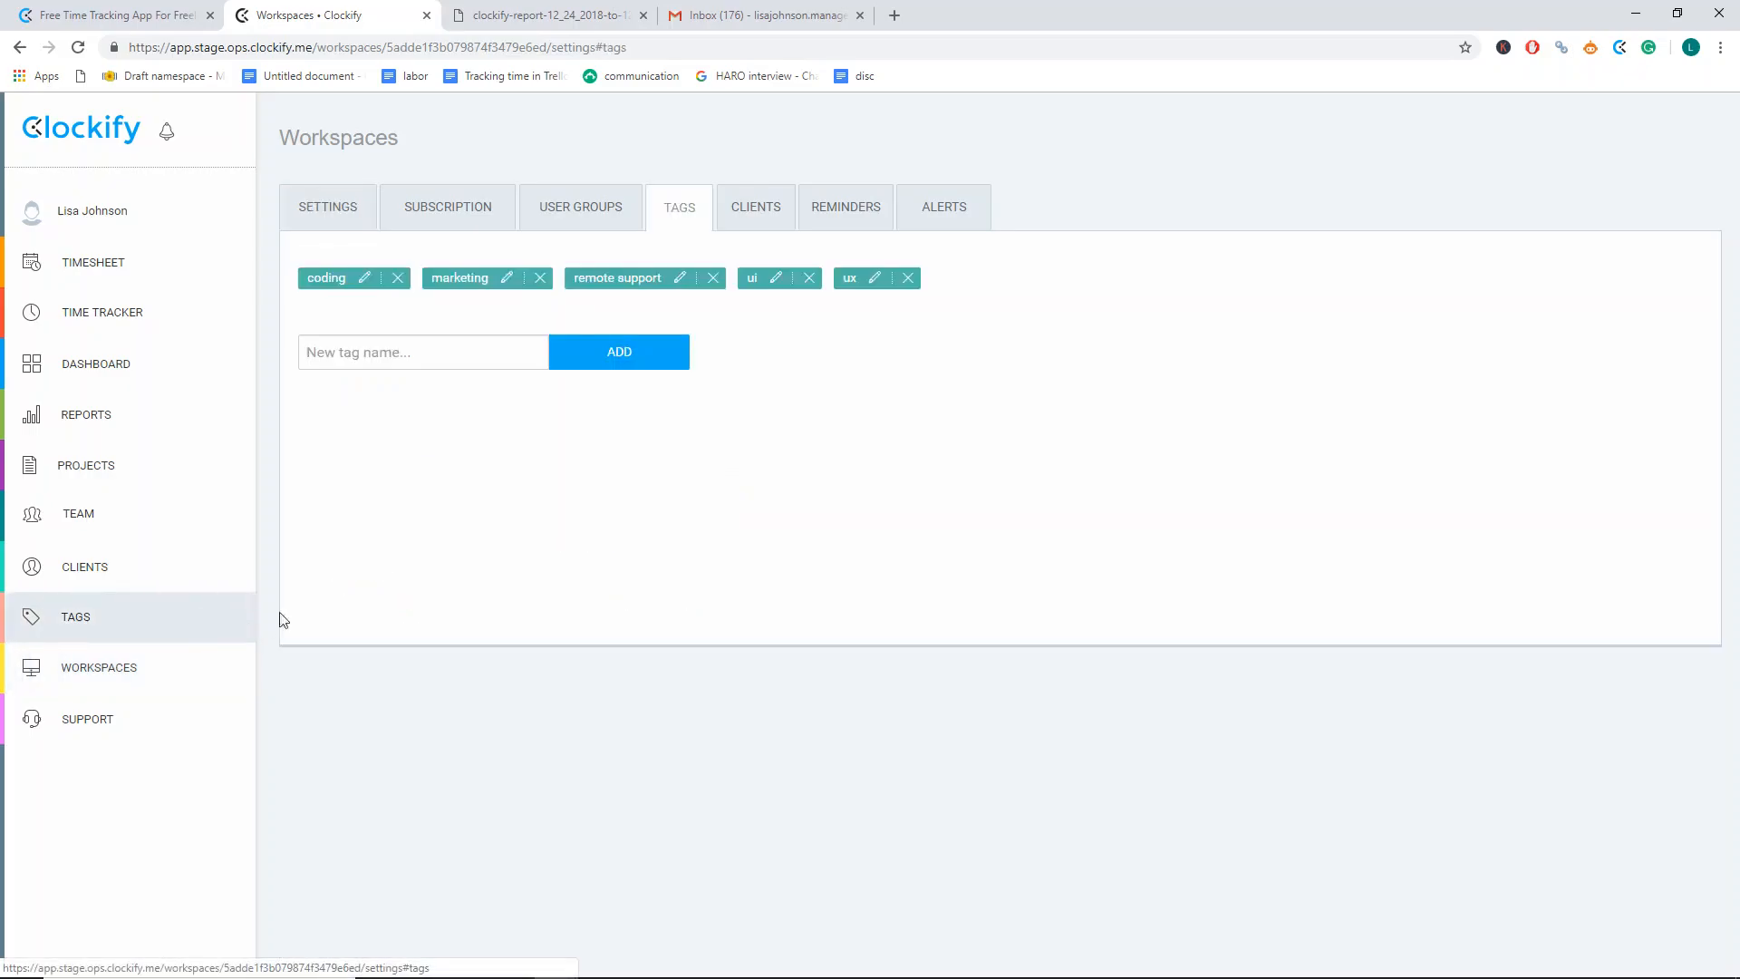
- Create a 'different currency' tag and apply it to the Norstat Digital test entry
{"action": "type", "text": "different currency"}
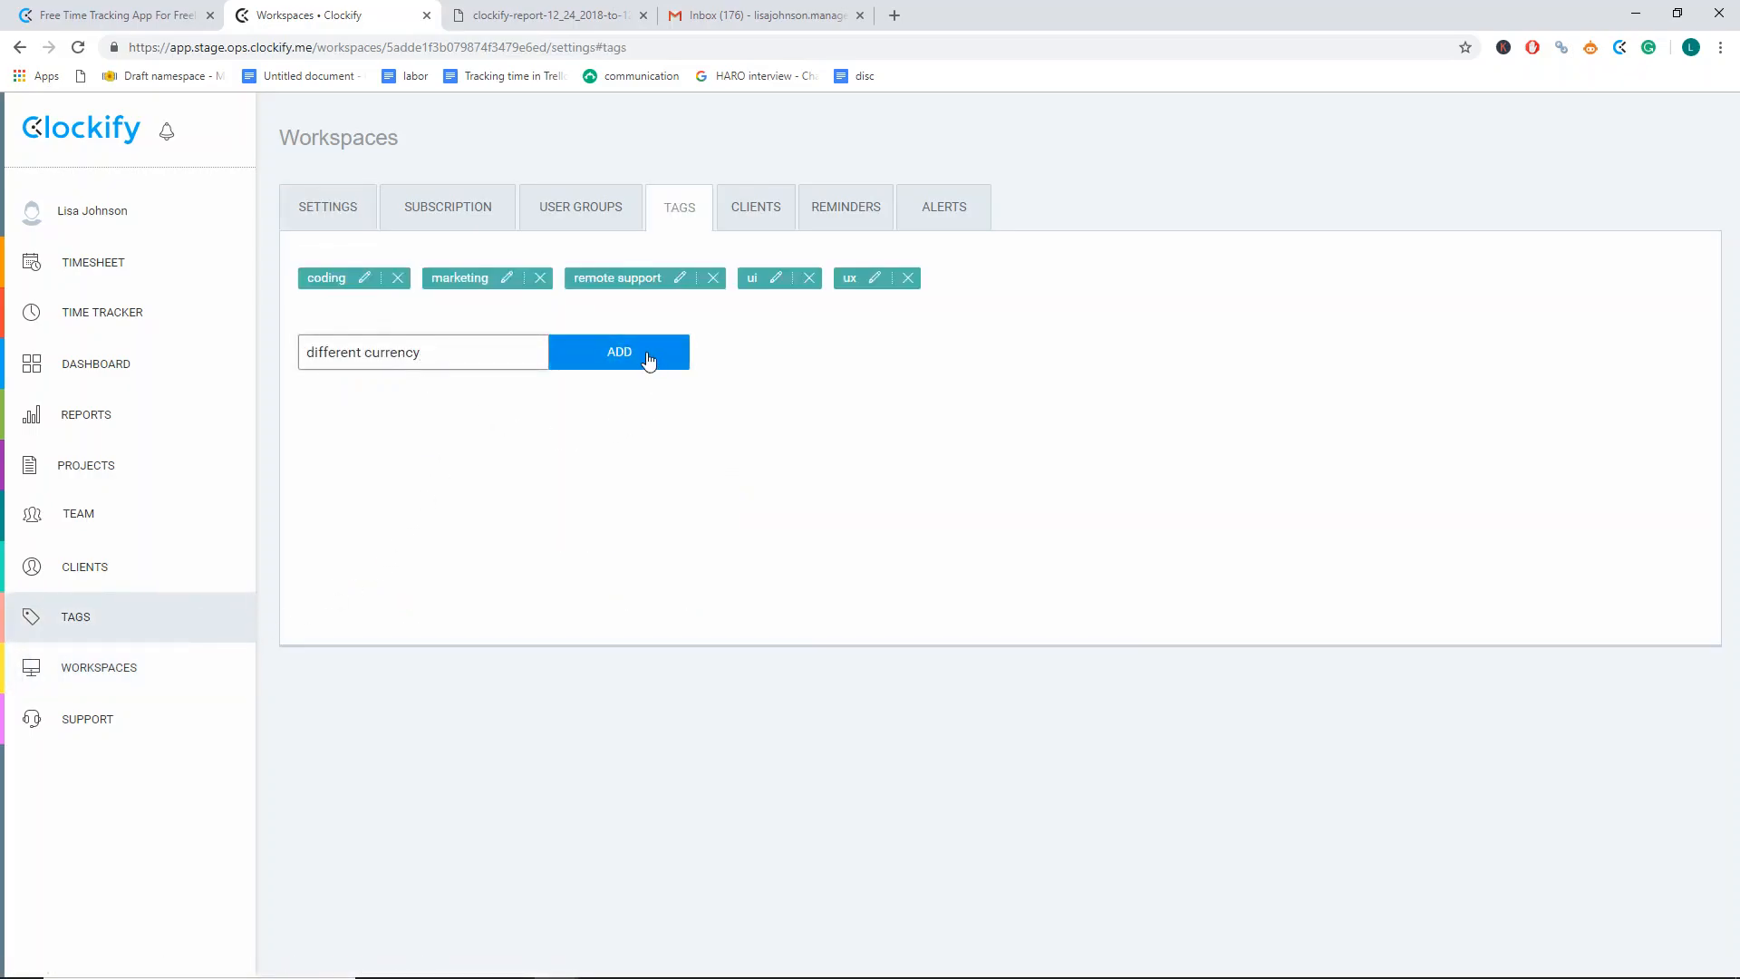
{"action": "left_click", "coordinate": [620, 352]}
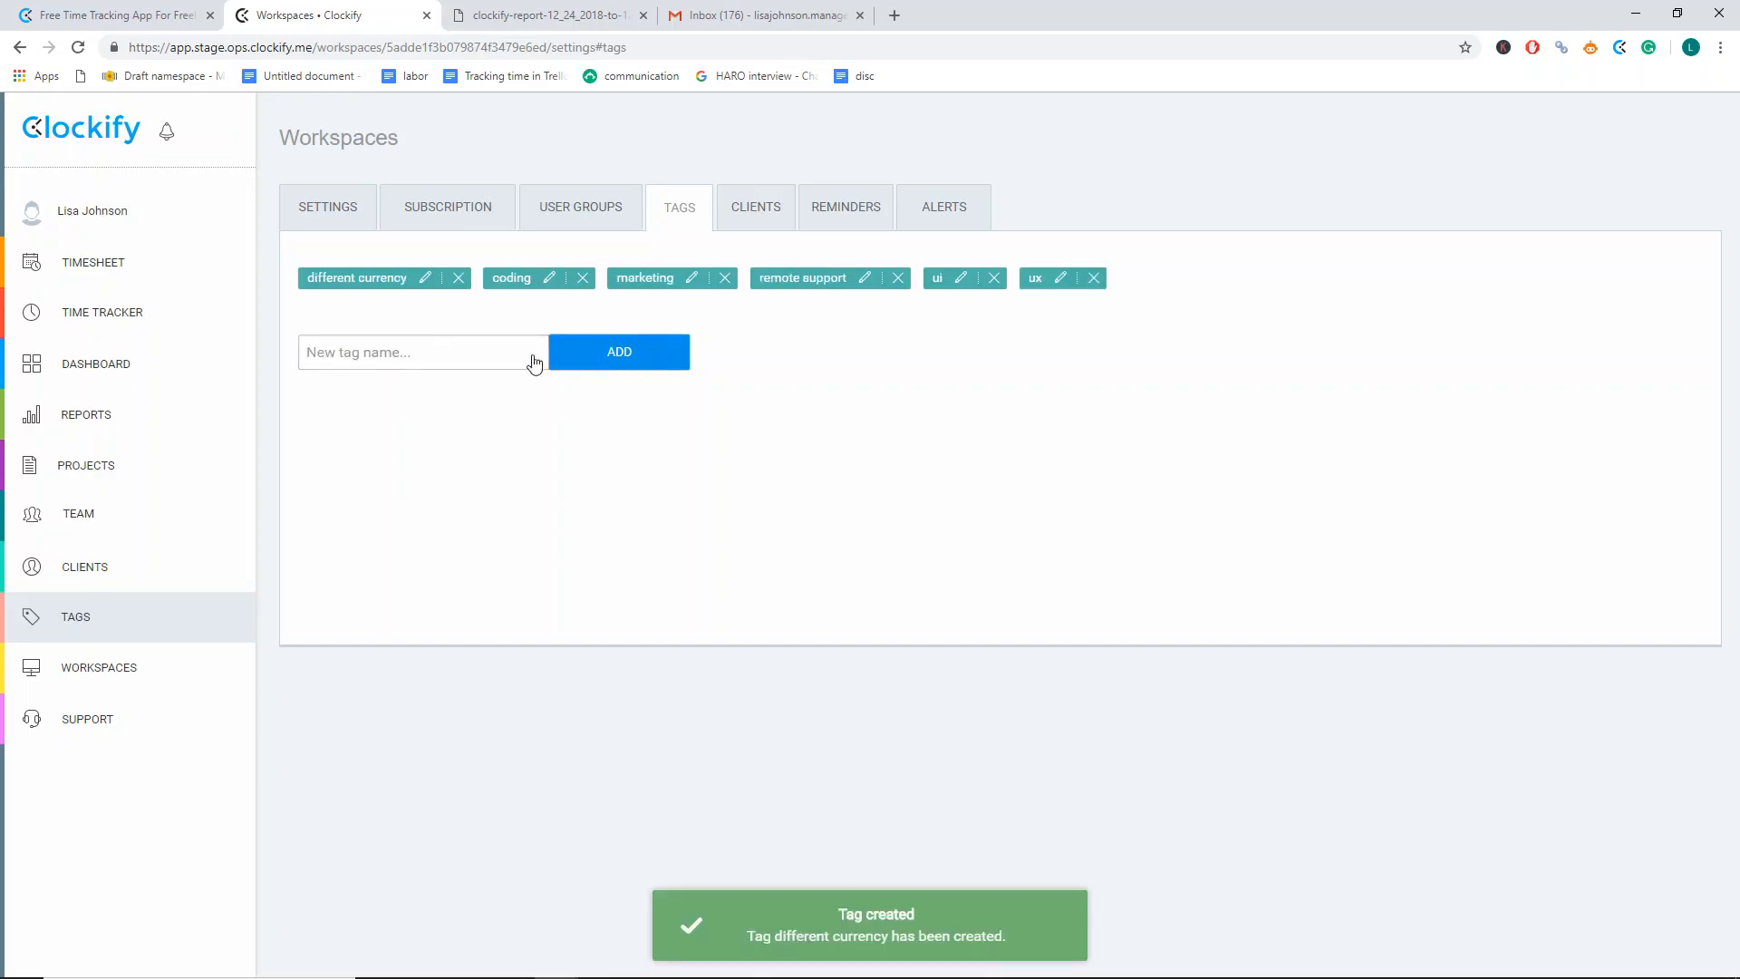
{"action": "left_click", "coordinate": [101, 312]}
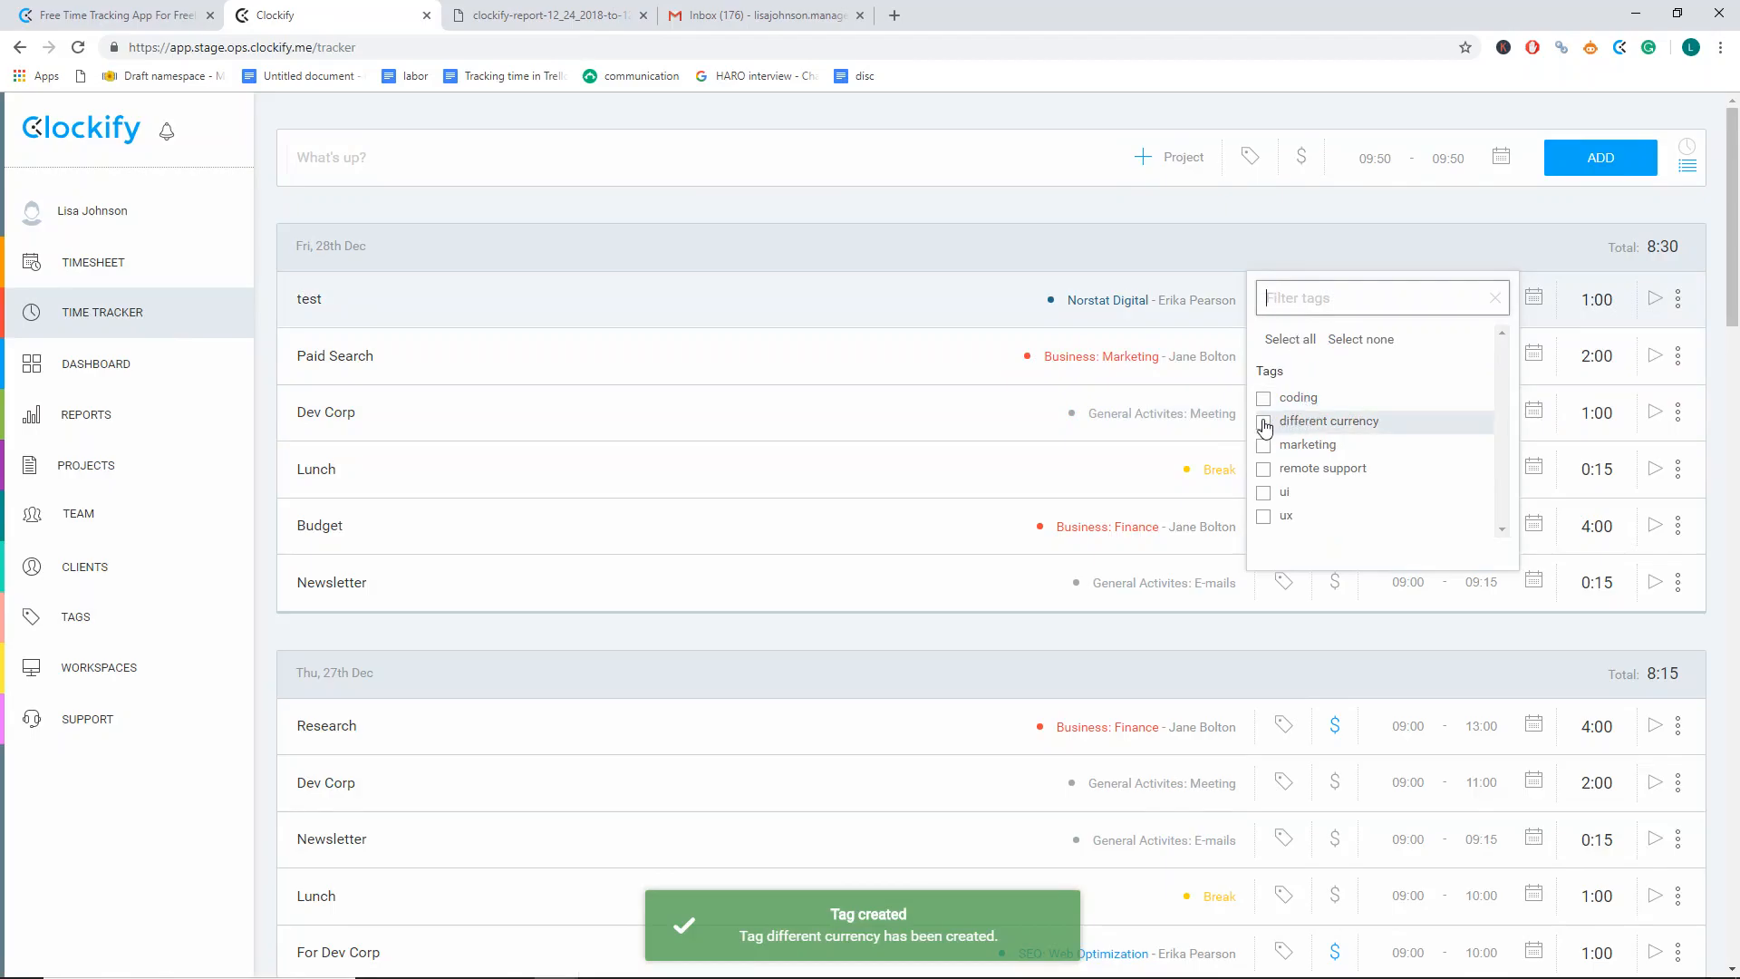
{"action": "left_click", "coordinate": [1264, 423]}
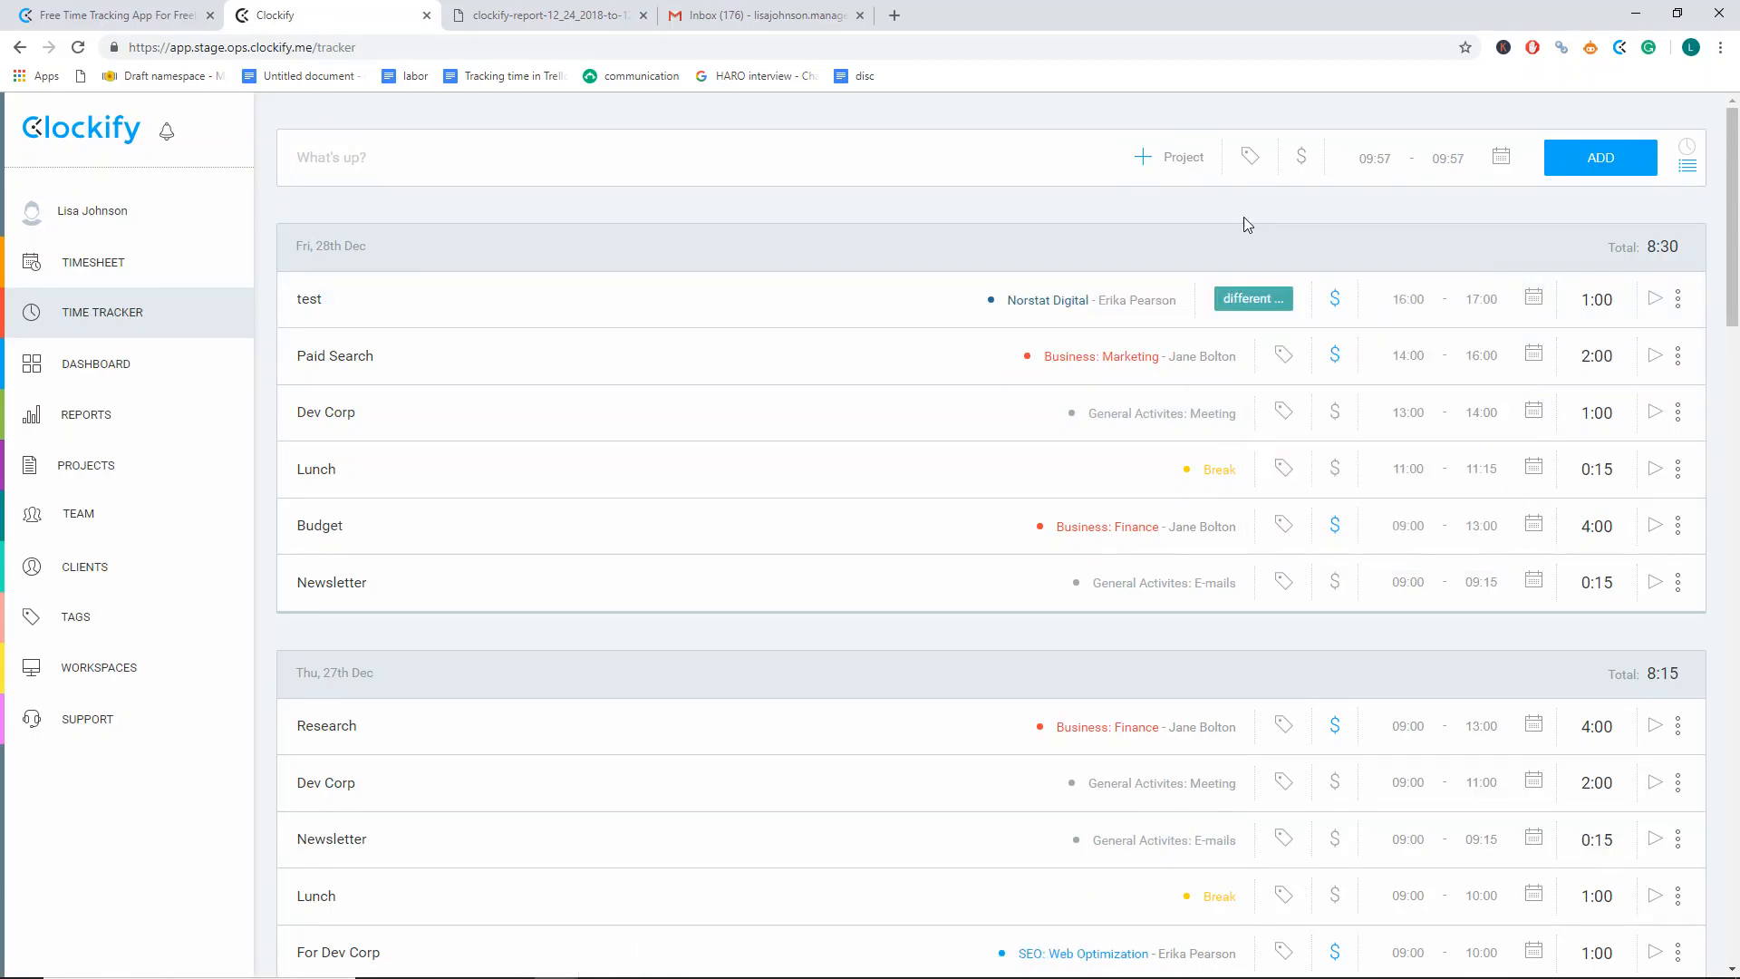
{"action": "mouse_move", "coordinate": [52, 677]}
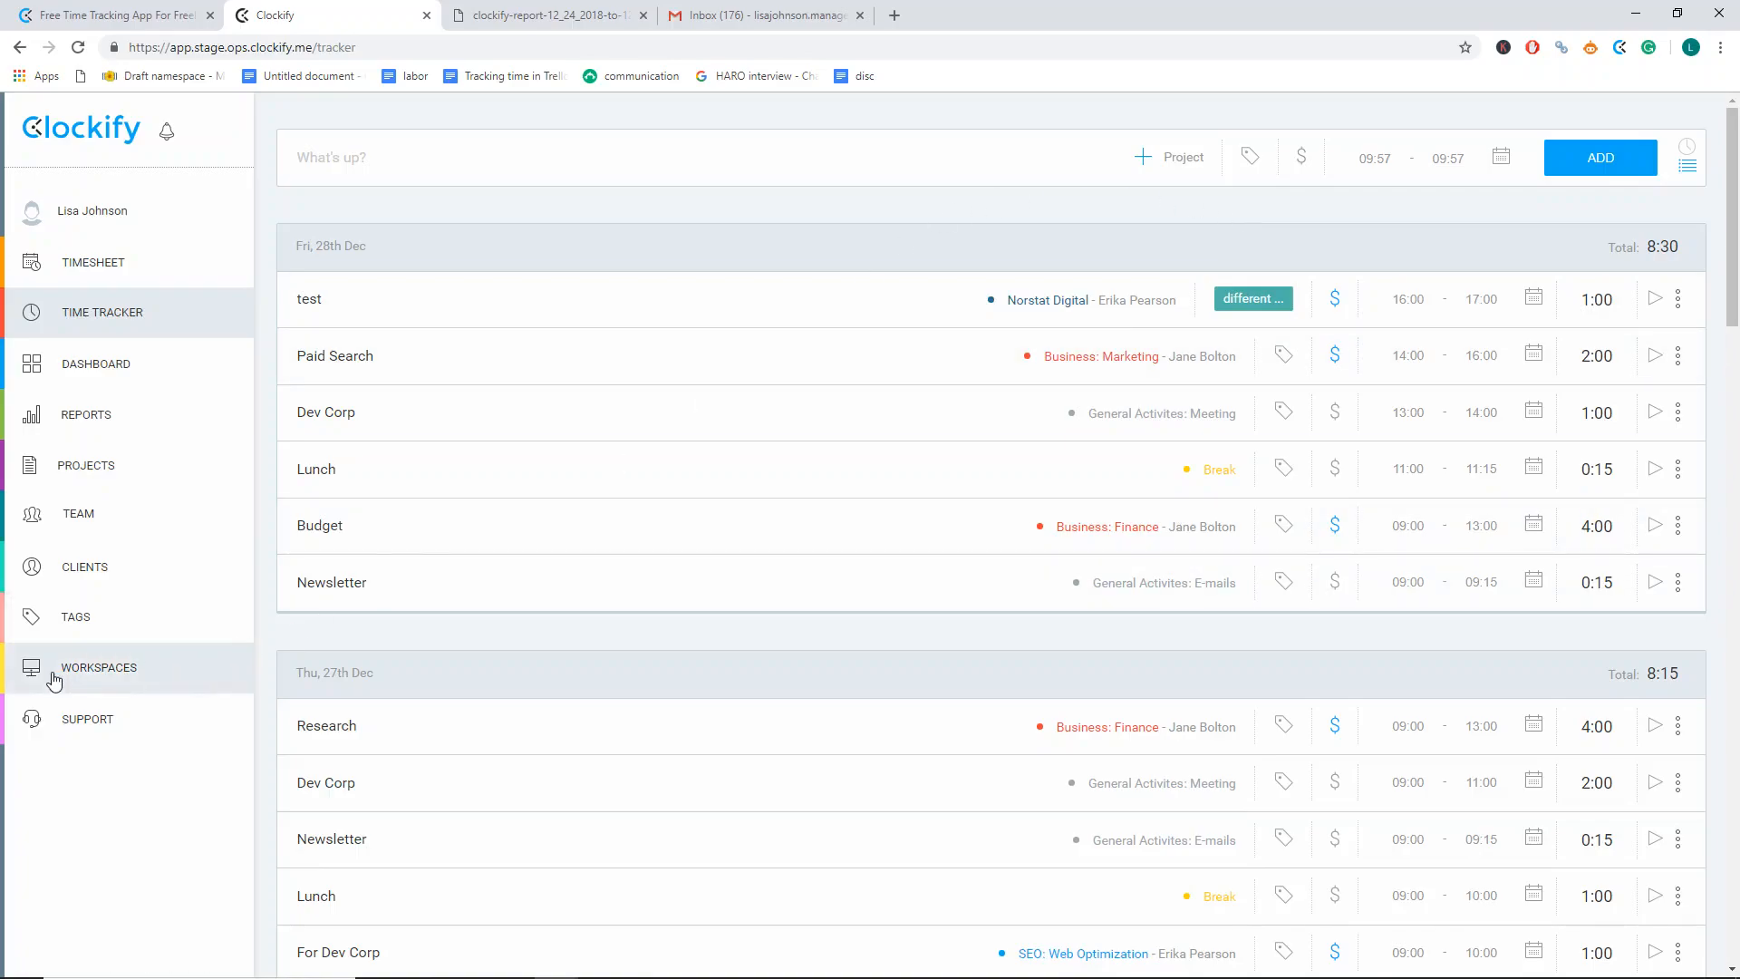
{"action": "left_click", "coordinate": [98, 667]}
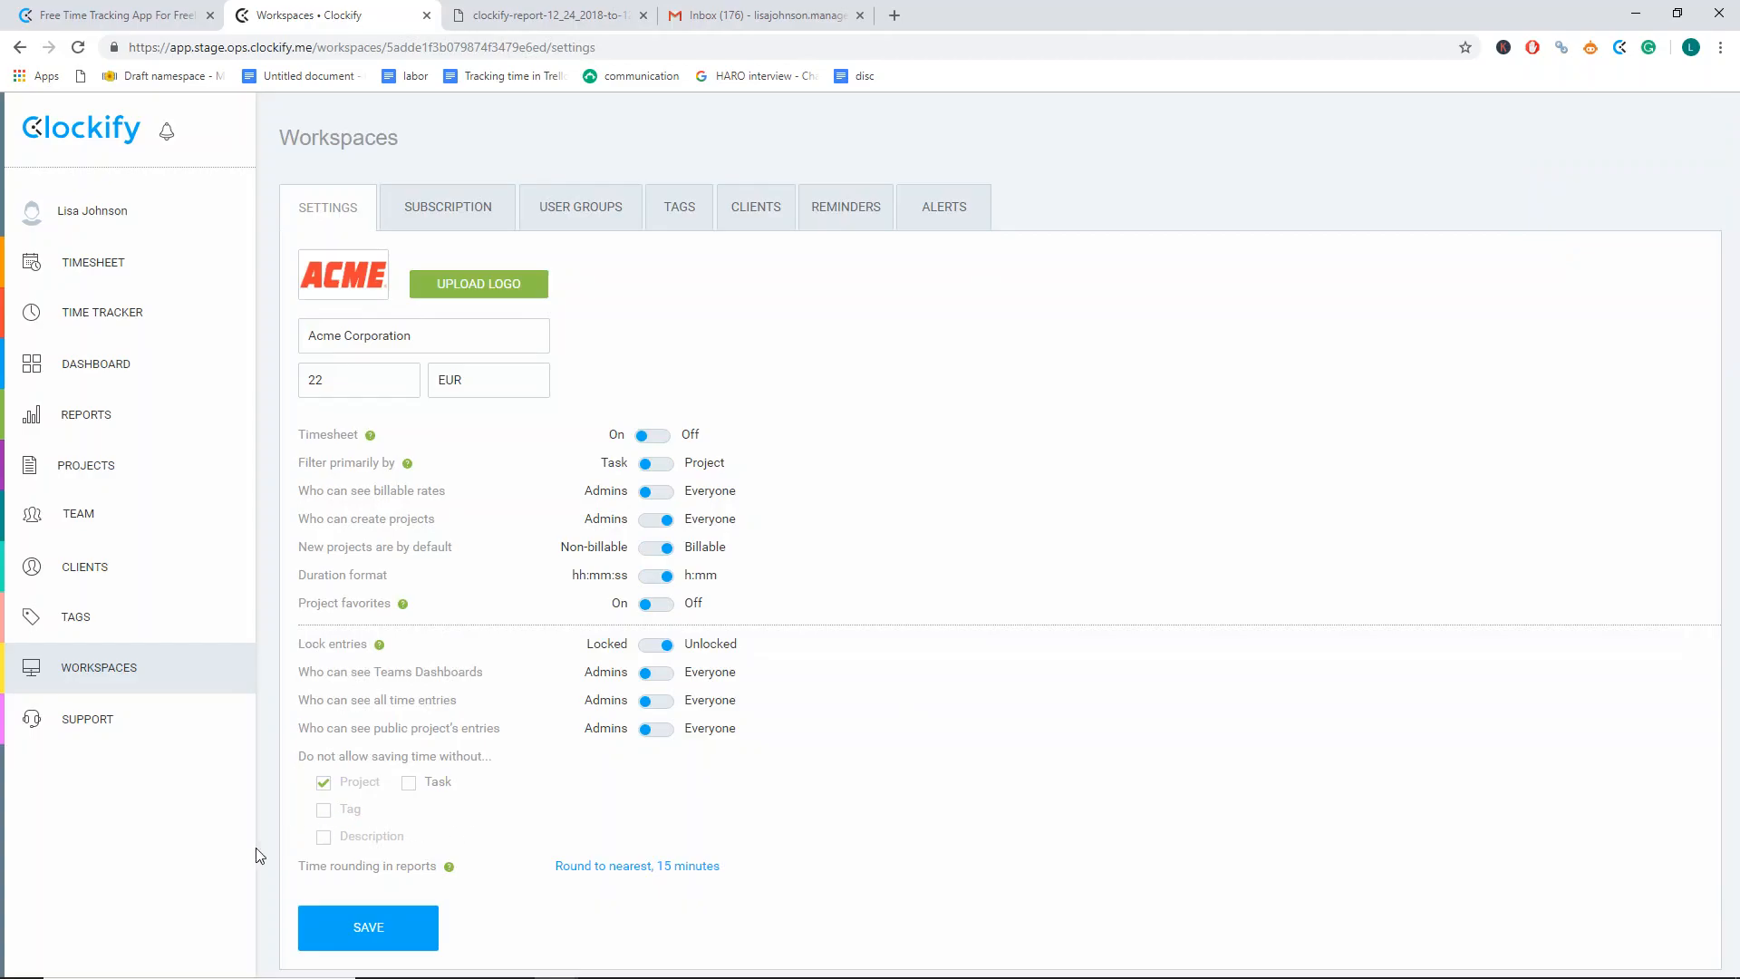
- Keep report rounding at nearest 15 minutes and review the Detailed report filtered by project
{"action": "left_click", "coordinate": [636, 866]}
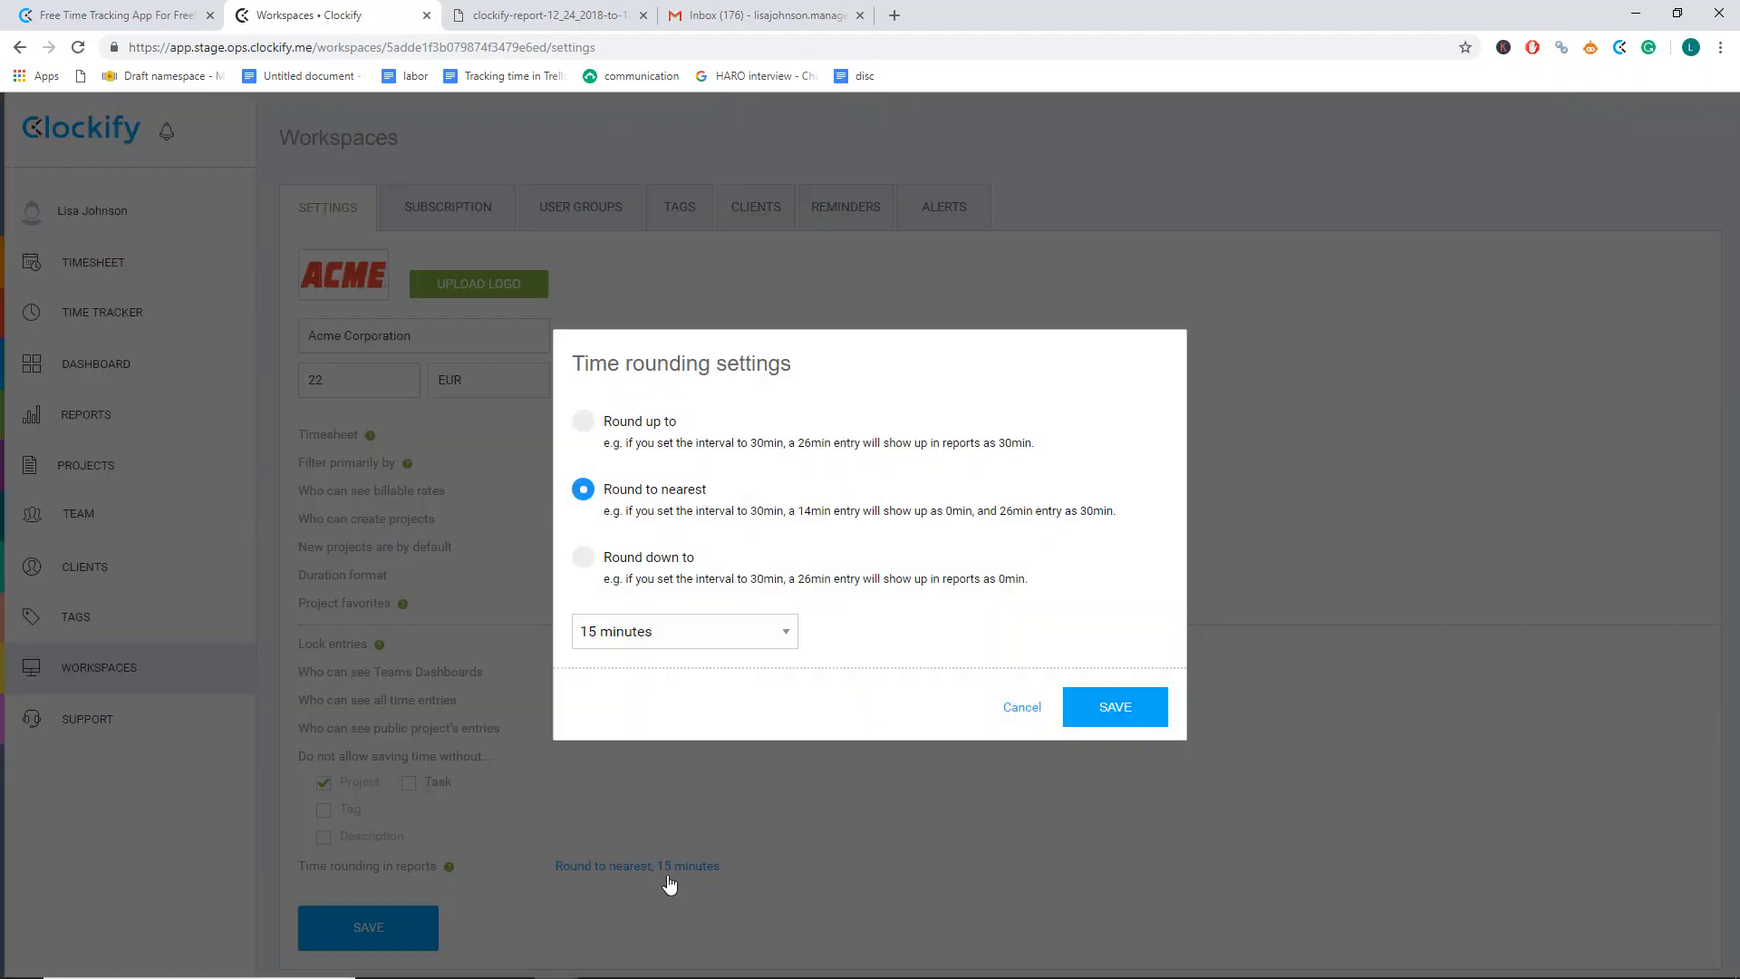
{"action": "left_click", "coordinate": [1115, 707]}
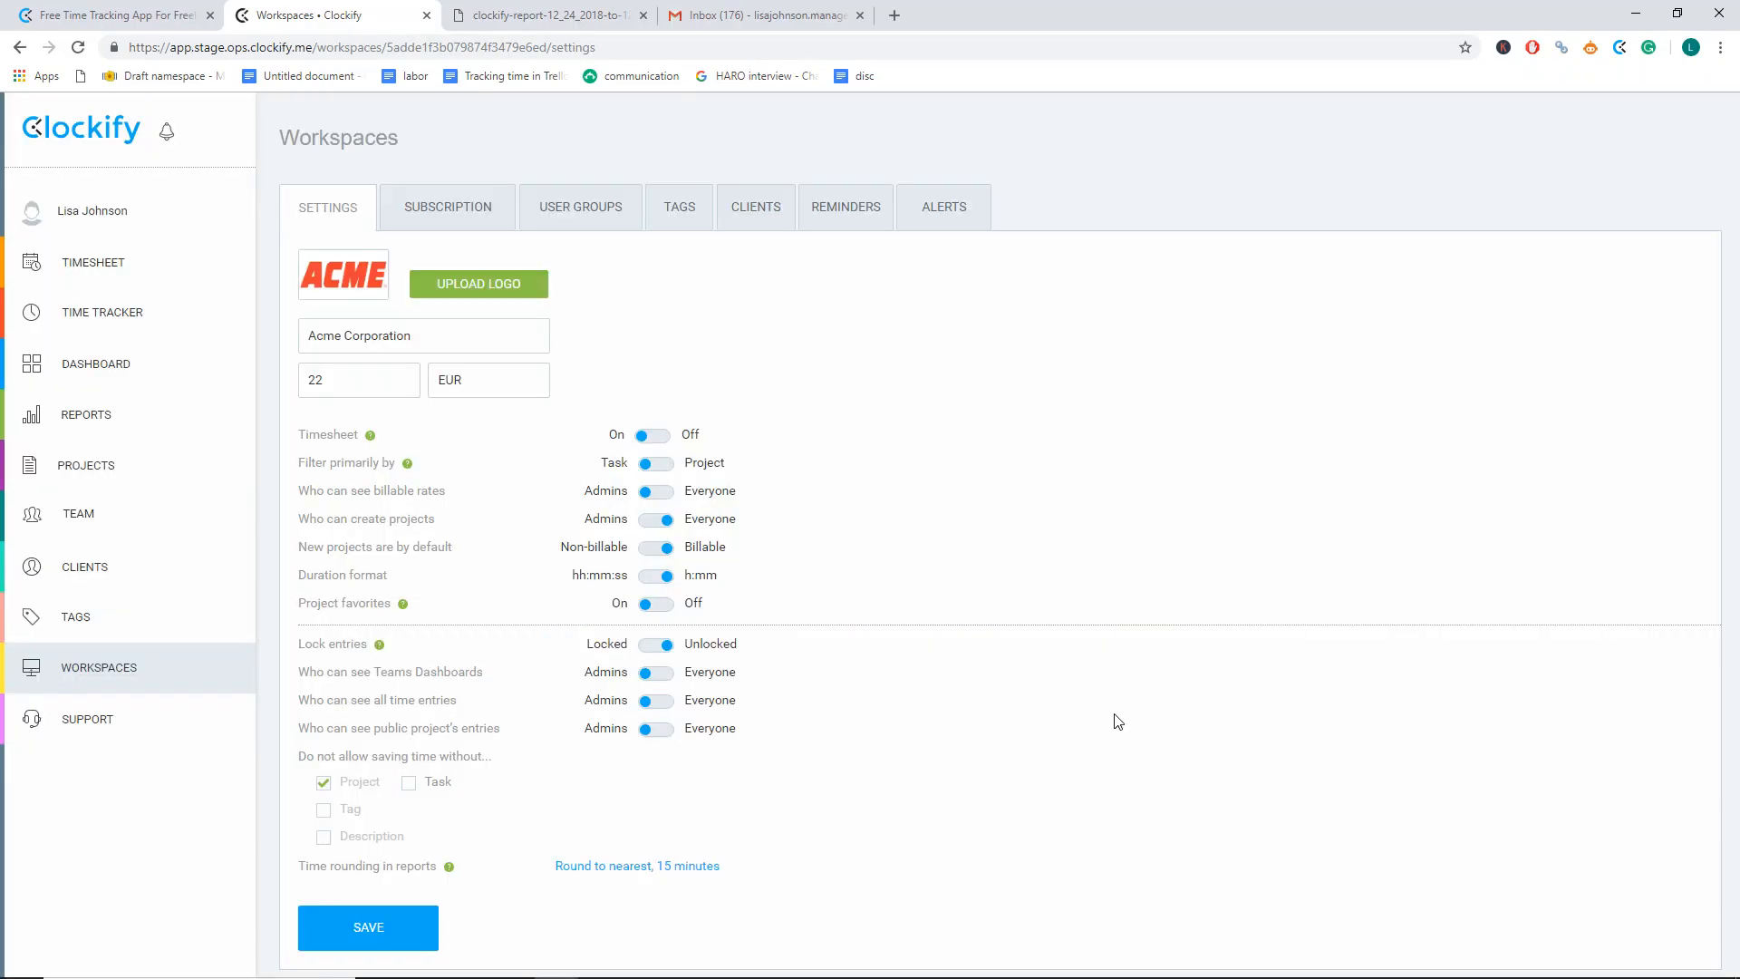
{"action": "left_click", "coordinate": [85, 414]}
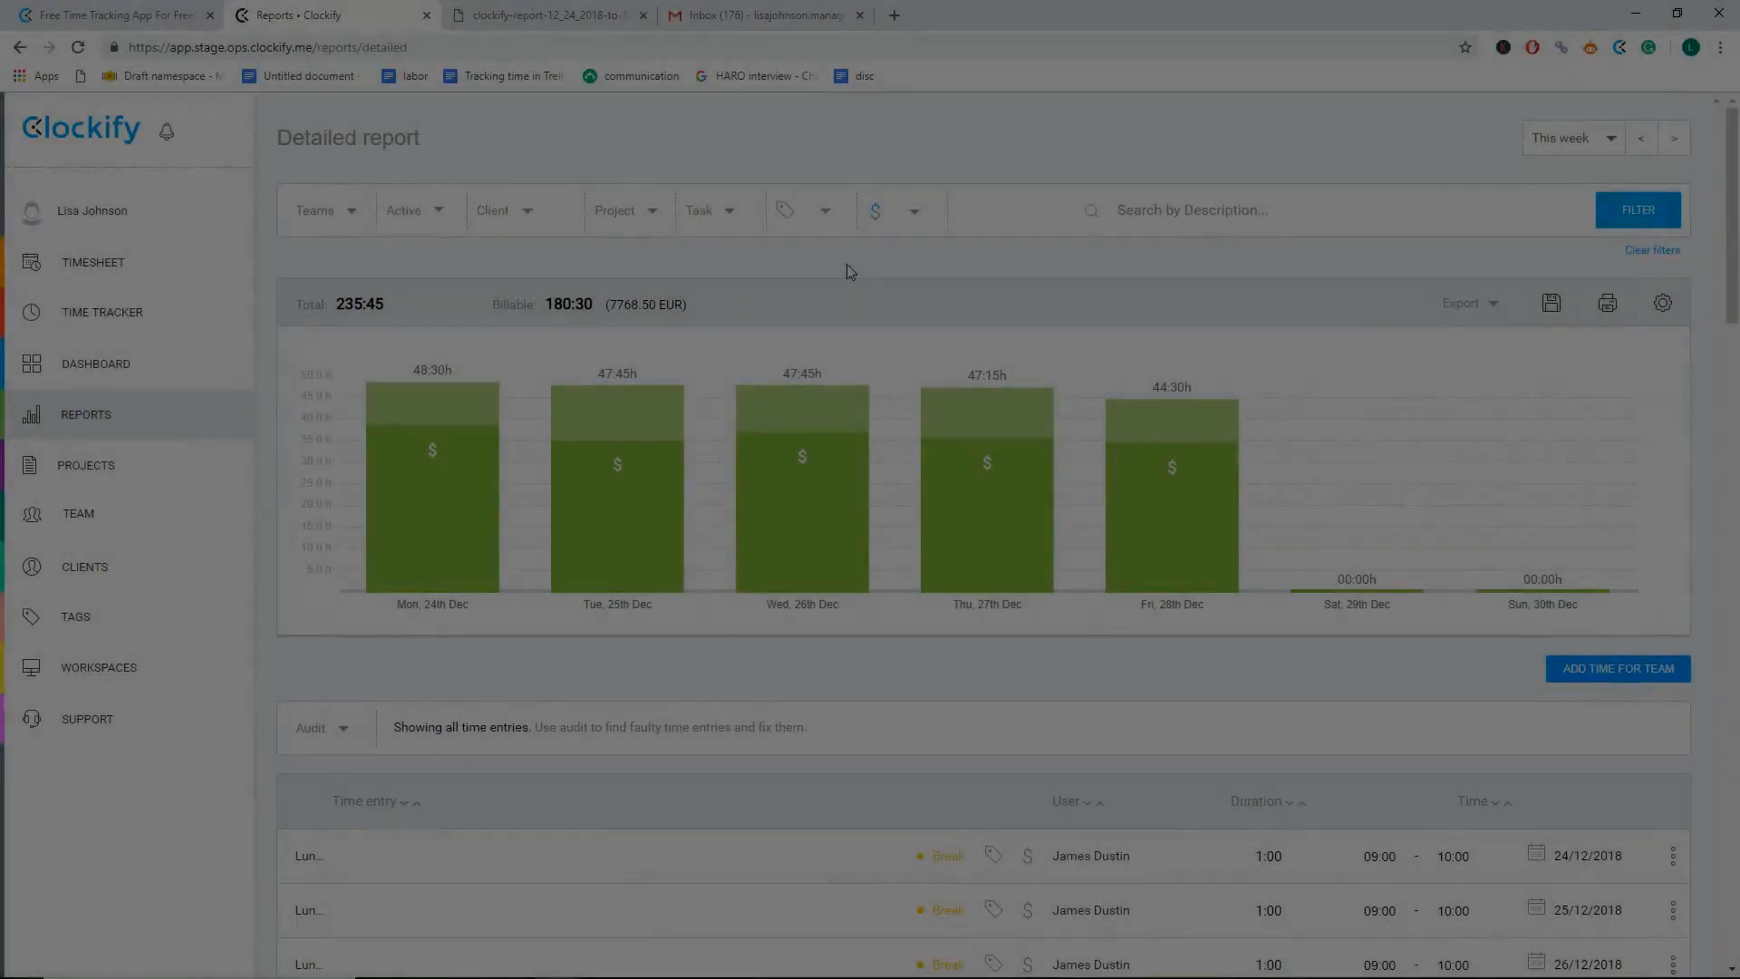
{"action": "left_click", "coordinate": [618, 211]}
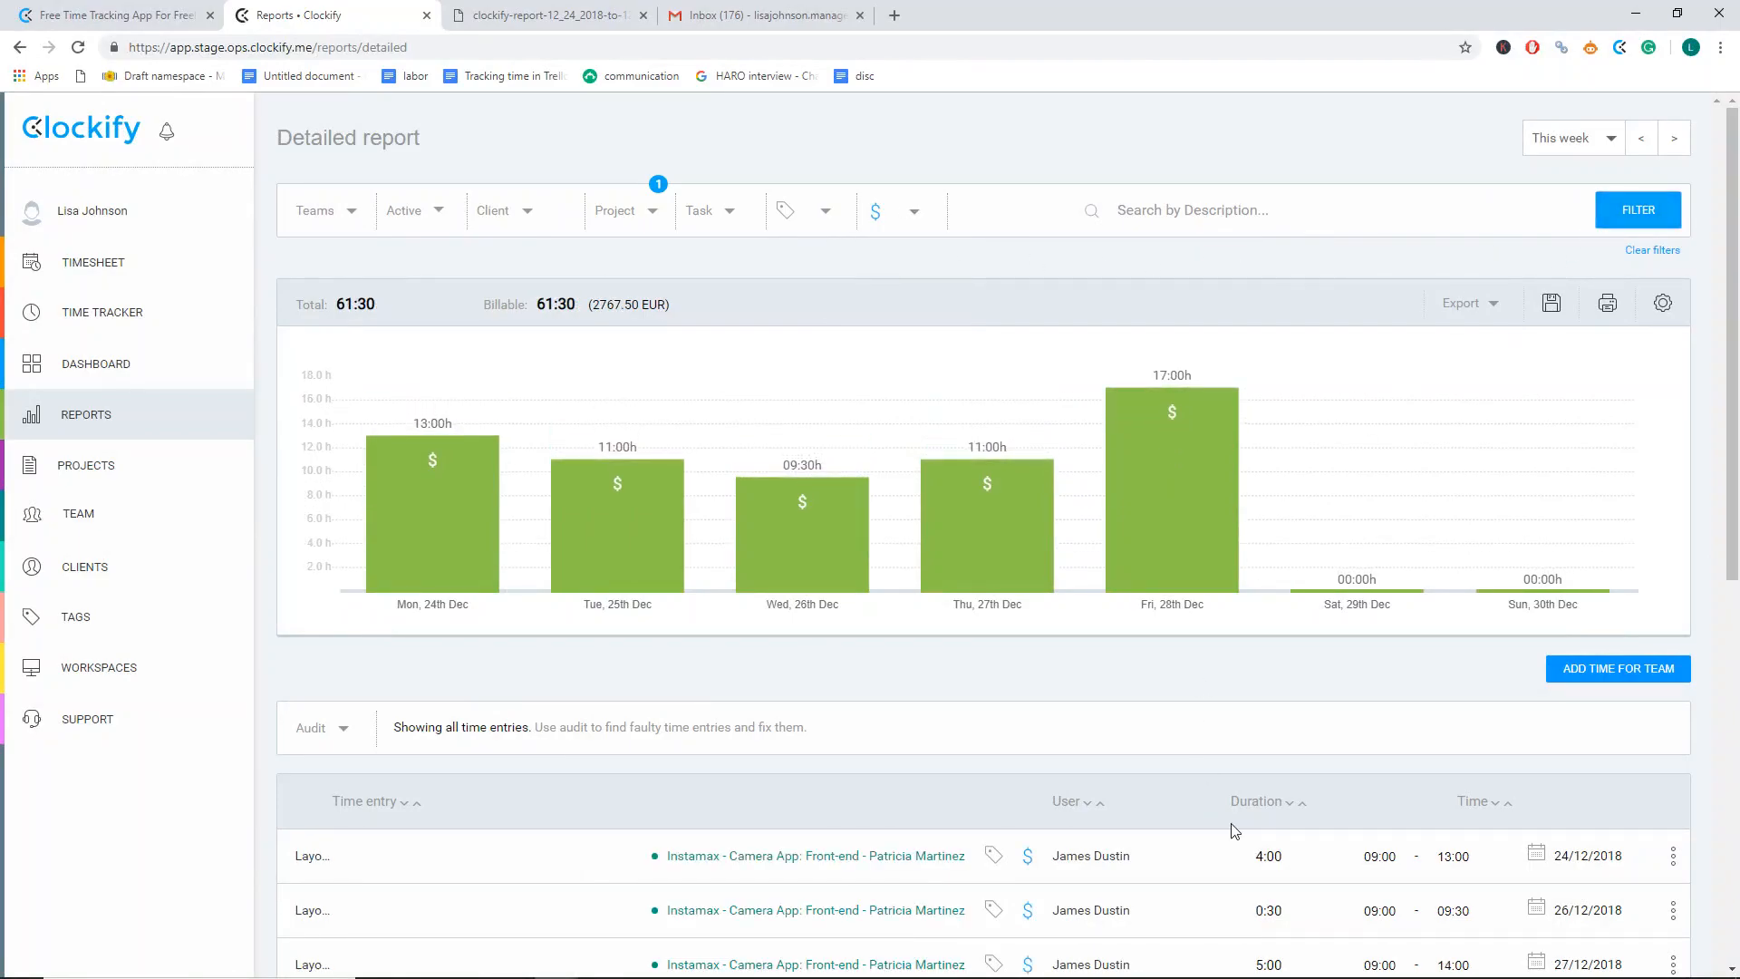
{"action": "scroll", "scroll_direction": "down", "scroll_amount": 3}
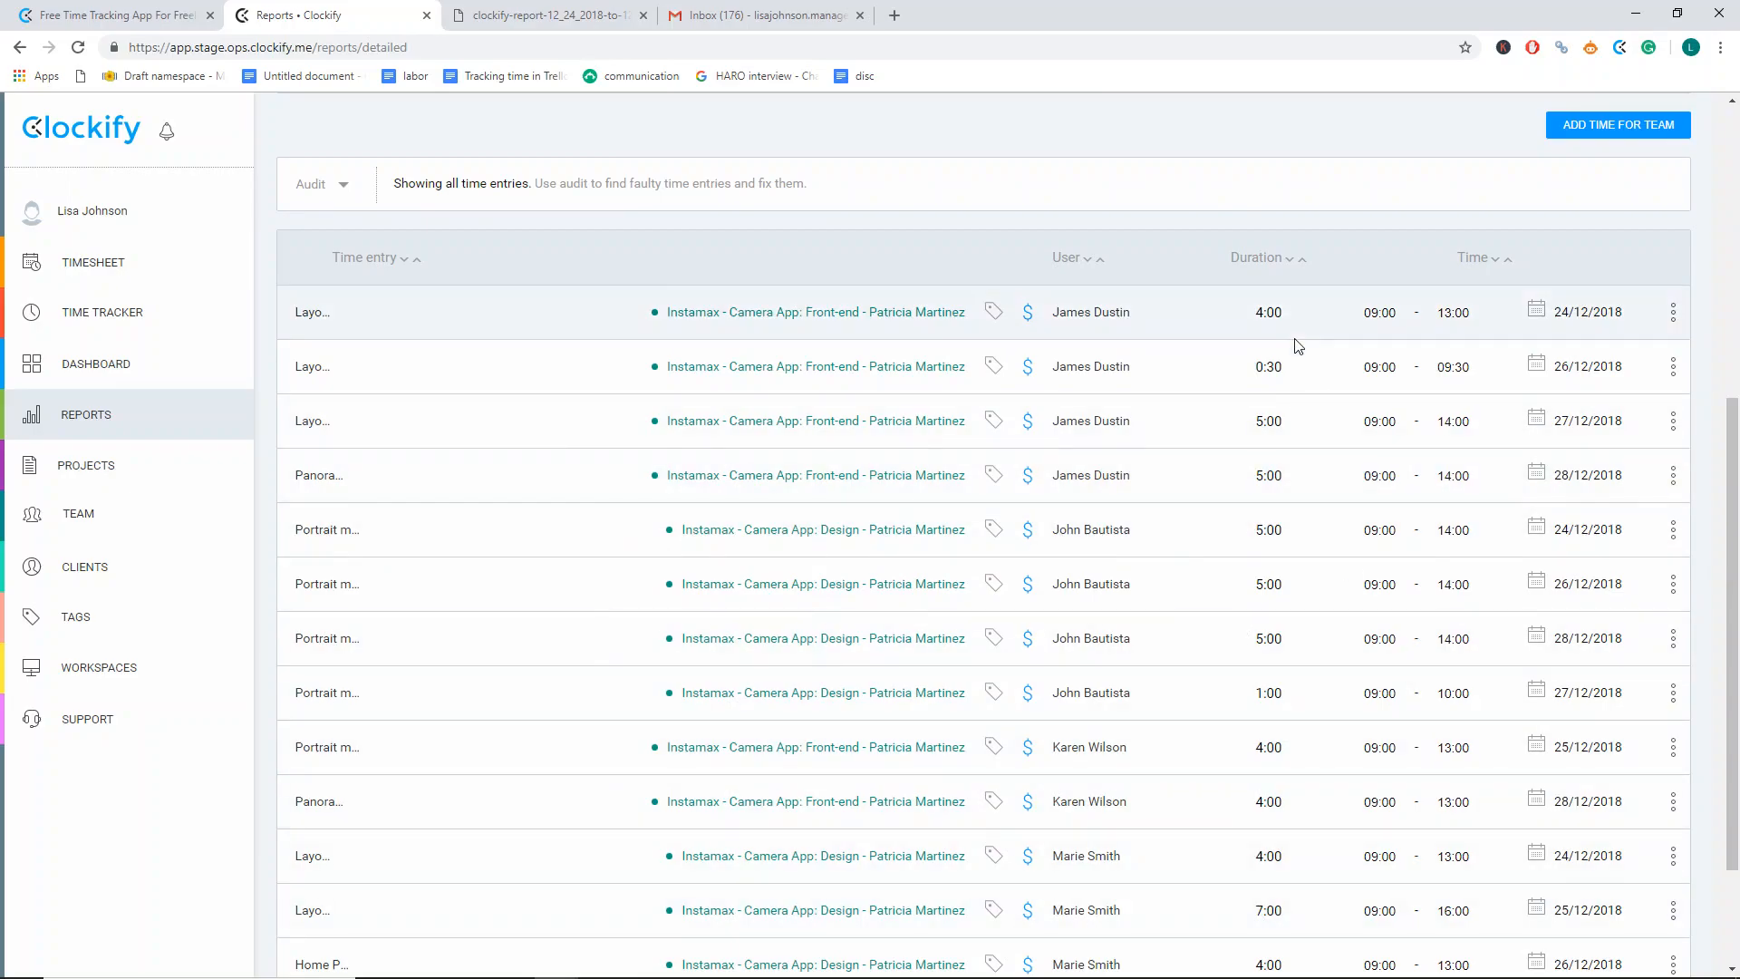
{"action": "scroll", "scroll_direction": "up", "scroll_amount": 3}
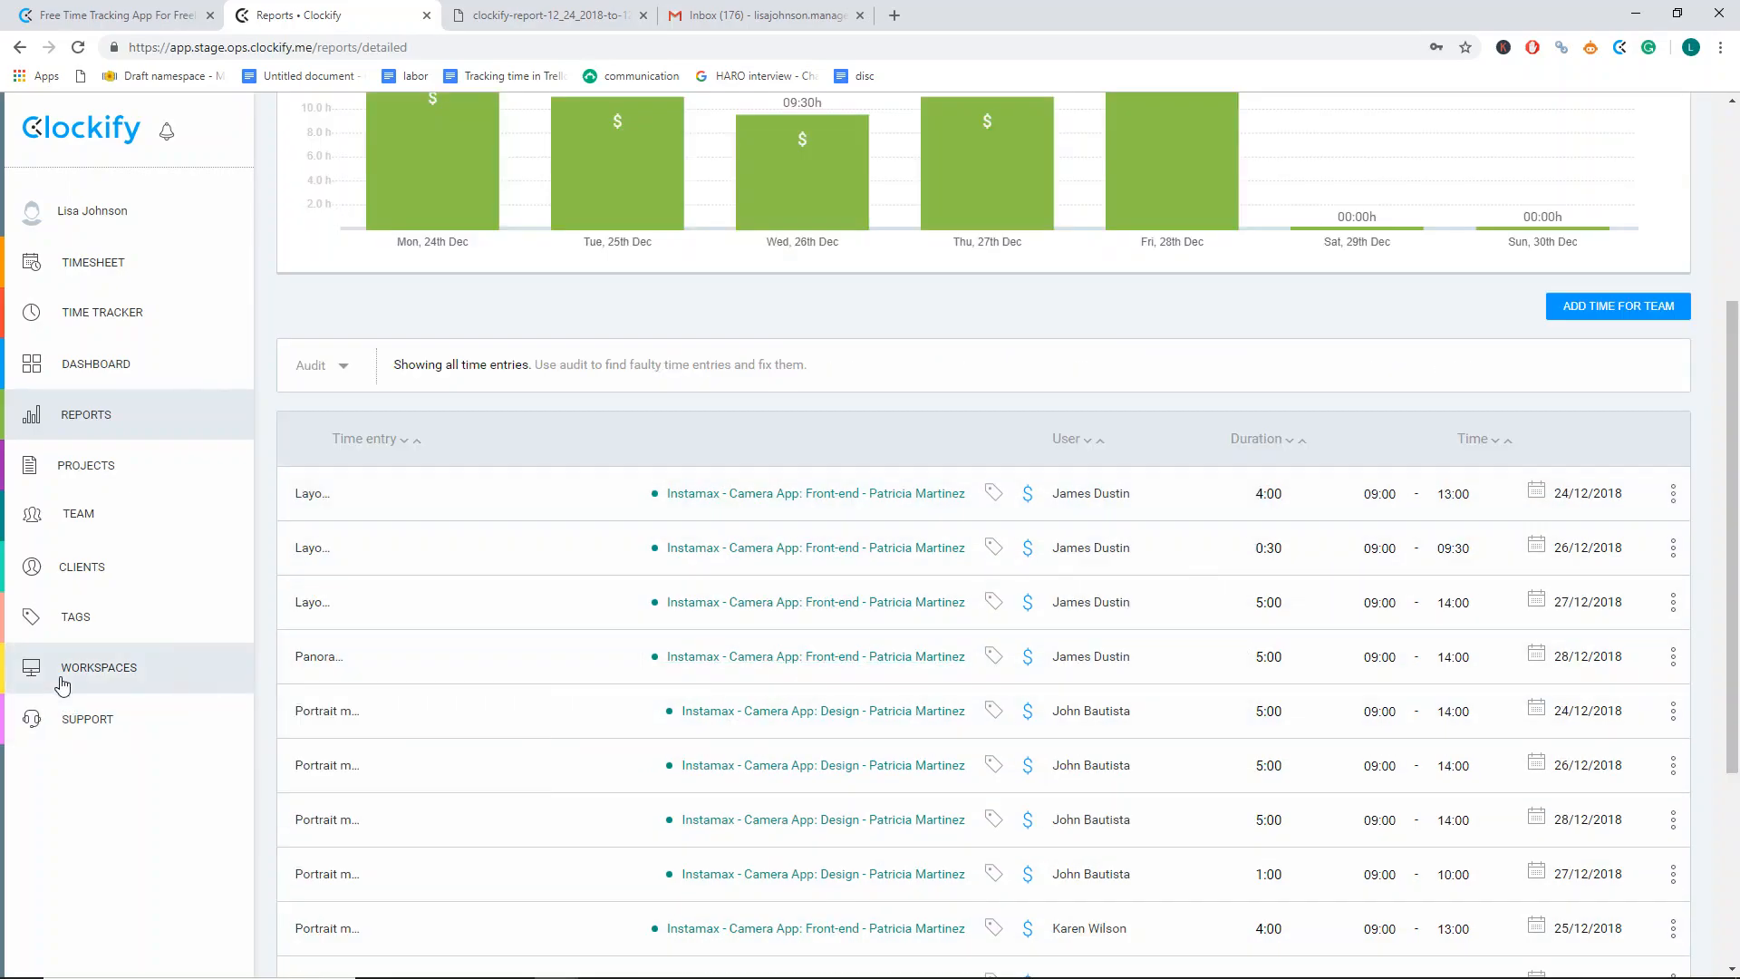
{"action": "left_click", "coordinate": [98, 667]}
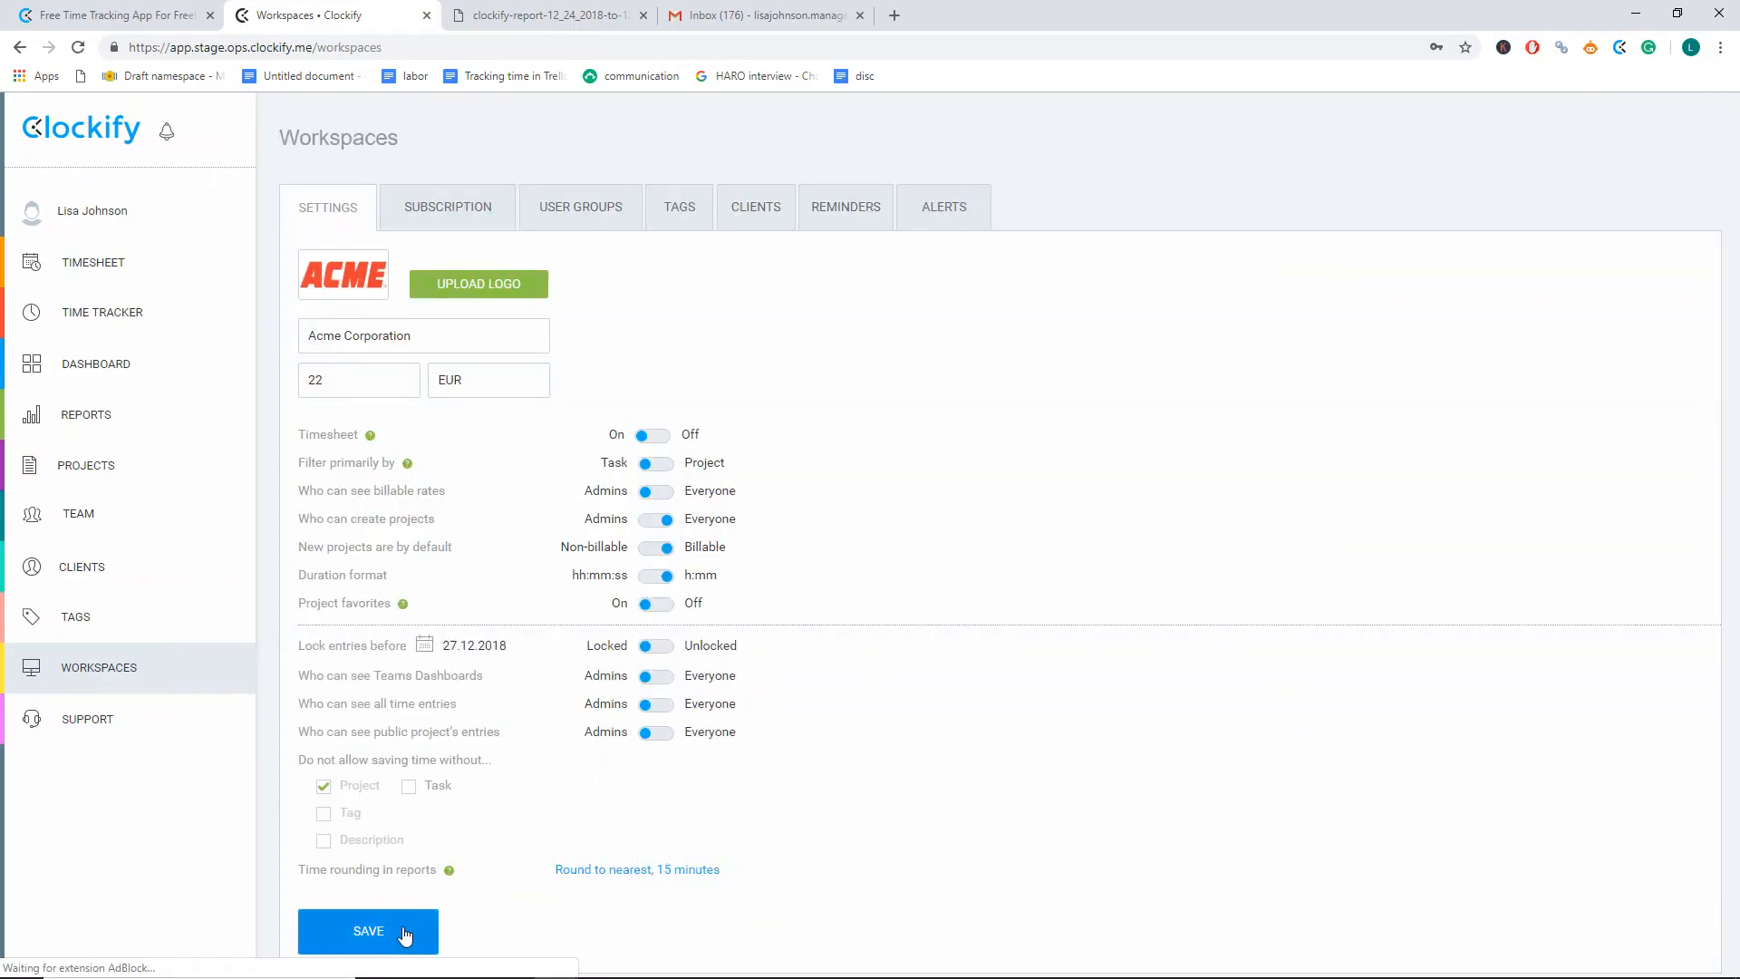
- Lock entries before 27.12.2018, check the locked tracker list and show the Detailed report
{"action": "left_click", "coordinate": [368, 930]}
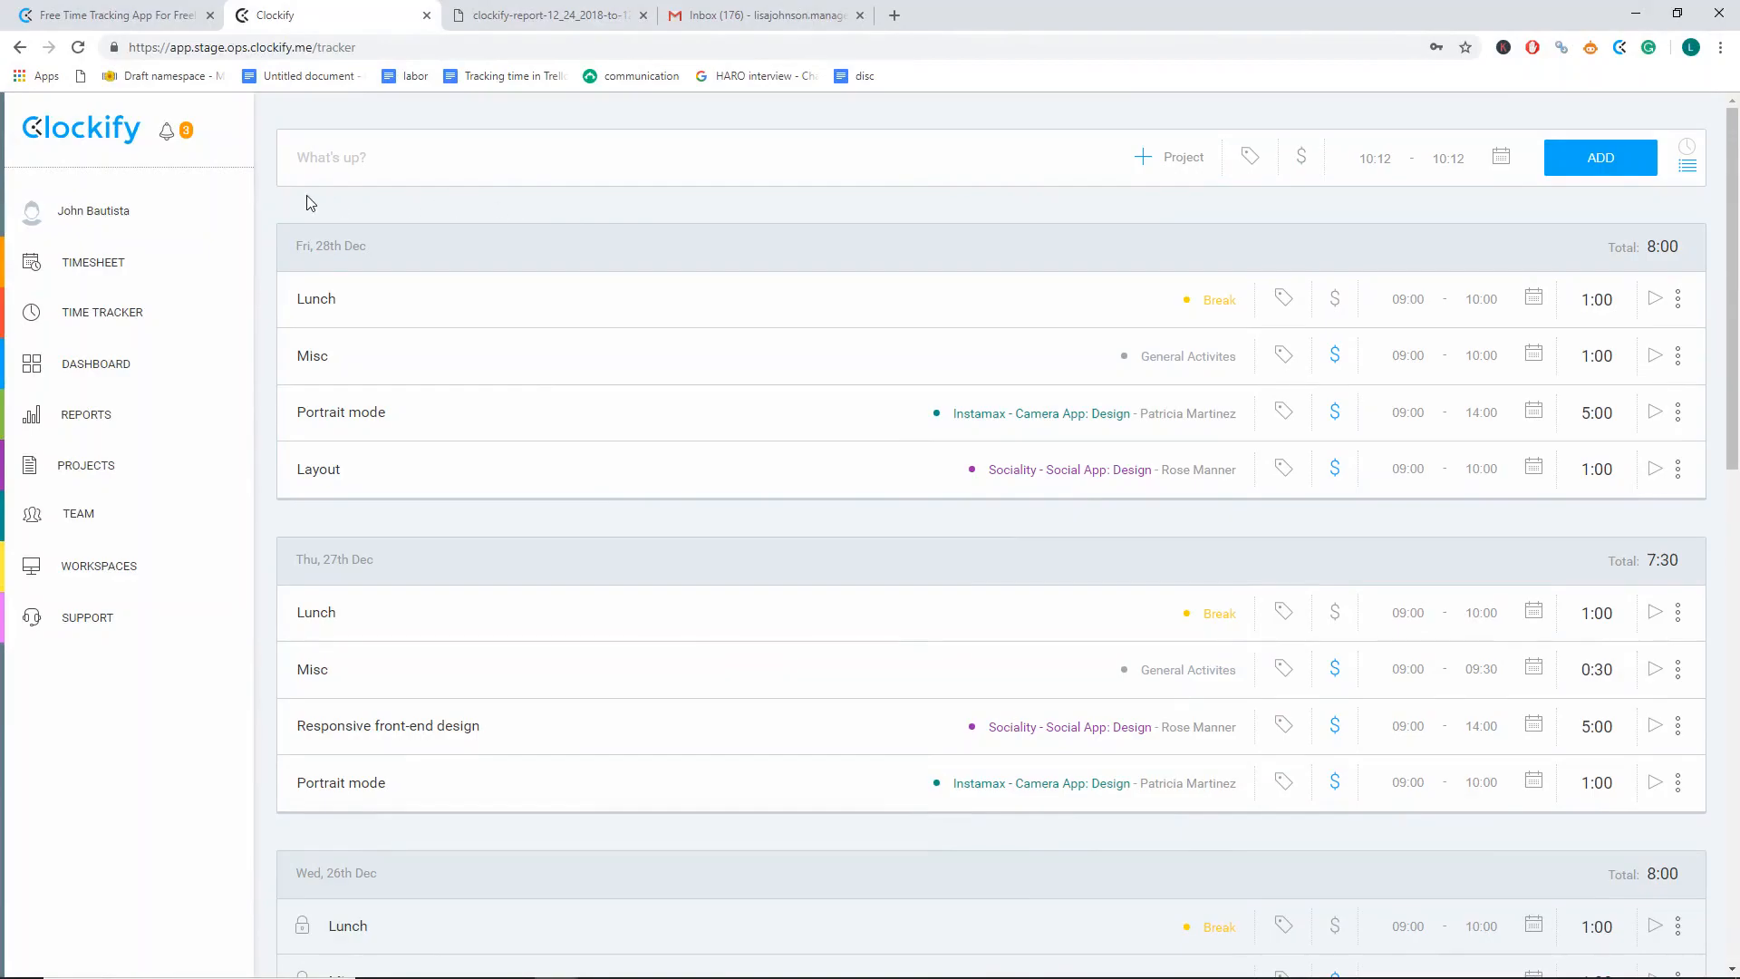
{"action": "left_click", "coordinate": [33, 210]}
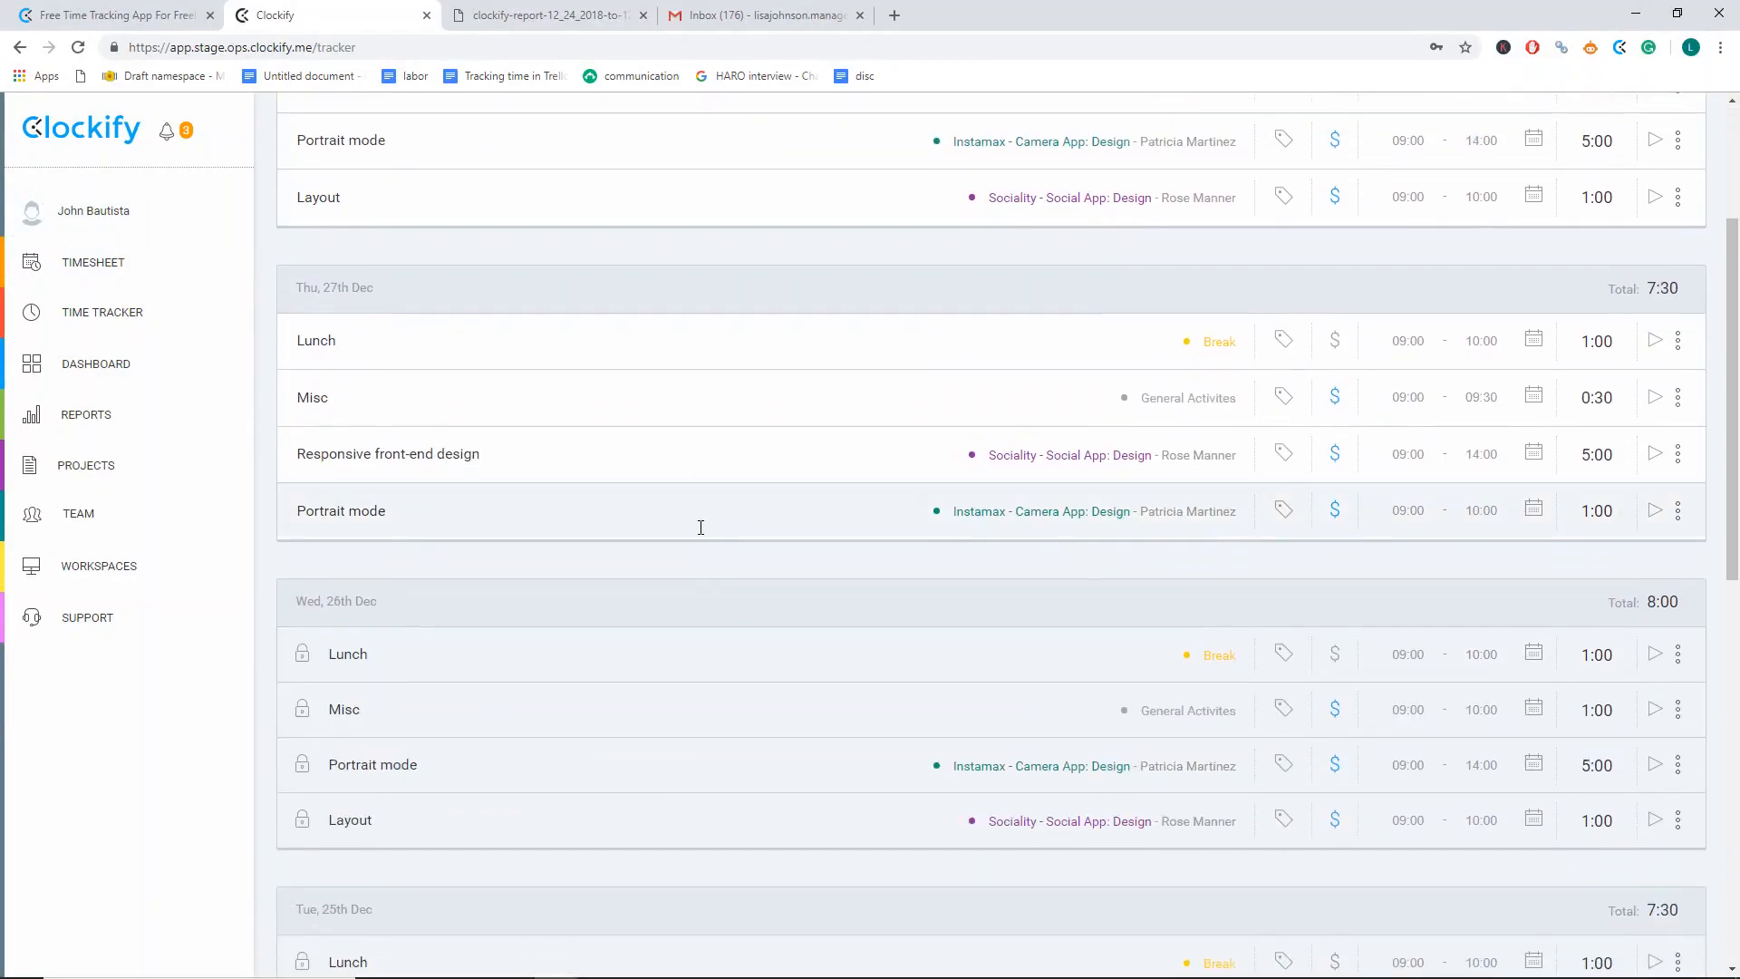
{"action": "scroll", "scroll_direction": "down", "scroll_amount": 3}
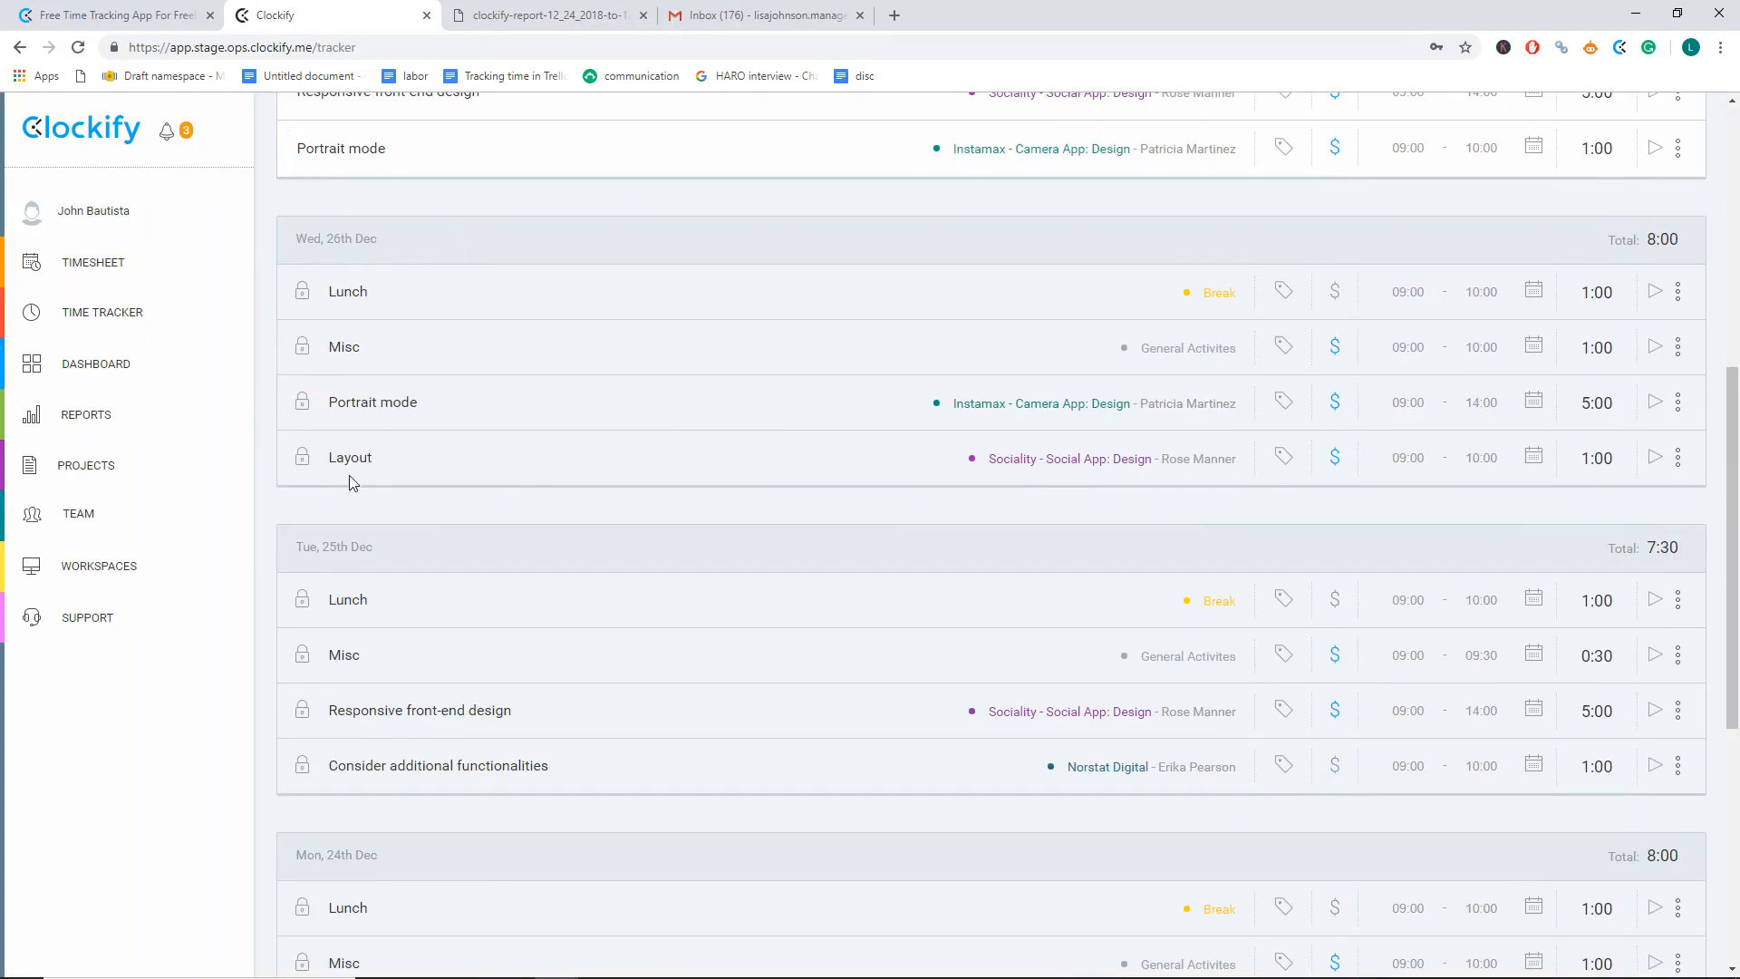
{"action": "mouse_move", "coordinate": [1273, 294]}
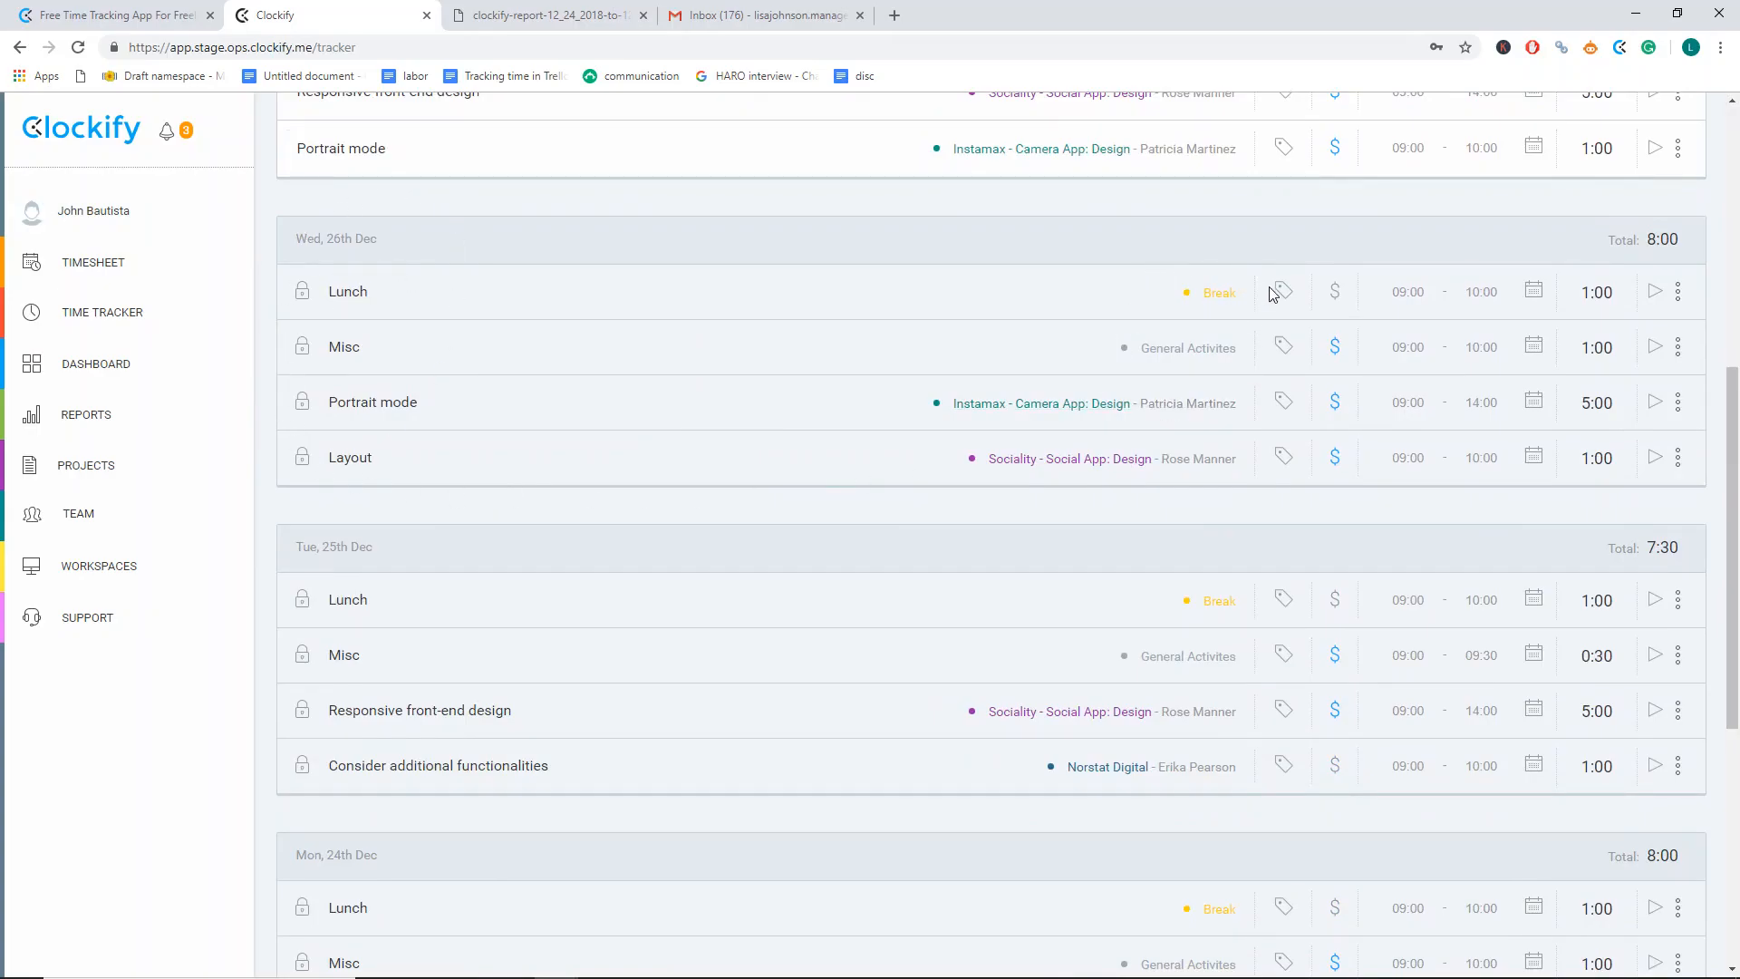
{"action": "mouse_move", "coordinate": [1384, 310]}
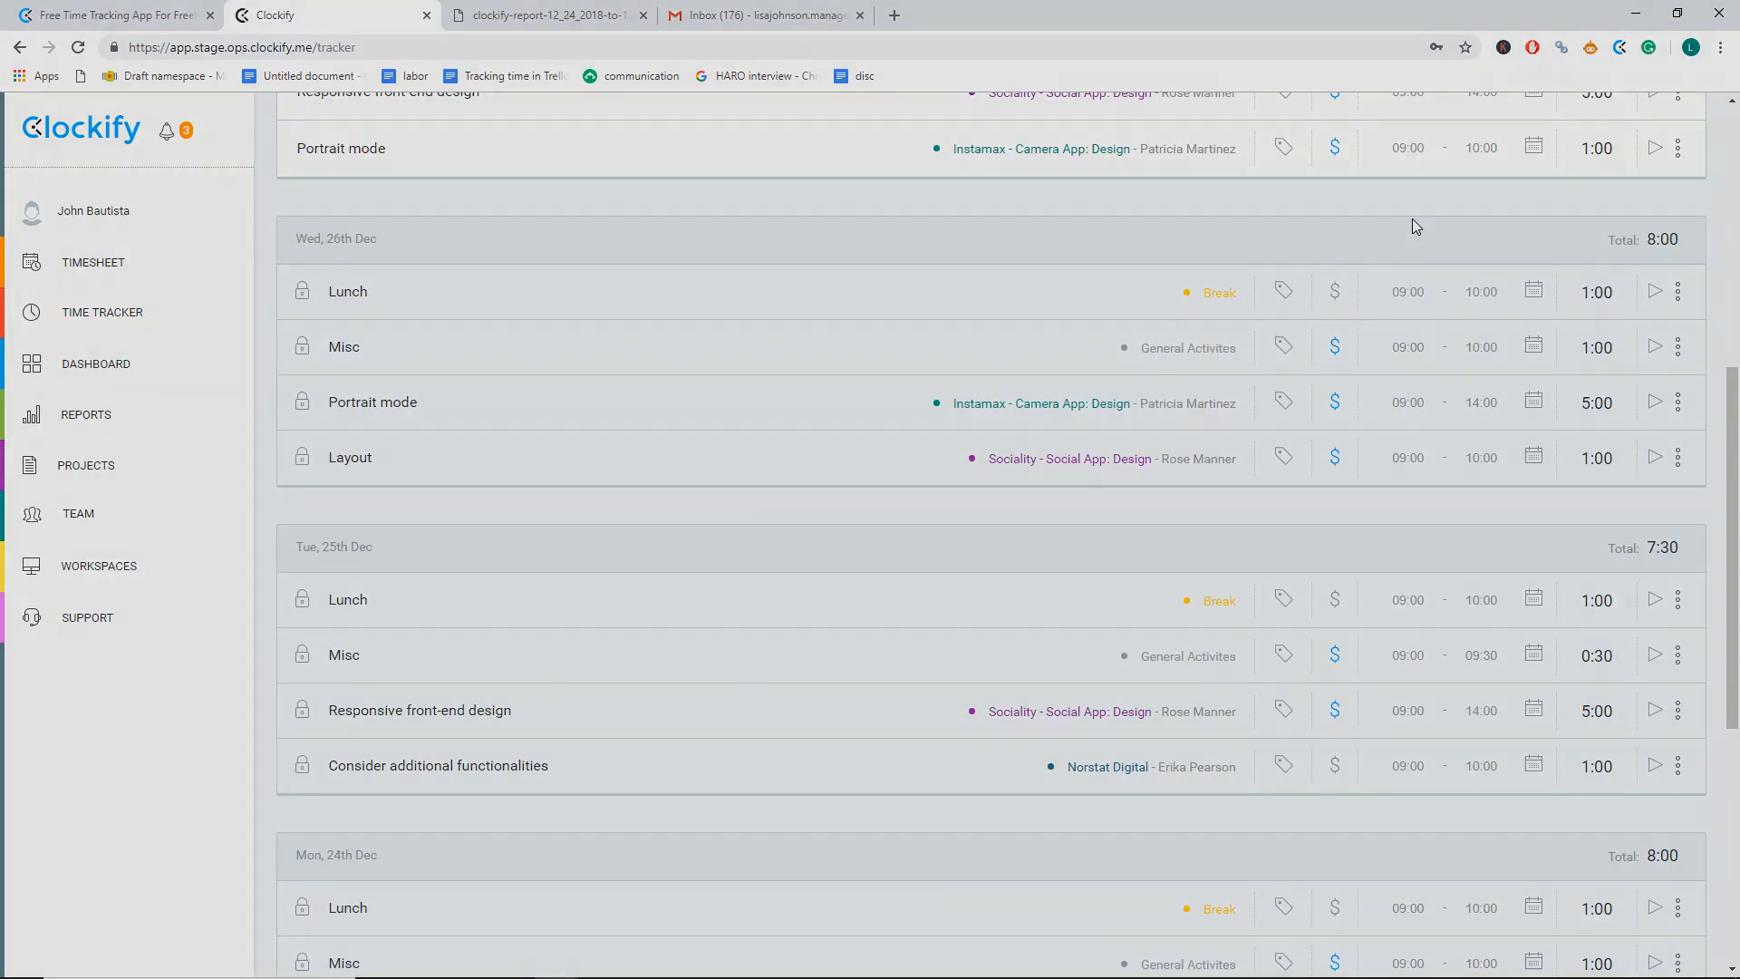
{"action": "left_click", "coordinate": [85, 413]}
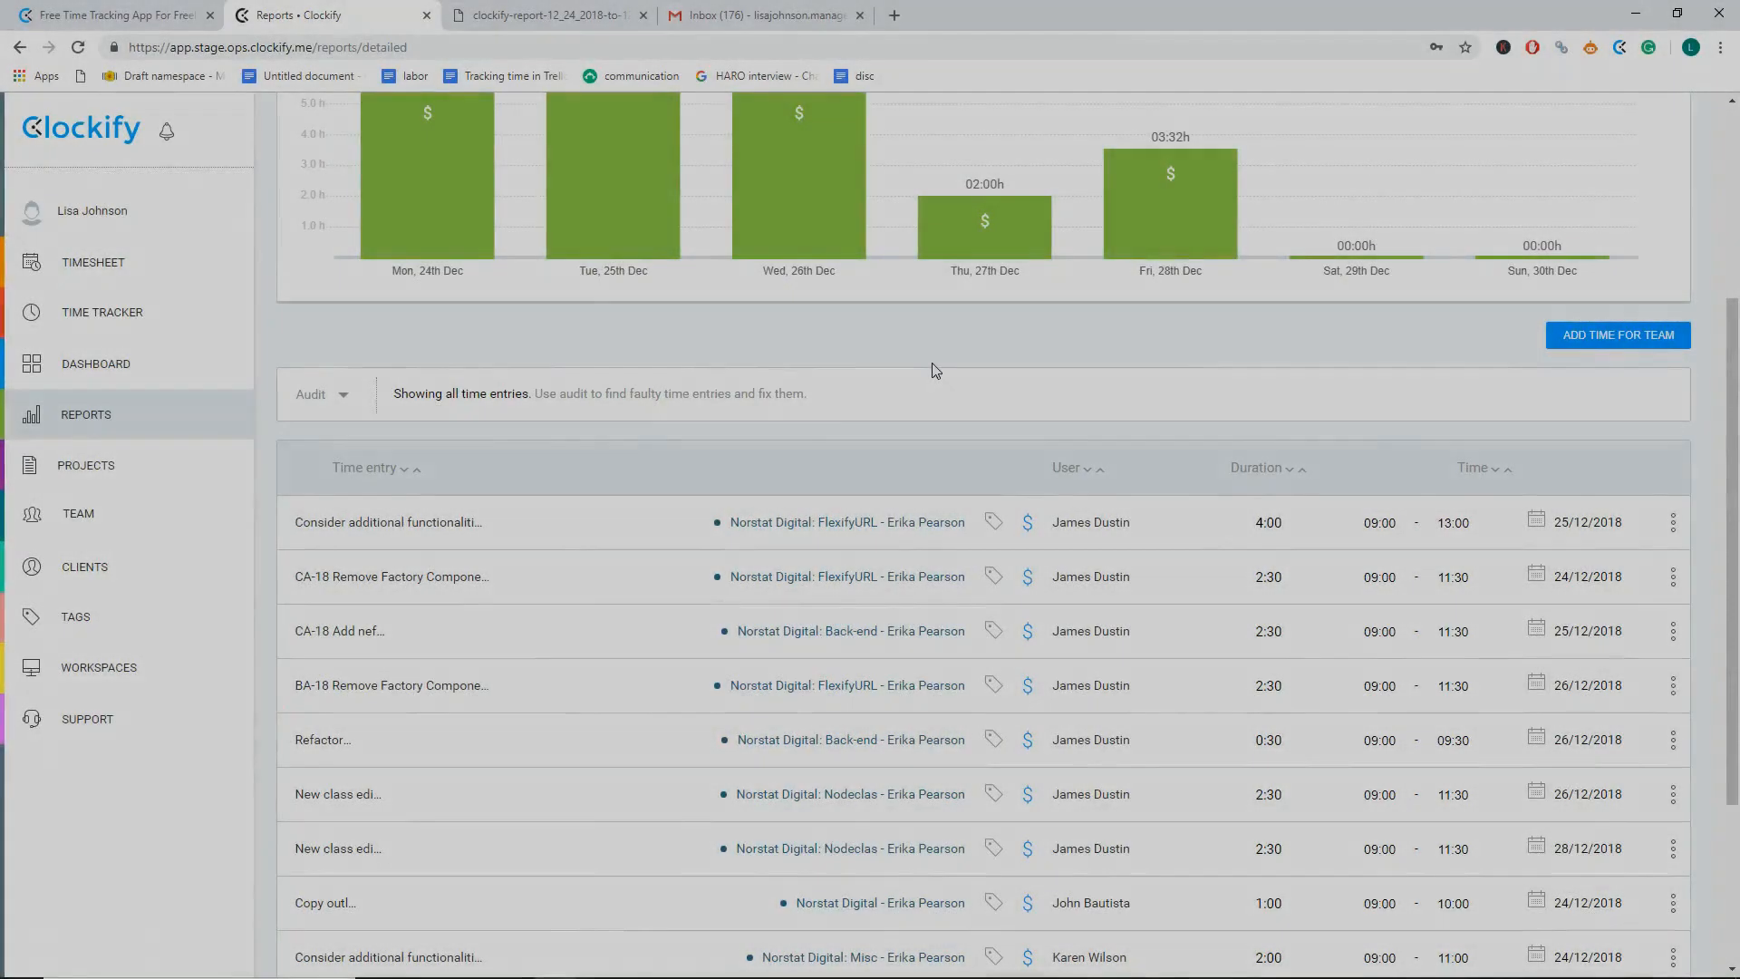
{"action": "mouse_move", "coordinate": [714, 323]}
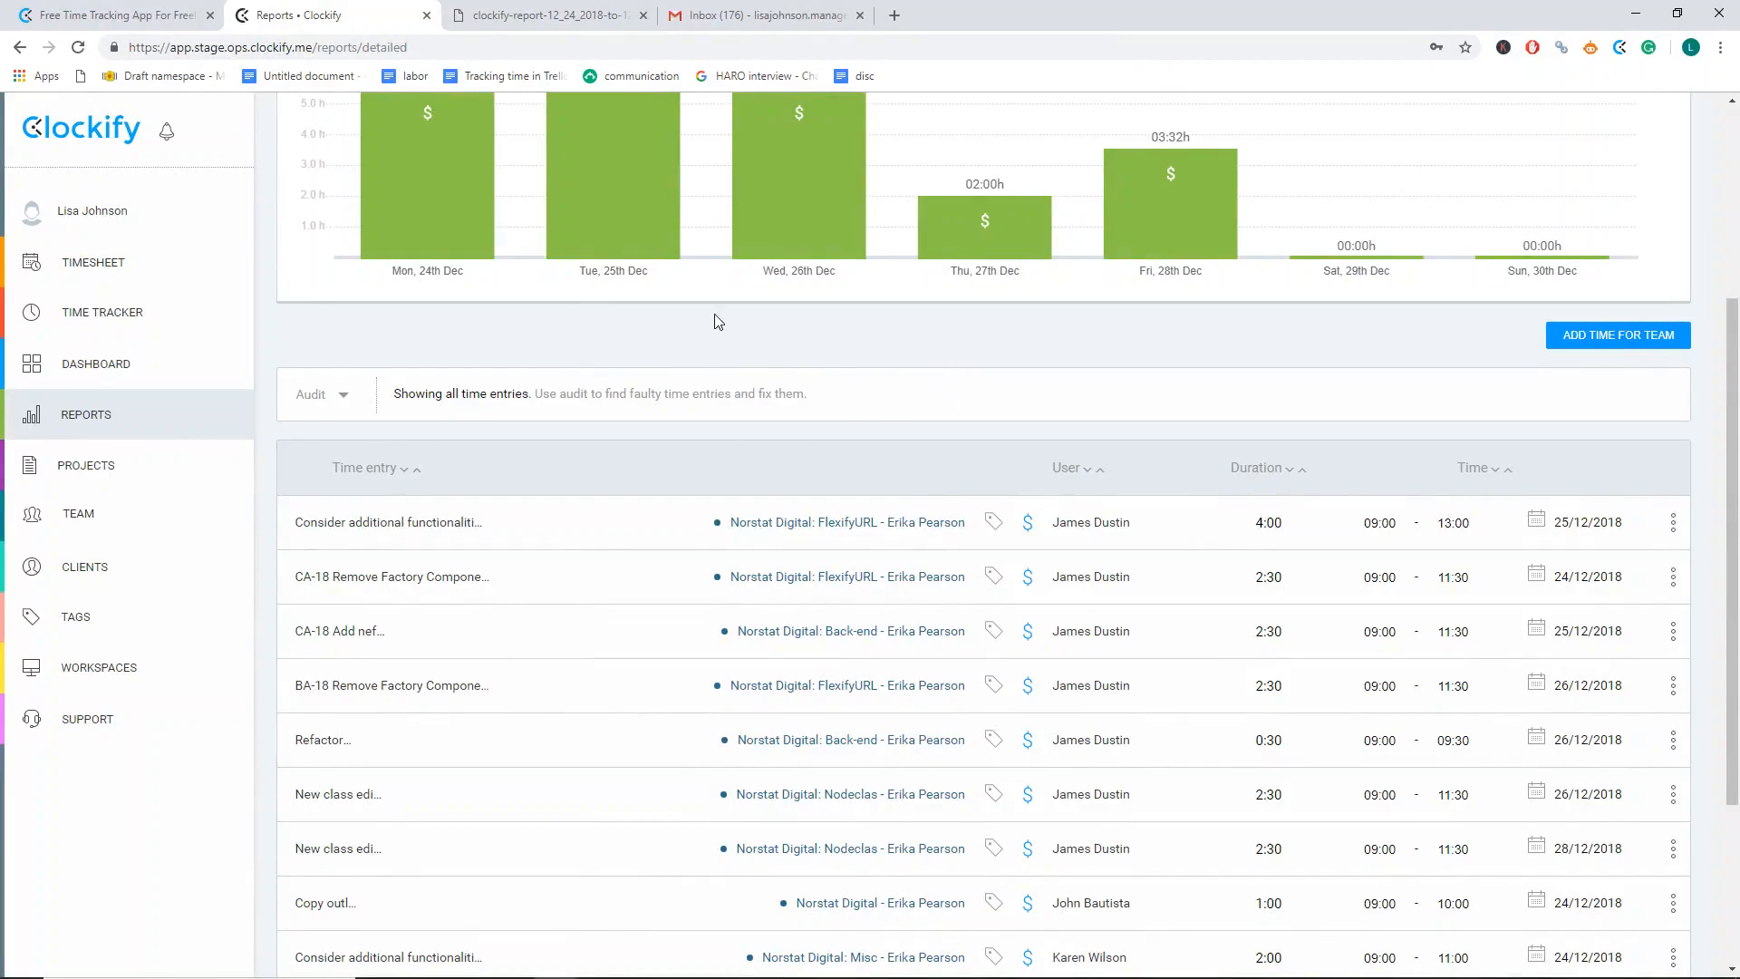
- Audit for entries without a project, resolve them and return to workspace settings
{"action": "left_click", "coordinate": [323, 394]}
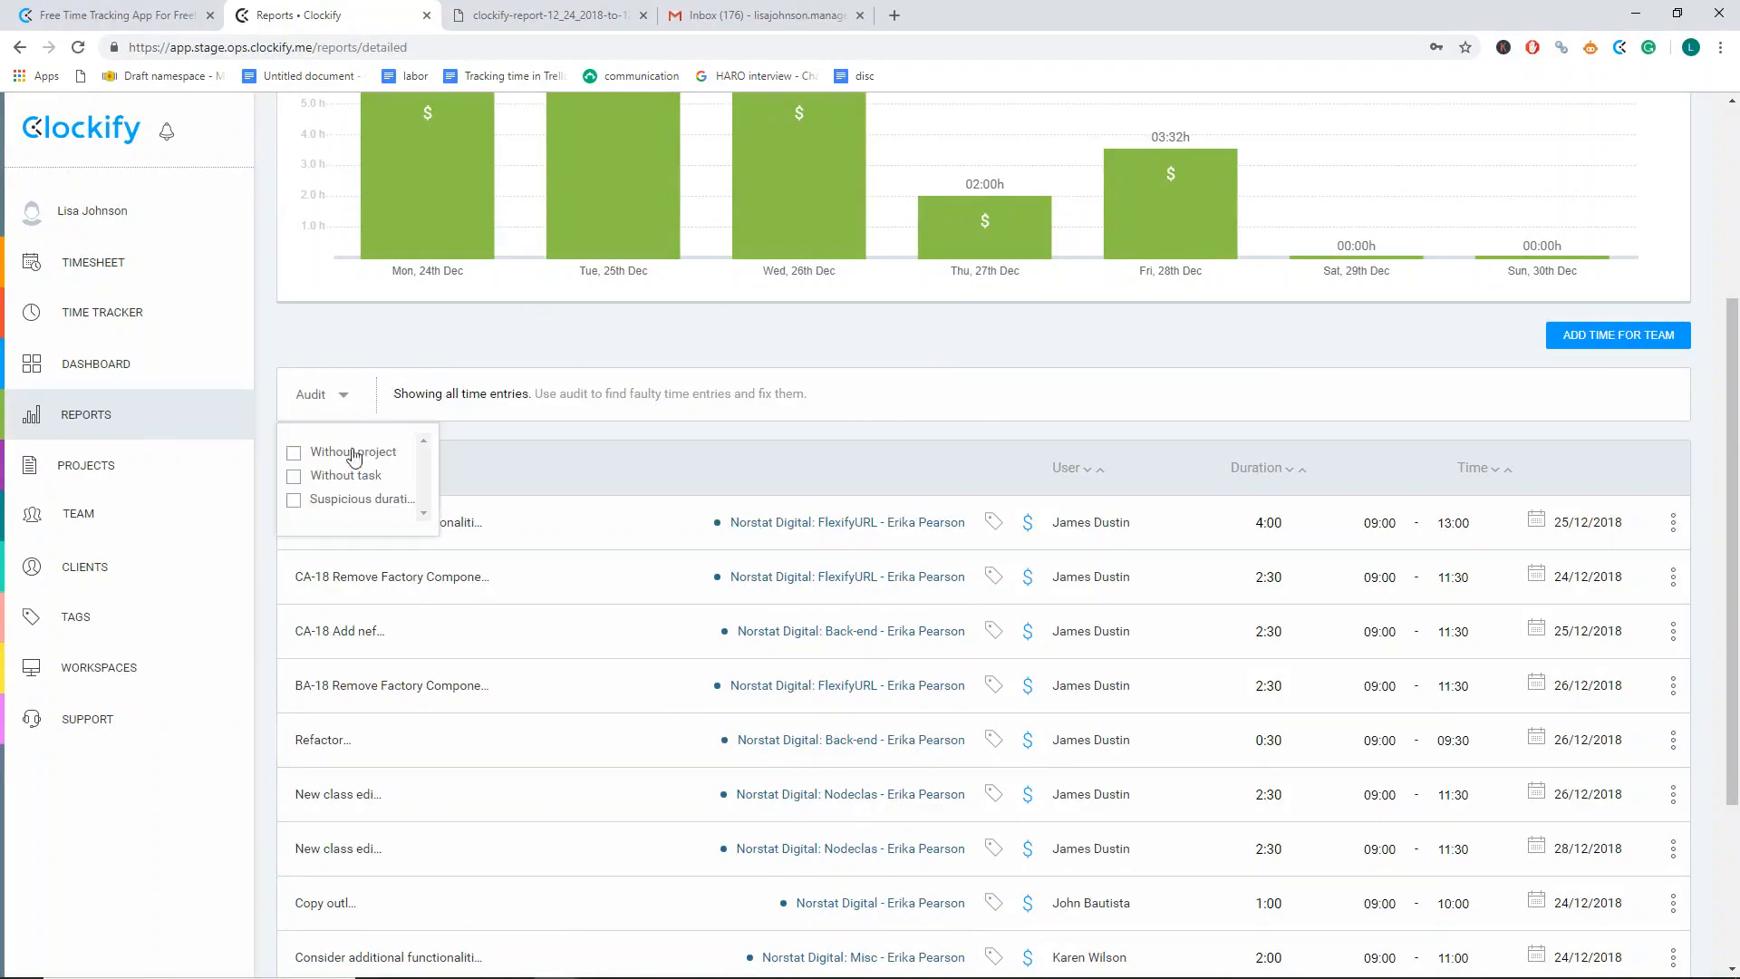
{"action": "left_click", "coordinate": [350, 498]}
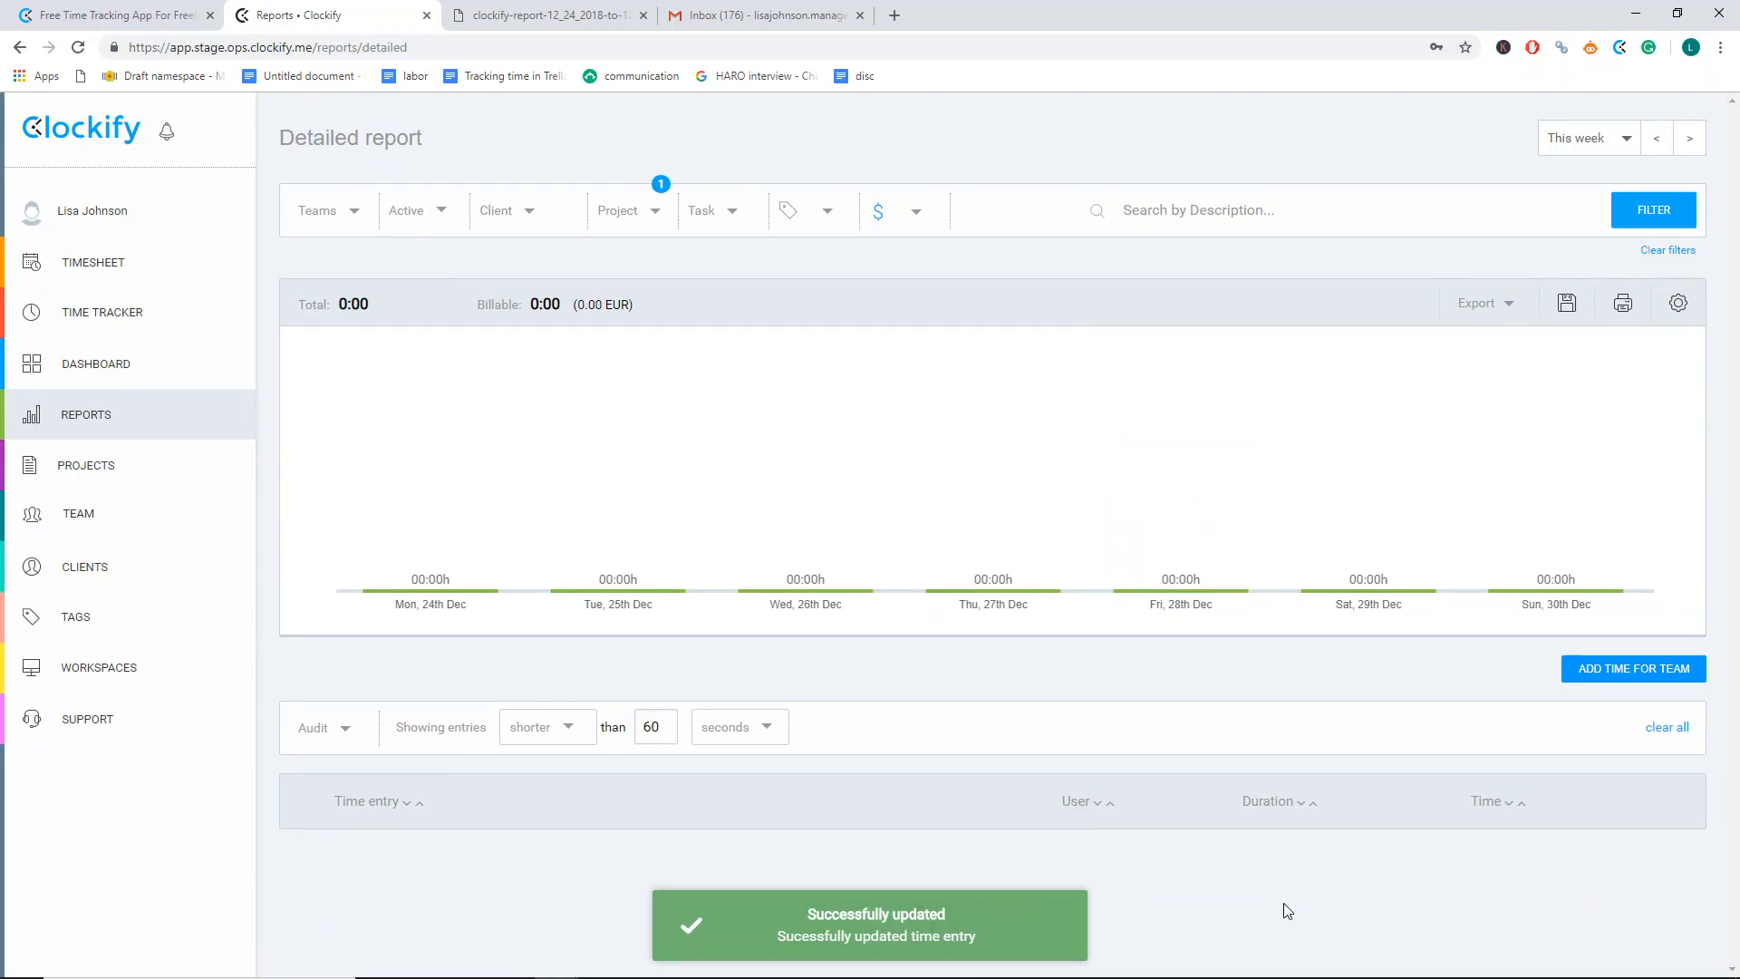
{"action": "left_click", "coordinate": [98, 616]}
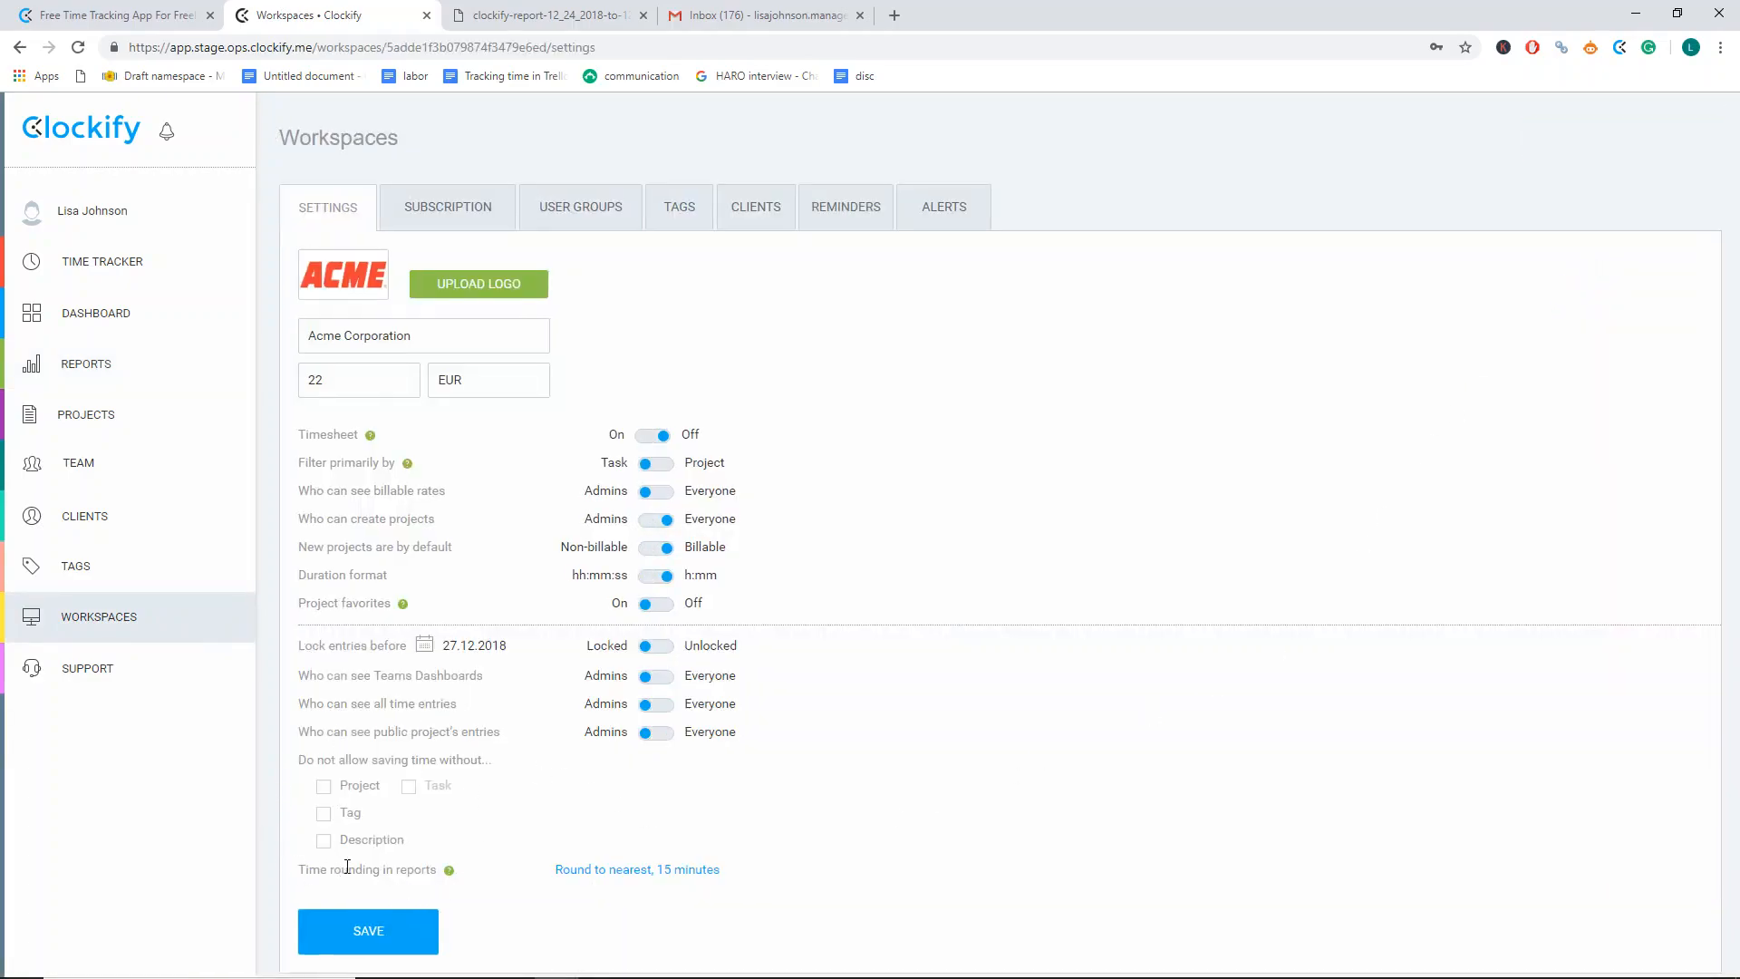
- Save the Project-required setting and confirm a test entry cannot save without a project
{"action": "left_click", "coordinate": [368, 930]}
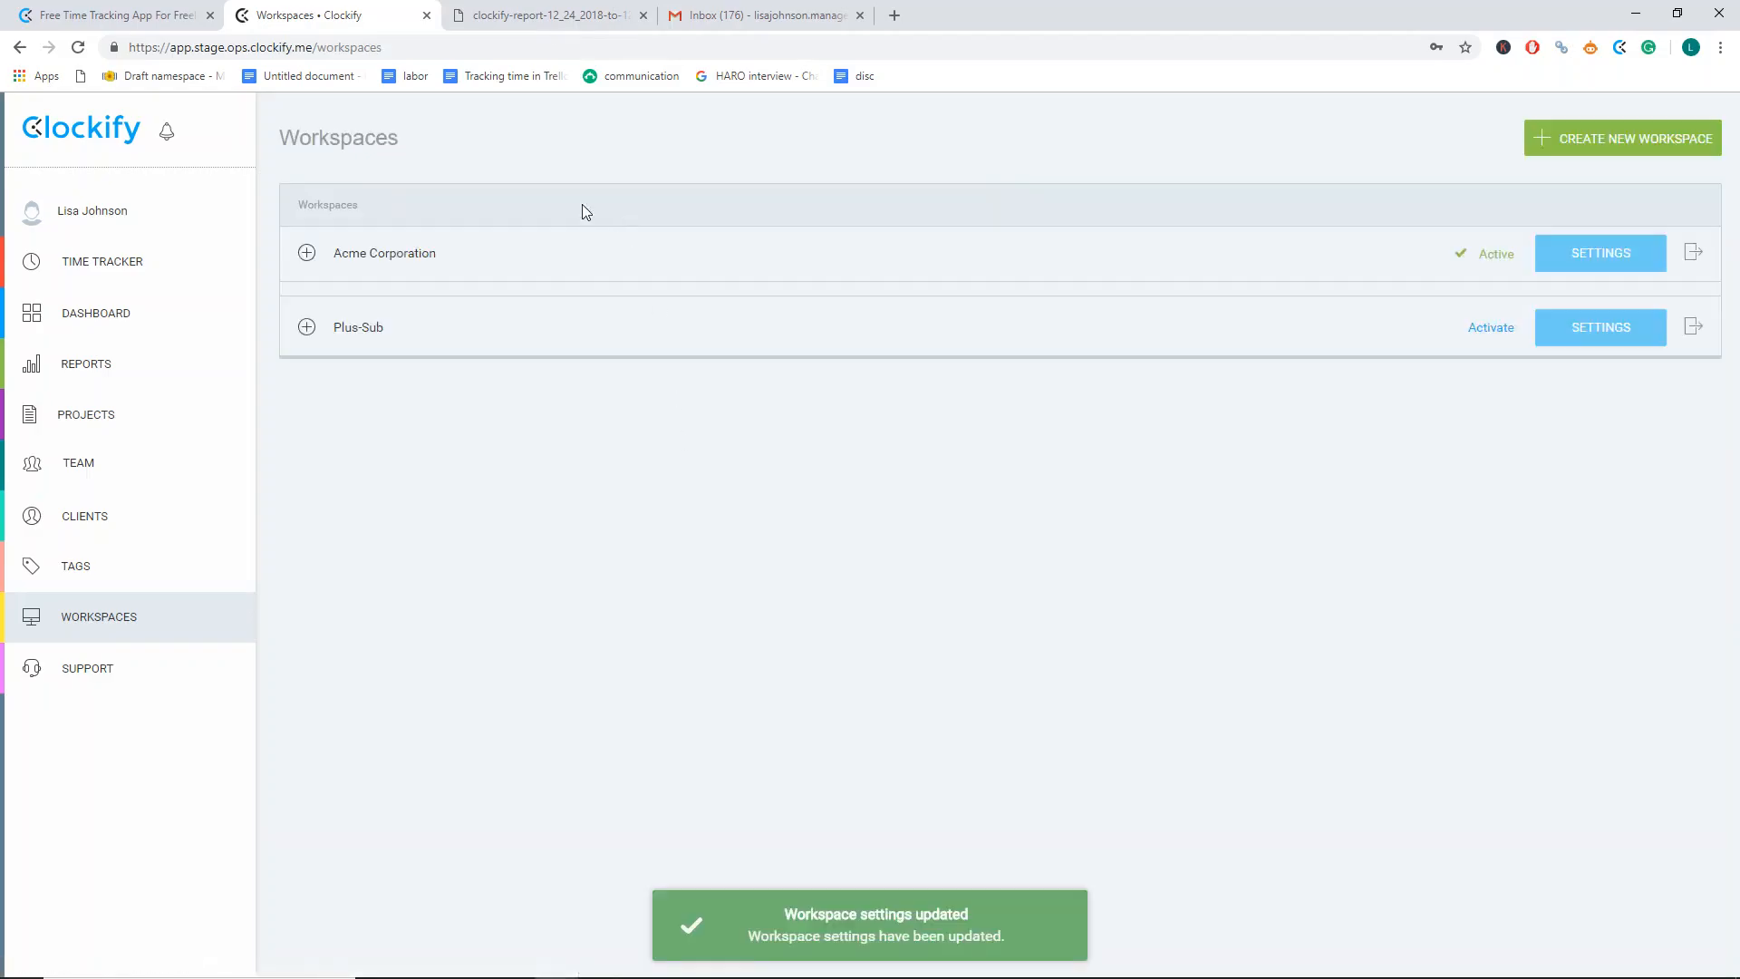
{"action": "left_click", "coordinate": [102, 261]}
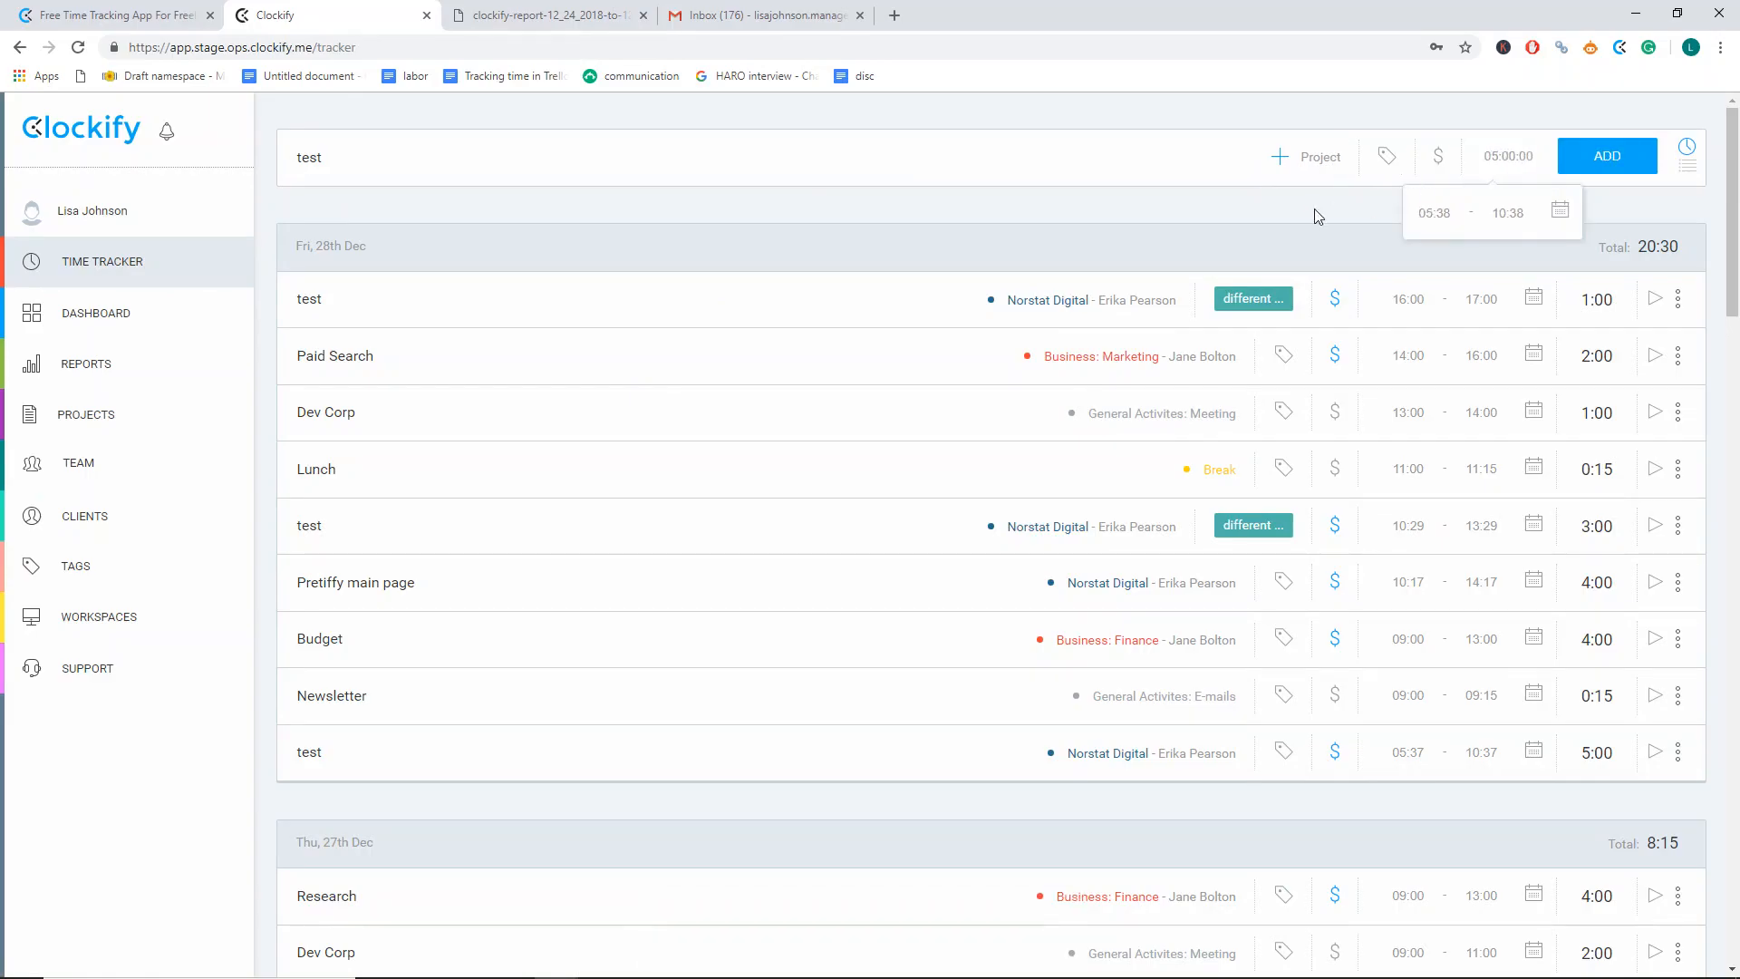
{"action": "left_click", "coordinate": [1606, 156]}
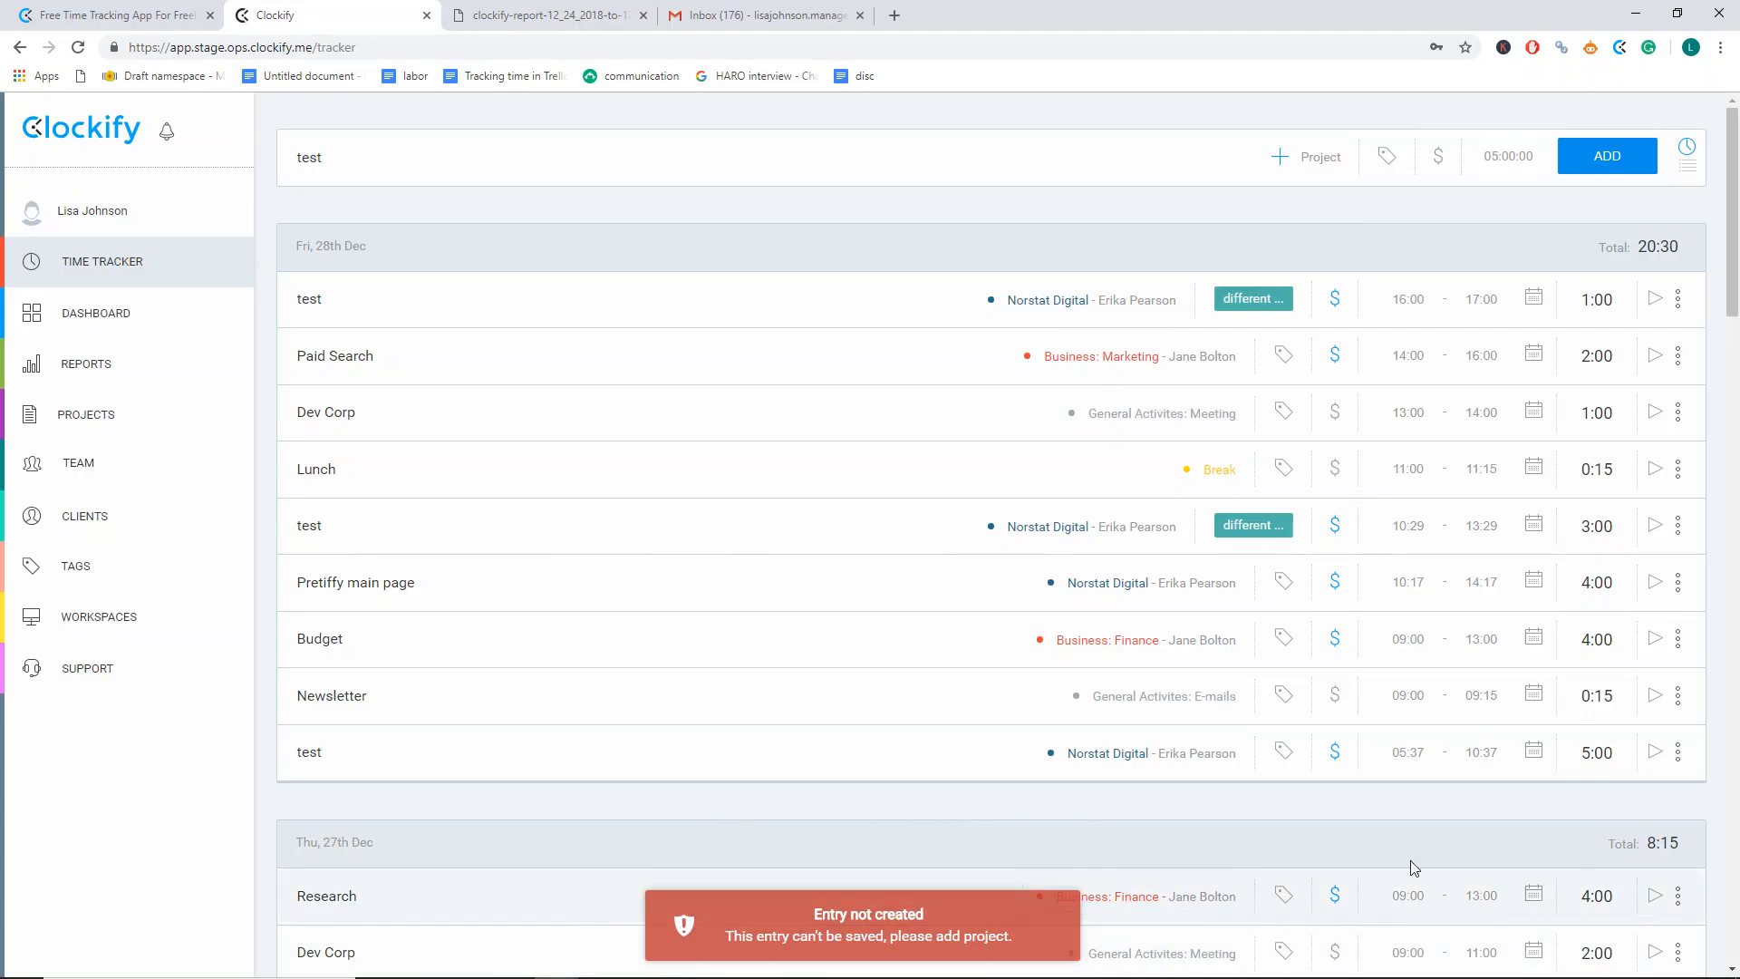
- Assign the Norstat Digital project and add the five-hour 'test' entry
{"action": "left_click", "coordinate": [1307, 156]}
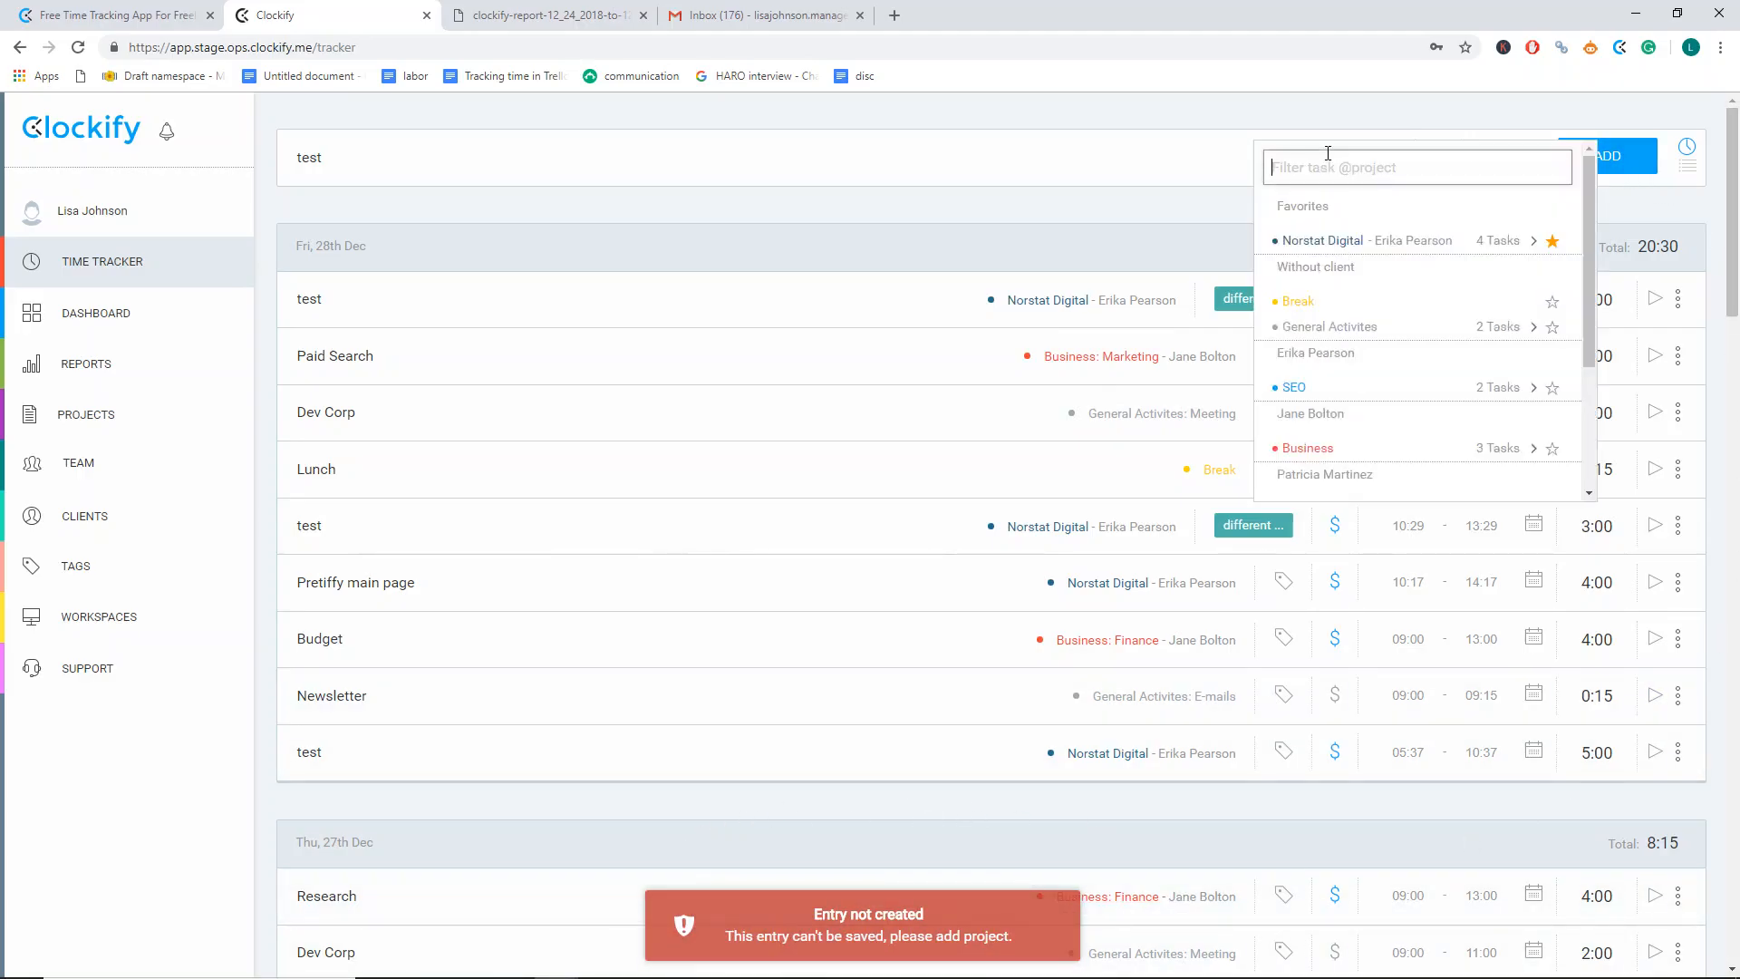
{"action": "left_click", "coordinate": [1321, 239]}
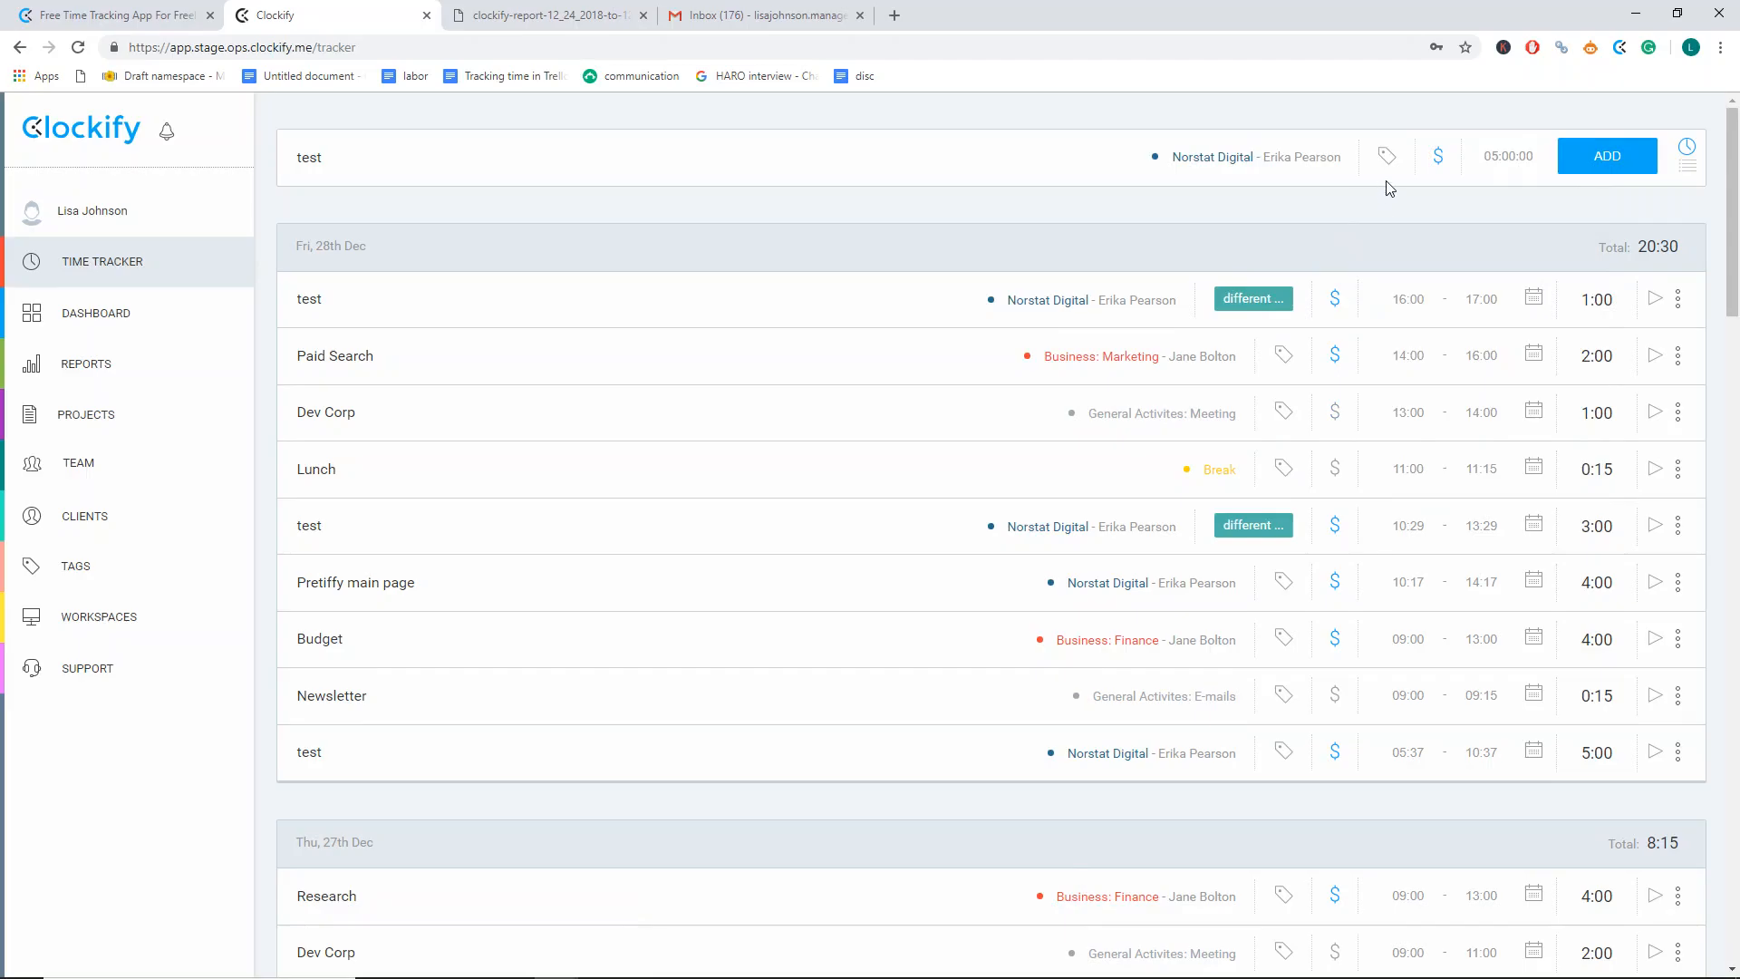
{"action": "mouse_move", "coordinate": [1489, 202]}
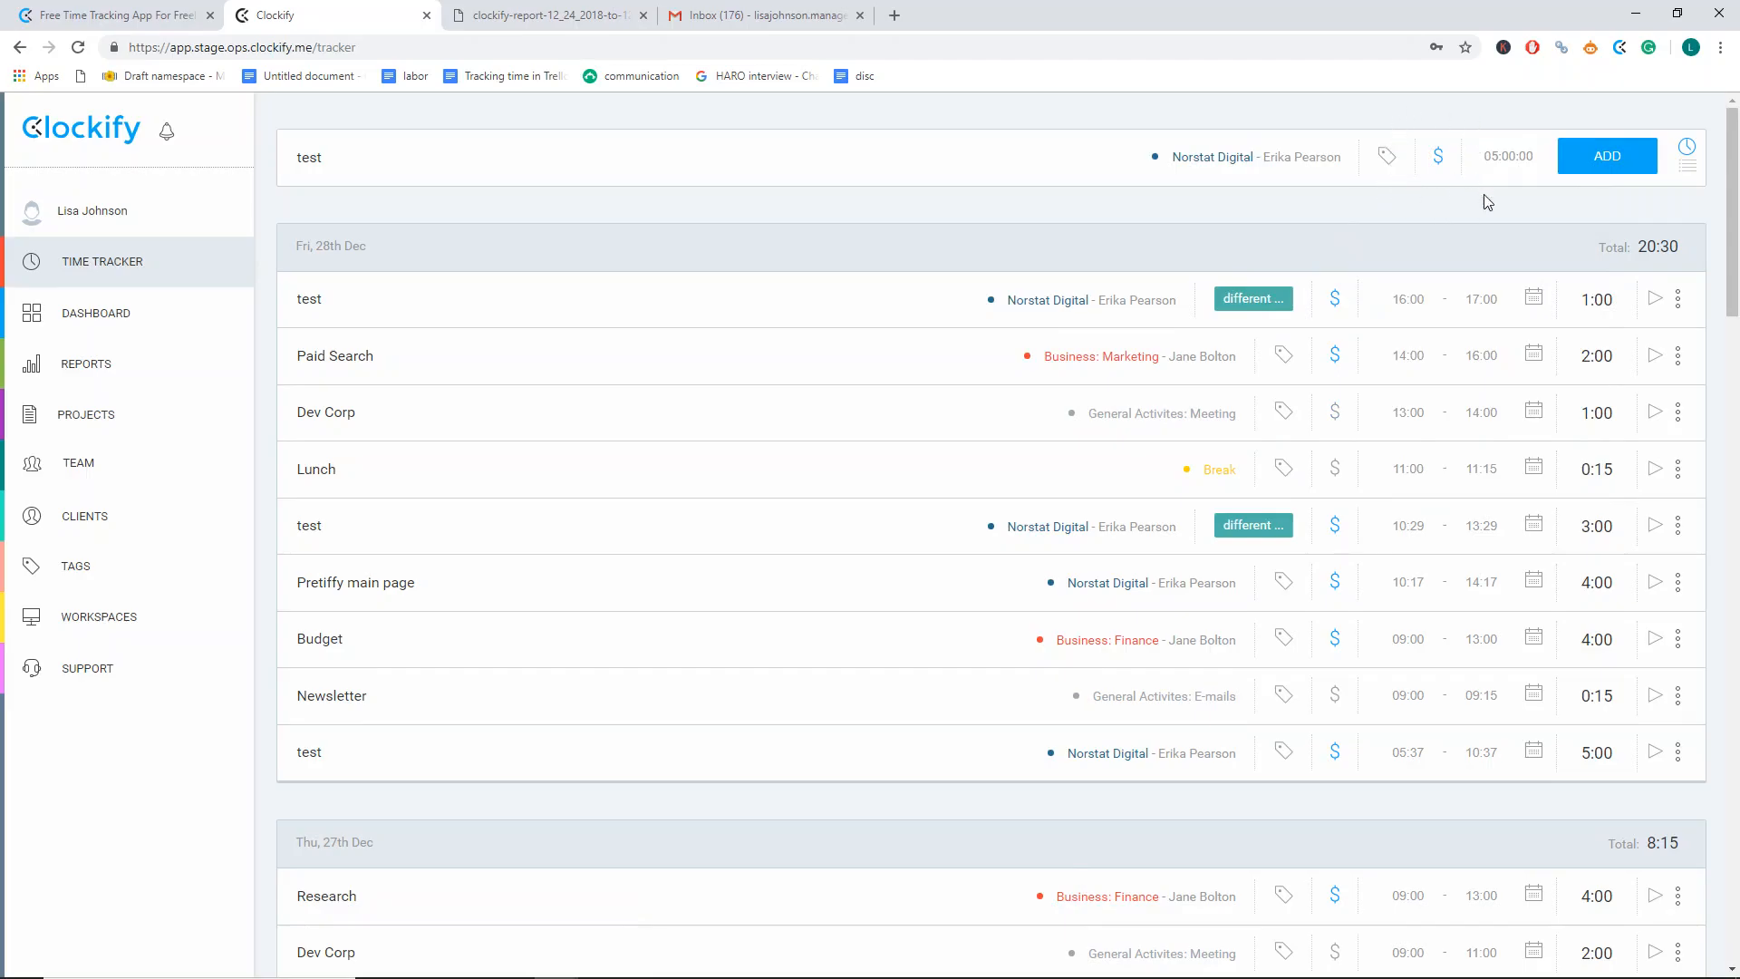
{"action": "left_click", "coordinate": [1605, 156]}
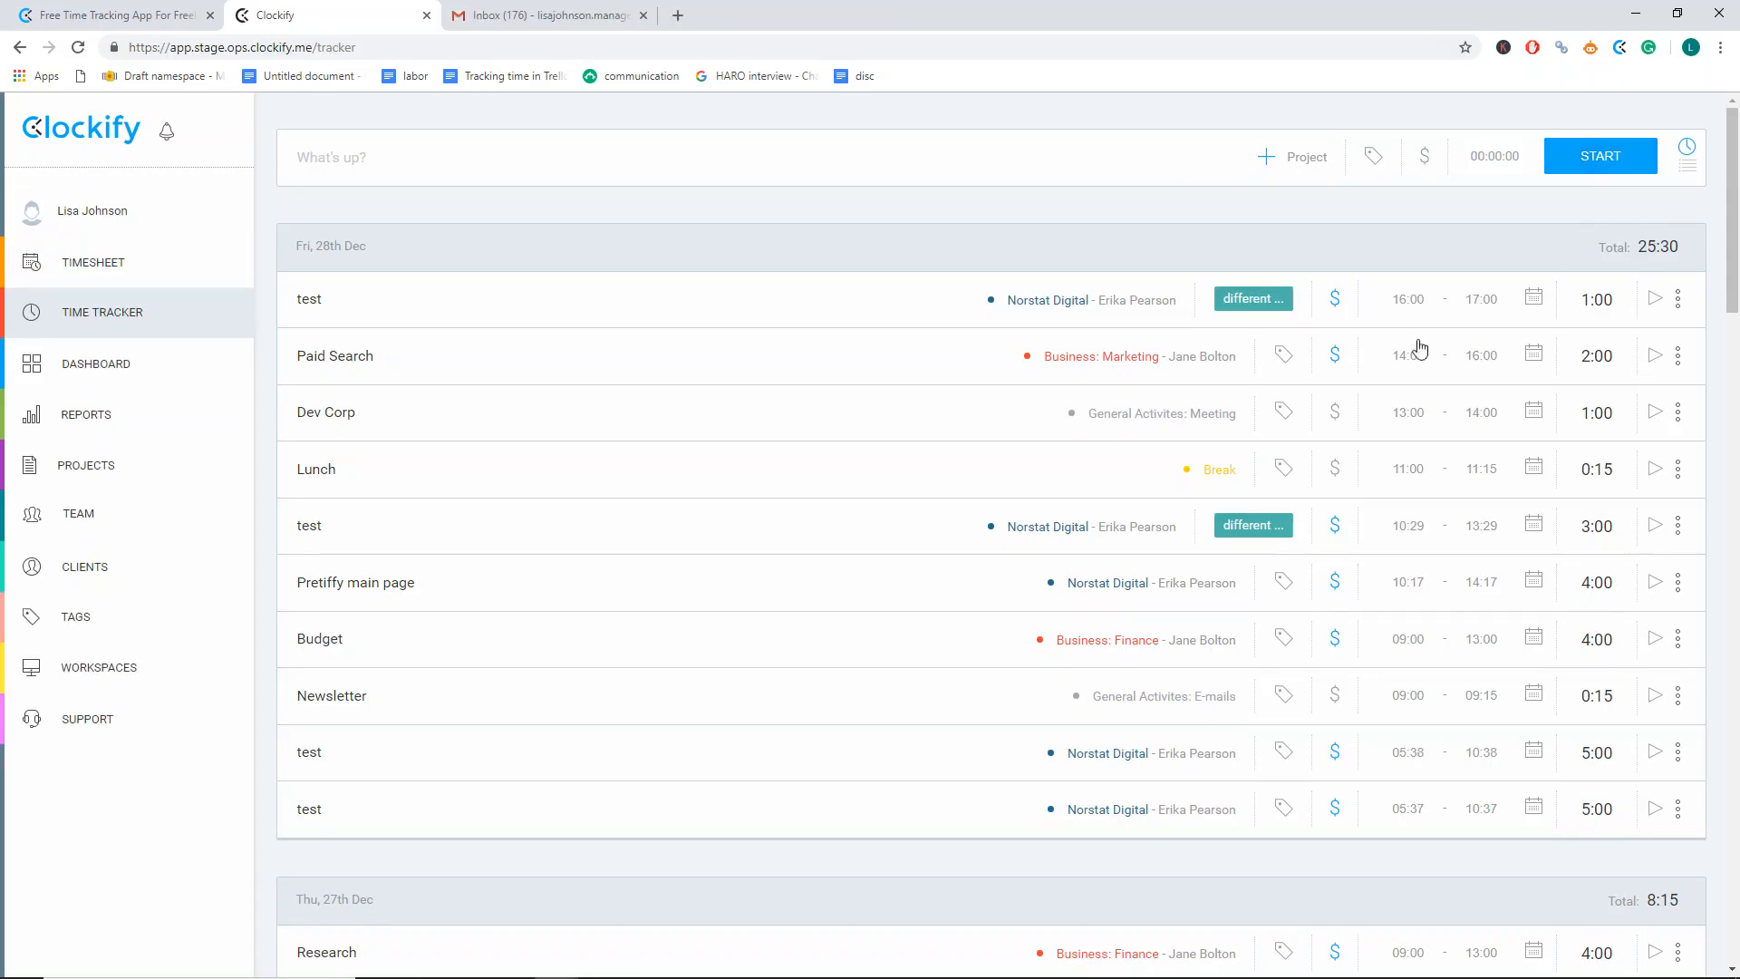
- Upload the Clockify logo as the Acme Corporation workspace logo
{"action": "left_click", "coordinate": [98, 667]}
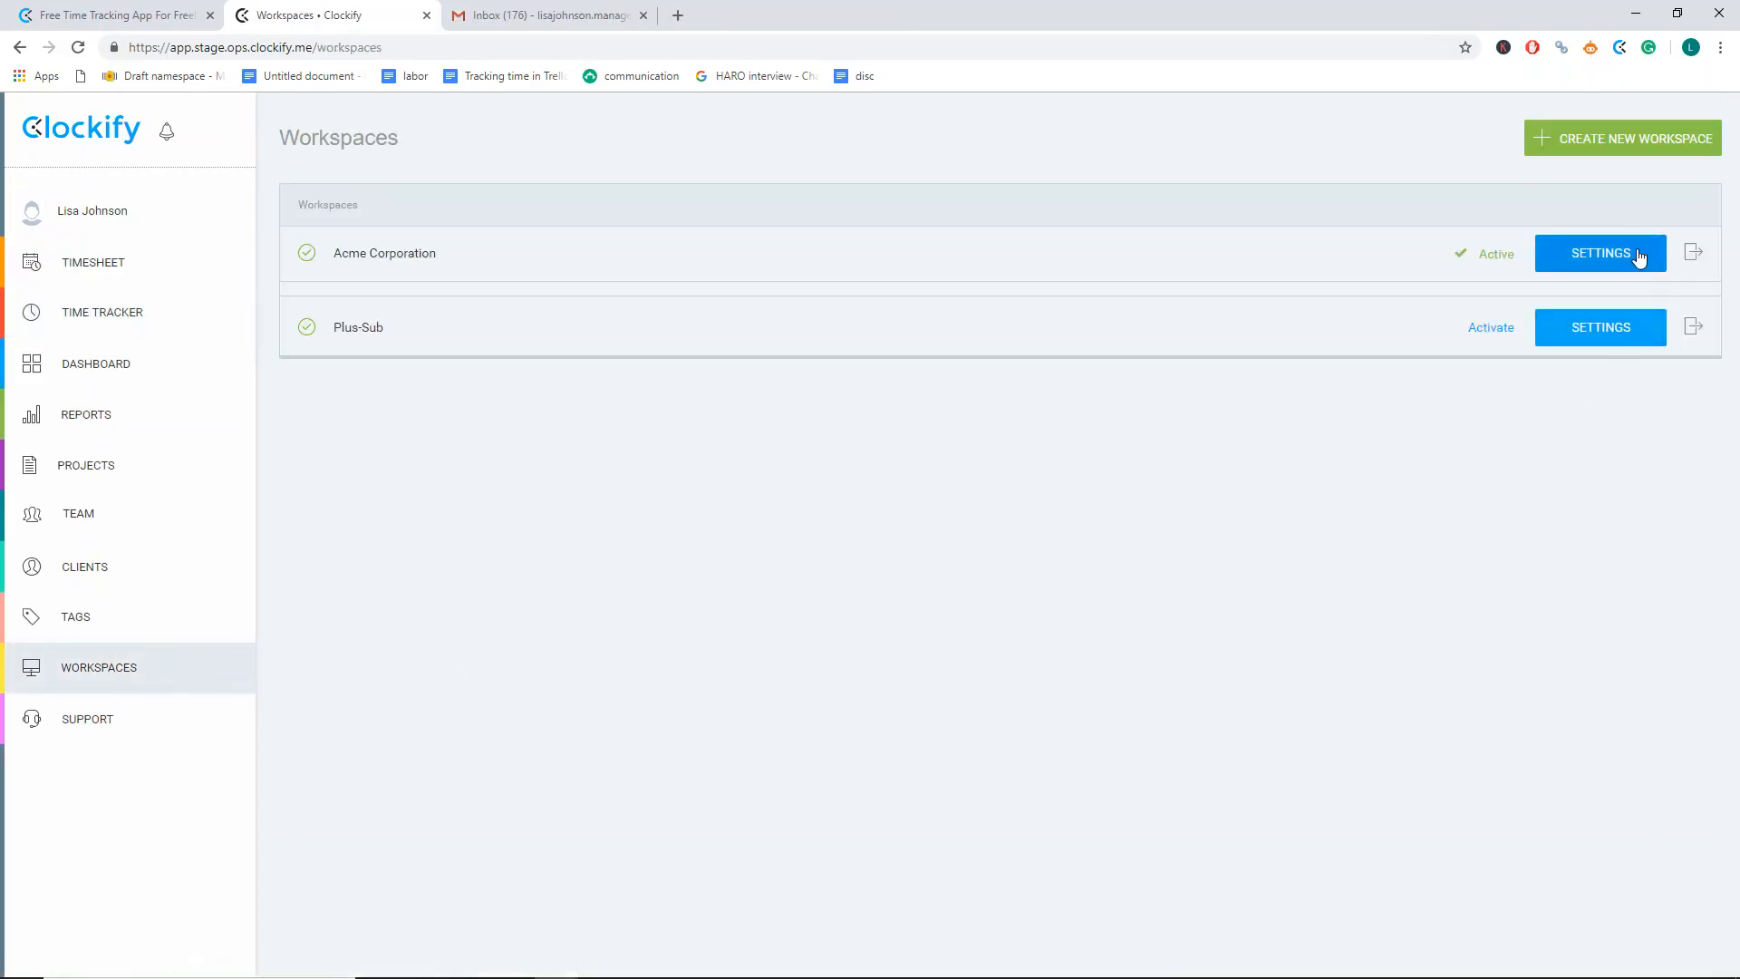
{"action": "left_click", "coordinate": [1599, 254]}
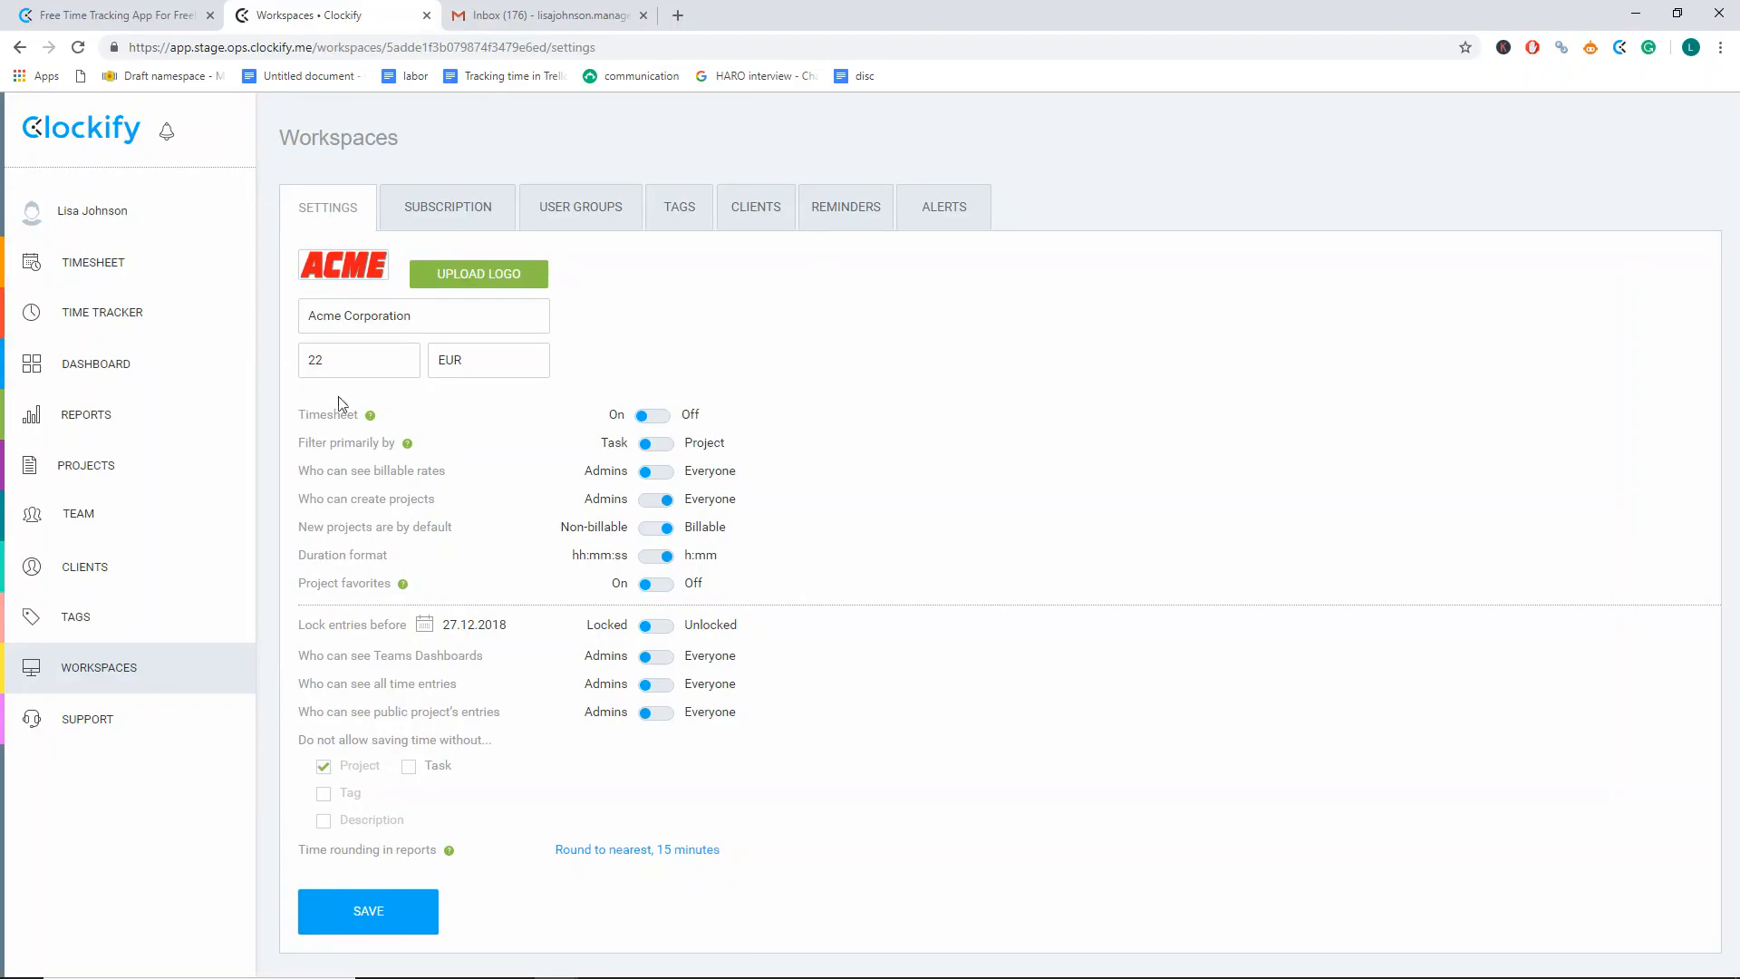
{"action": "left_click", "coordinate": [478, 274]}
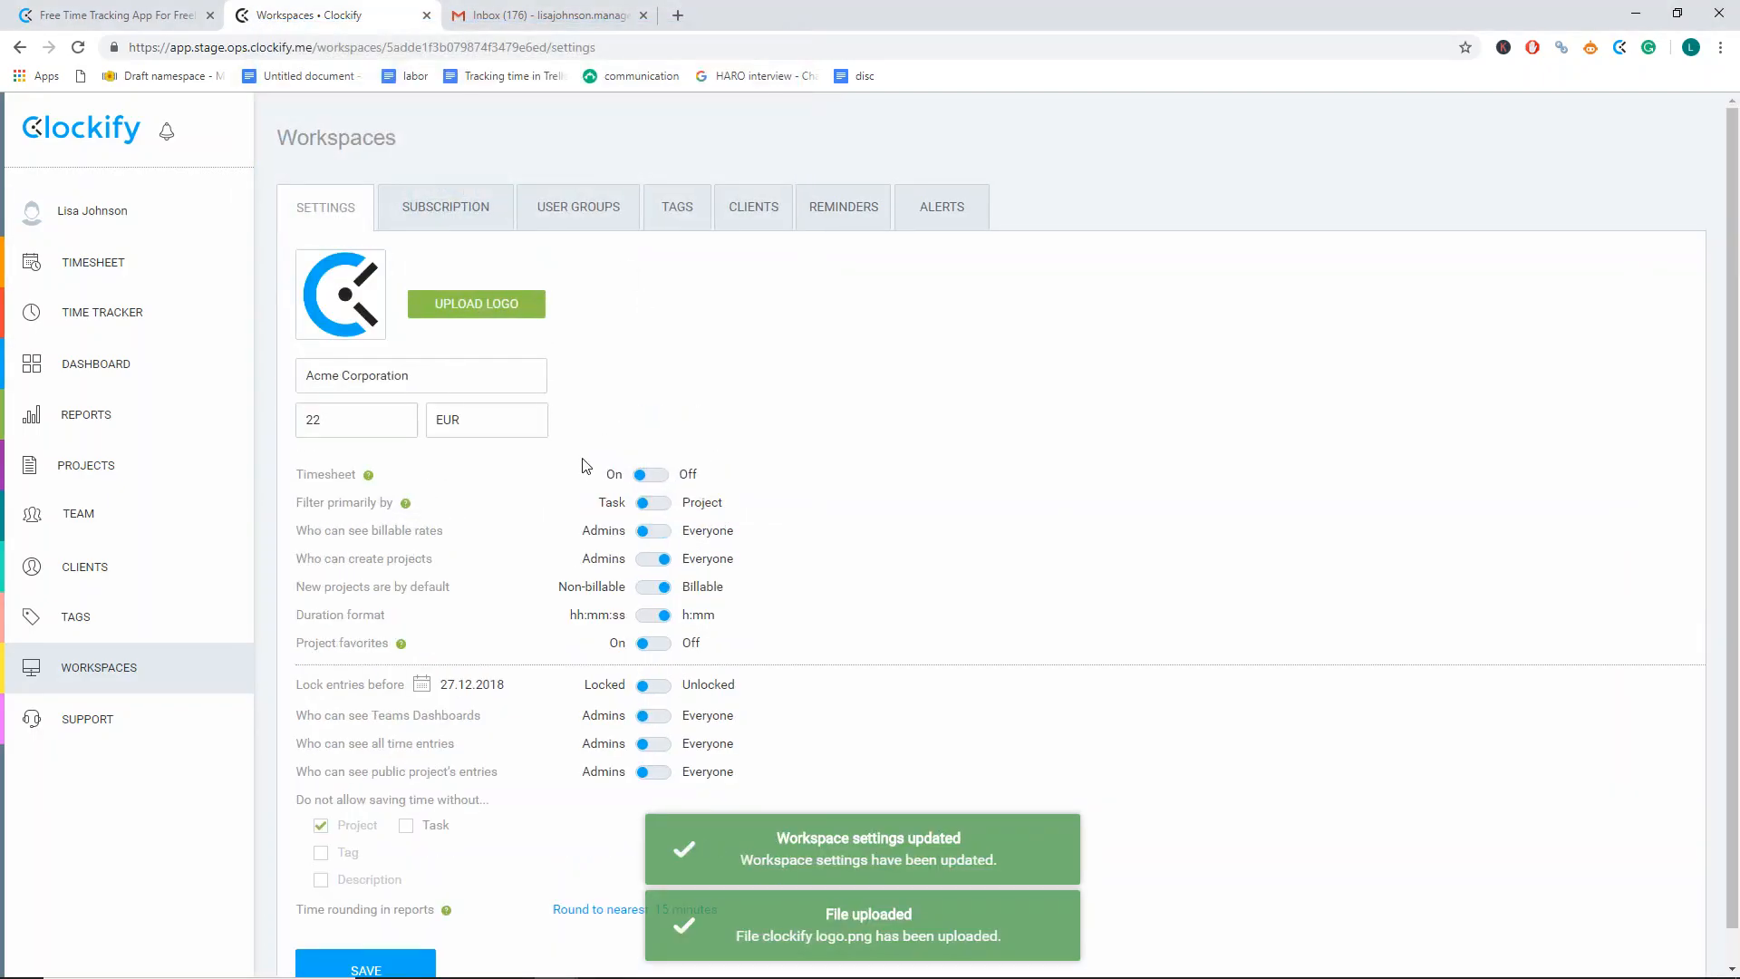
- Export the Summary report as a PDF showing the new logo
{"action": "left_click", "coordinate": [85, 413]}
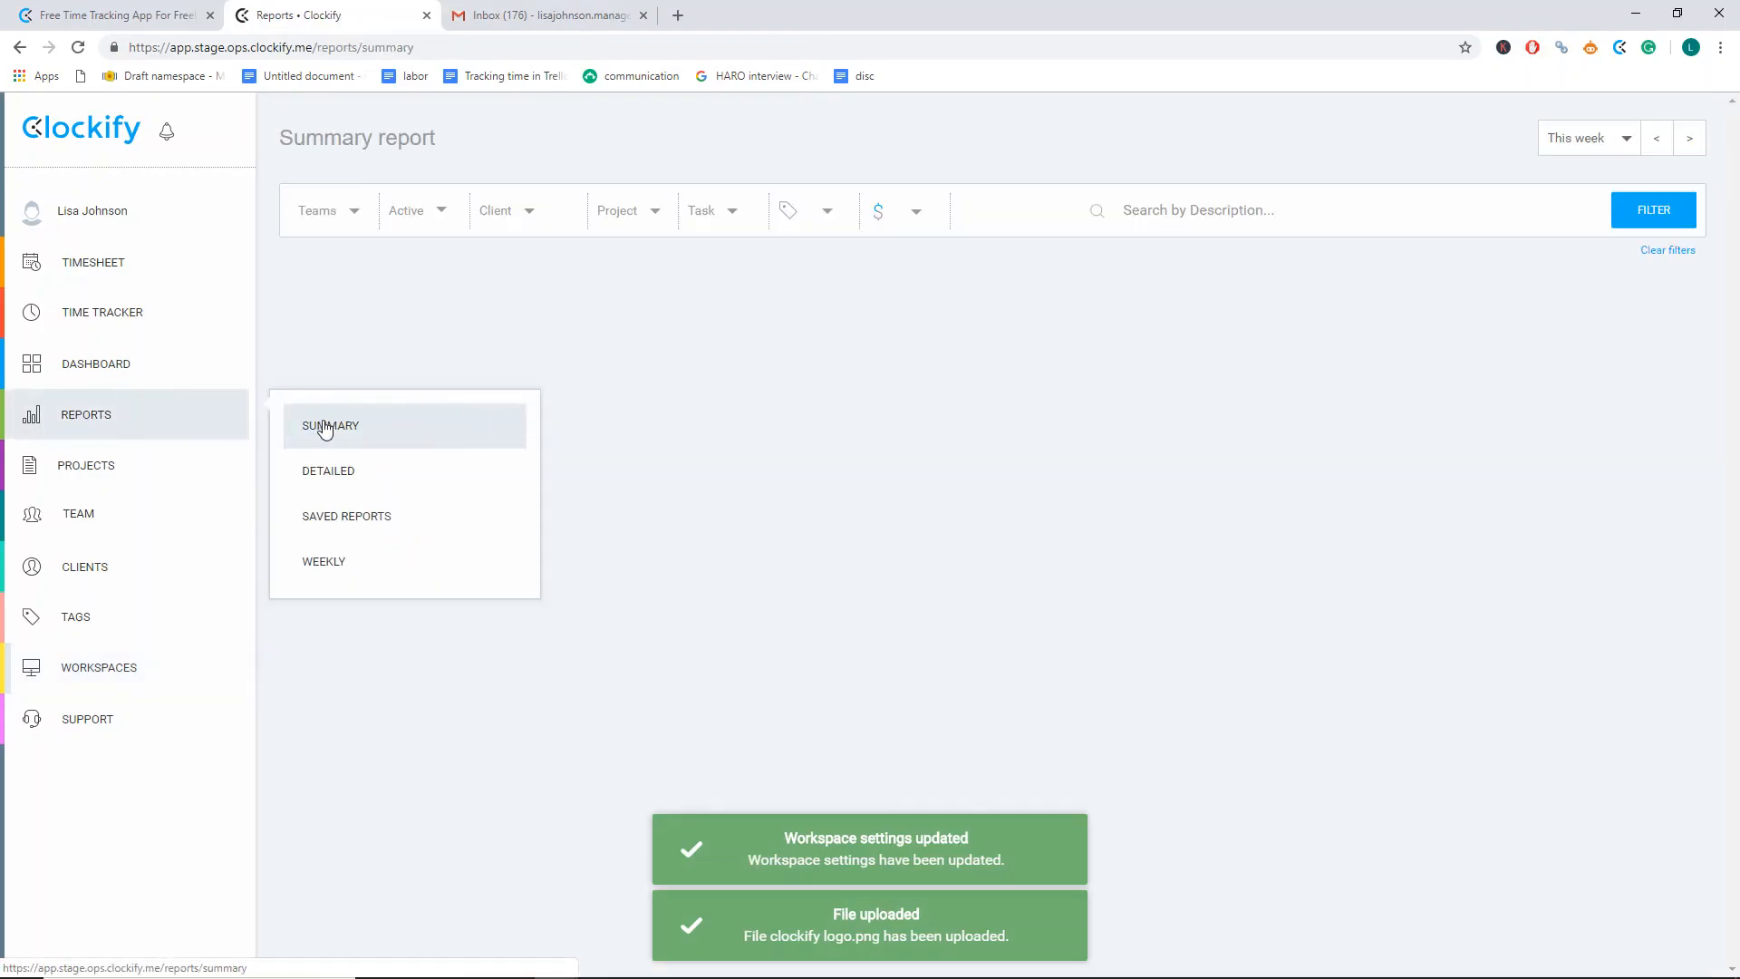
{"action": "left_click", "coordinate": [616, 211]}
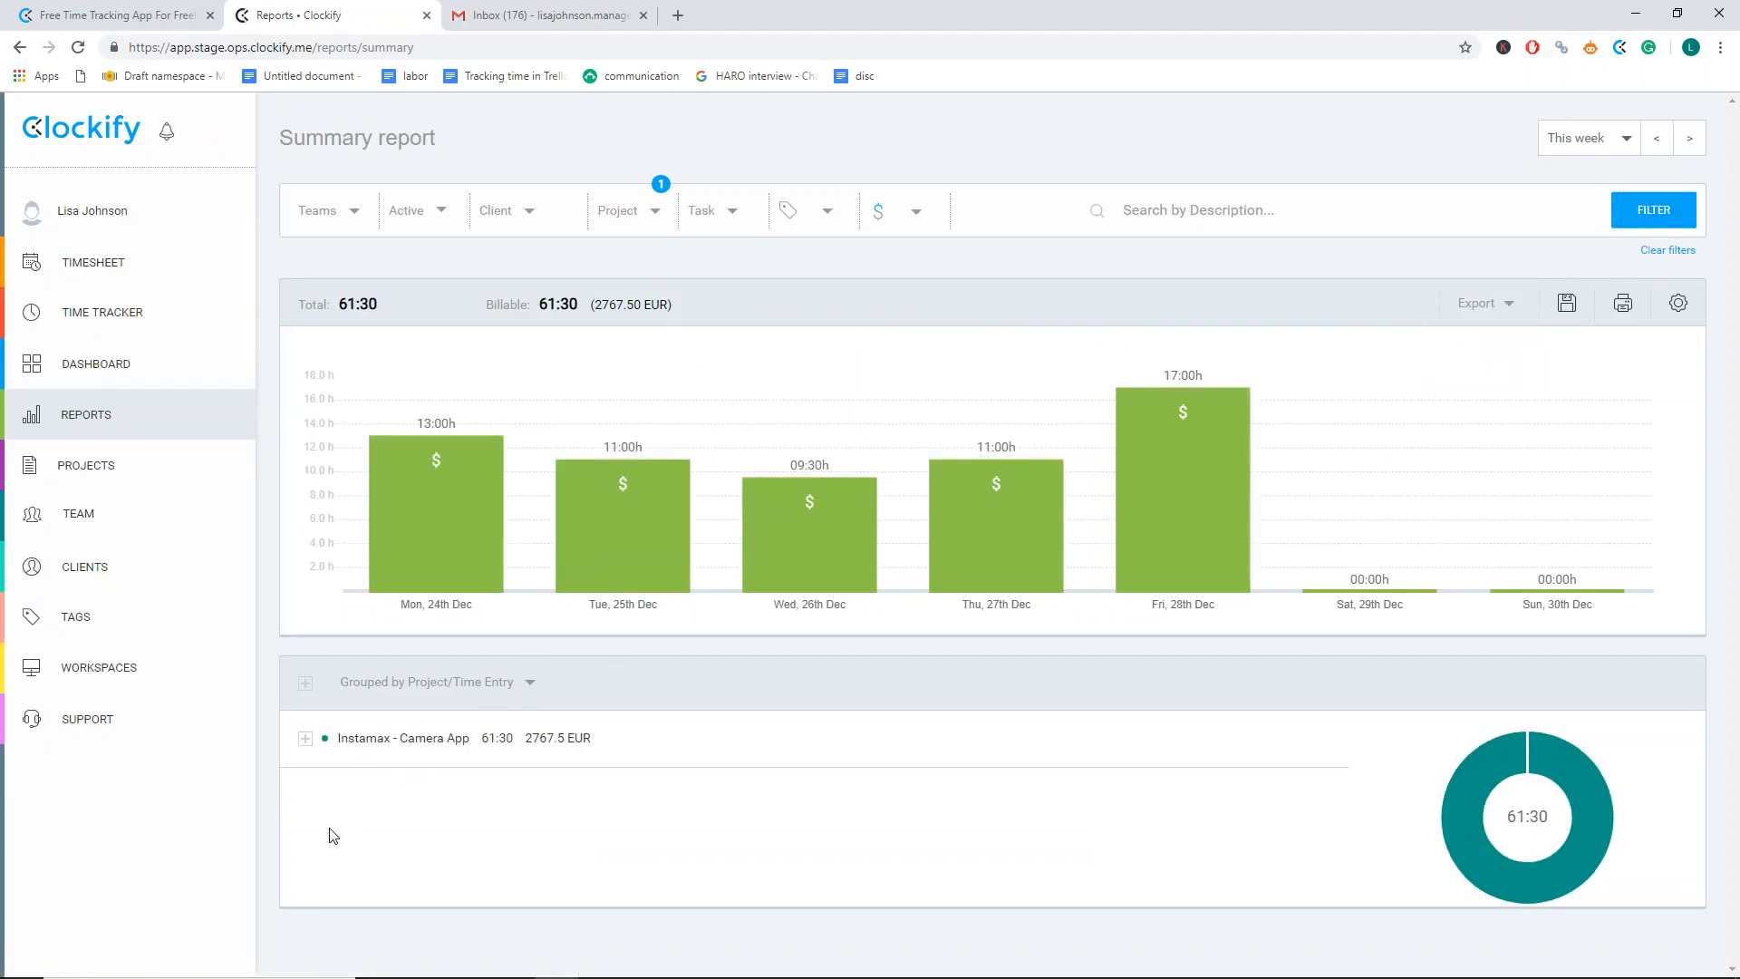
{"action": "left_click", "coordinate": [1485, 303]}
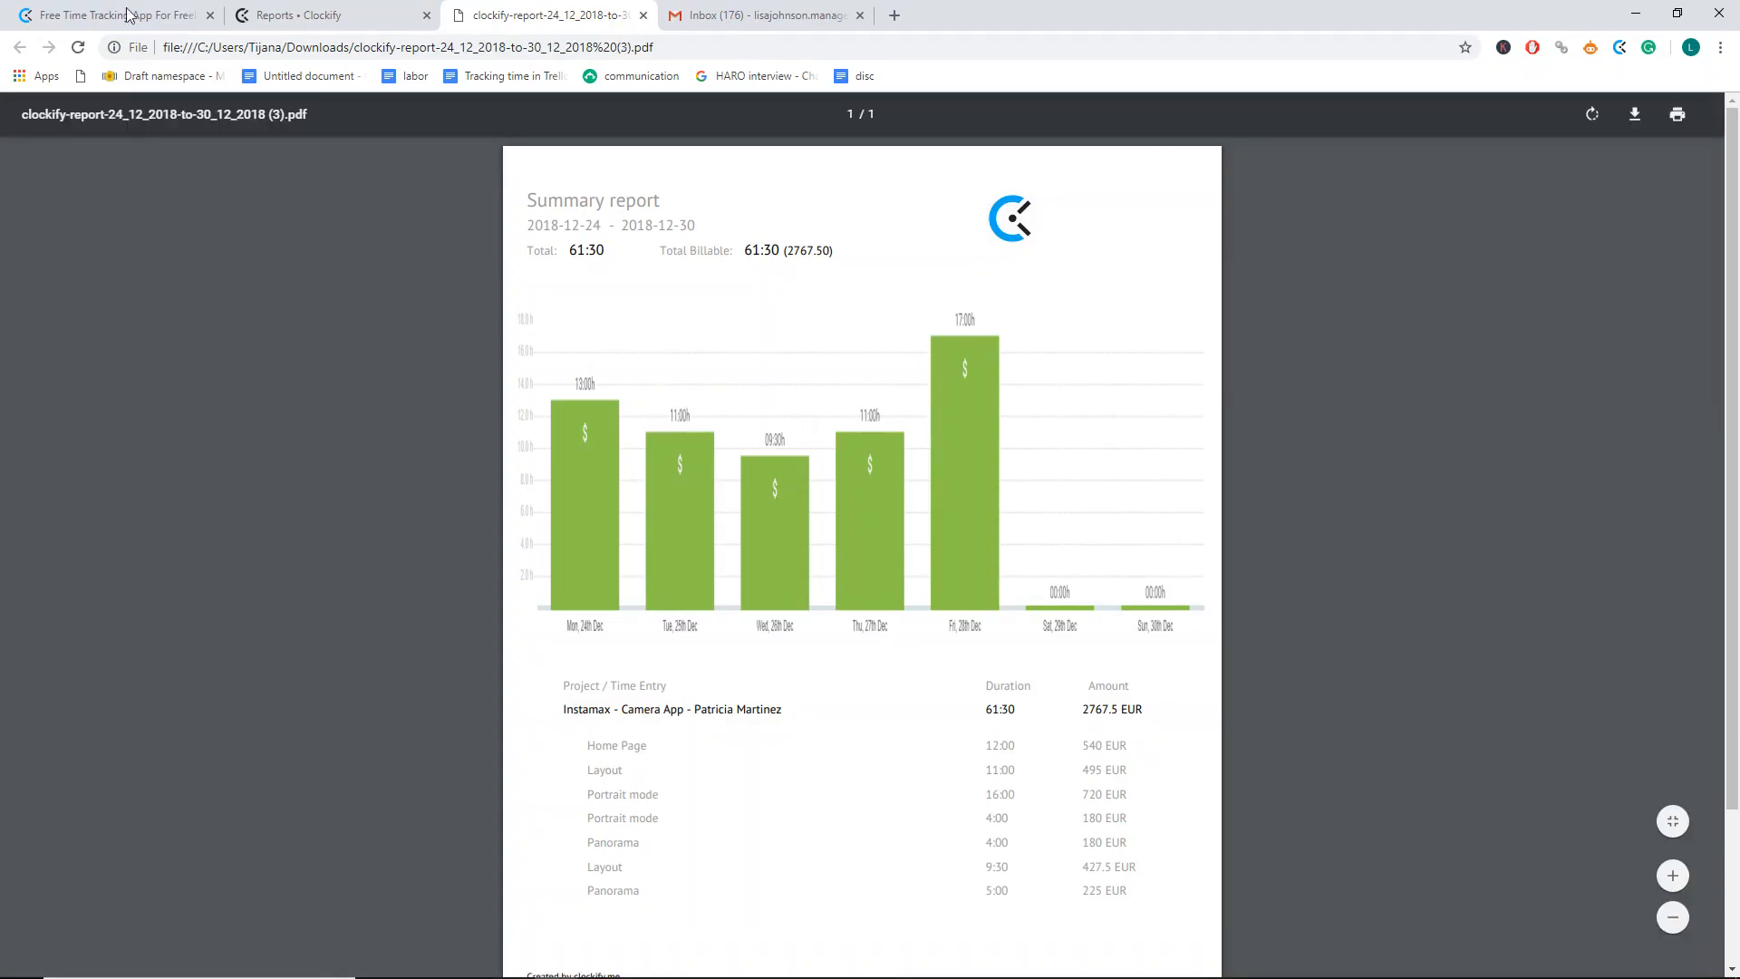
- Return to the freelancer time-tracking page and scroll through its sharing reports and benefits sections
{"action": "left_click", "coordinate": [110, 15]}
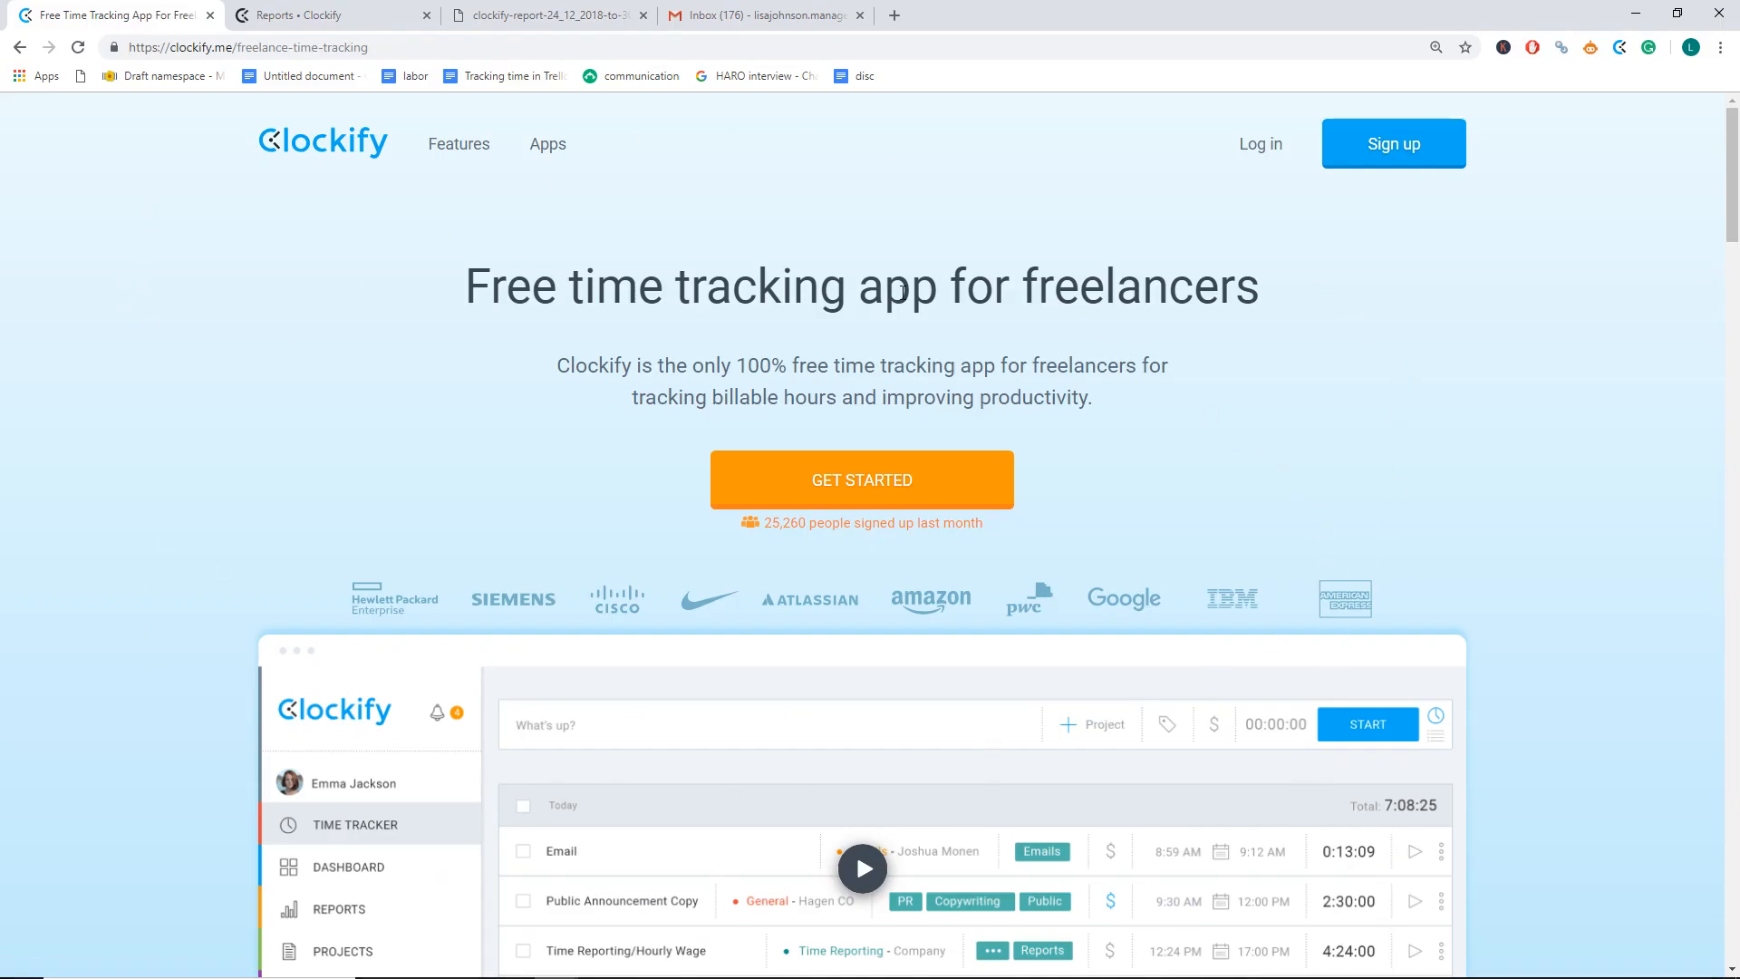
{"action": "scroll", "scroll_direction": "down", "scroll_amount": 3}
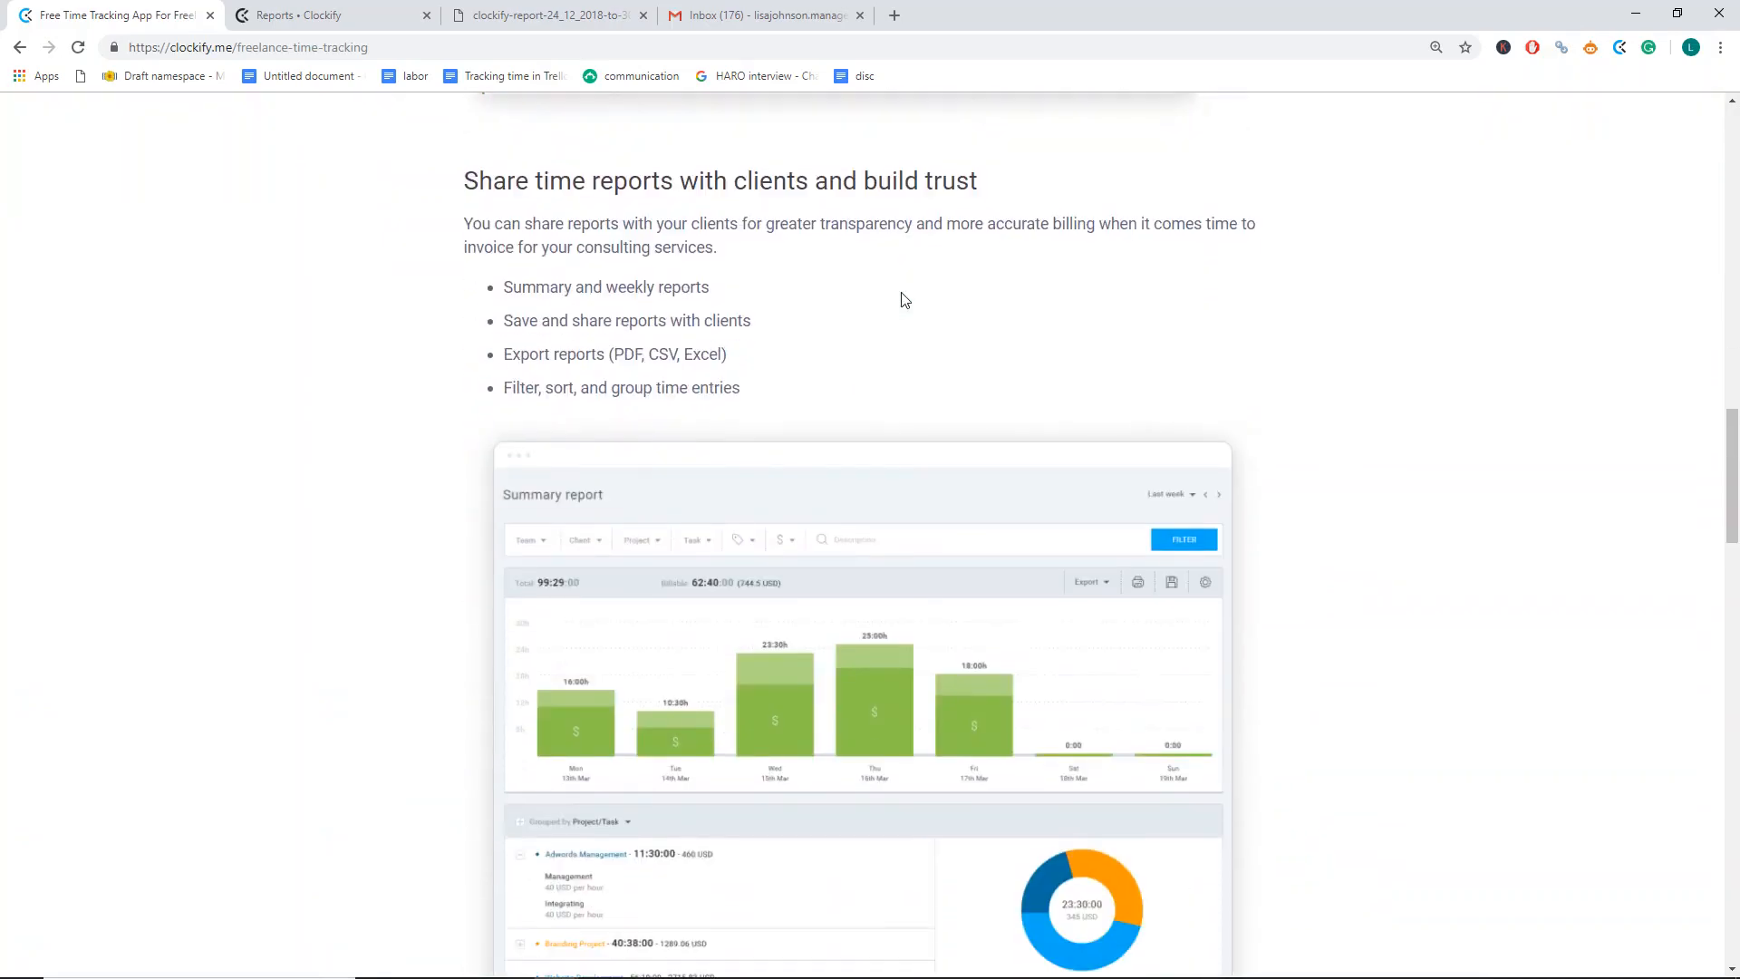
{"action": "scroll", "scroll_direction": "down", "scroll_amount": 3}
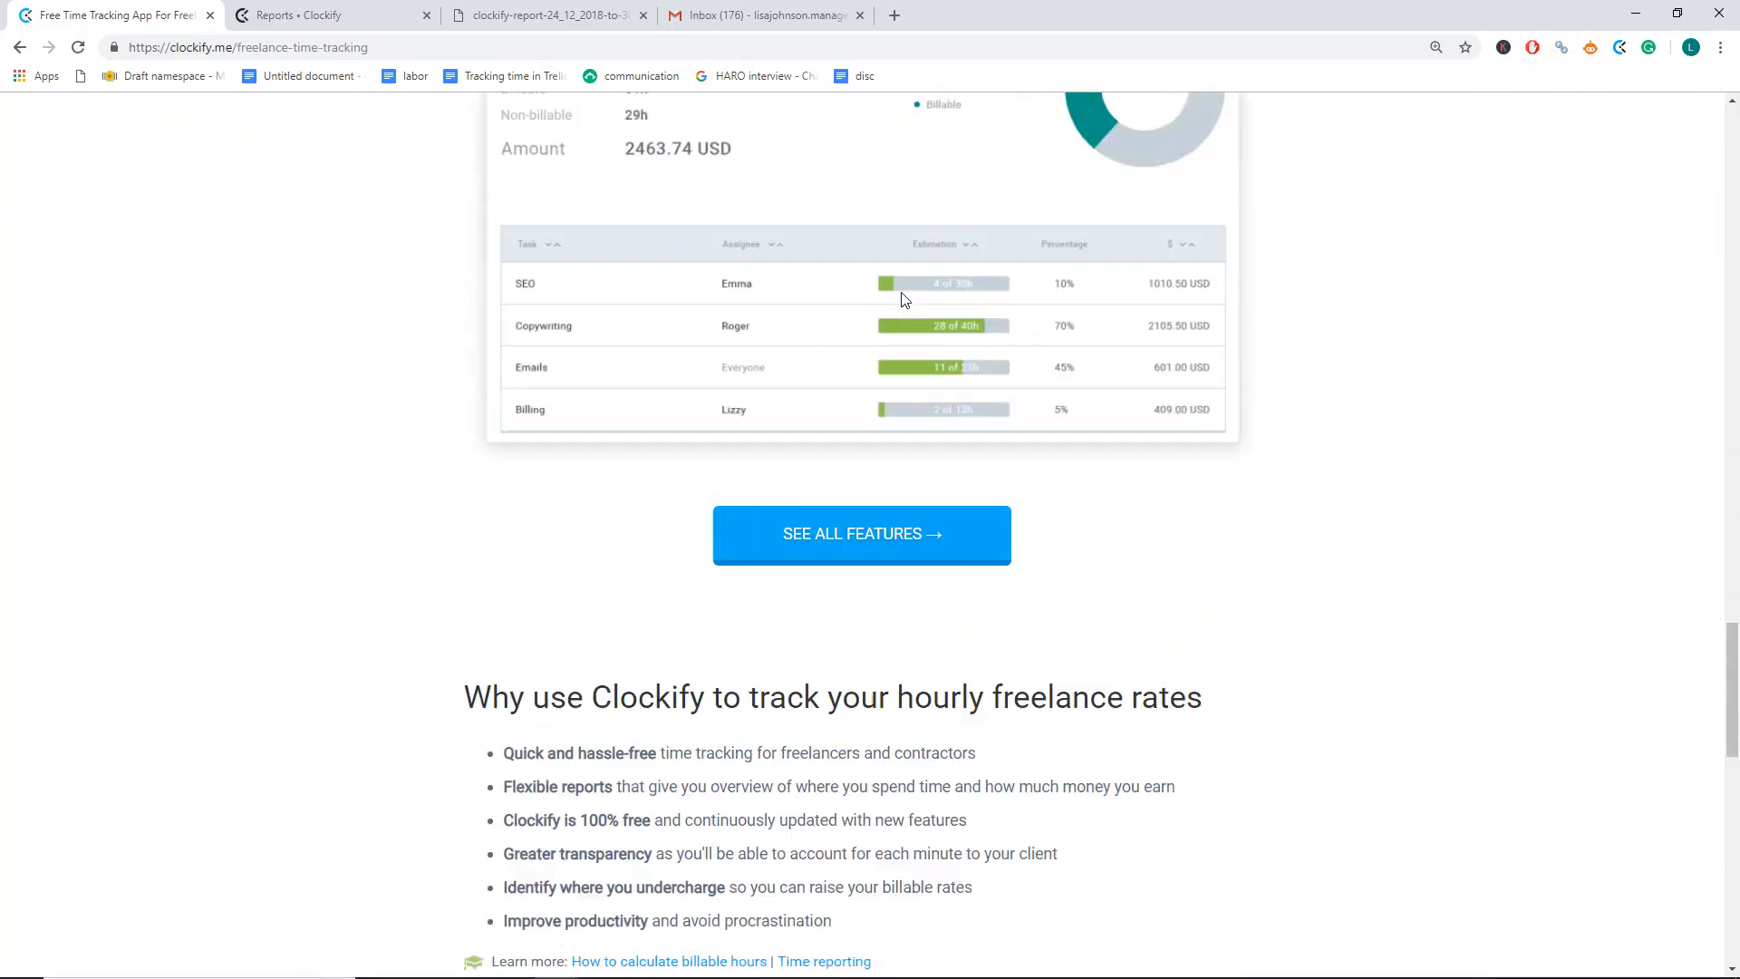
{"action": "scroll", "scroll_direction": "down", "scroll_amount": 3}
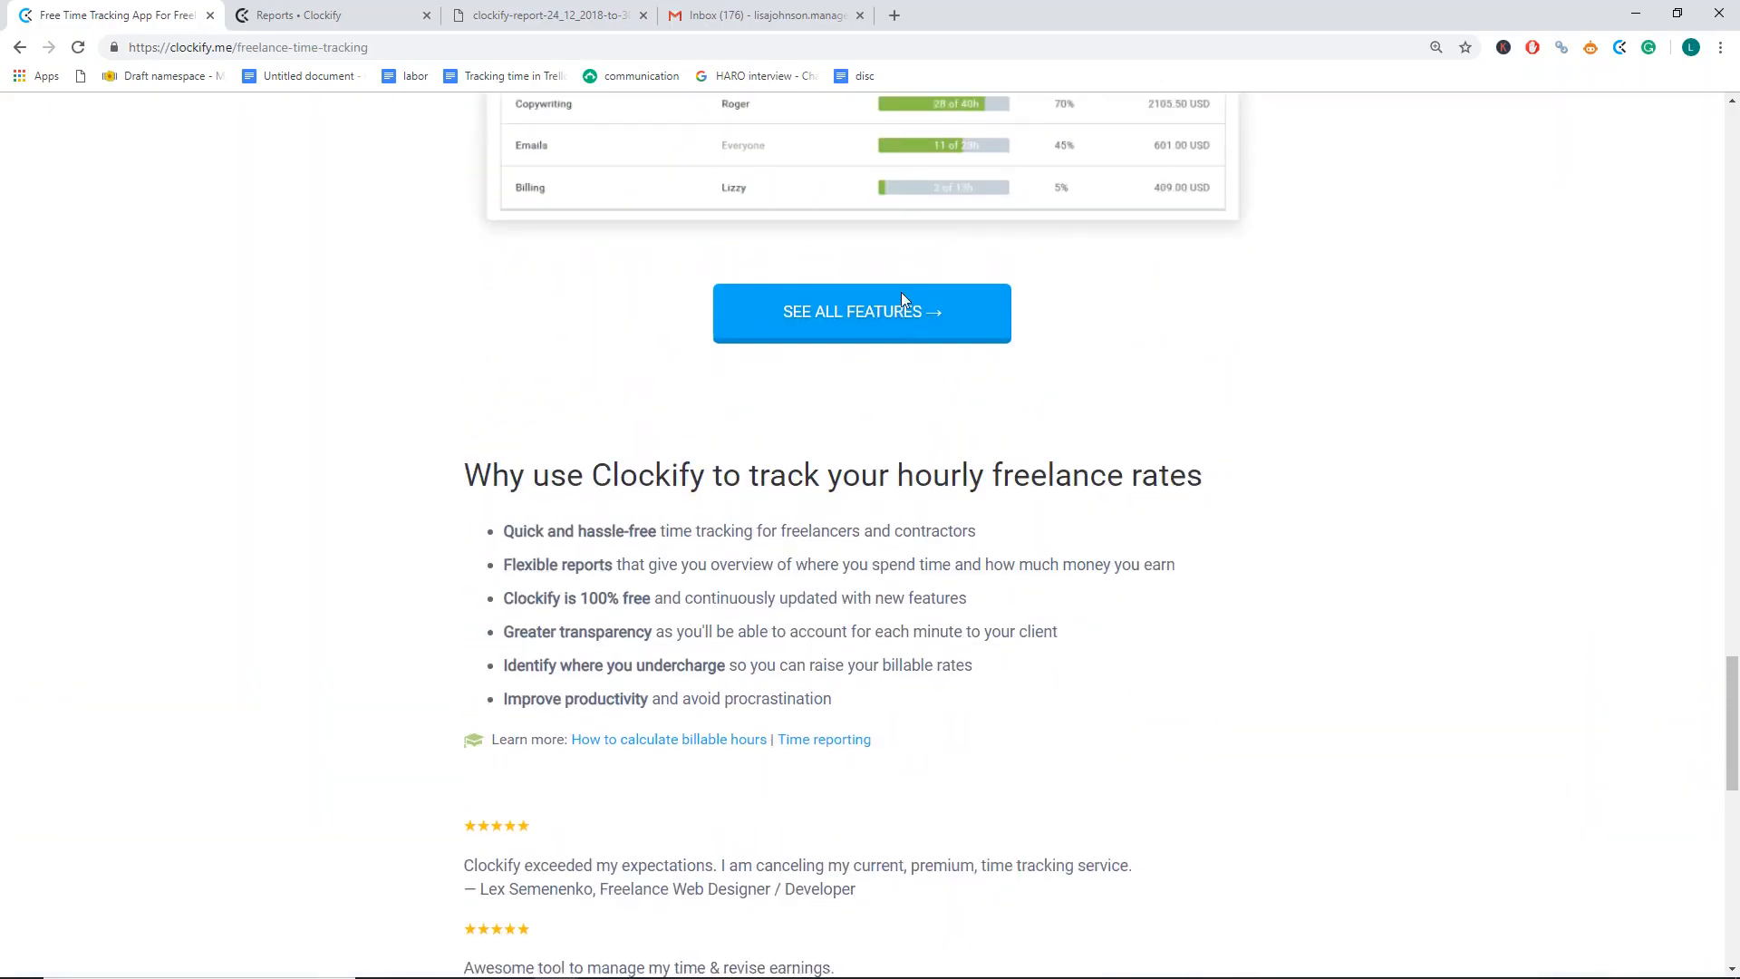